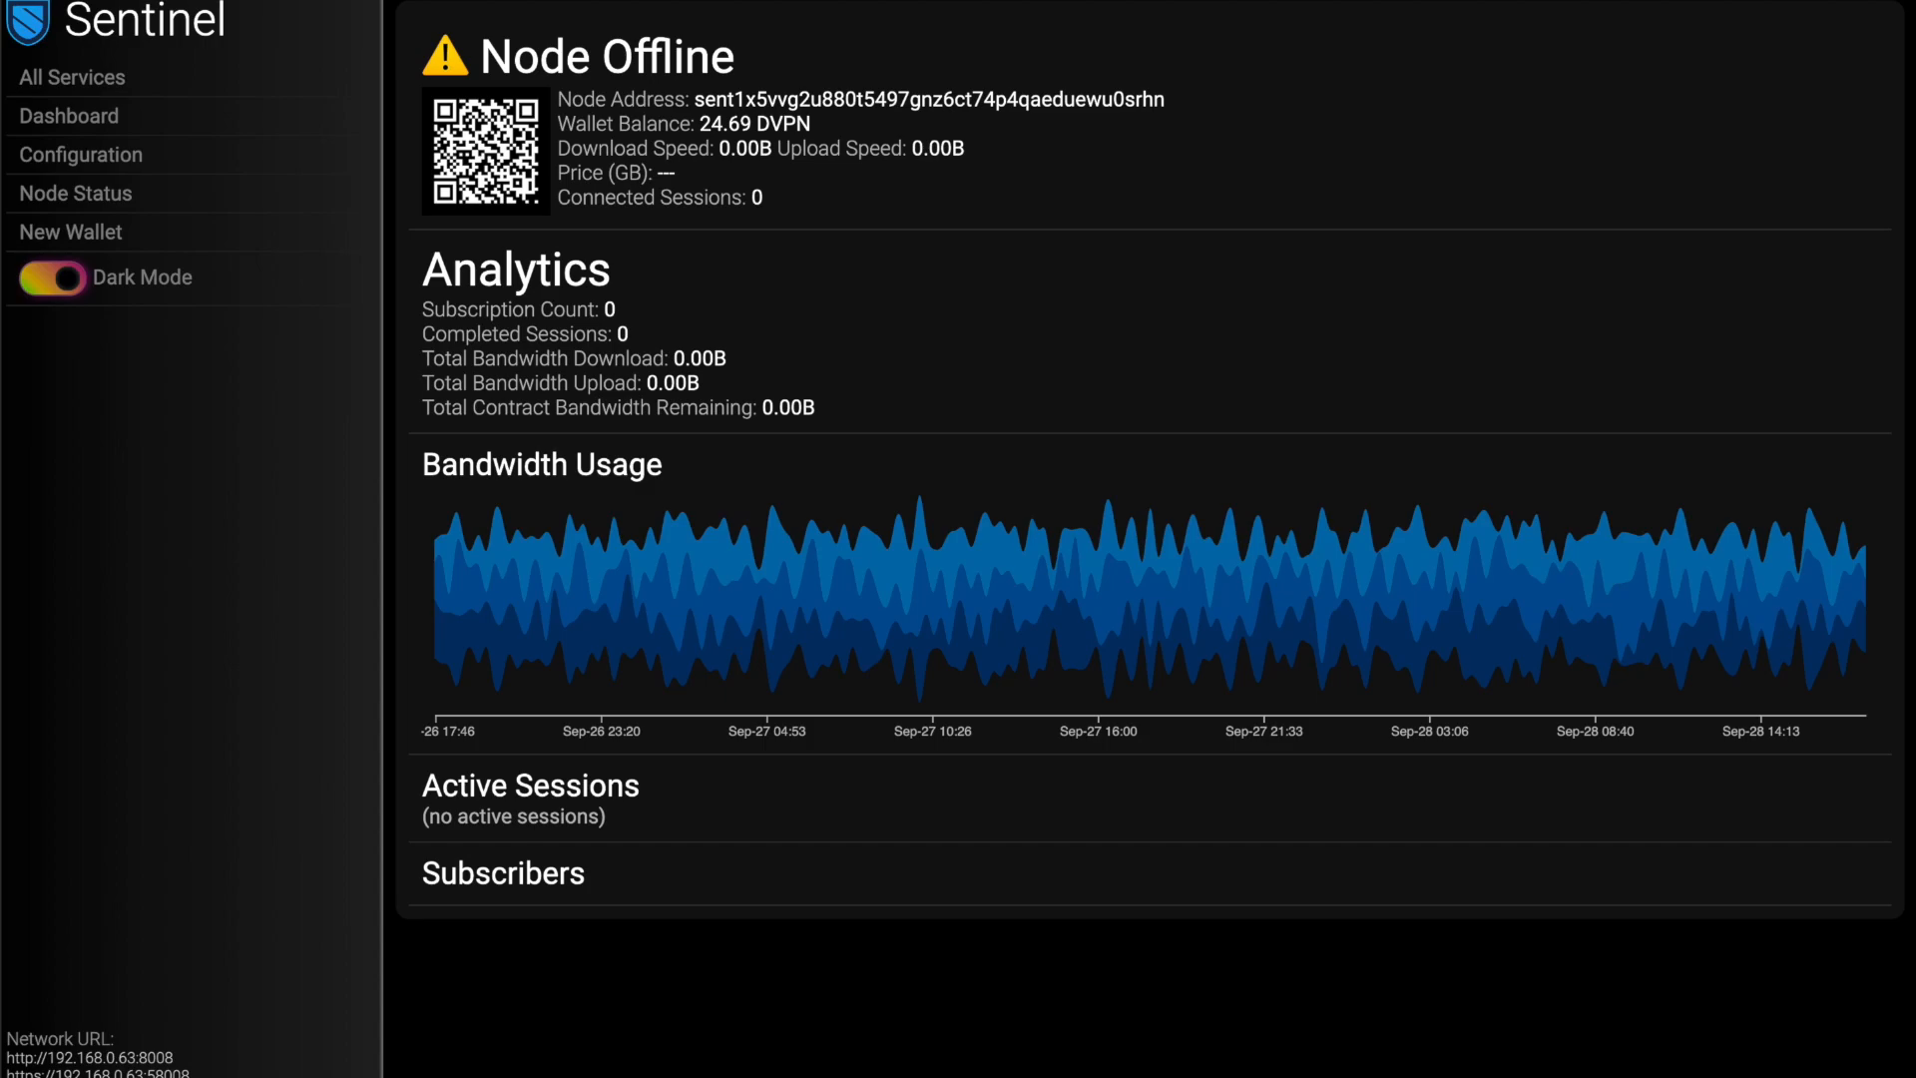
pyautogui.moveTo(1210, 189)
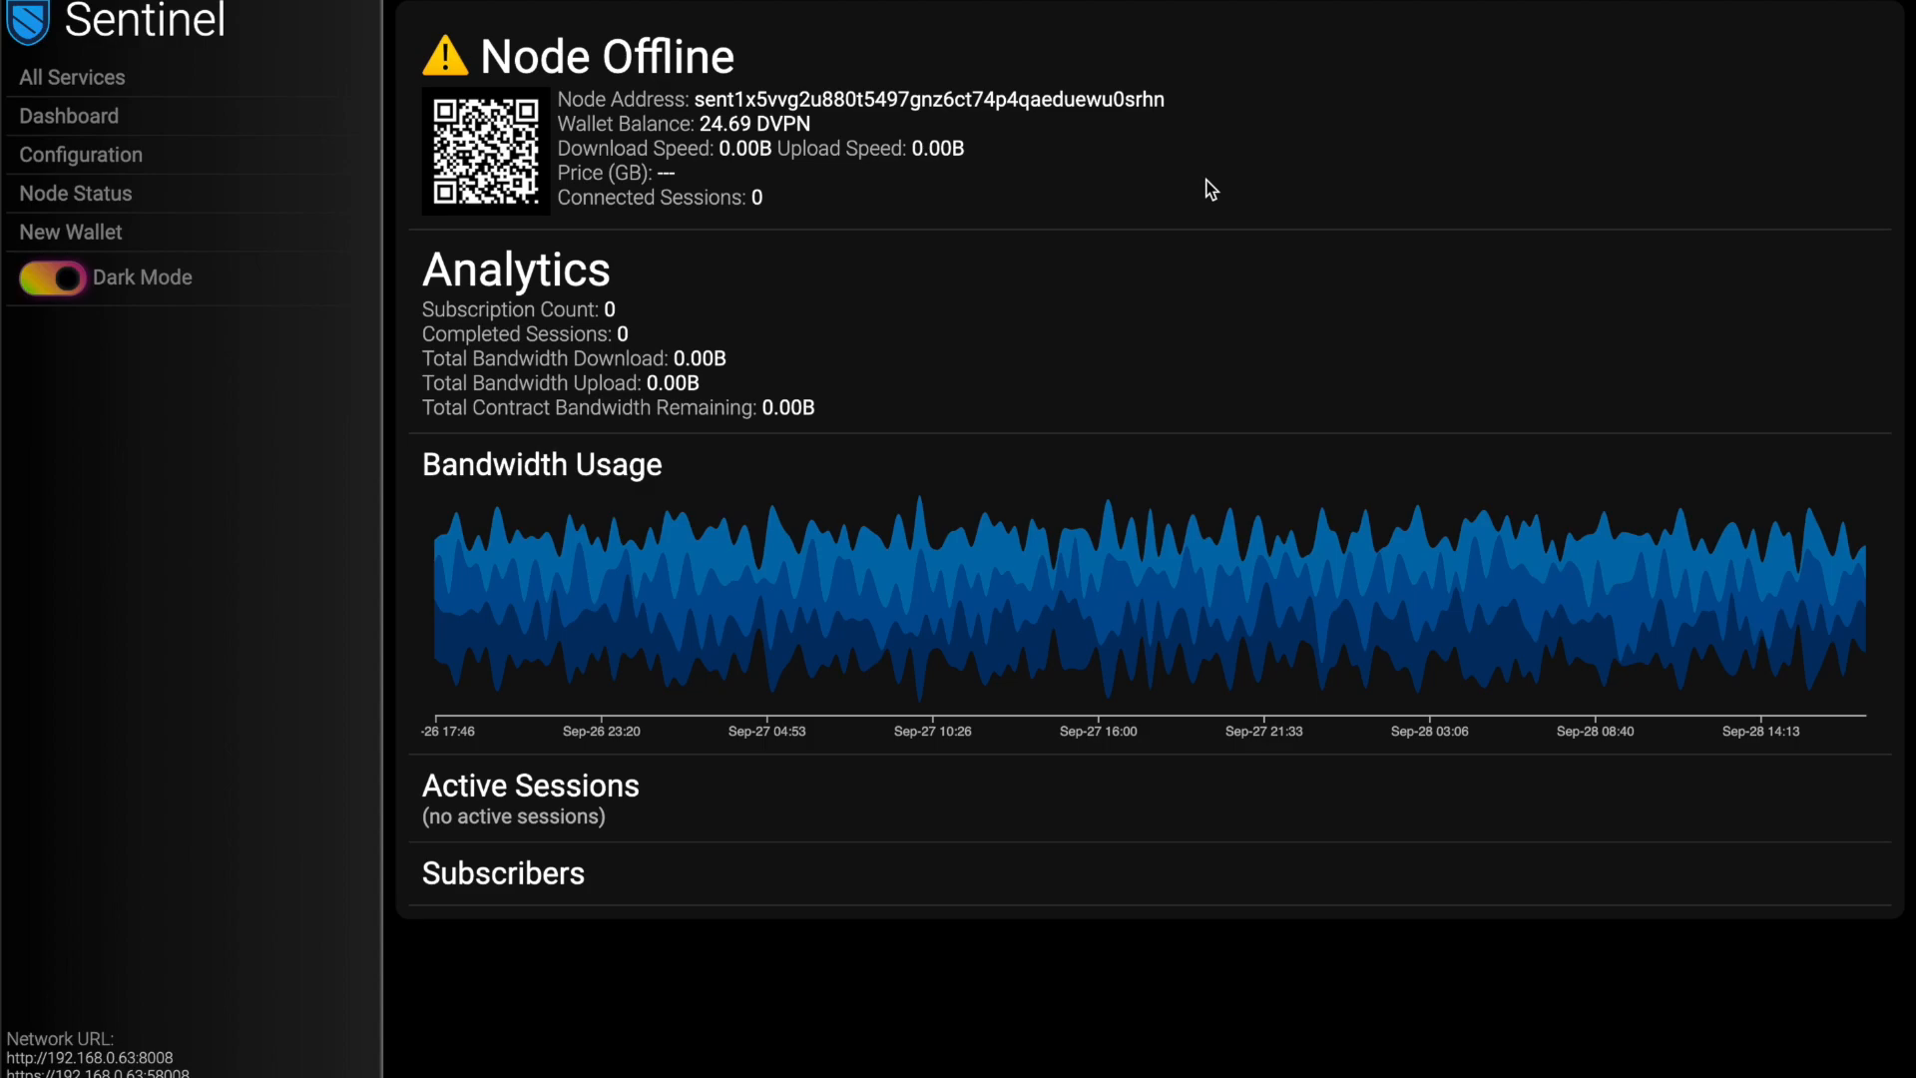
pyautogui.moveTo(894, 613)
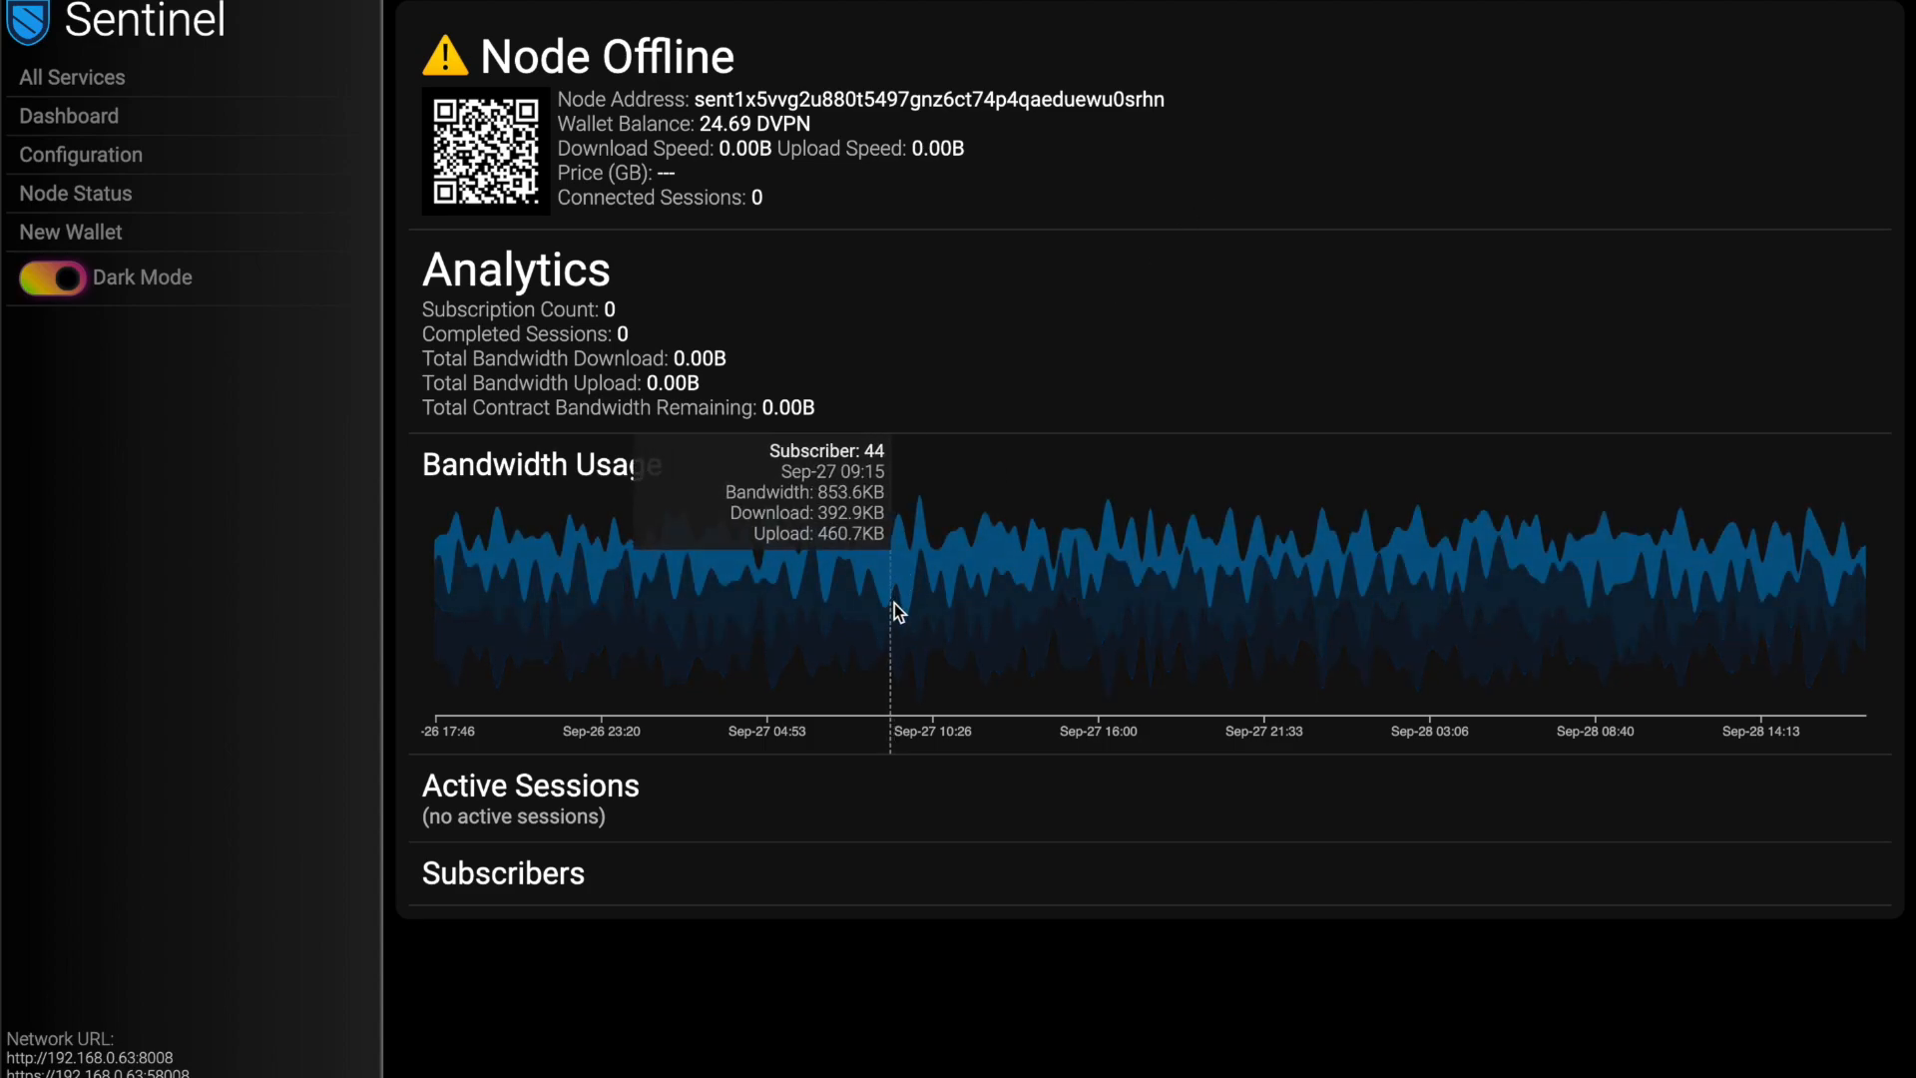
pyautogui.moveTo(1098, 705)
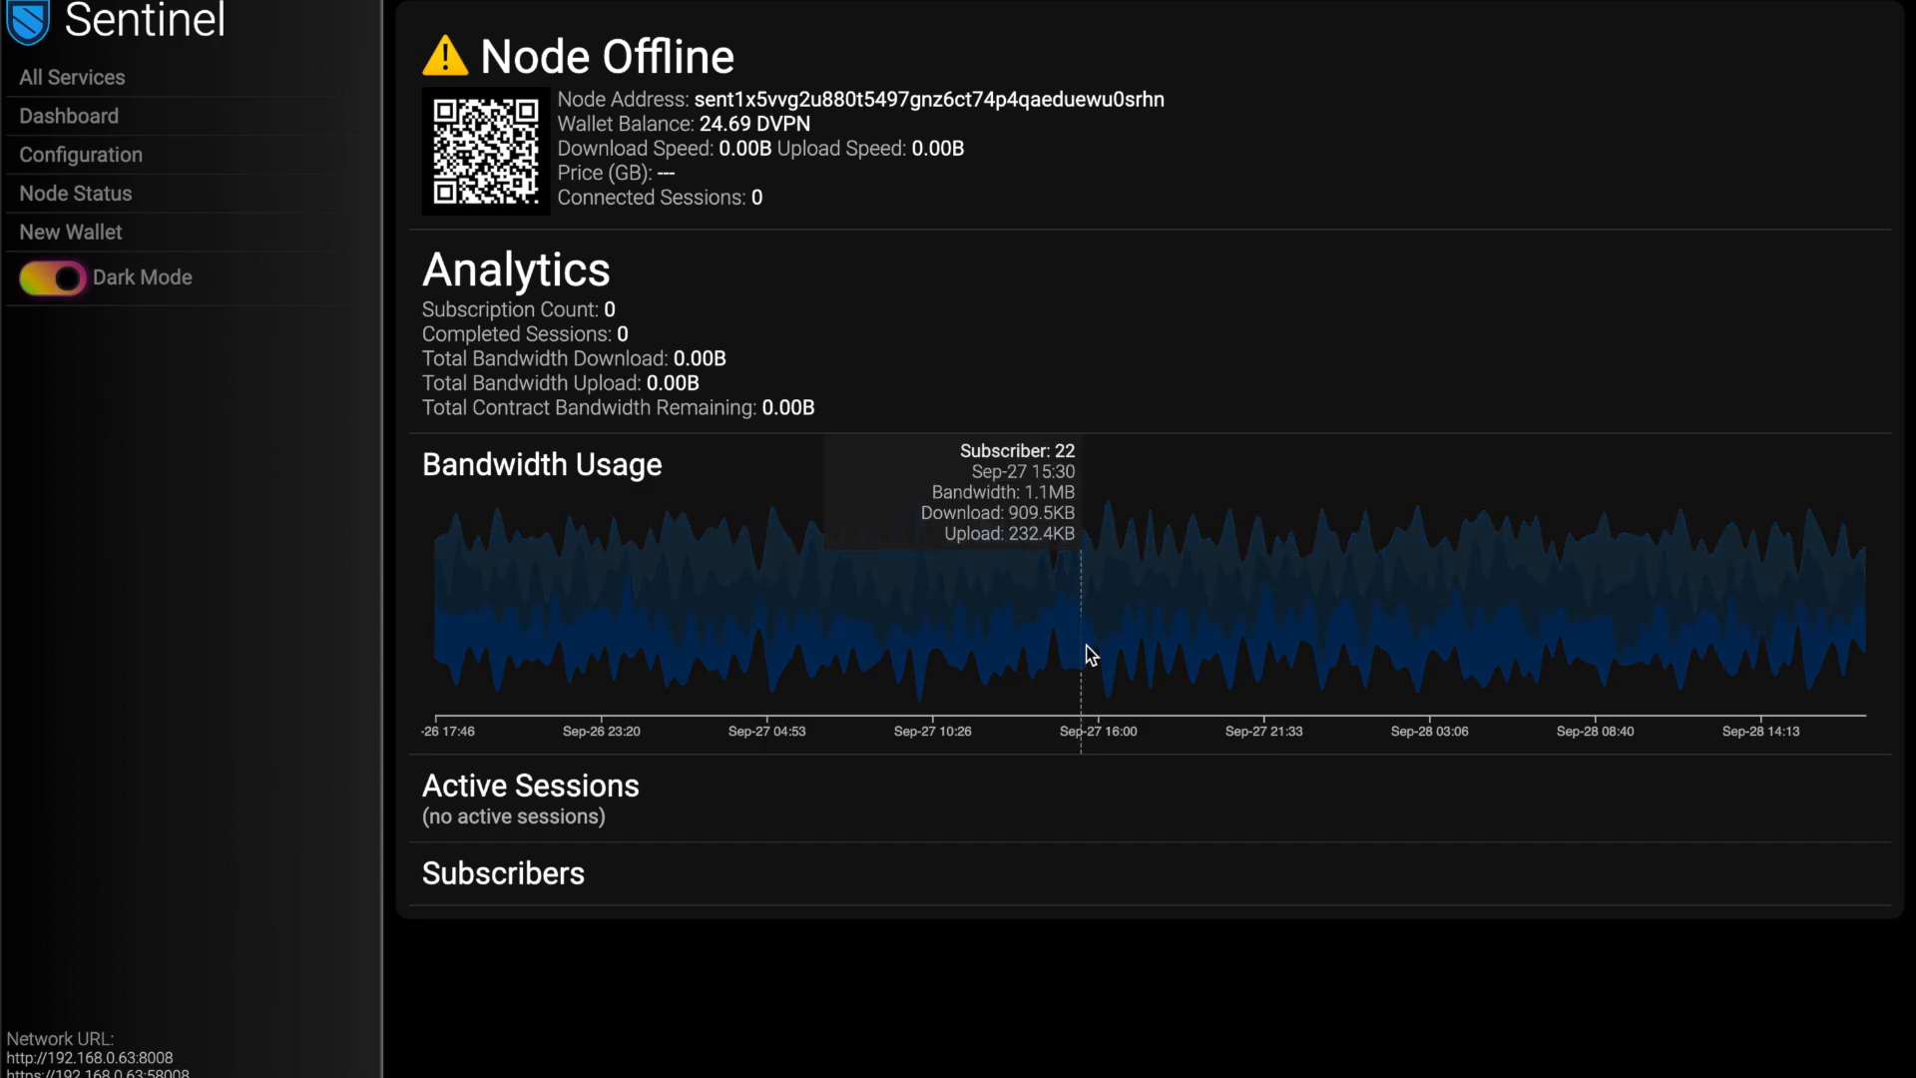
pyautogui.moveTo(1234, 557)
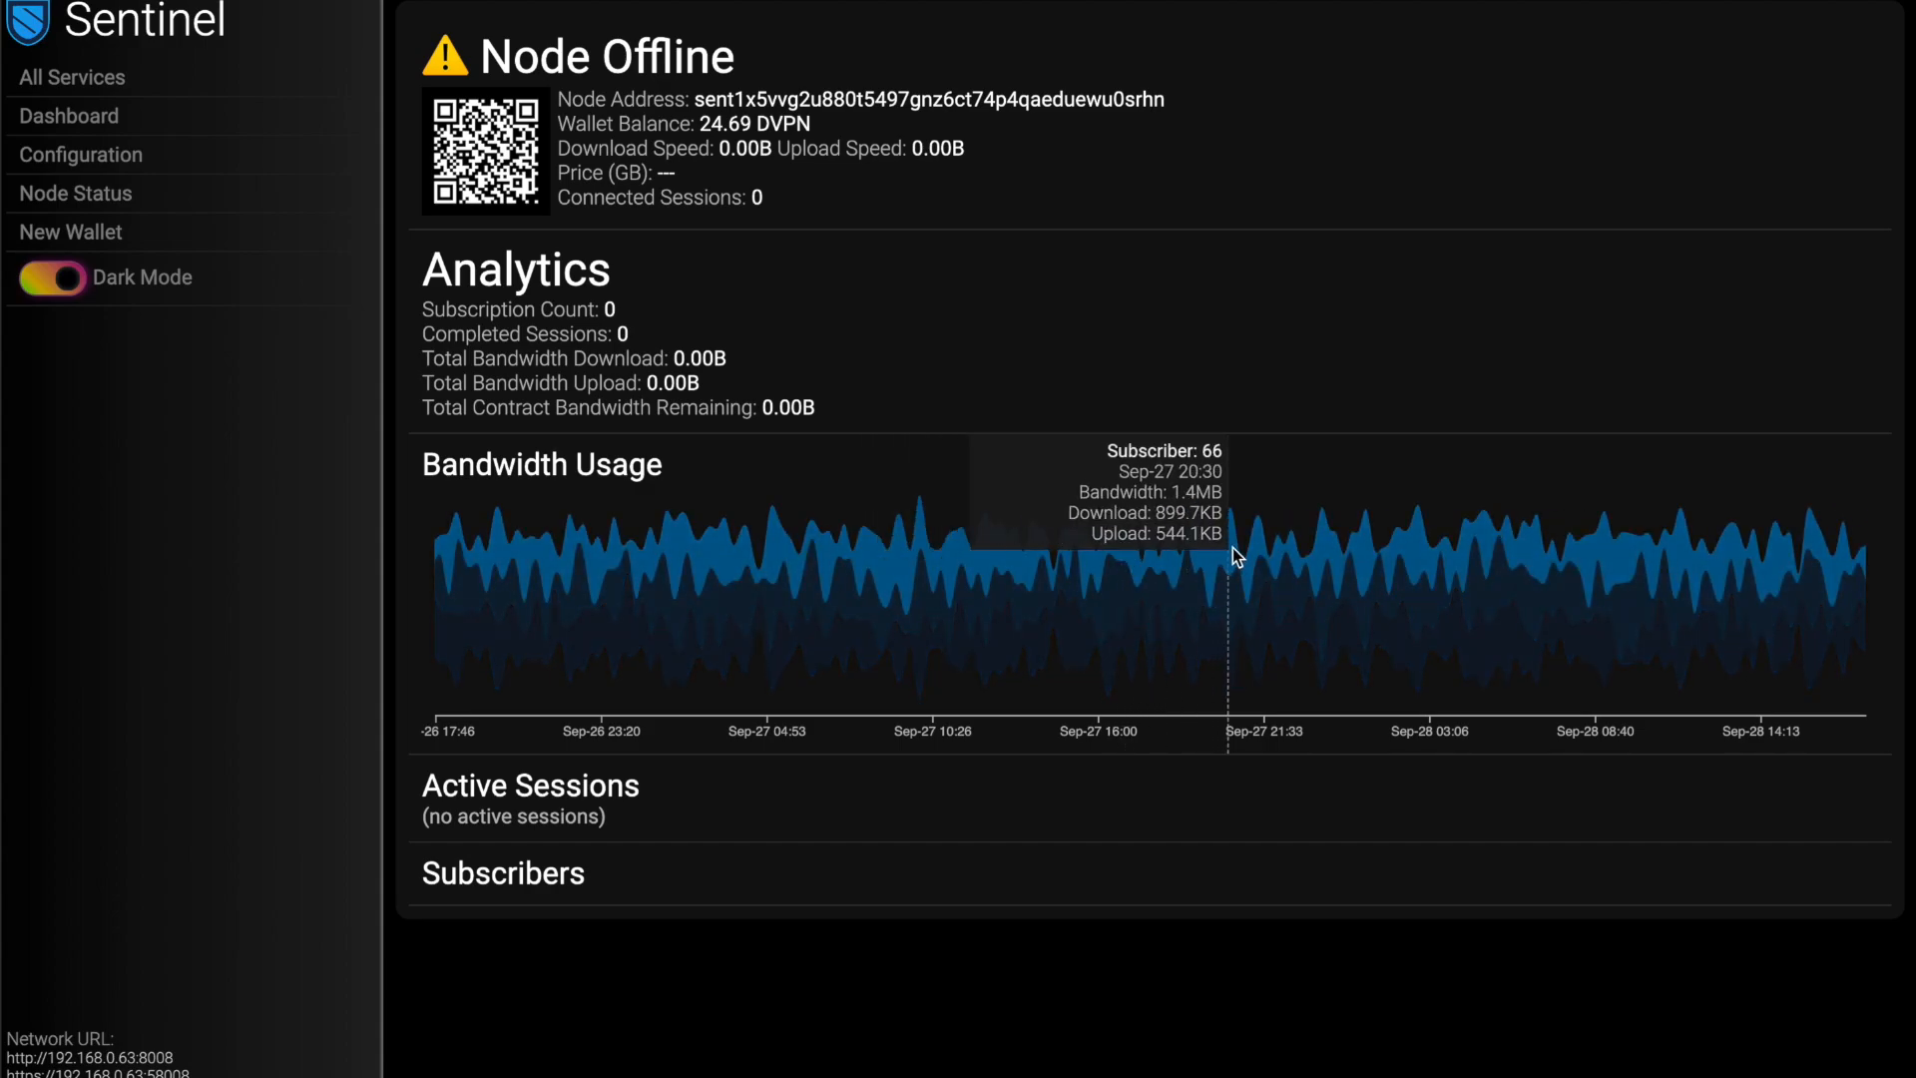
pyautogui.moveTo(1381, 644)
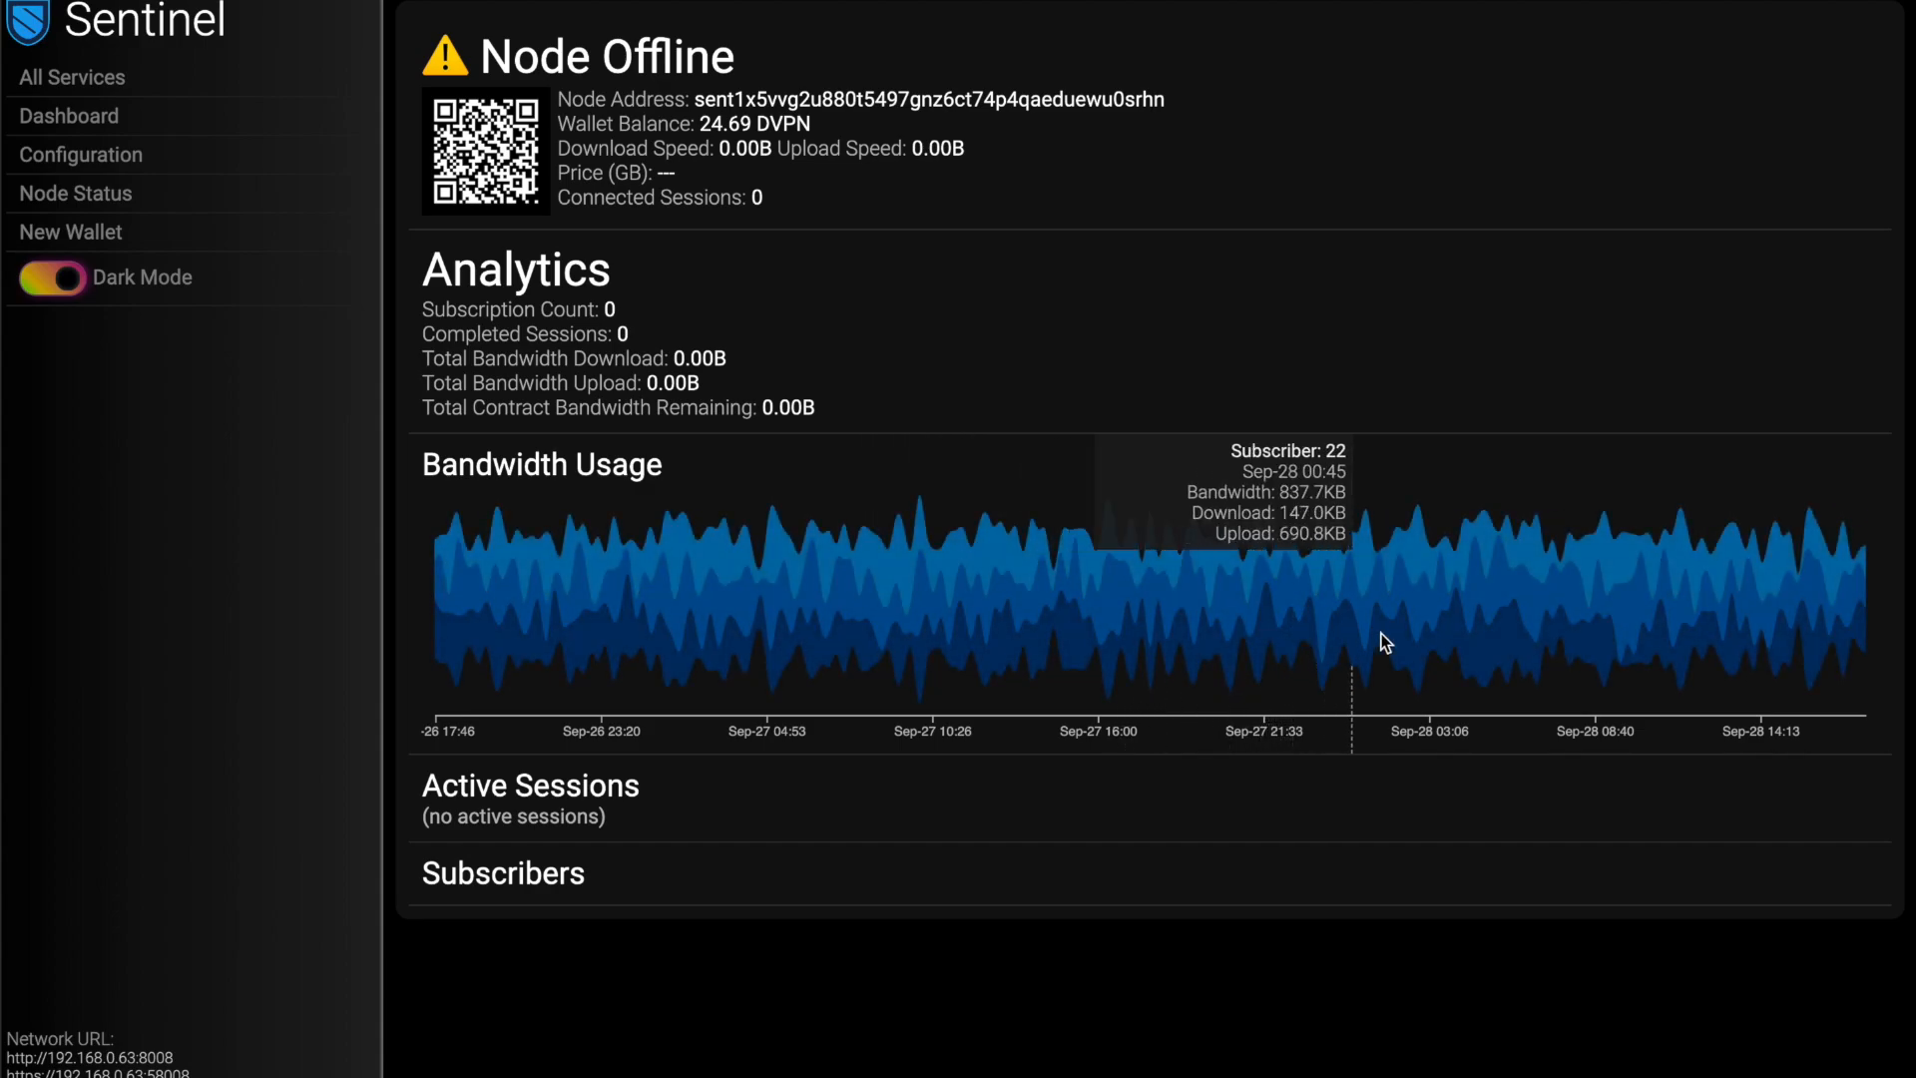
pyautogui.moveTo(1613, 525)
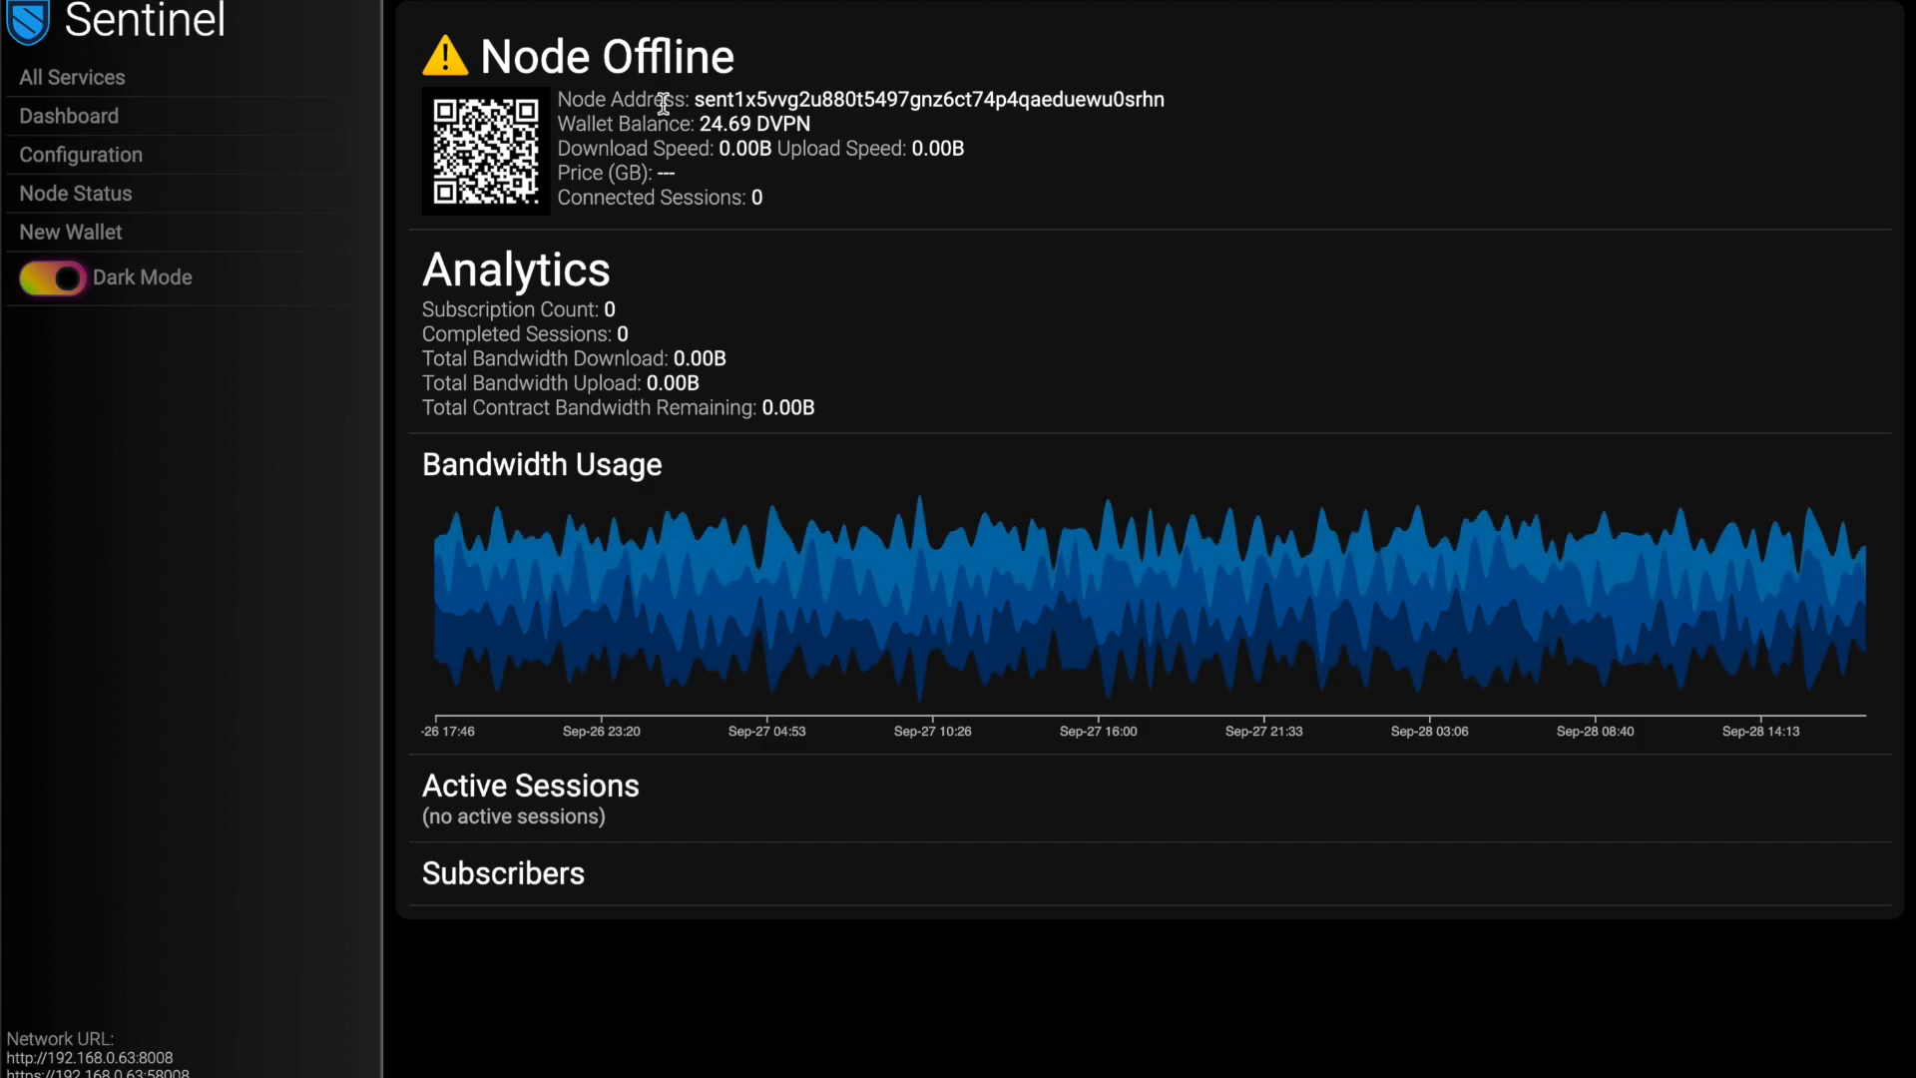
pyautogui.moveTo(661, 110)
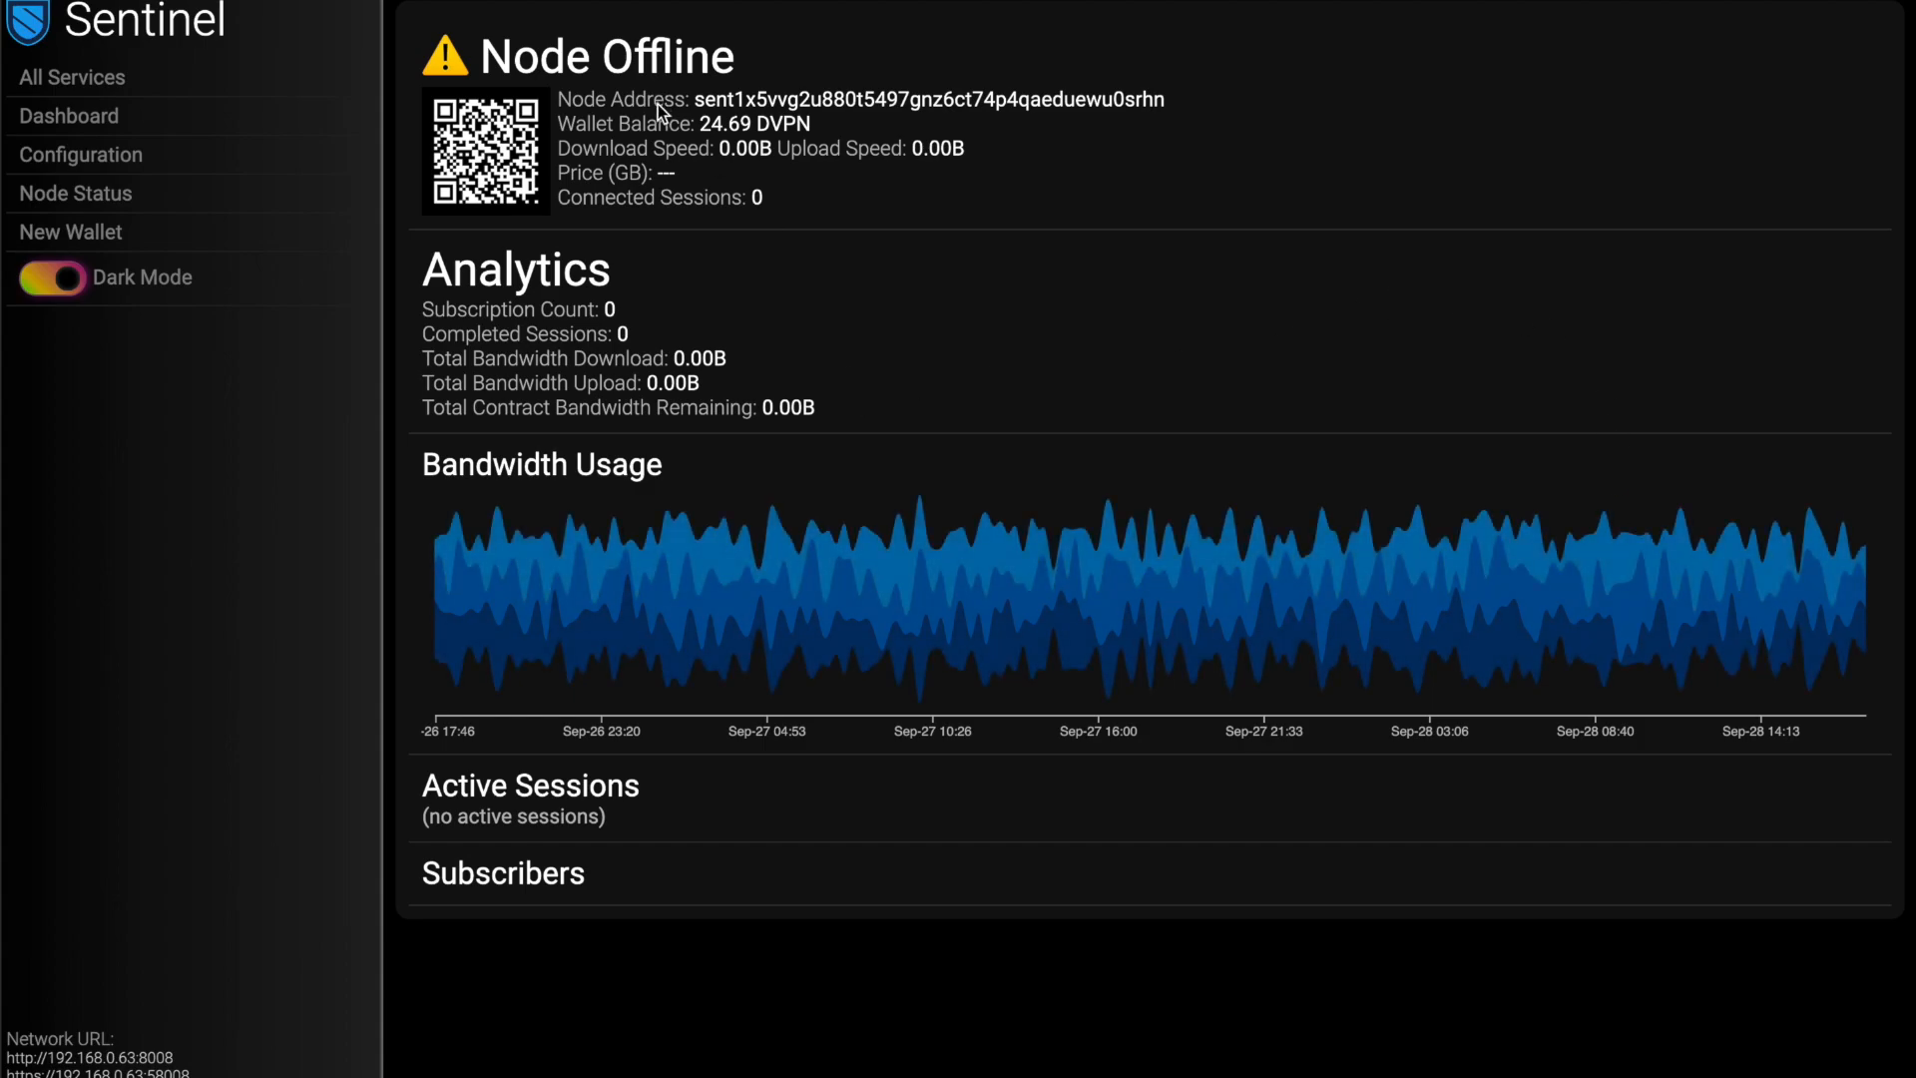
pyautogui.moveTo(467, 212)
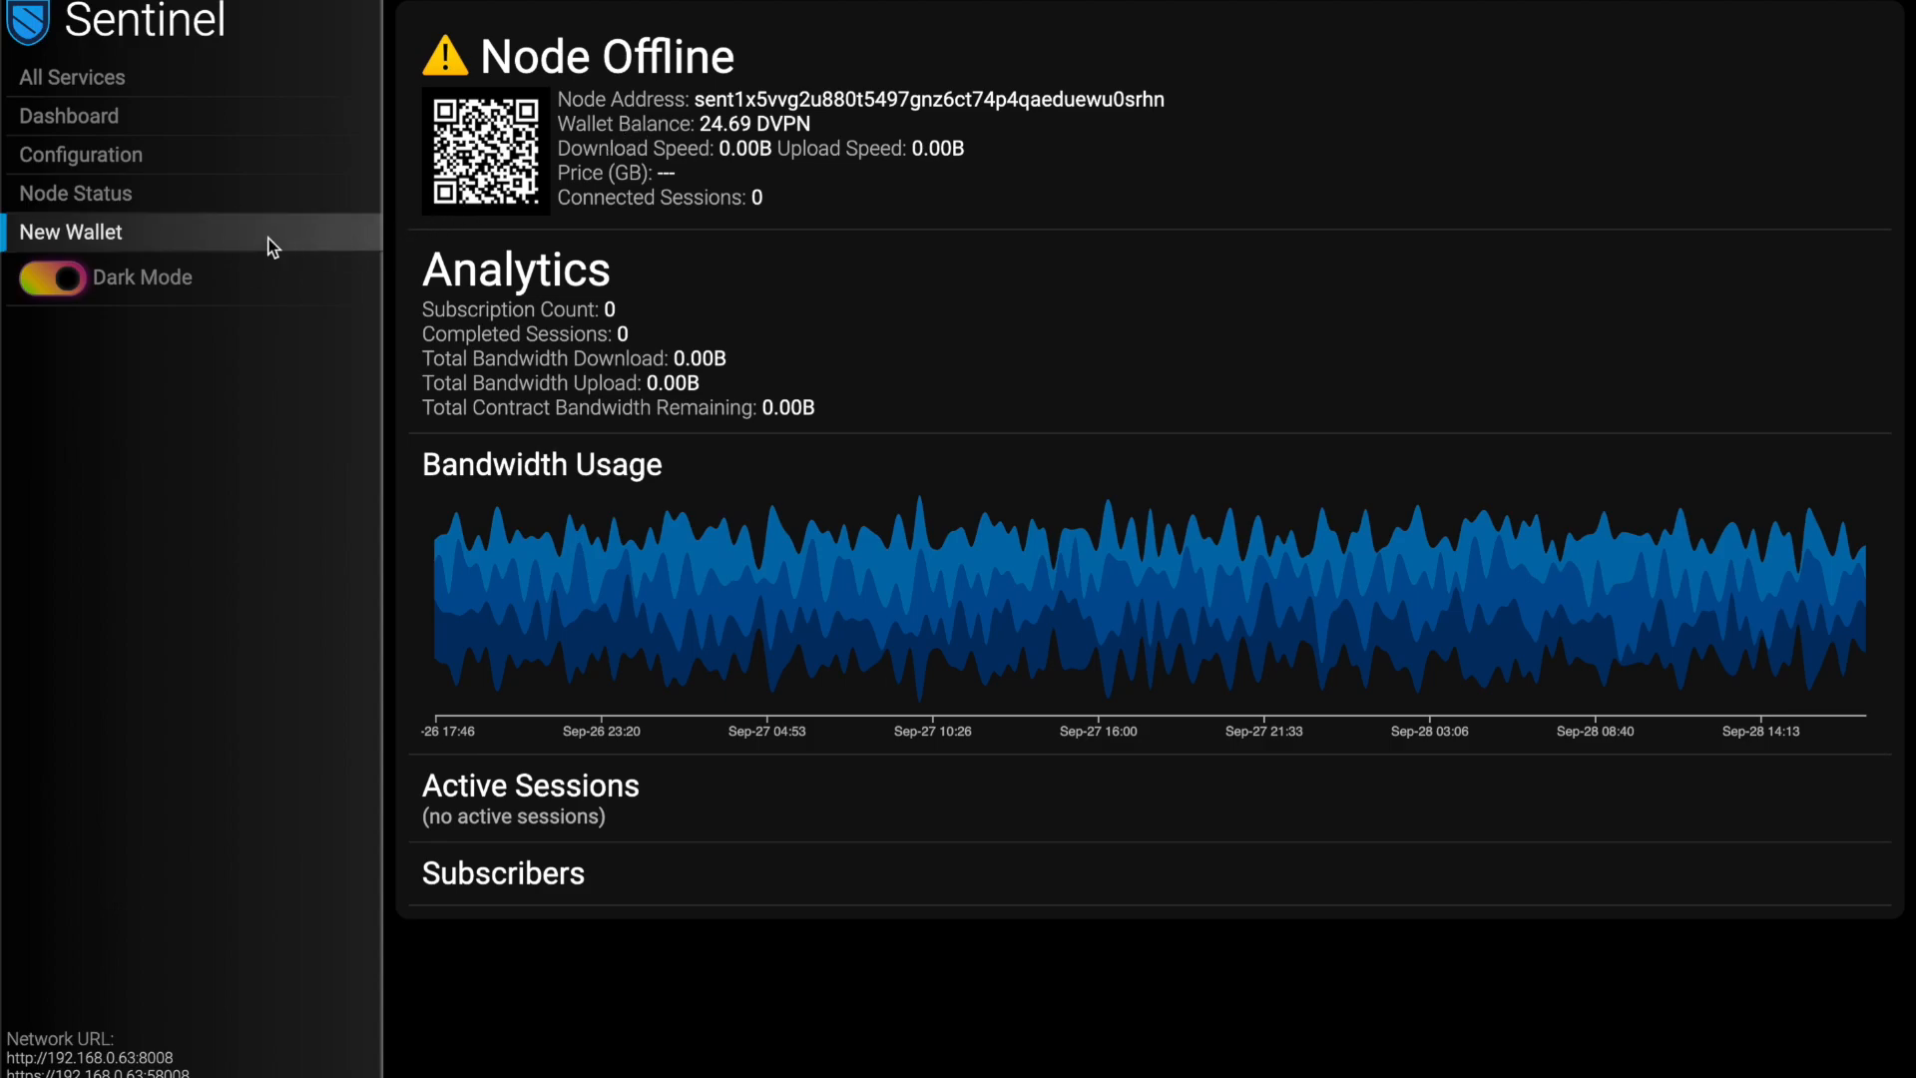
# - Create a new wallet named 'blank' with the keyring passphrase, showing its address and seed phrase
pyautogui.click(70, 231)
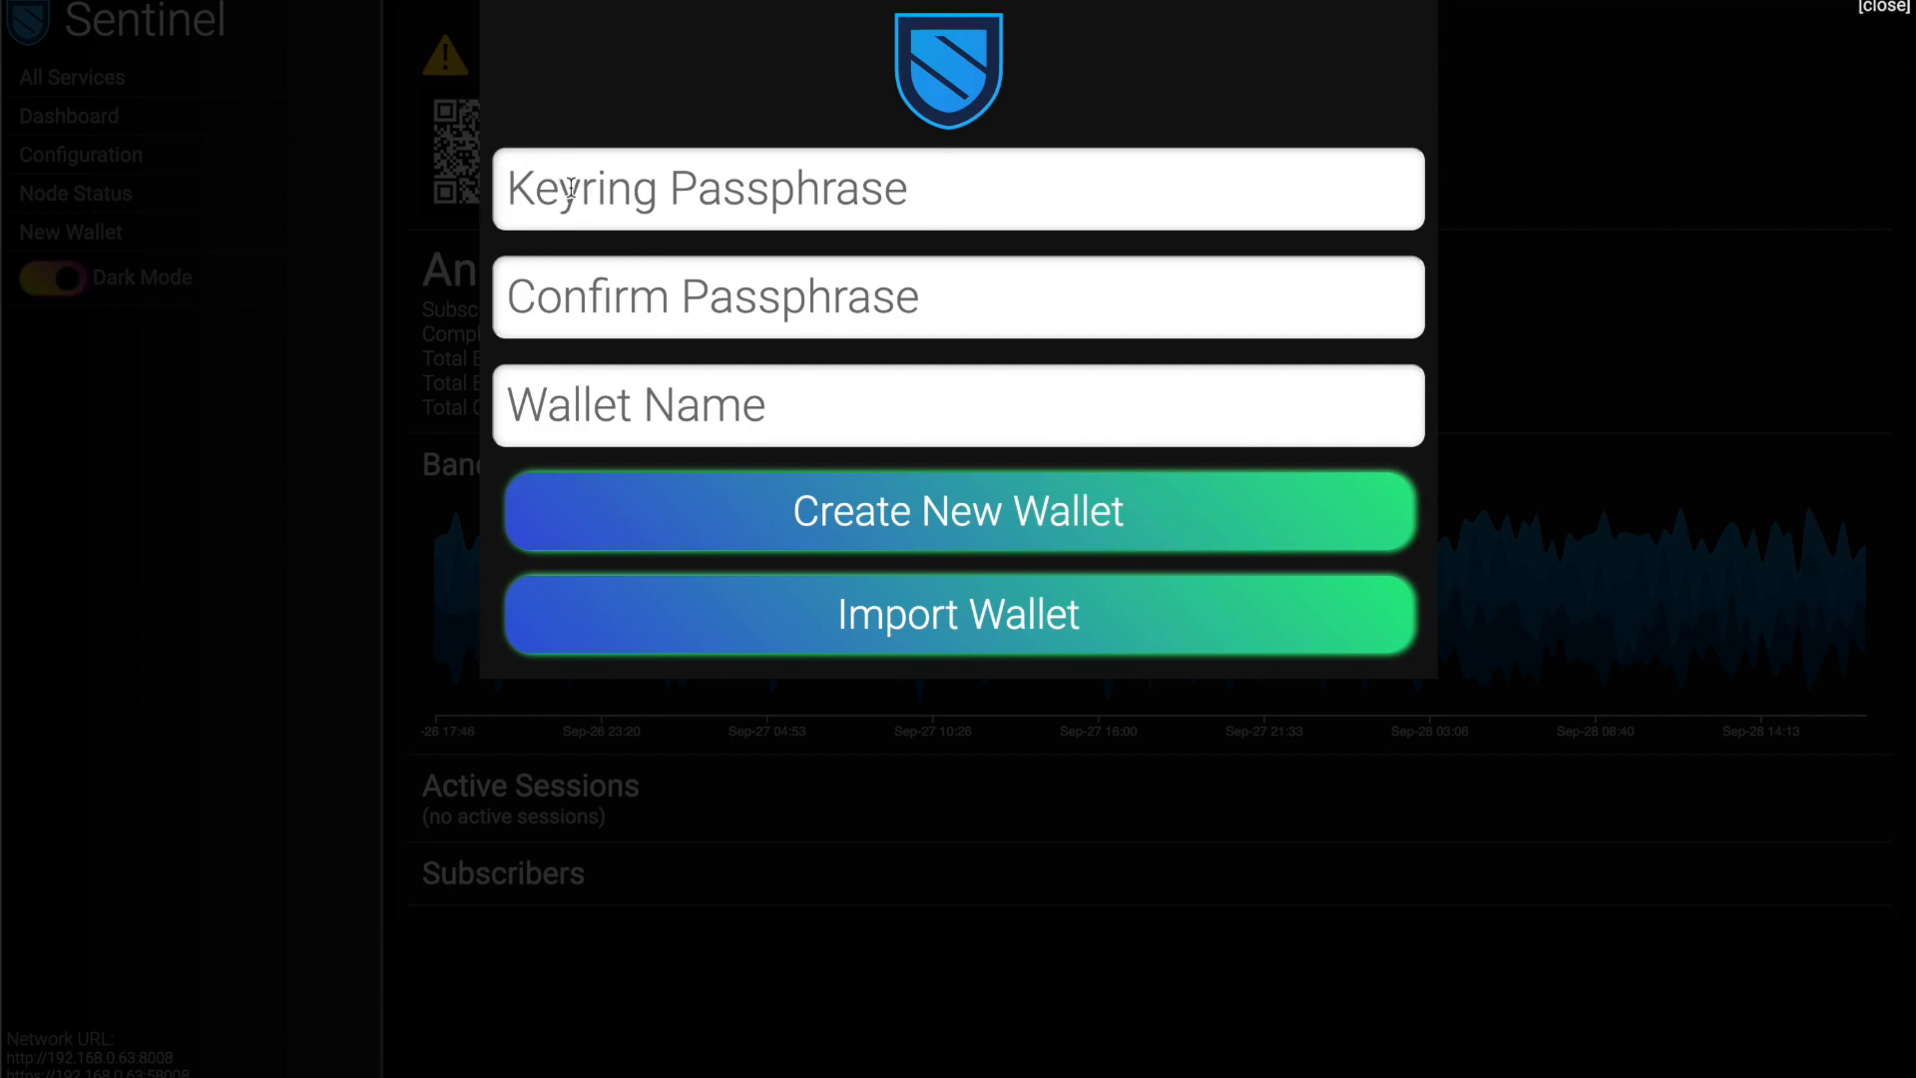
pyautogui.click(956, 189)
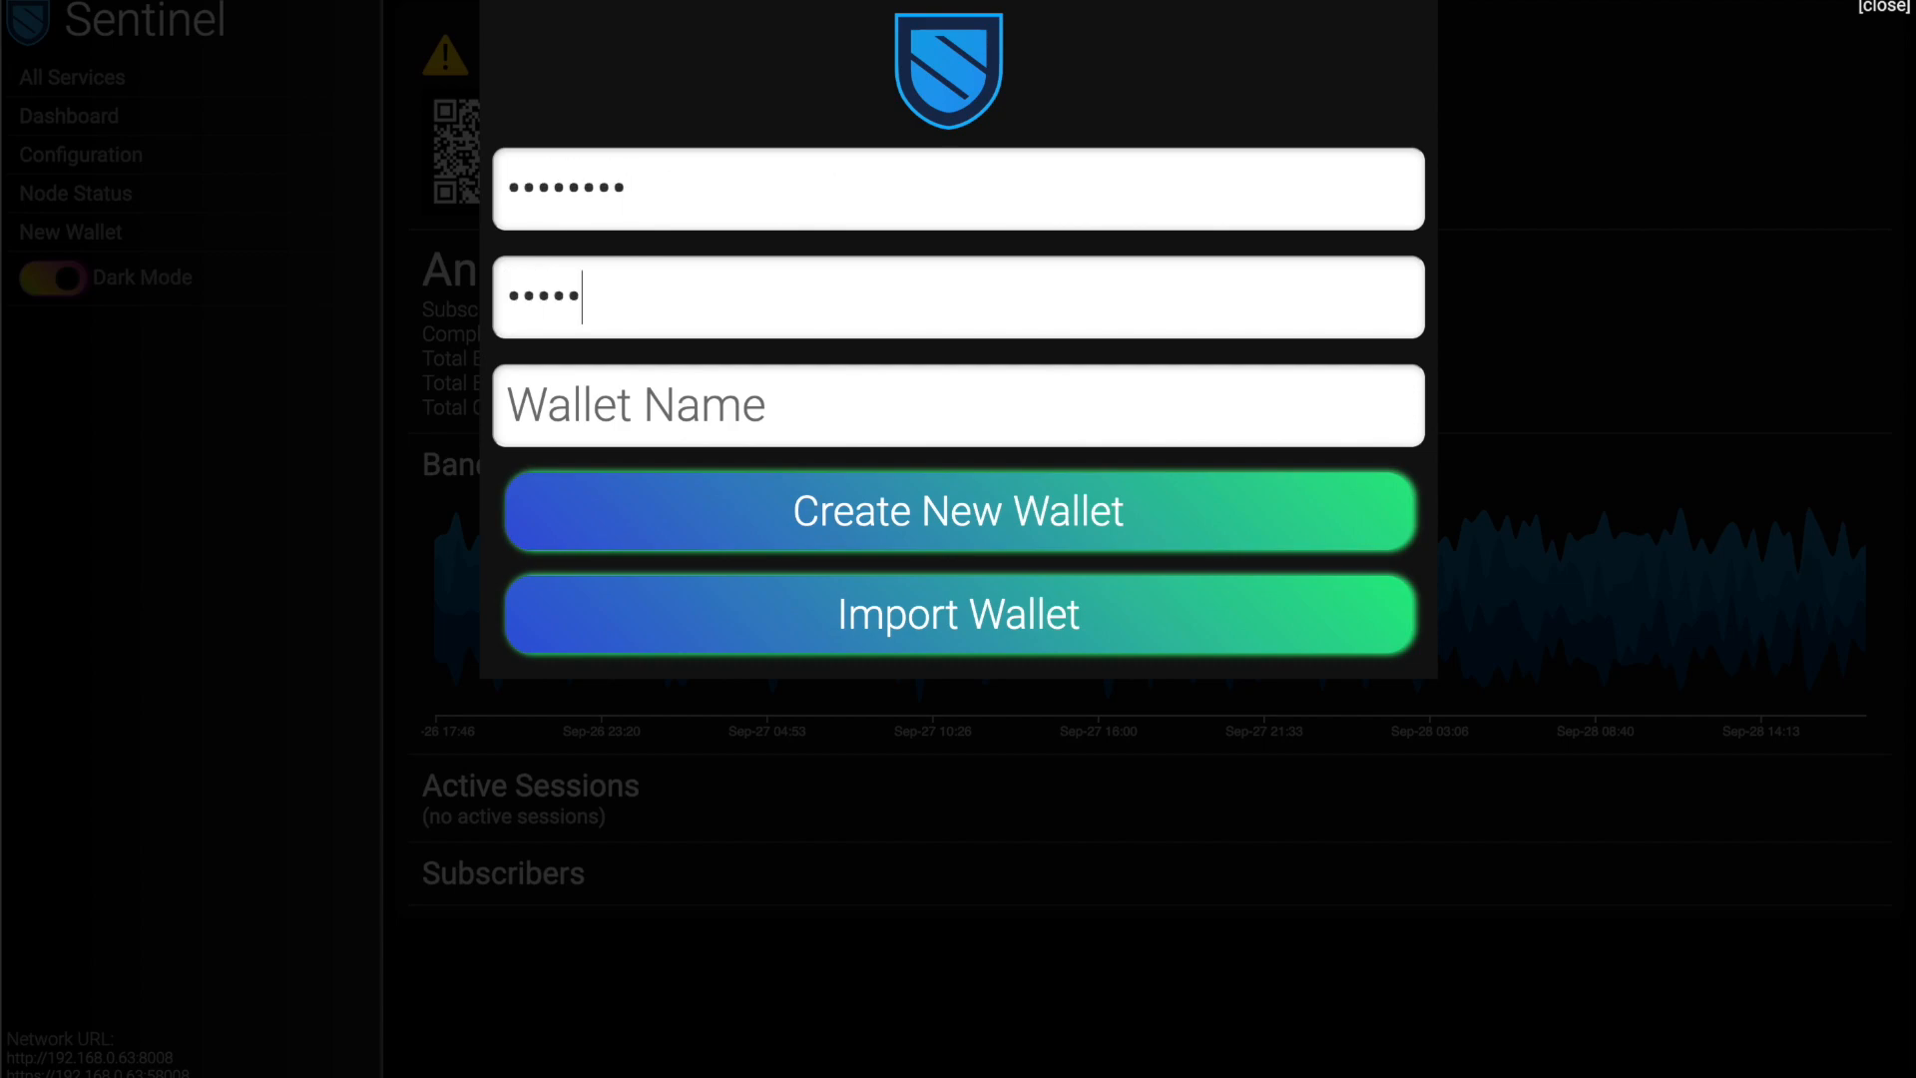
pyautogui.write('•••')
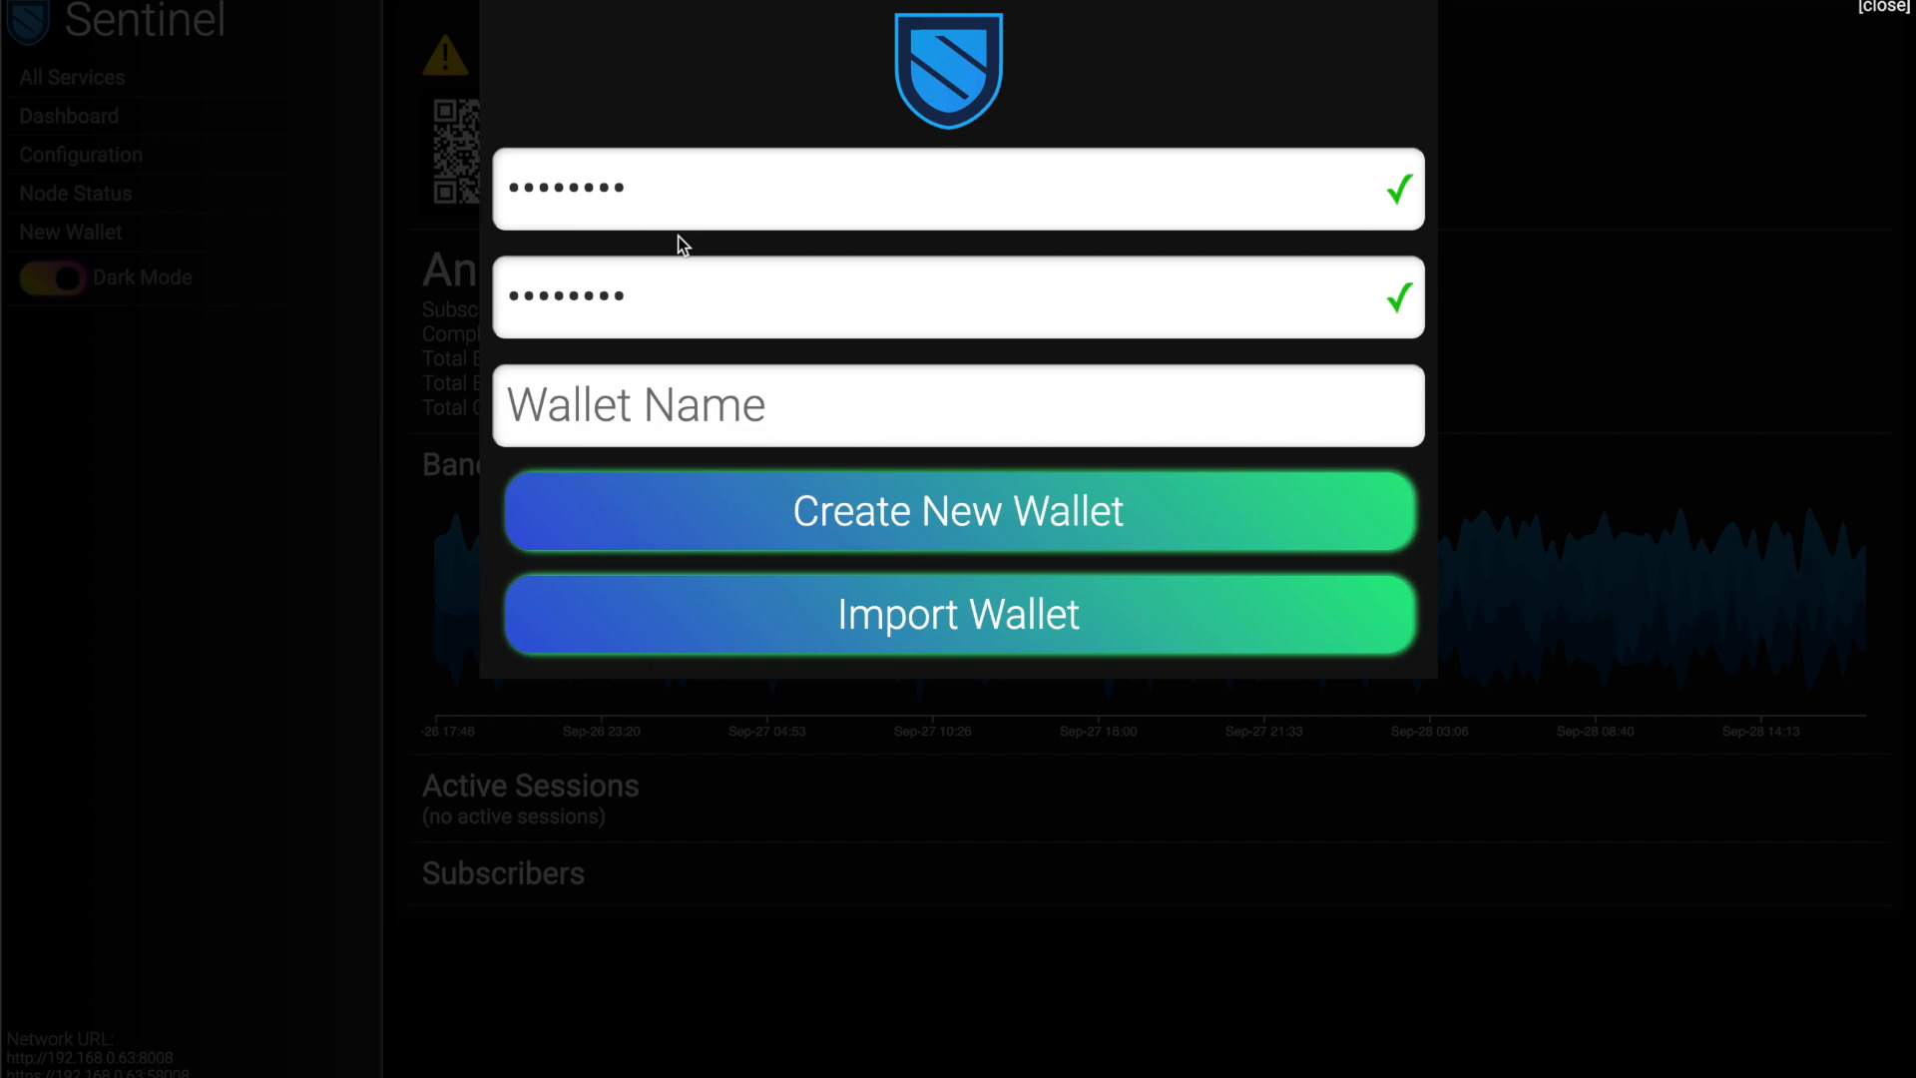
pyautogui.write('blank')
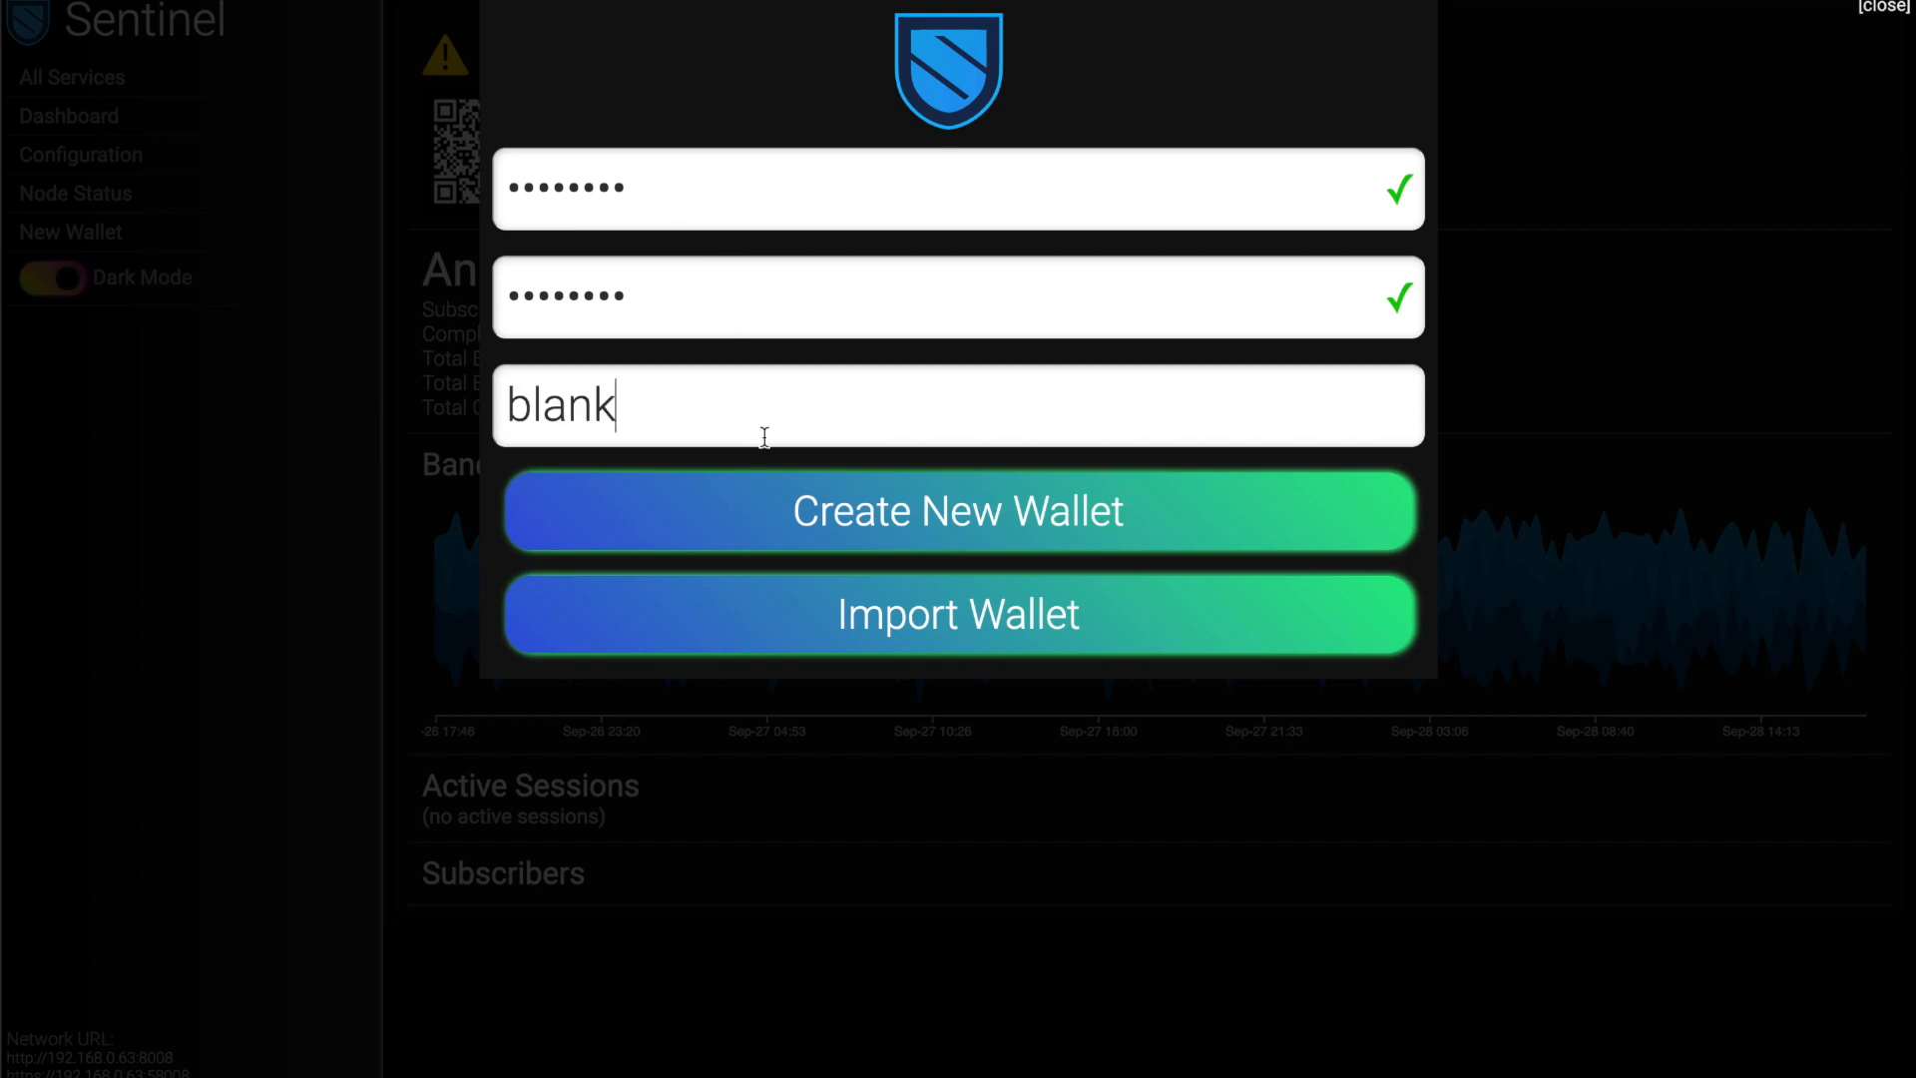
pyautogui.moveTo(909, 525)
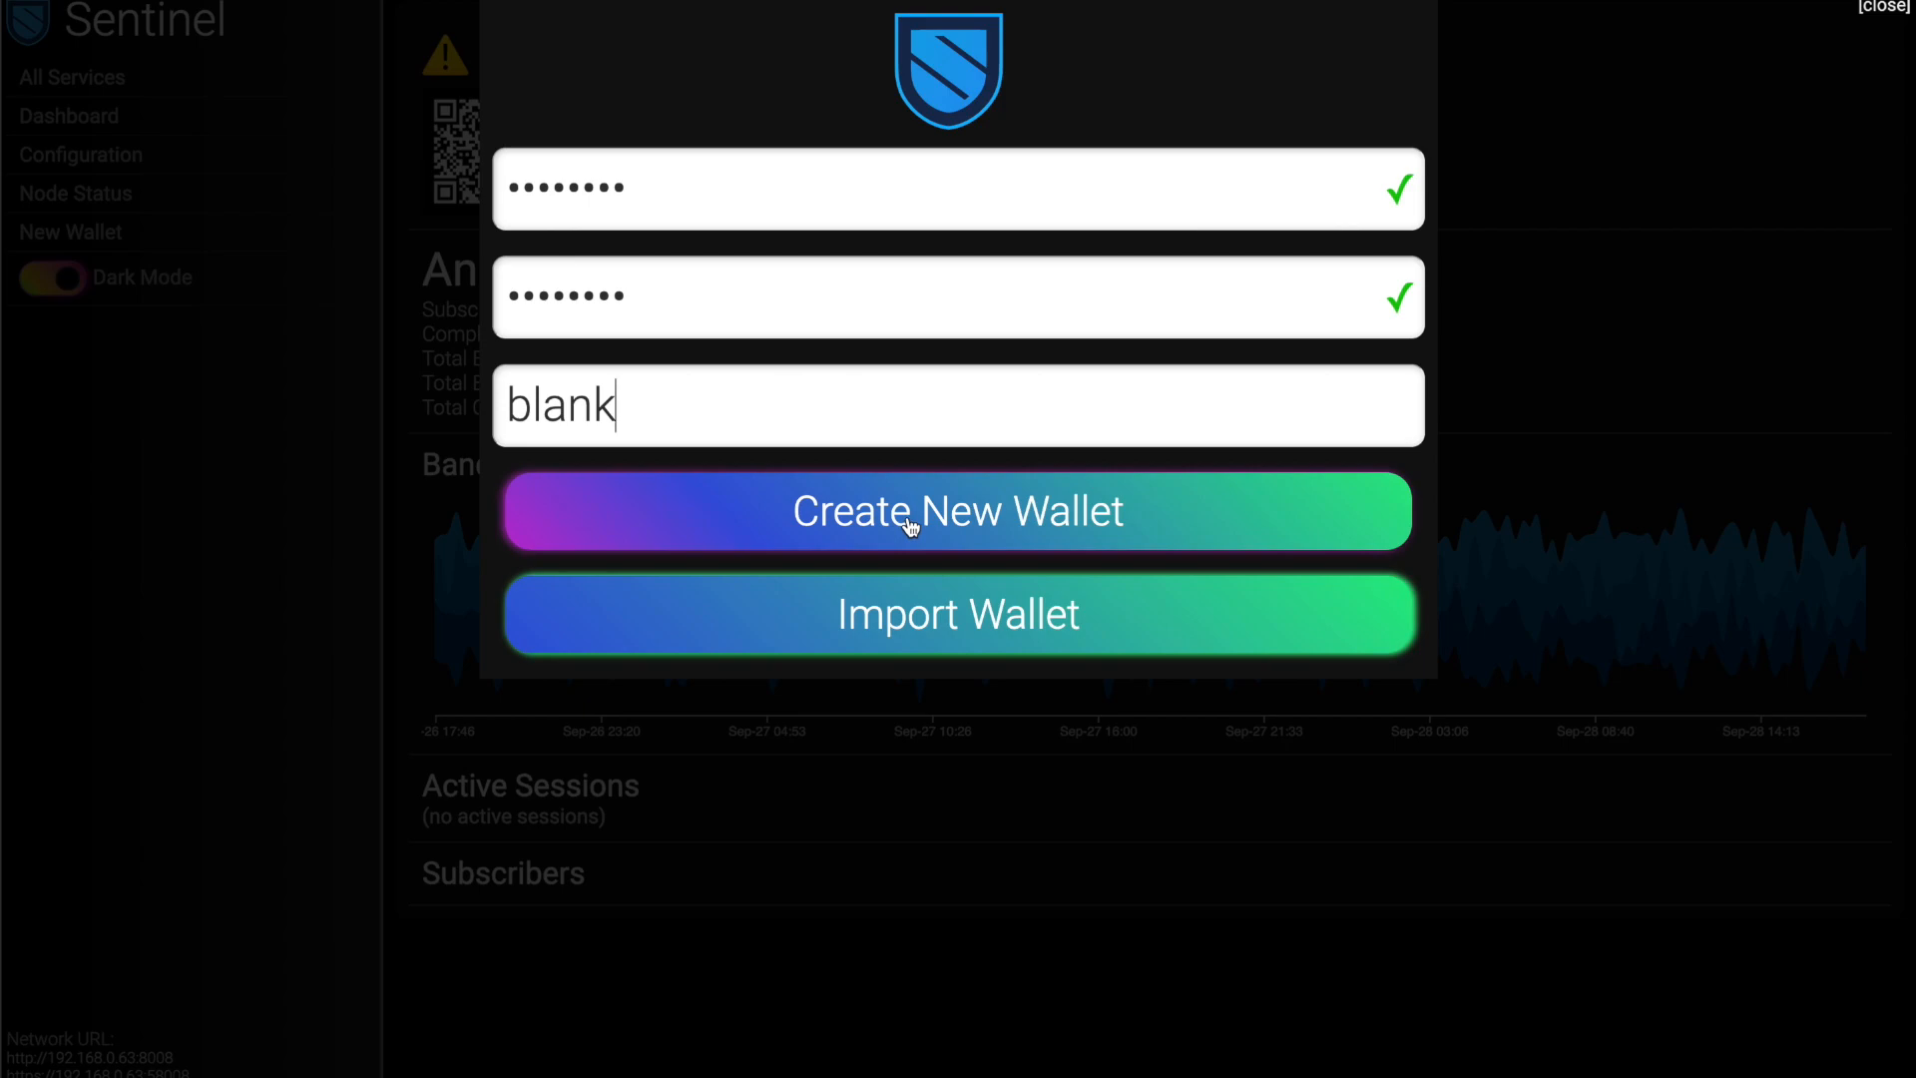
pyautogui.moveTo(889, 632)
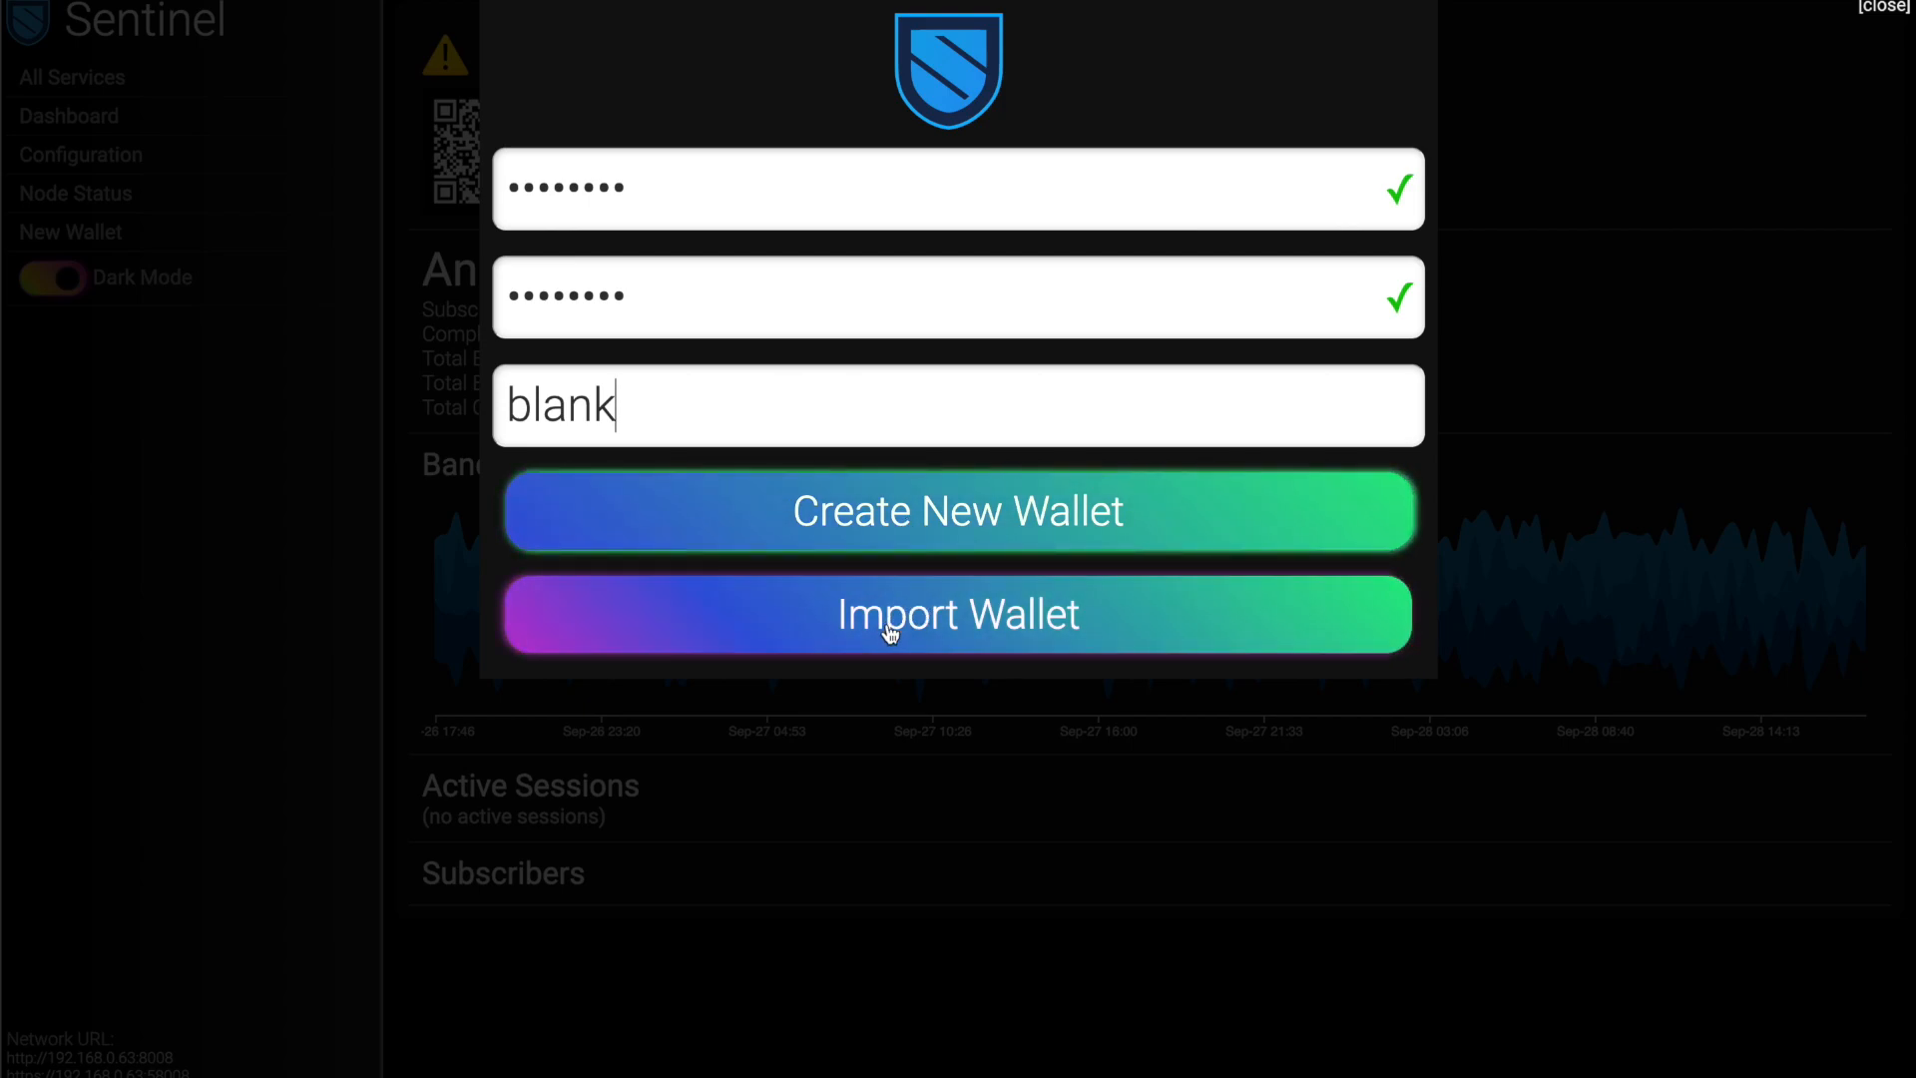
pyautogui.click(956, 613)
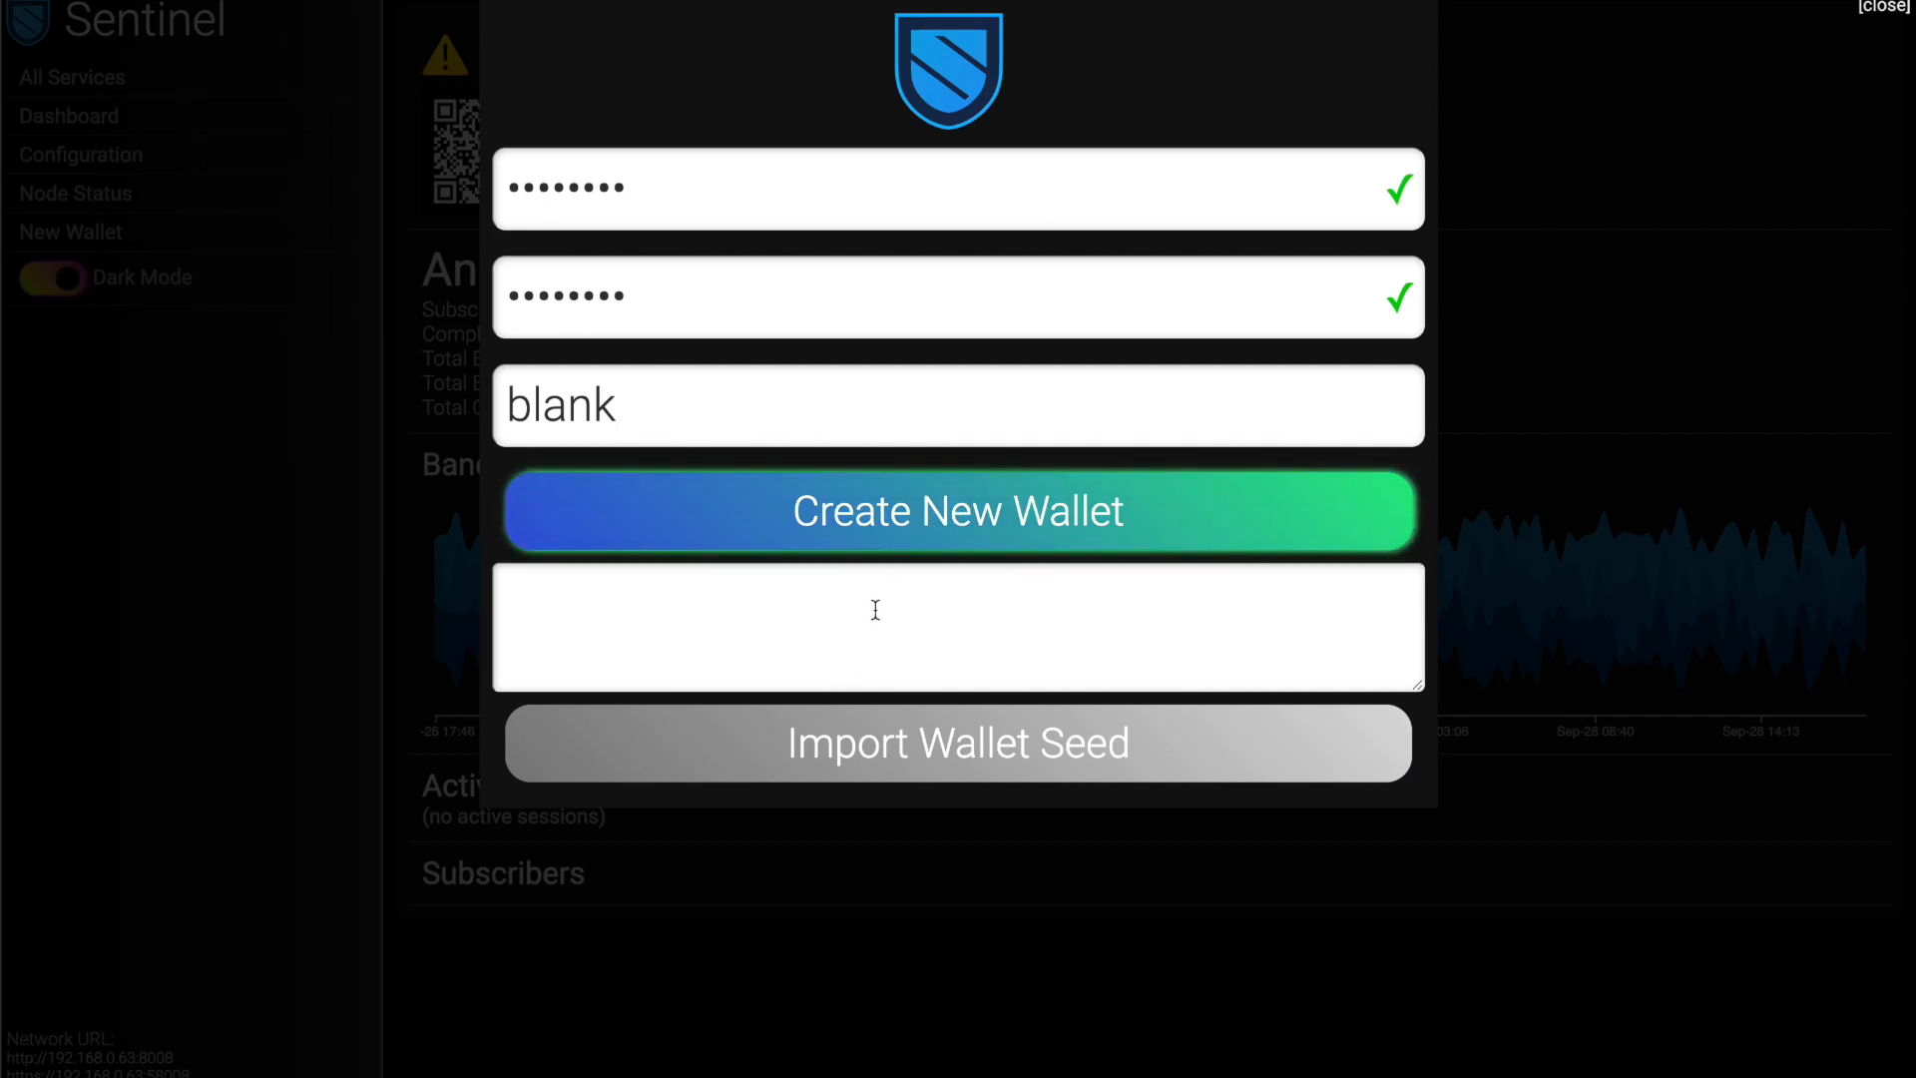
pyautogui.click(956, 511)
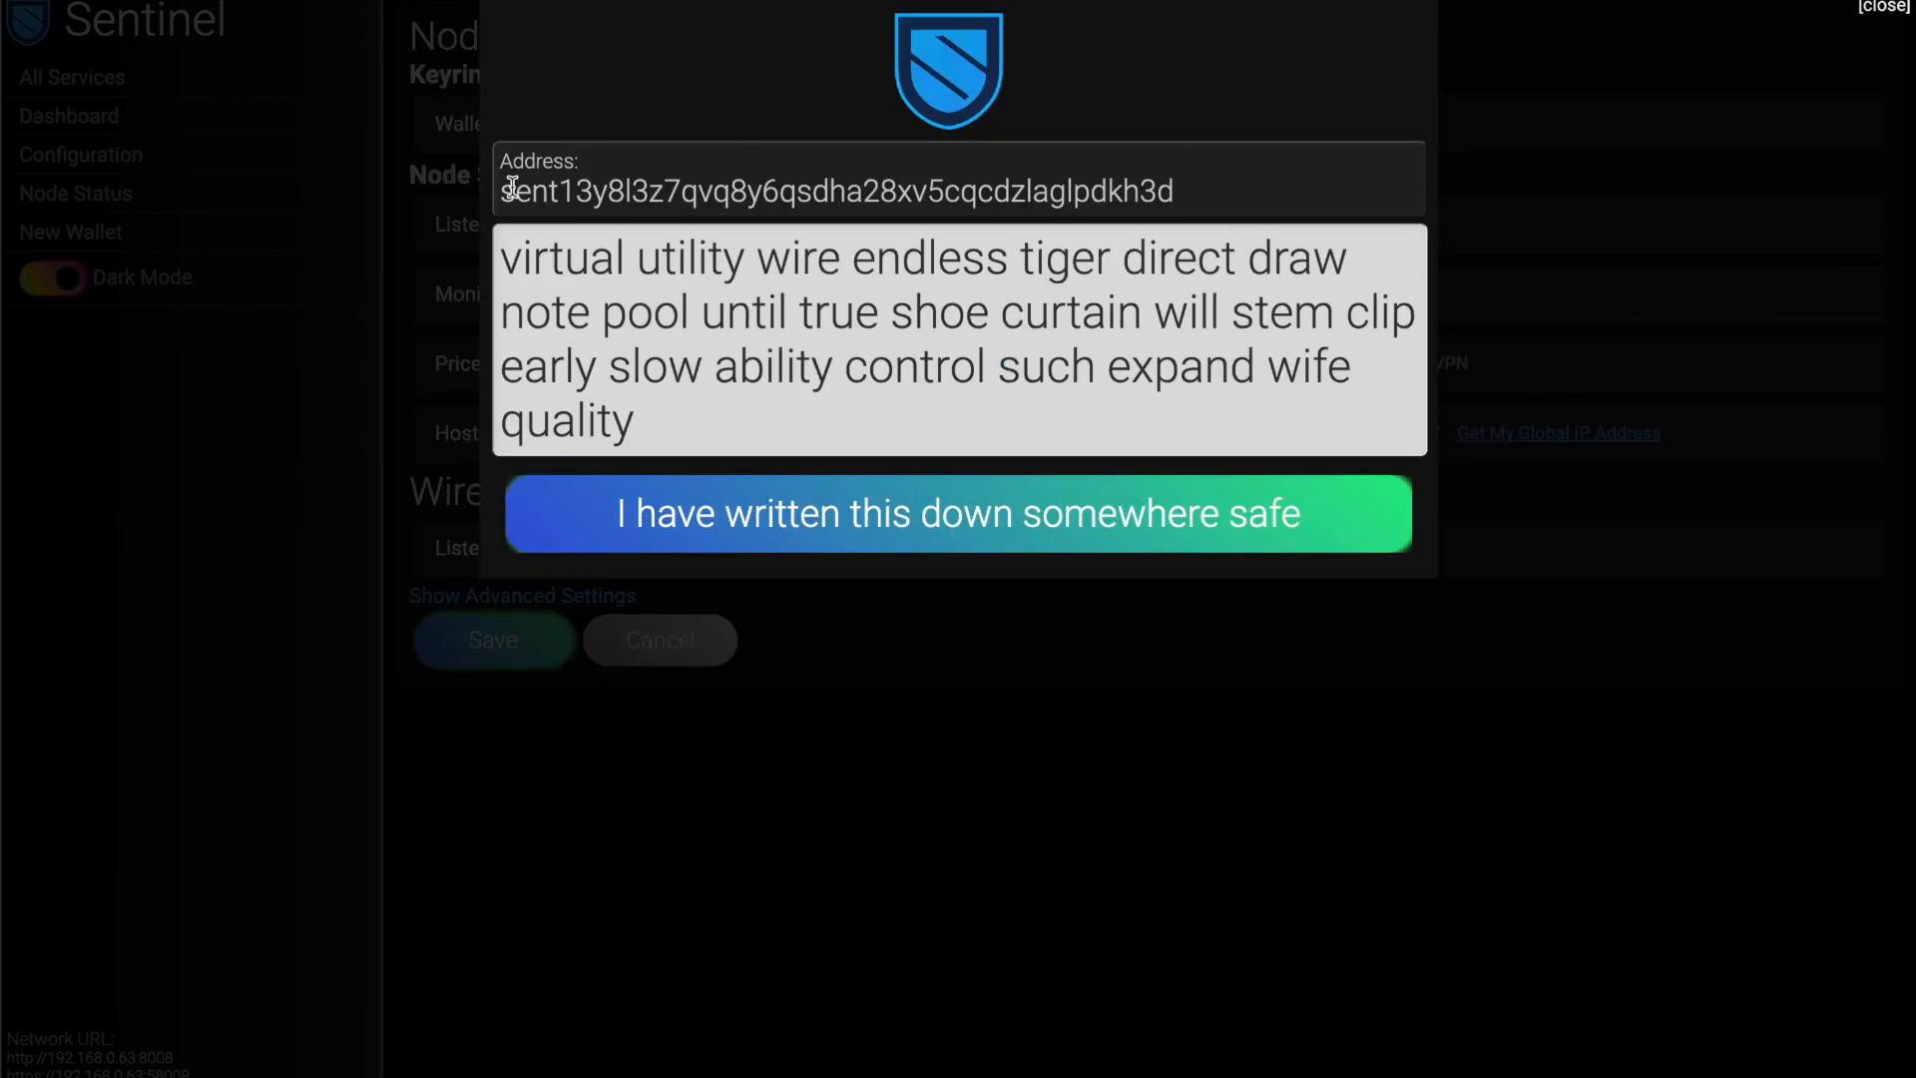
# - Copy the recovery phrase and confirm it is written down, returning to node configuration with wallet blank
pyautogui.tripleClick(837, 192)
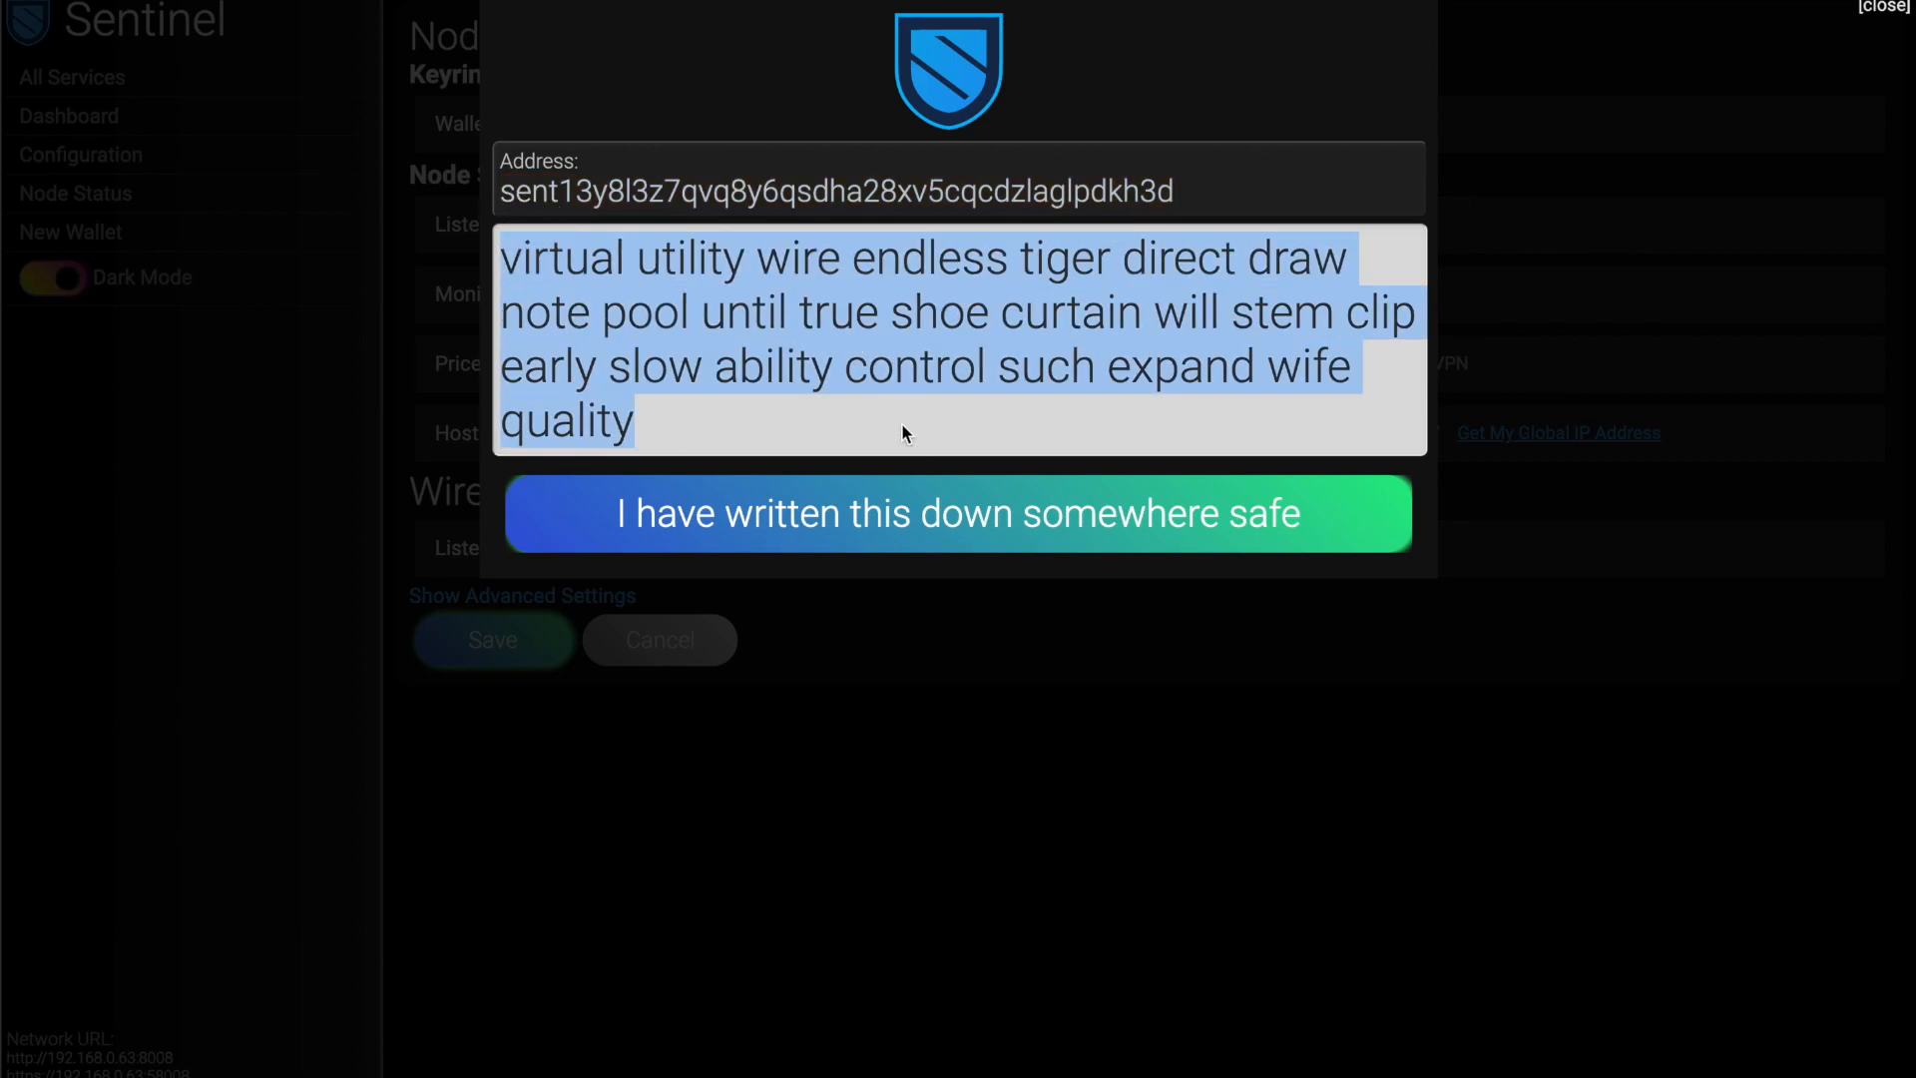
pyautogui.click(958, 513)
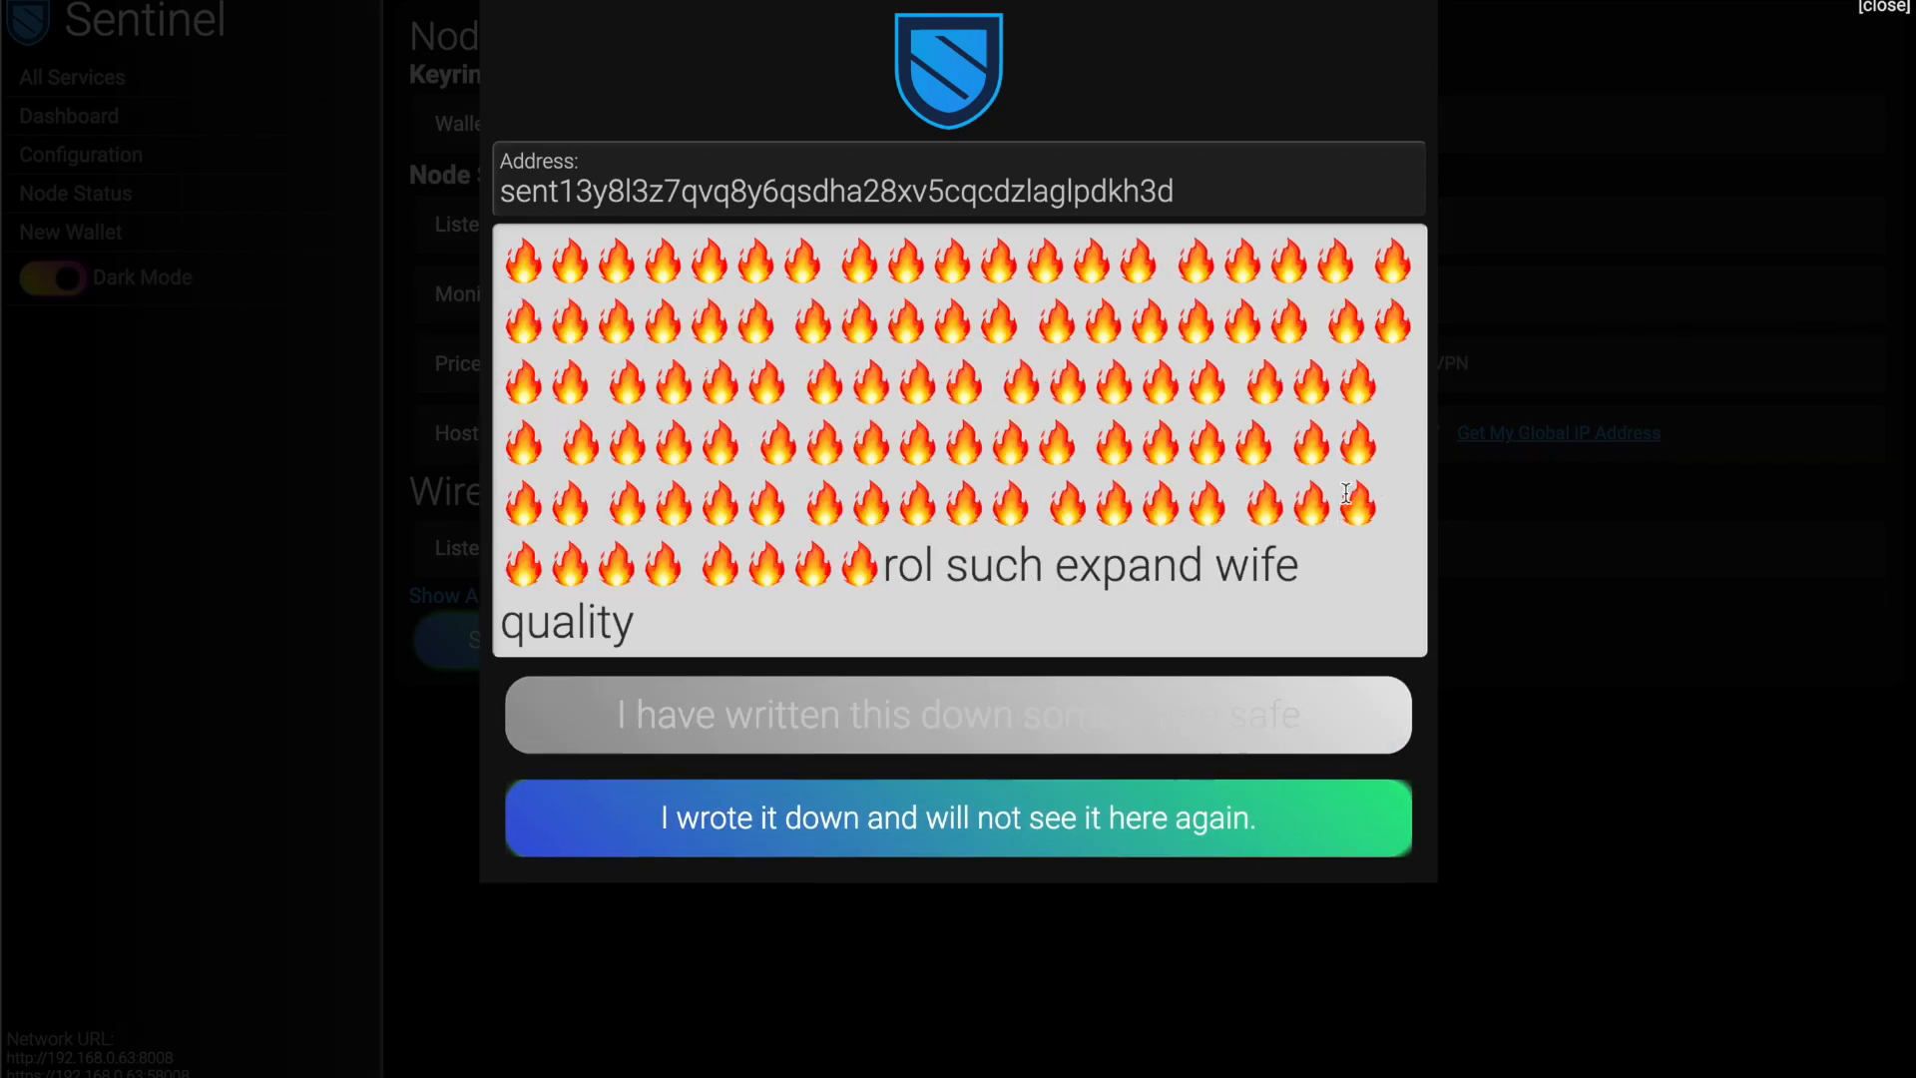
pyautogui.click(958, 818)
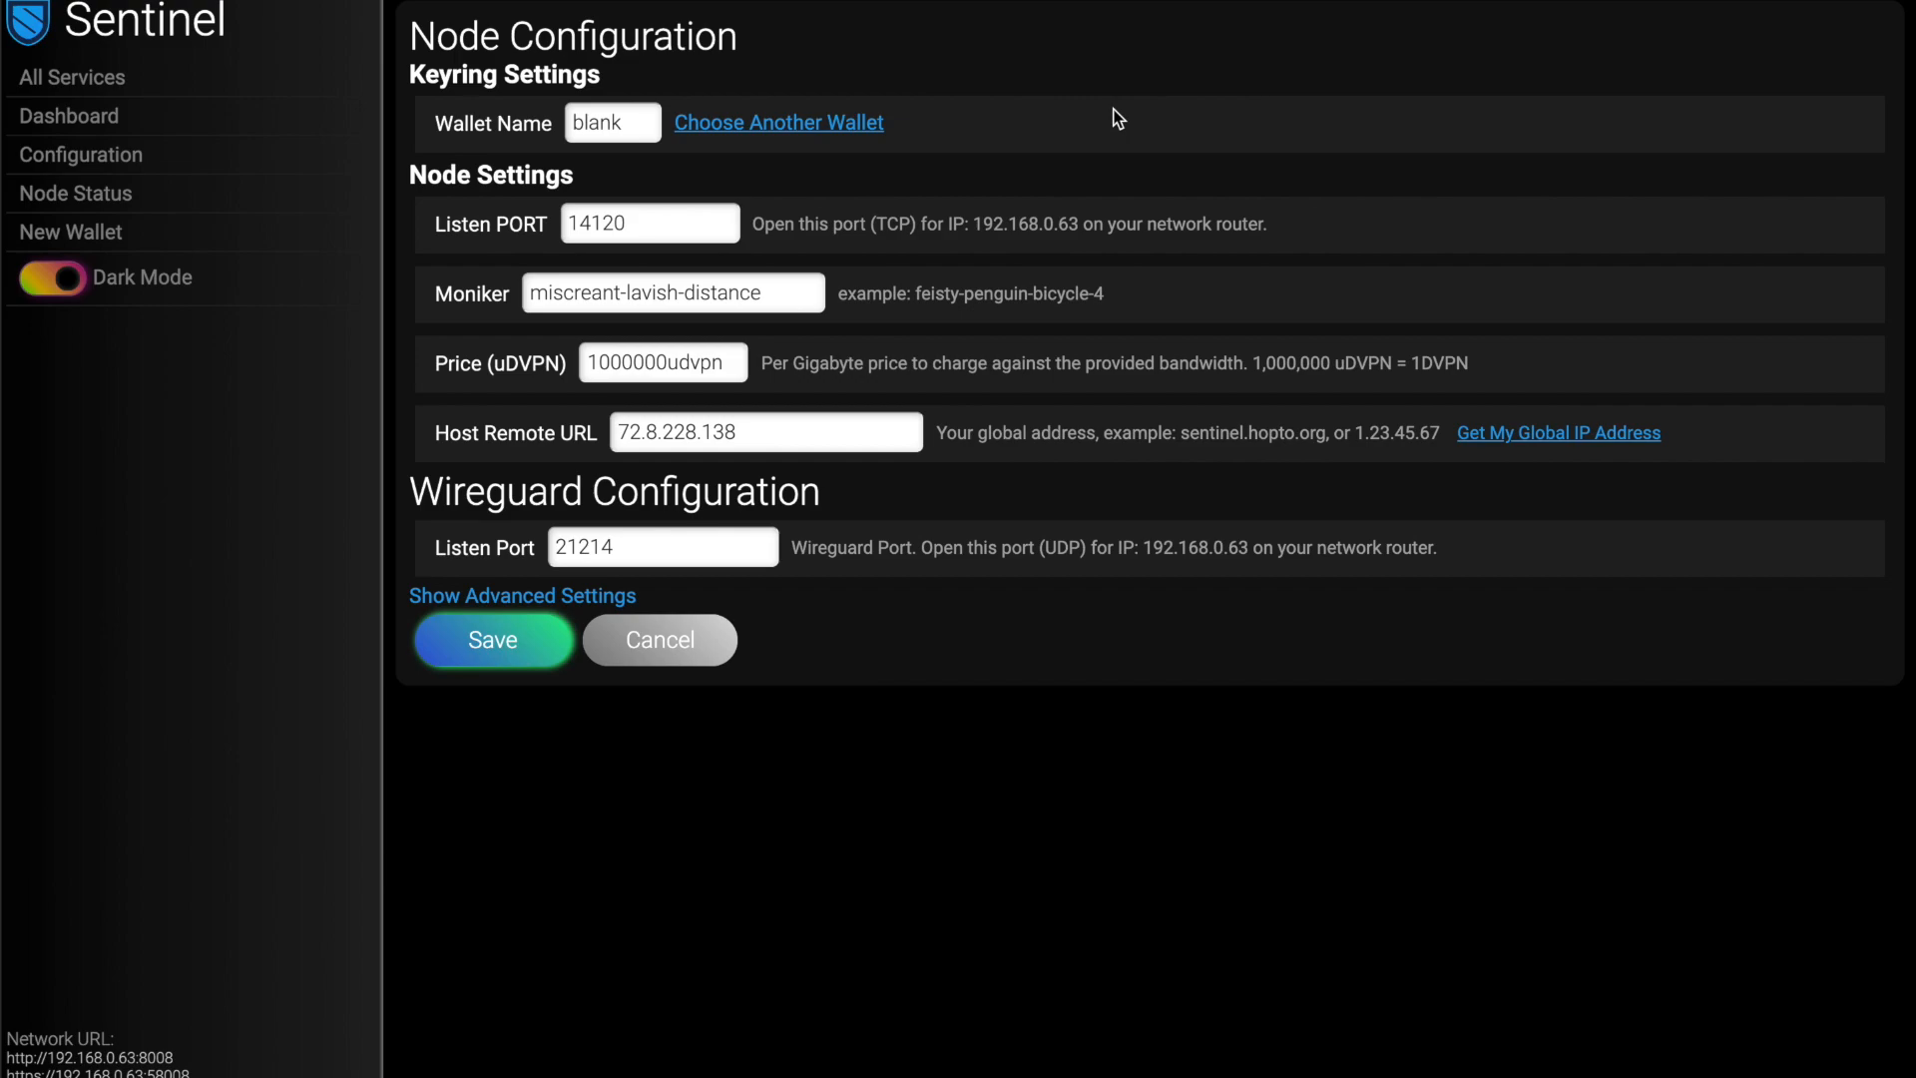
pyautogui.moveTo(926, 408)
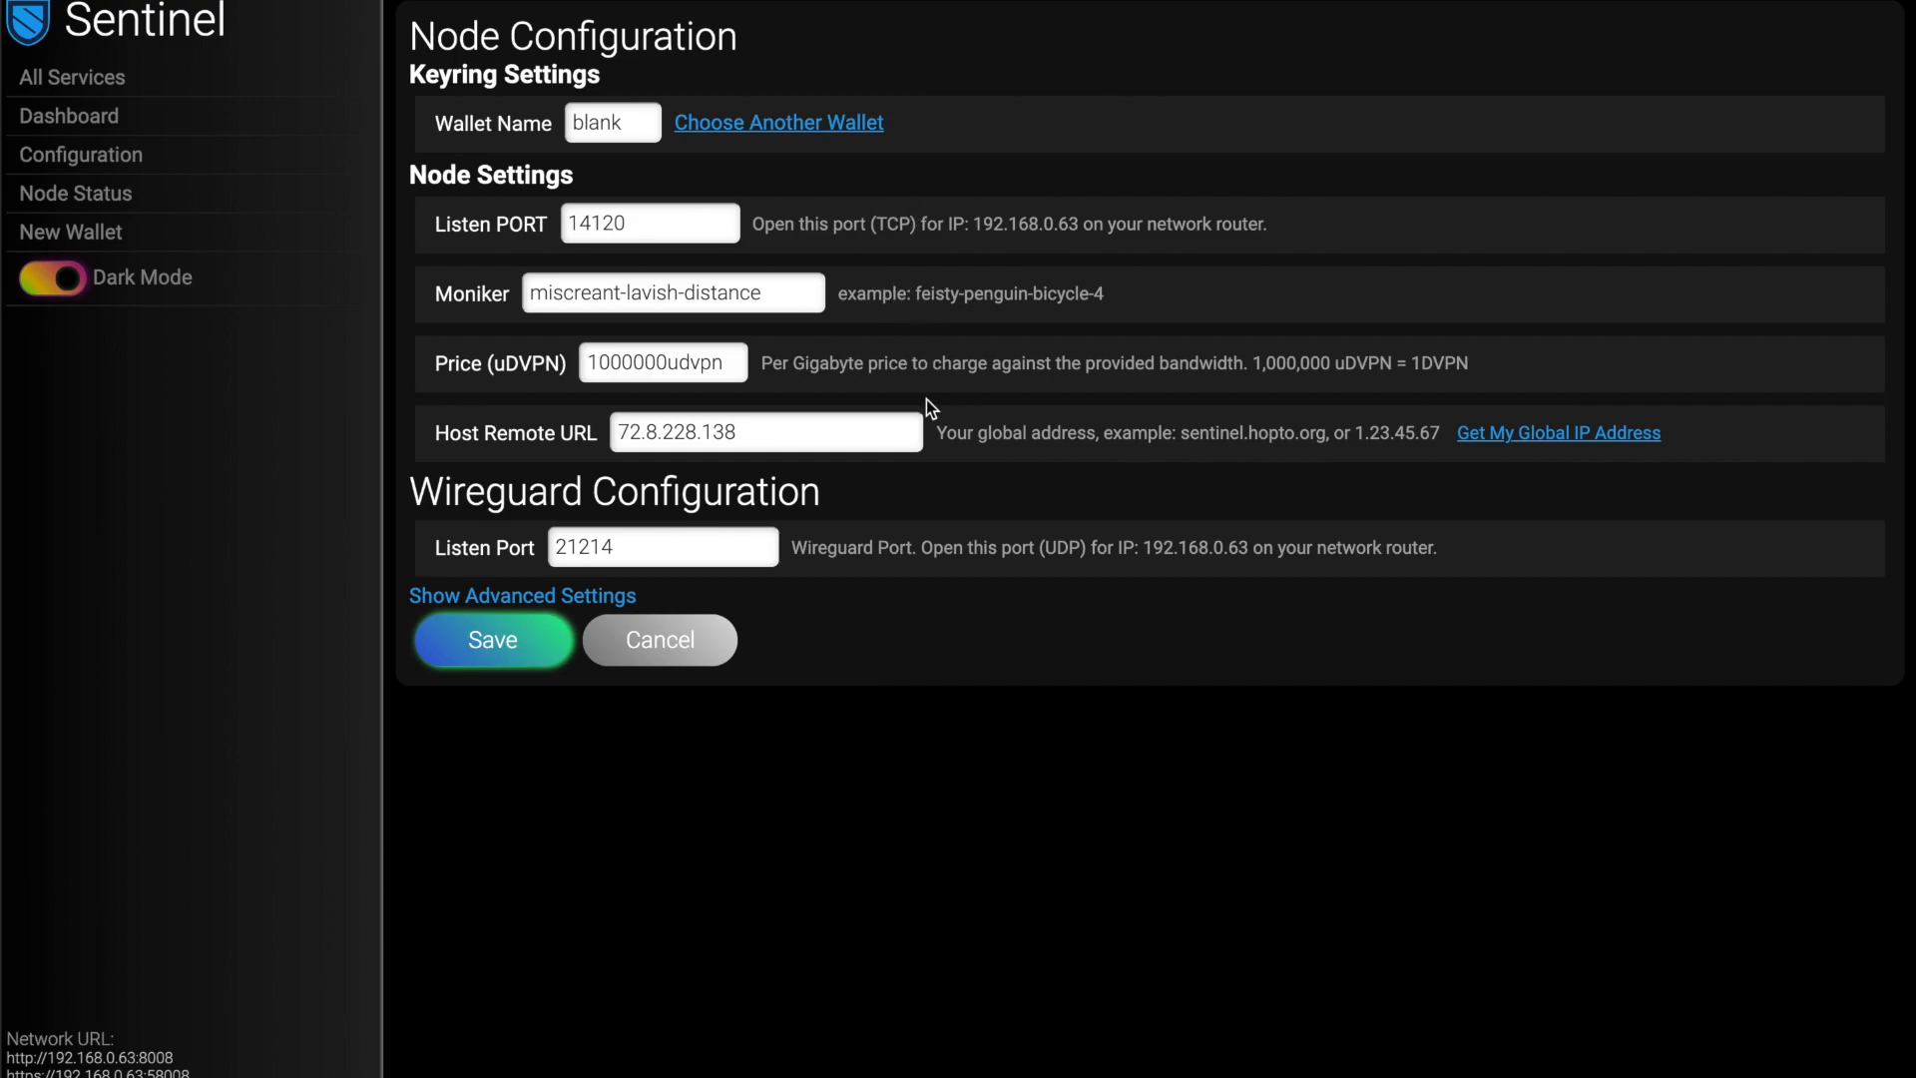
pyautogui.moveTo(1016, 409)
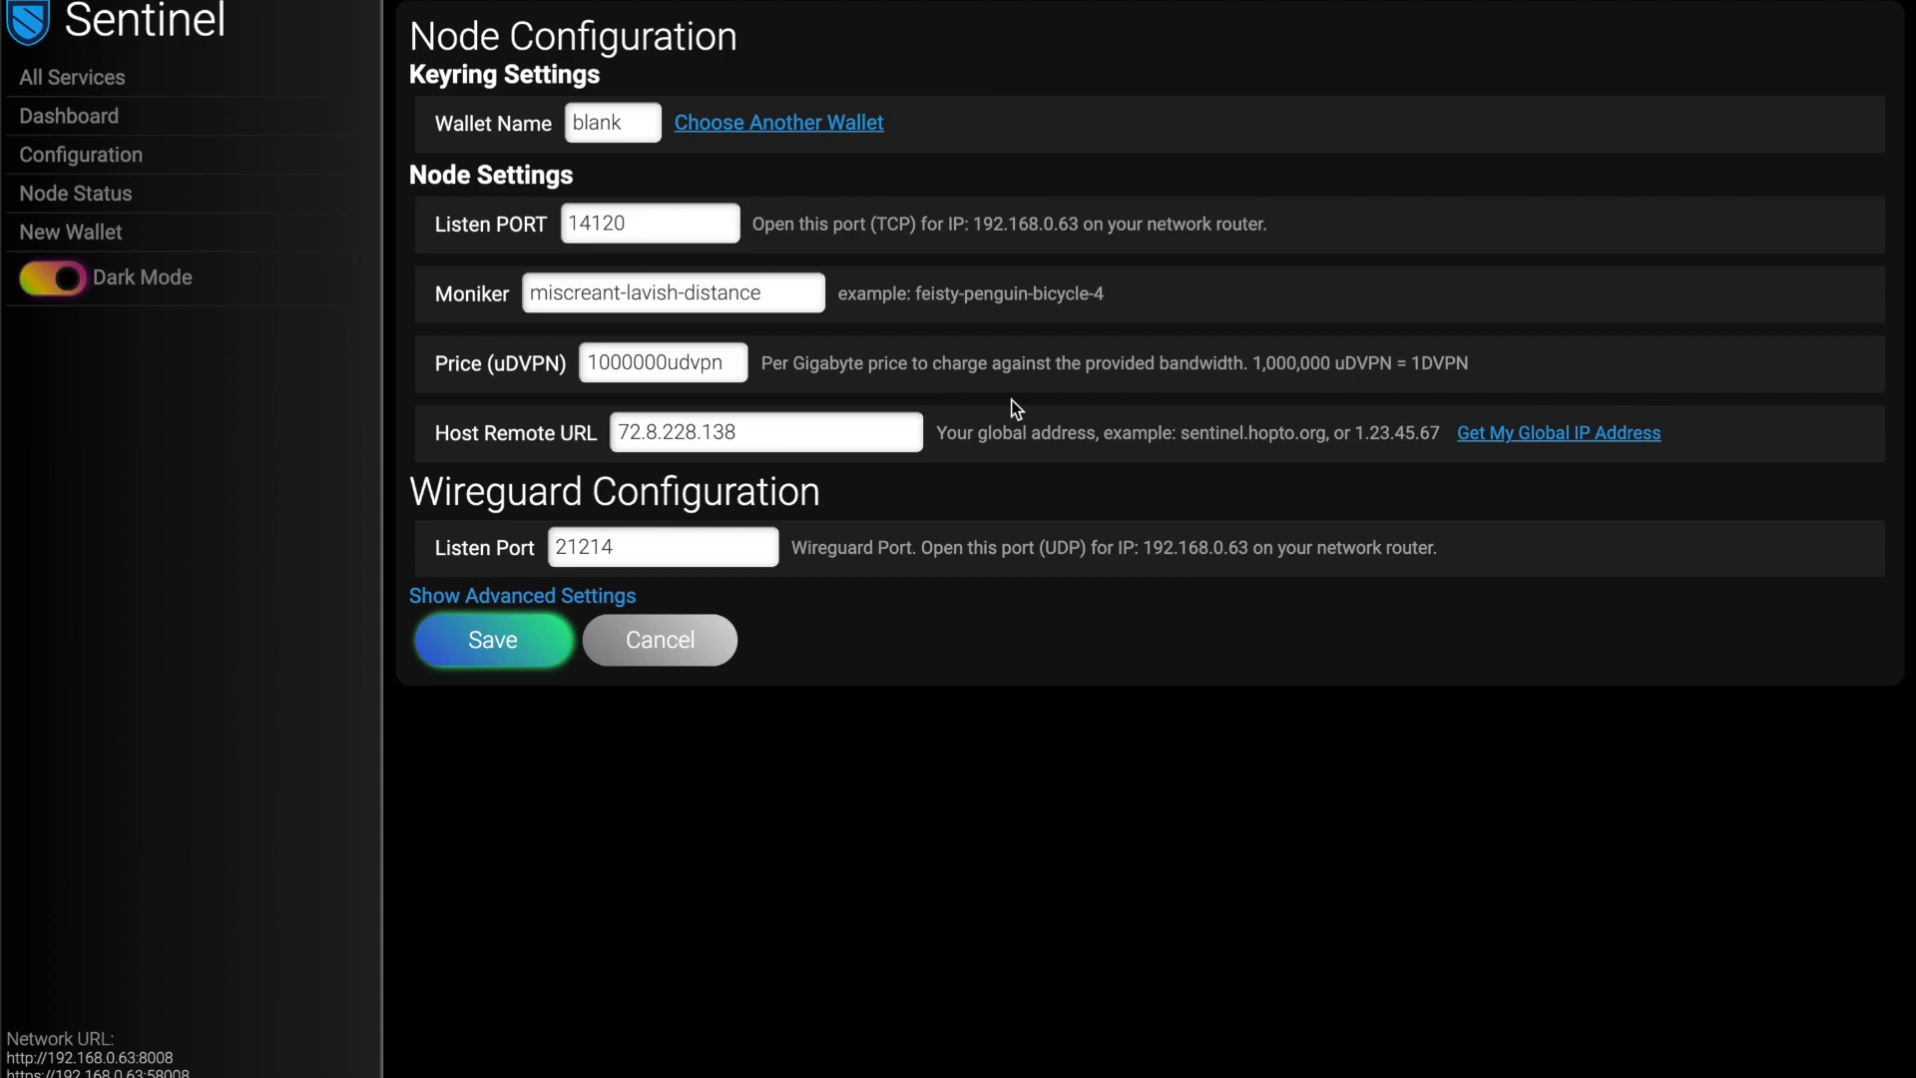
pyautogui.moveTo(1002, 383)
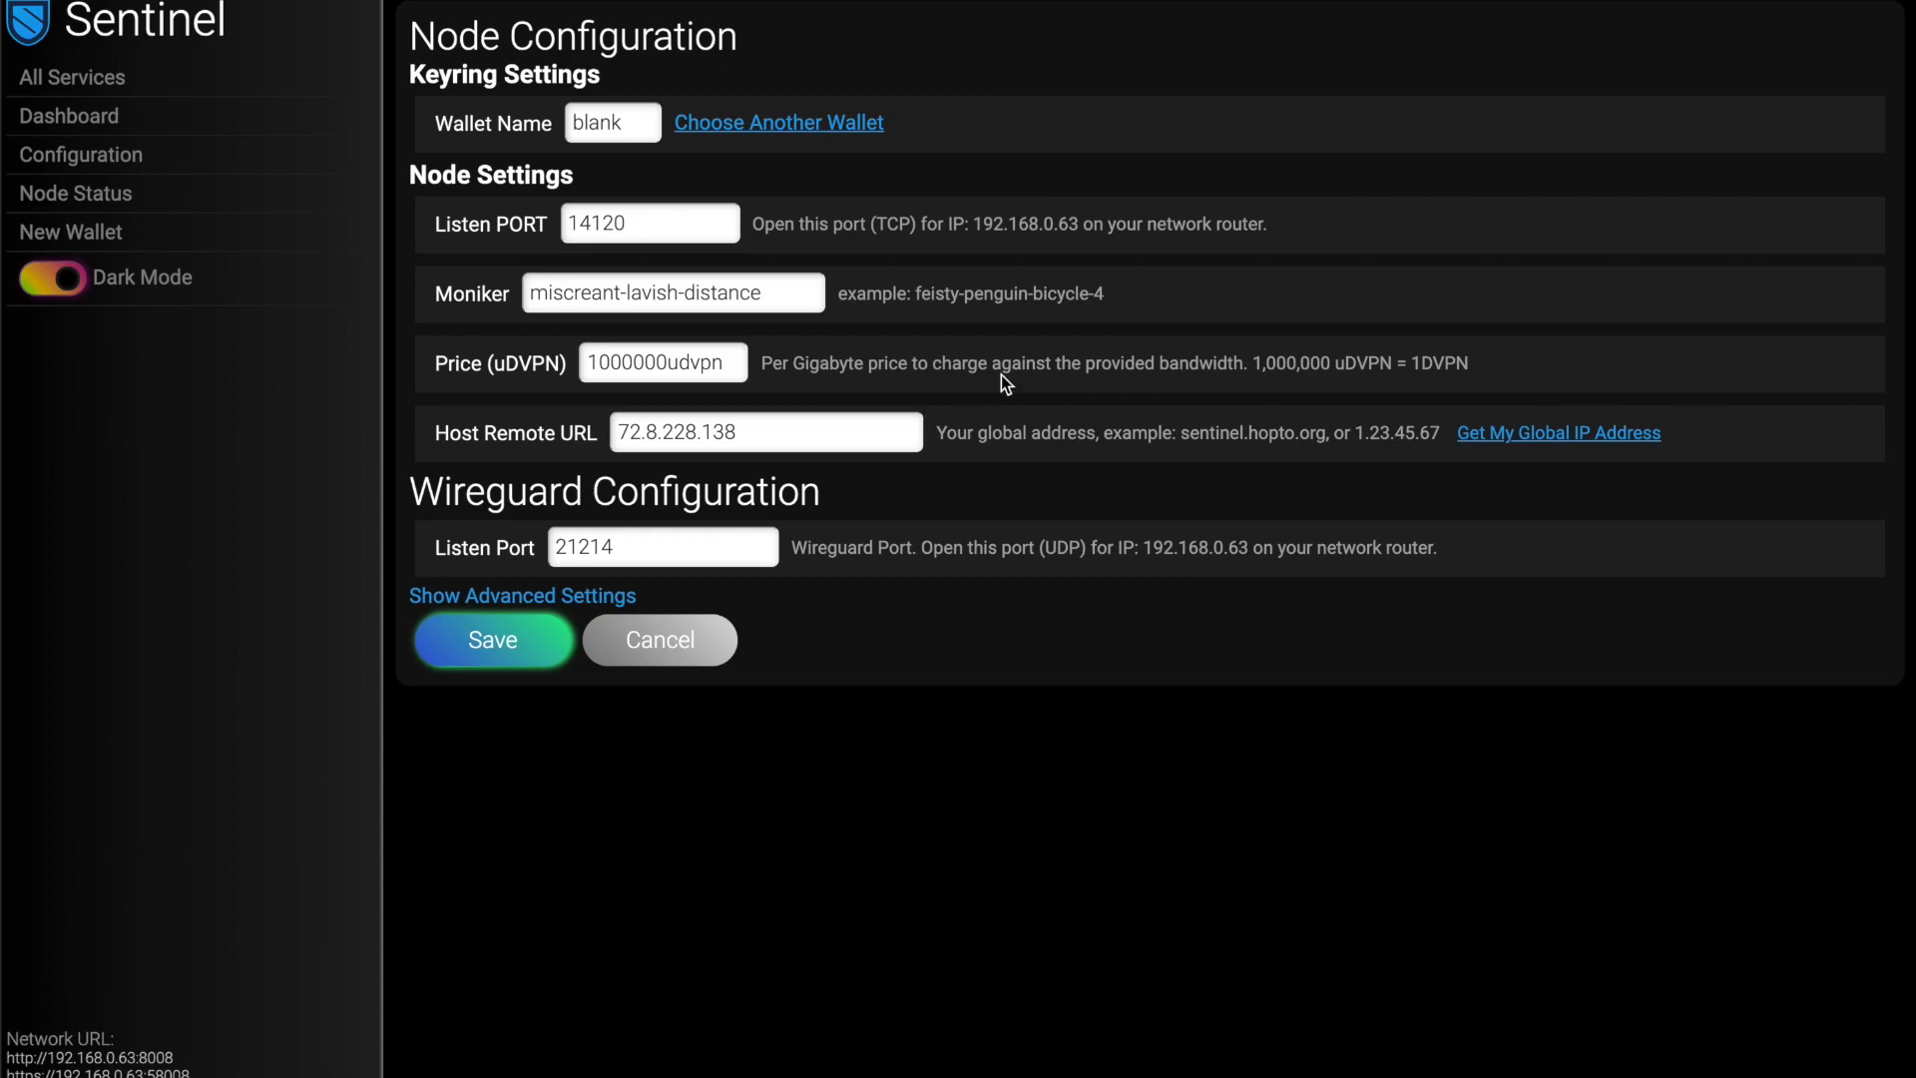
# - Choose another wallet for the node, entering the keyring passphrase
pyautogui.click(777, 122)
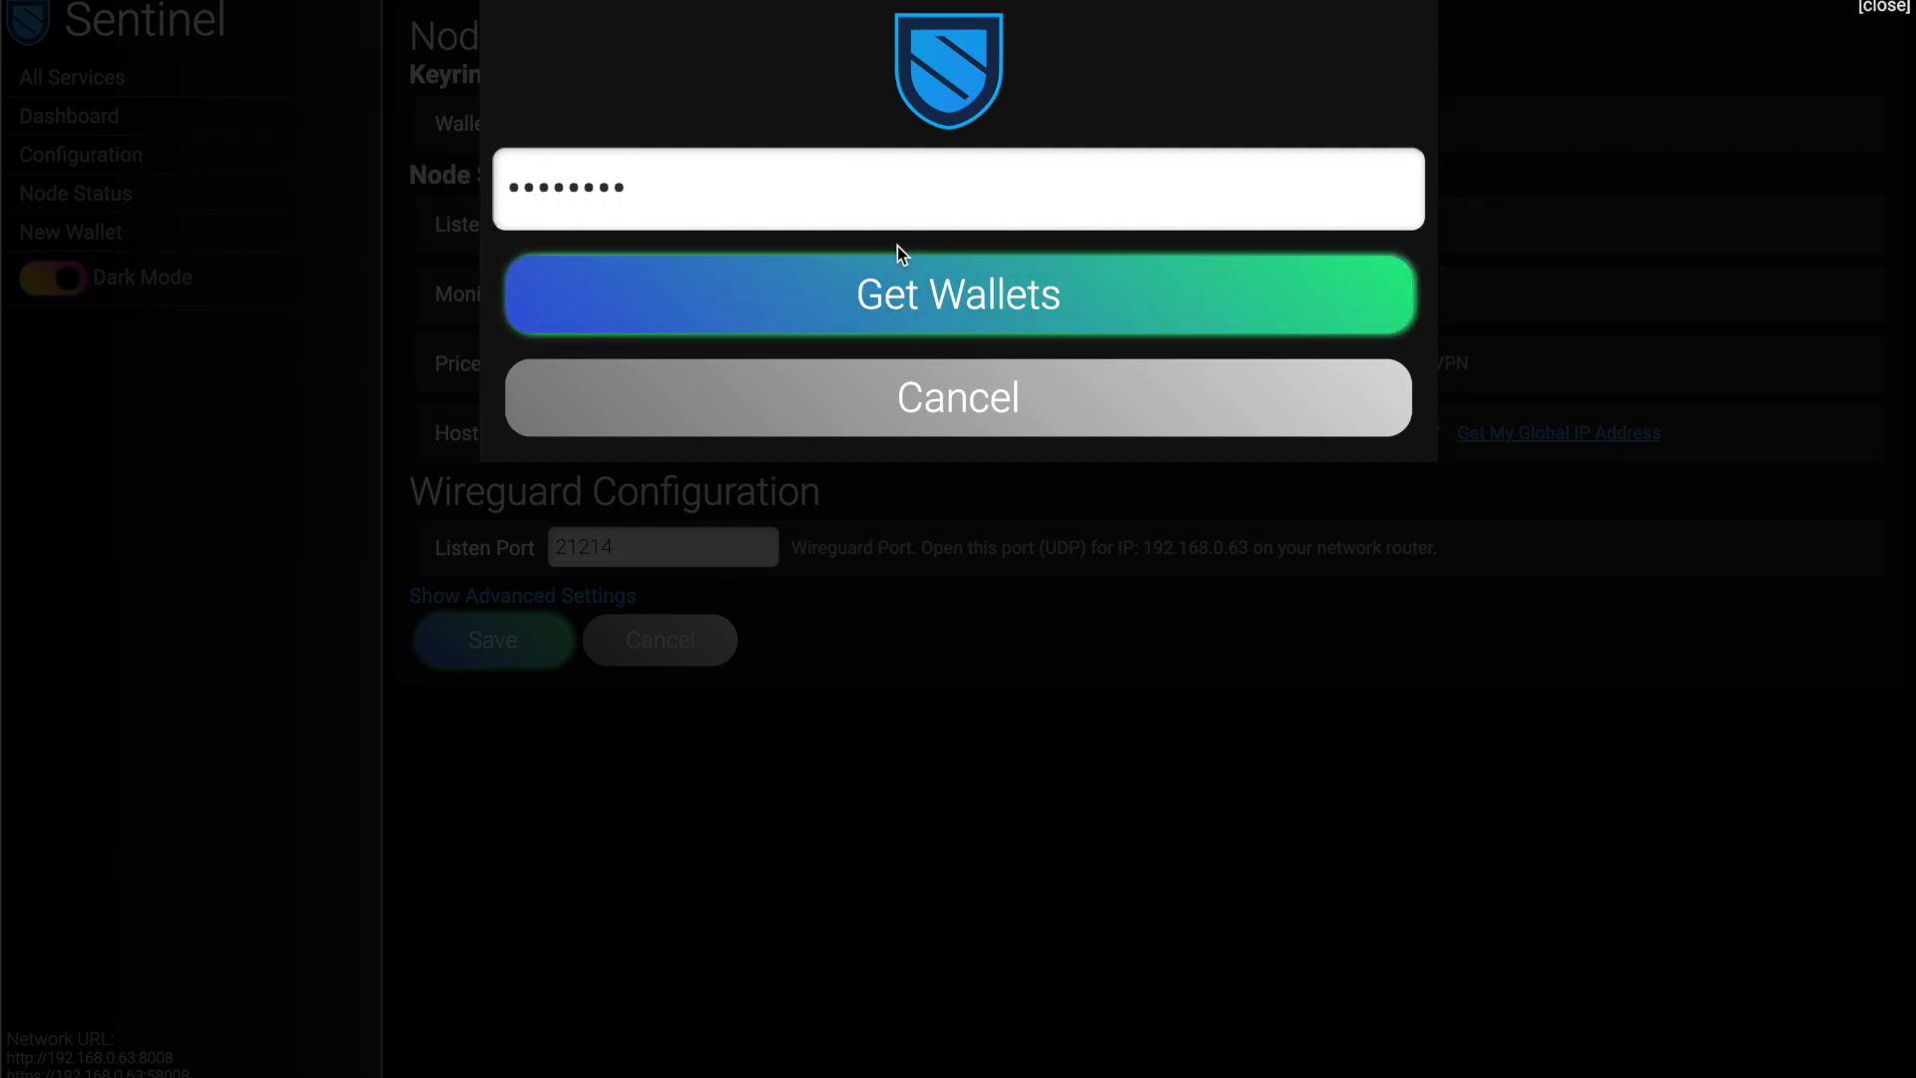
# - Load the keyring wallets and select realmonies as the node's wallet
pyautogui.click(956, 293)
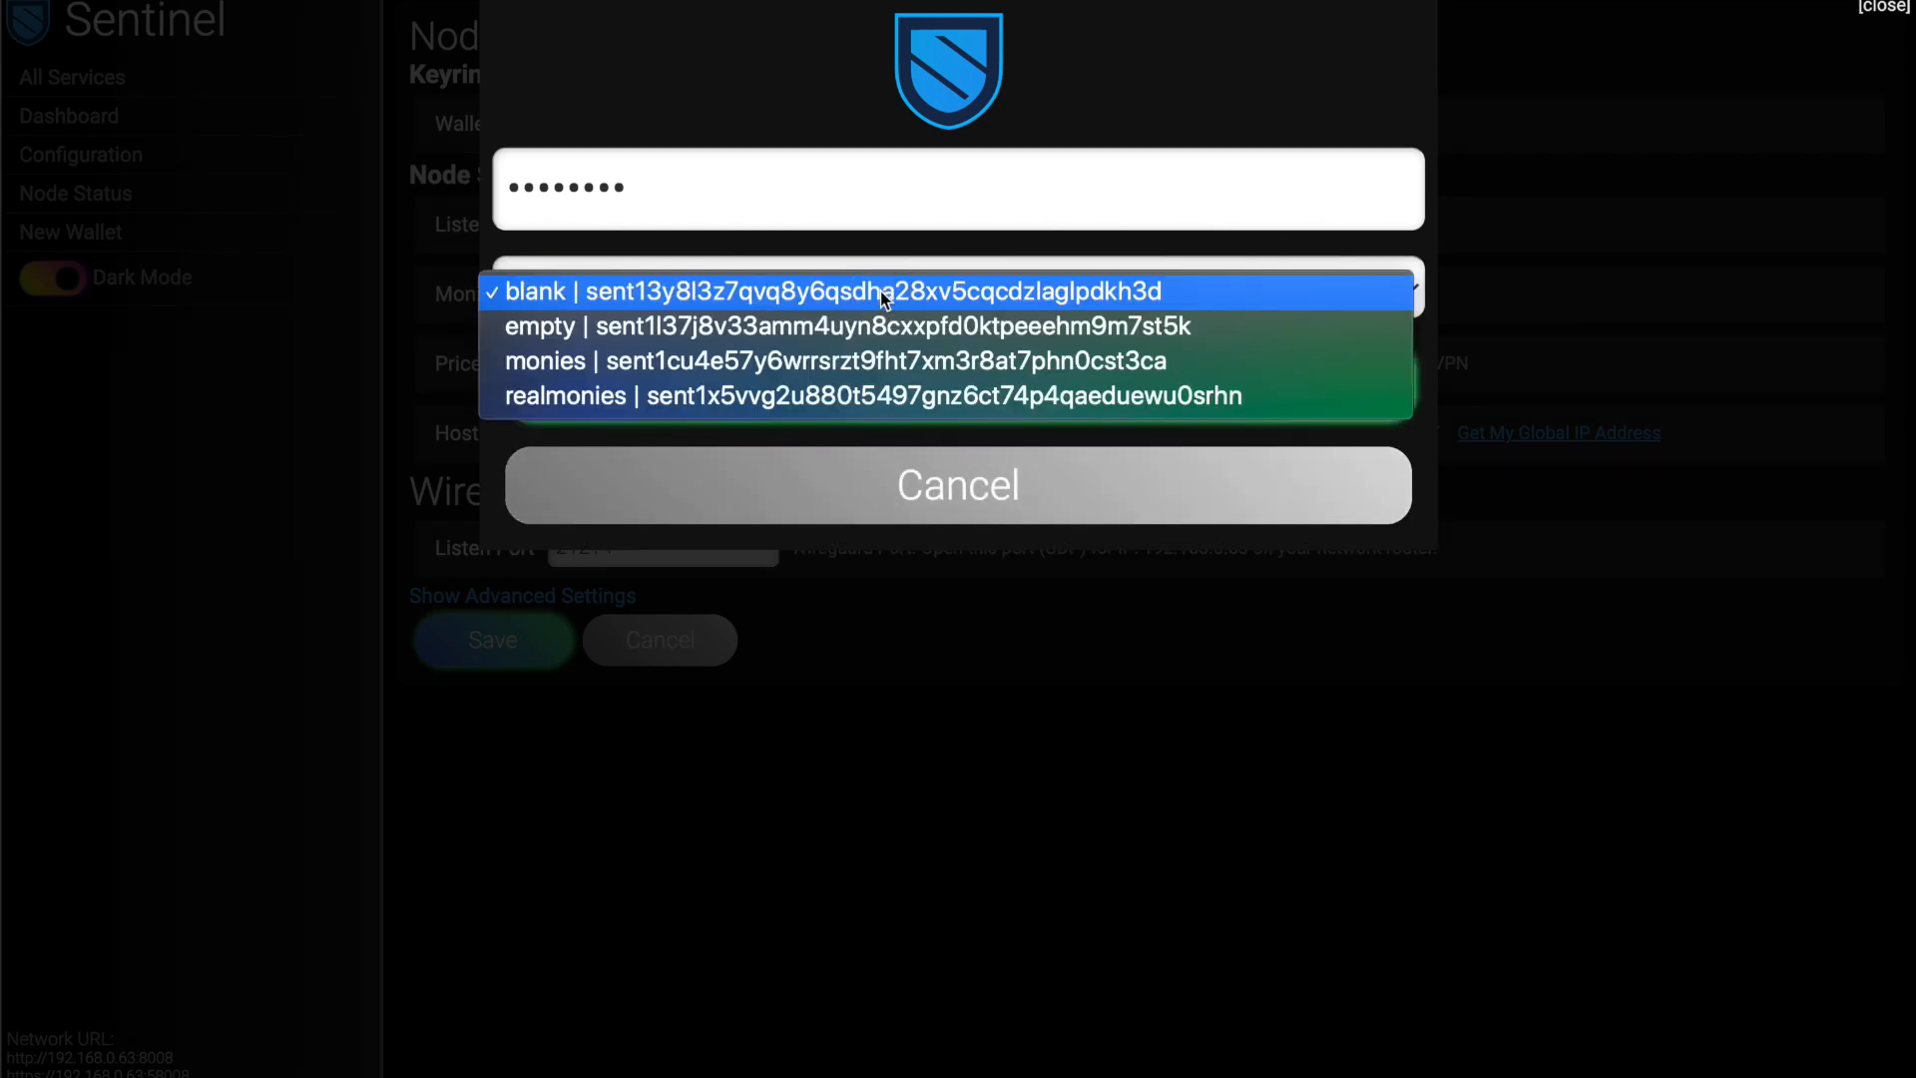
pyautogui.moveTo(852, 407)
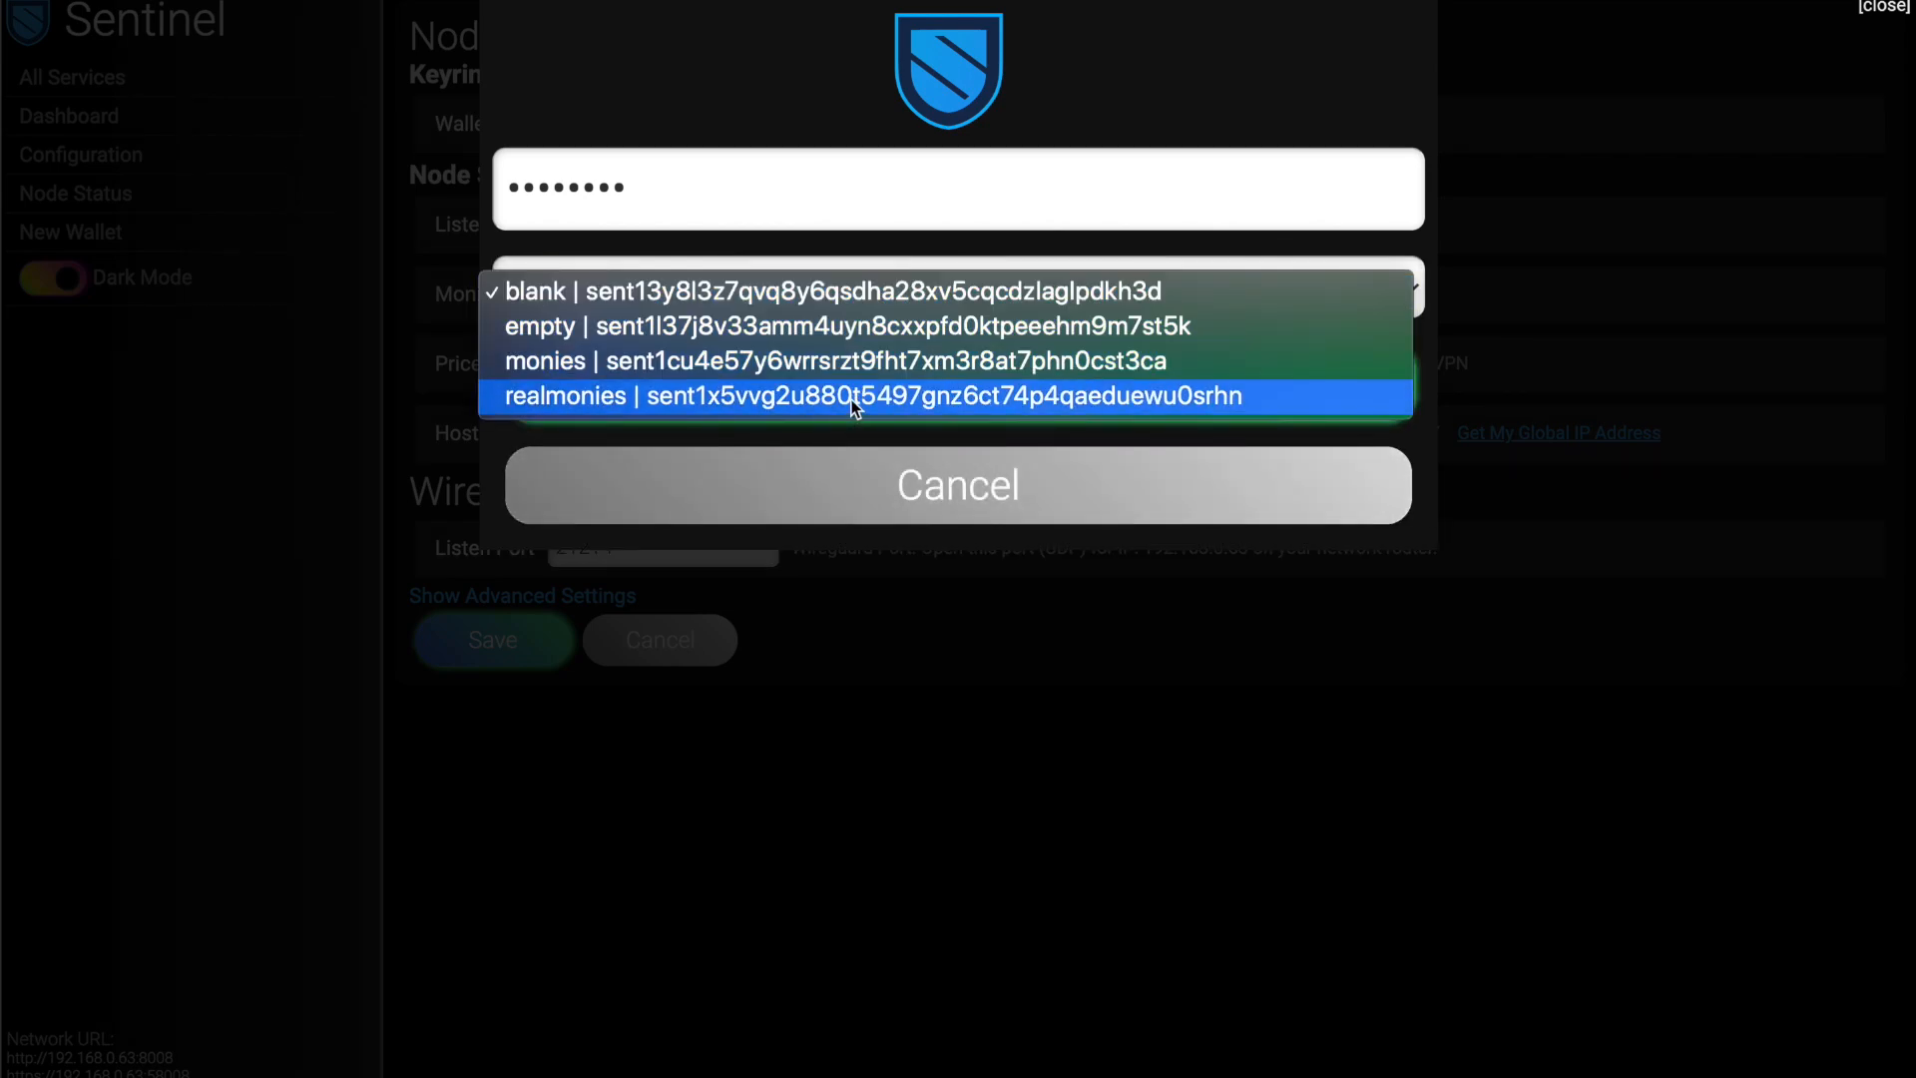
pyautogui.click(944, 395)
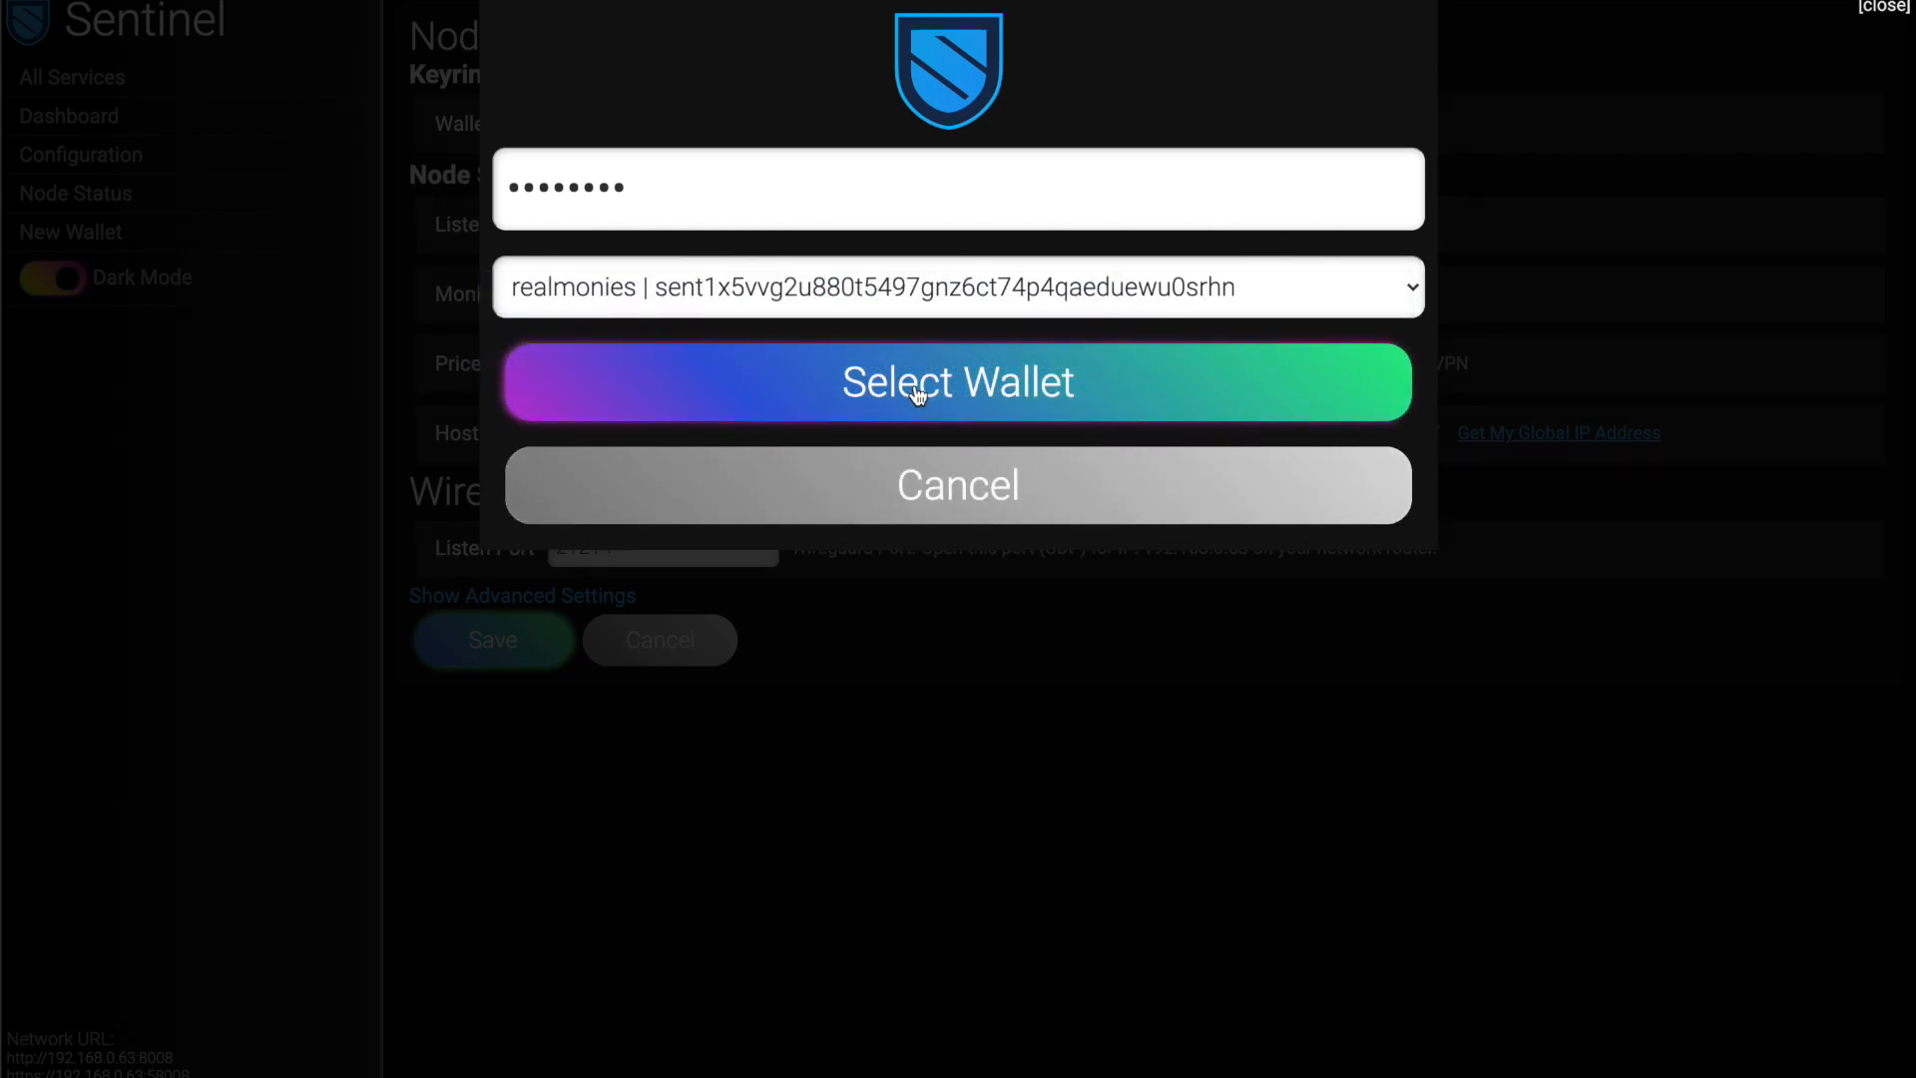
pyautogui.click(956, 382)
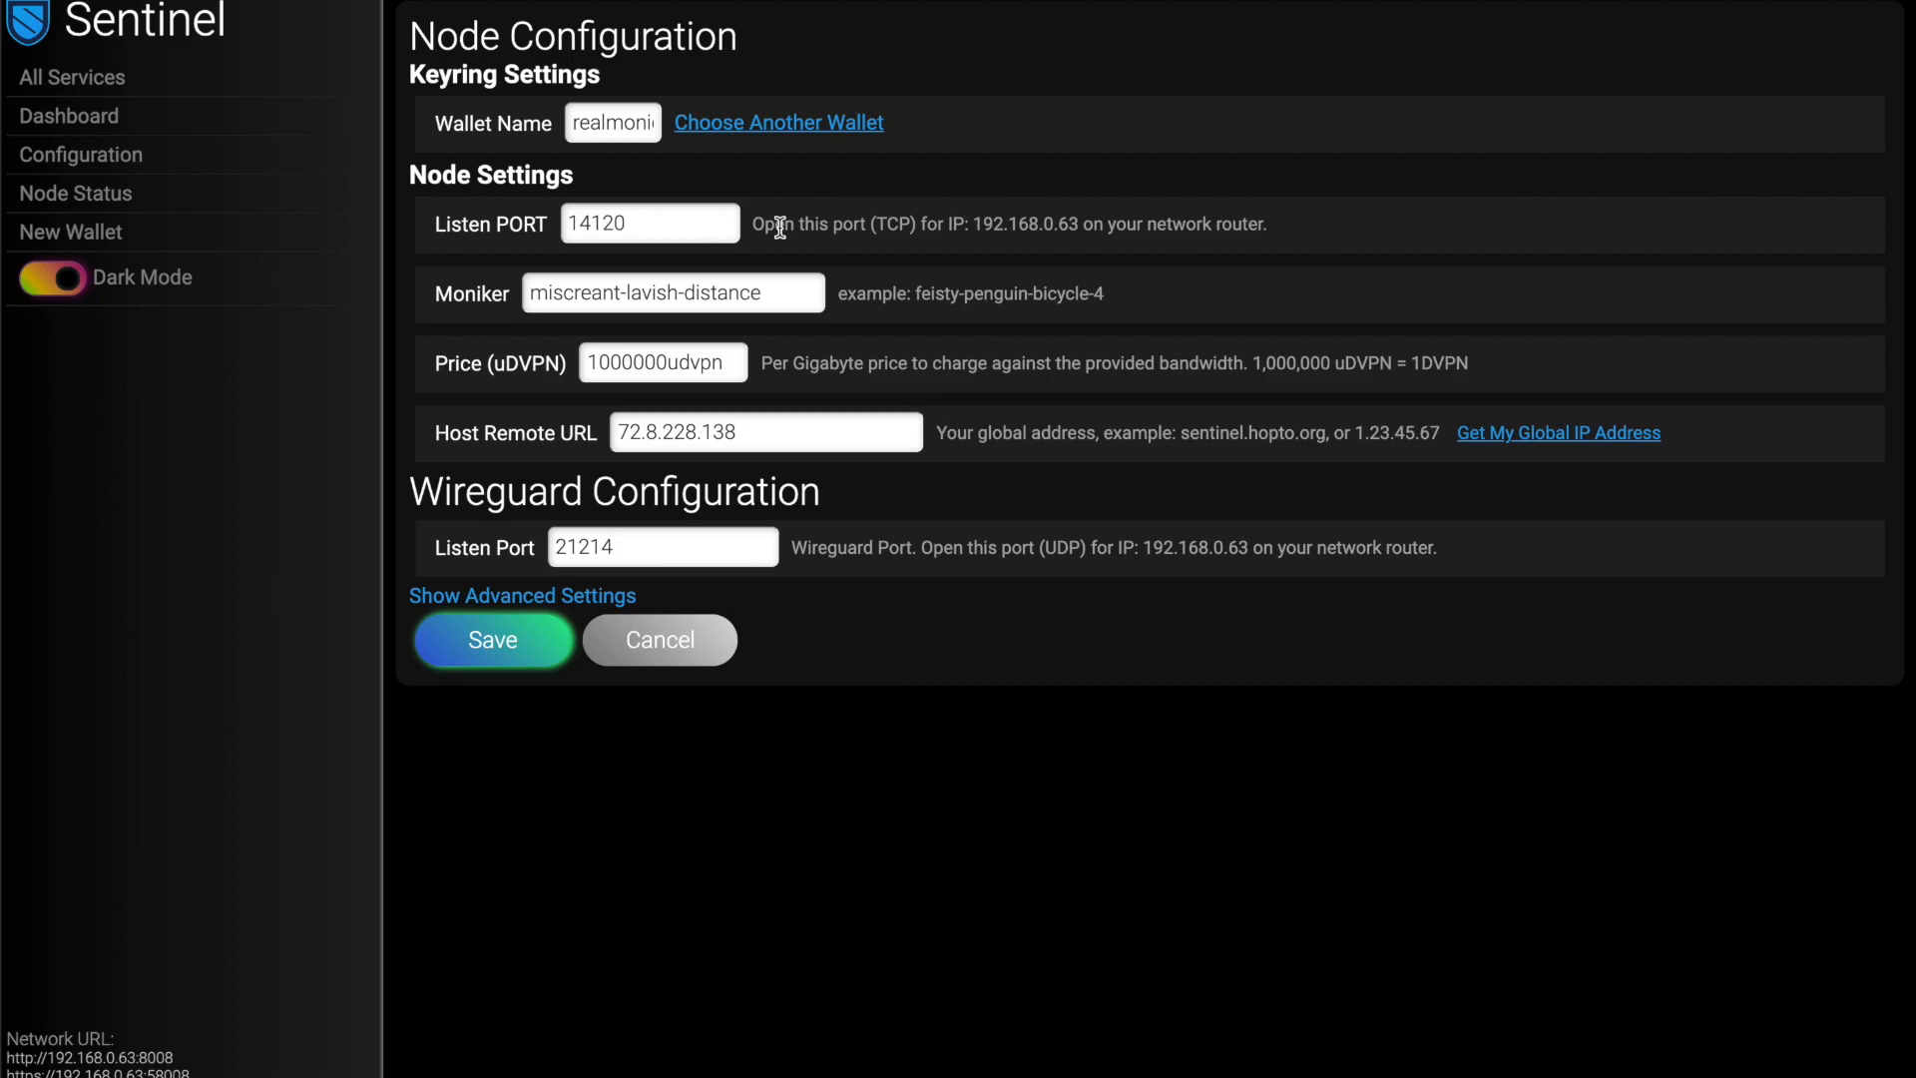
pyautogui.moveTo(819, 227)
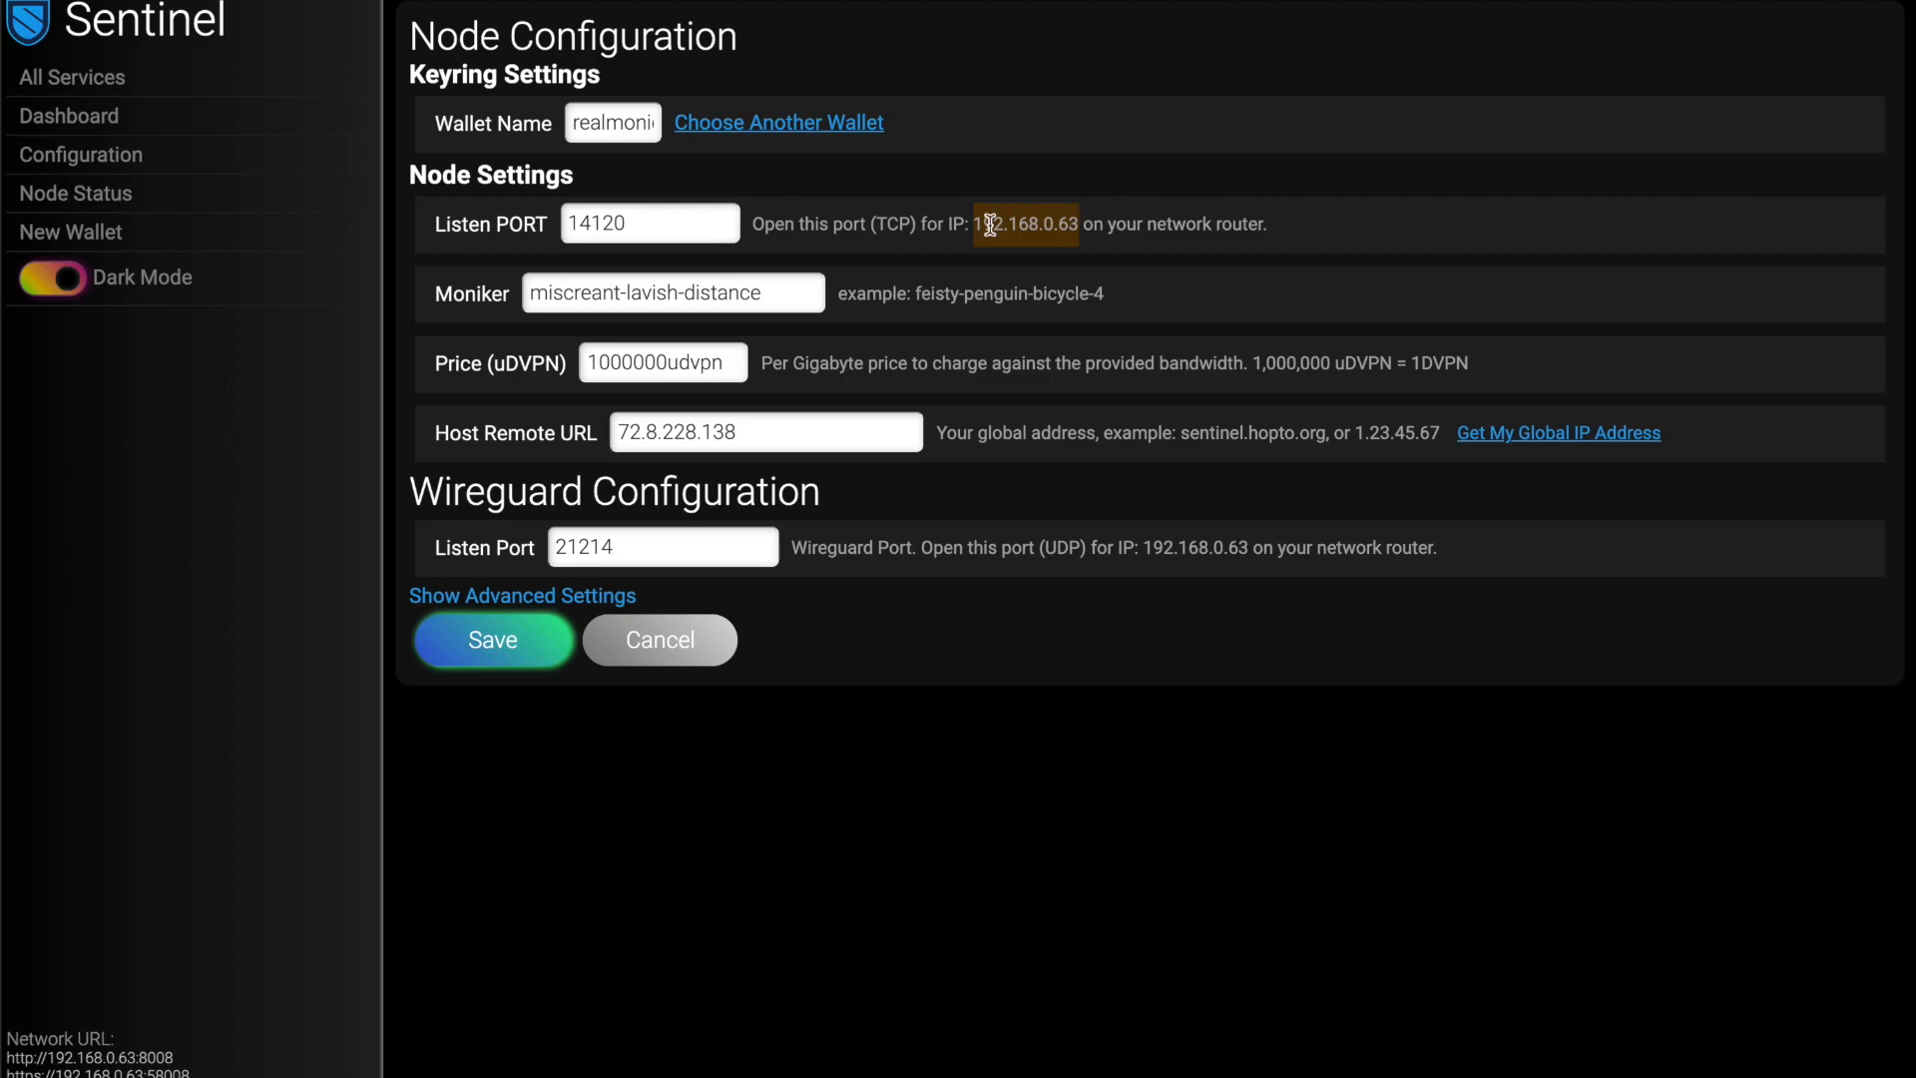
pyautogui.moveTo(996, 565)
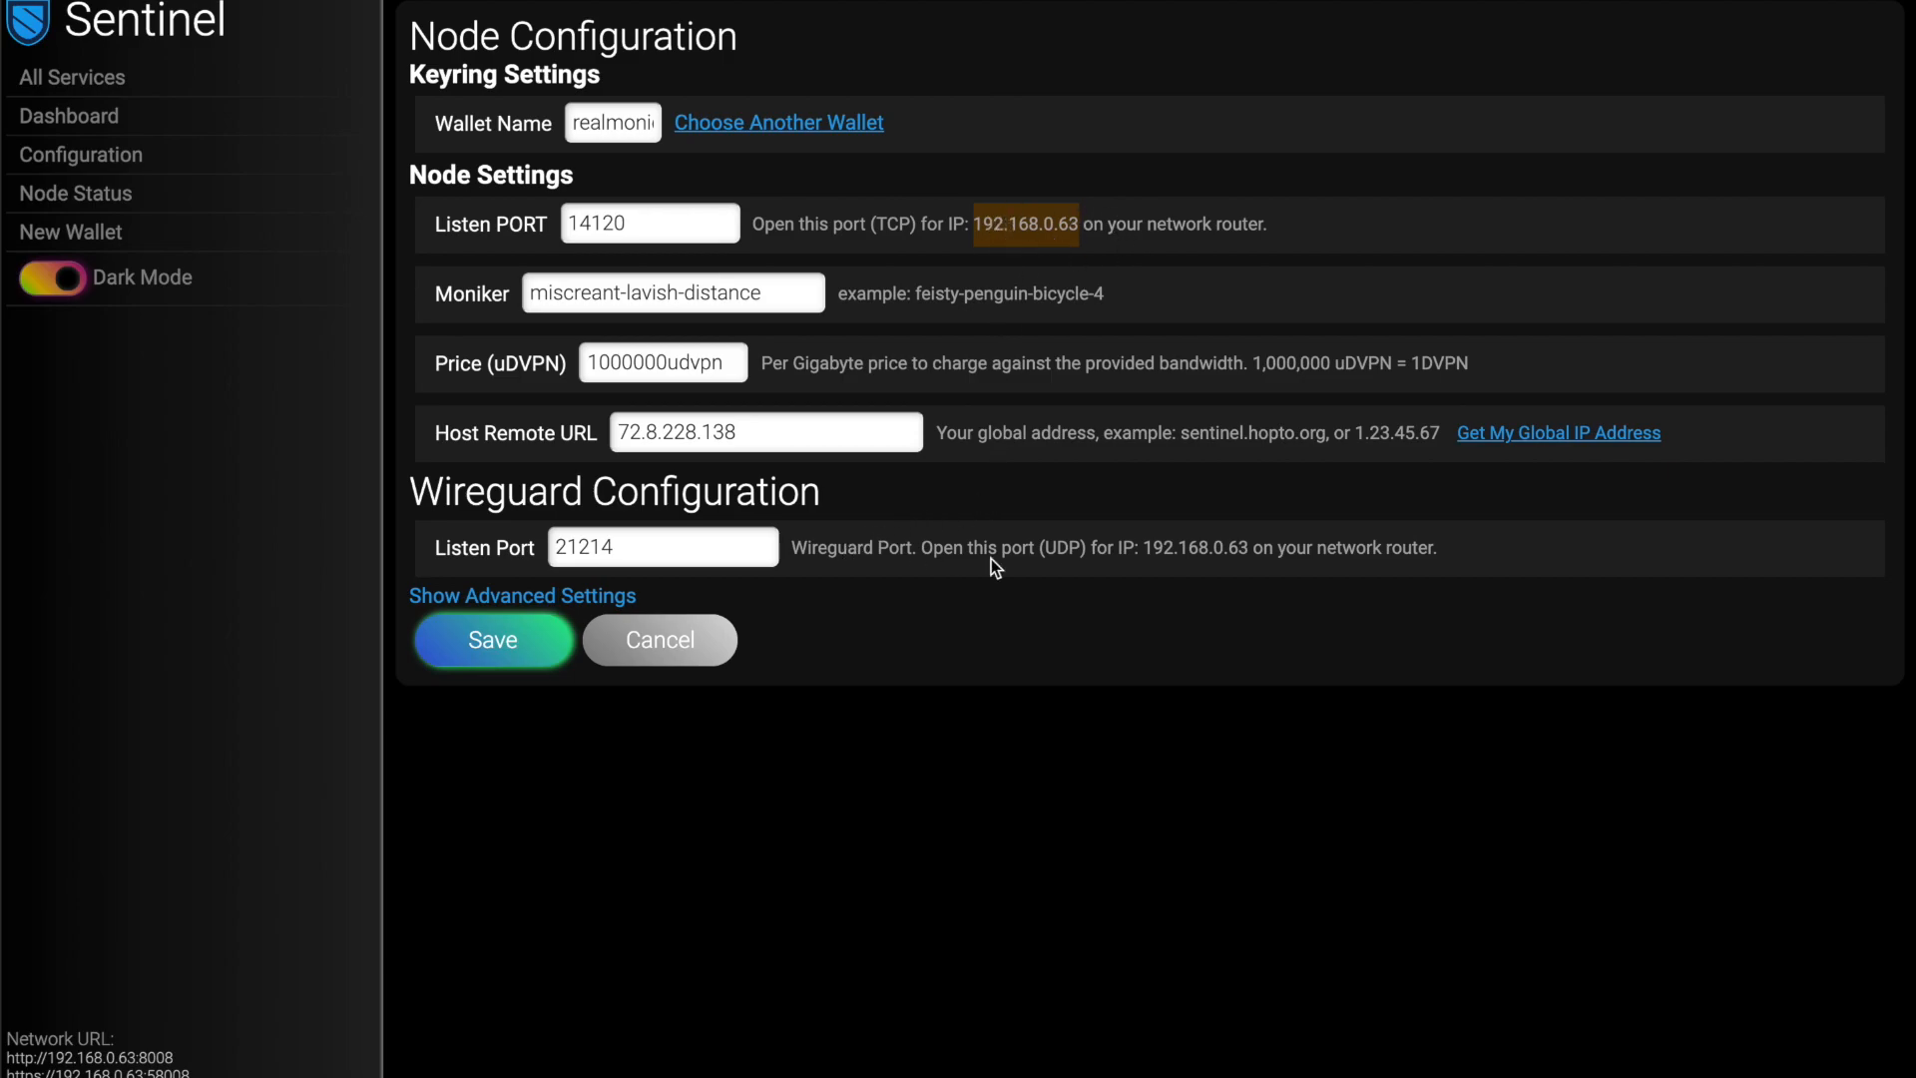
pyautogui.moveTo(1143, 547)
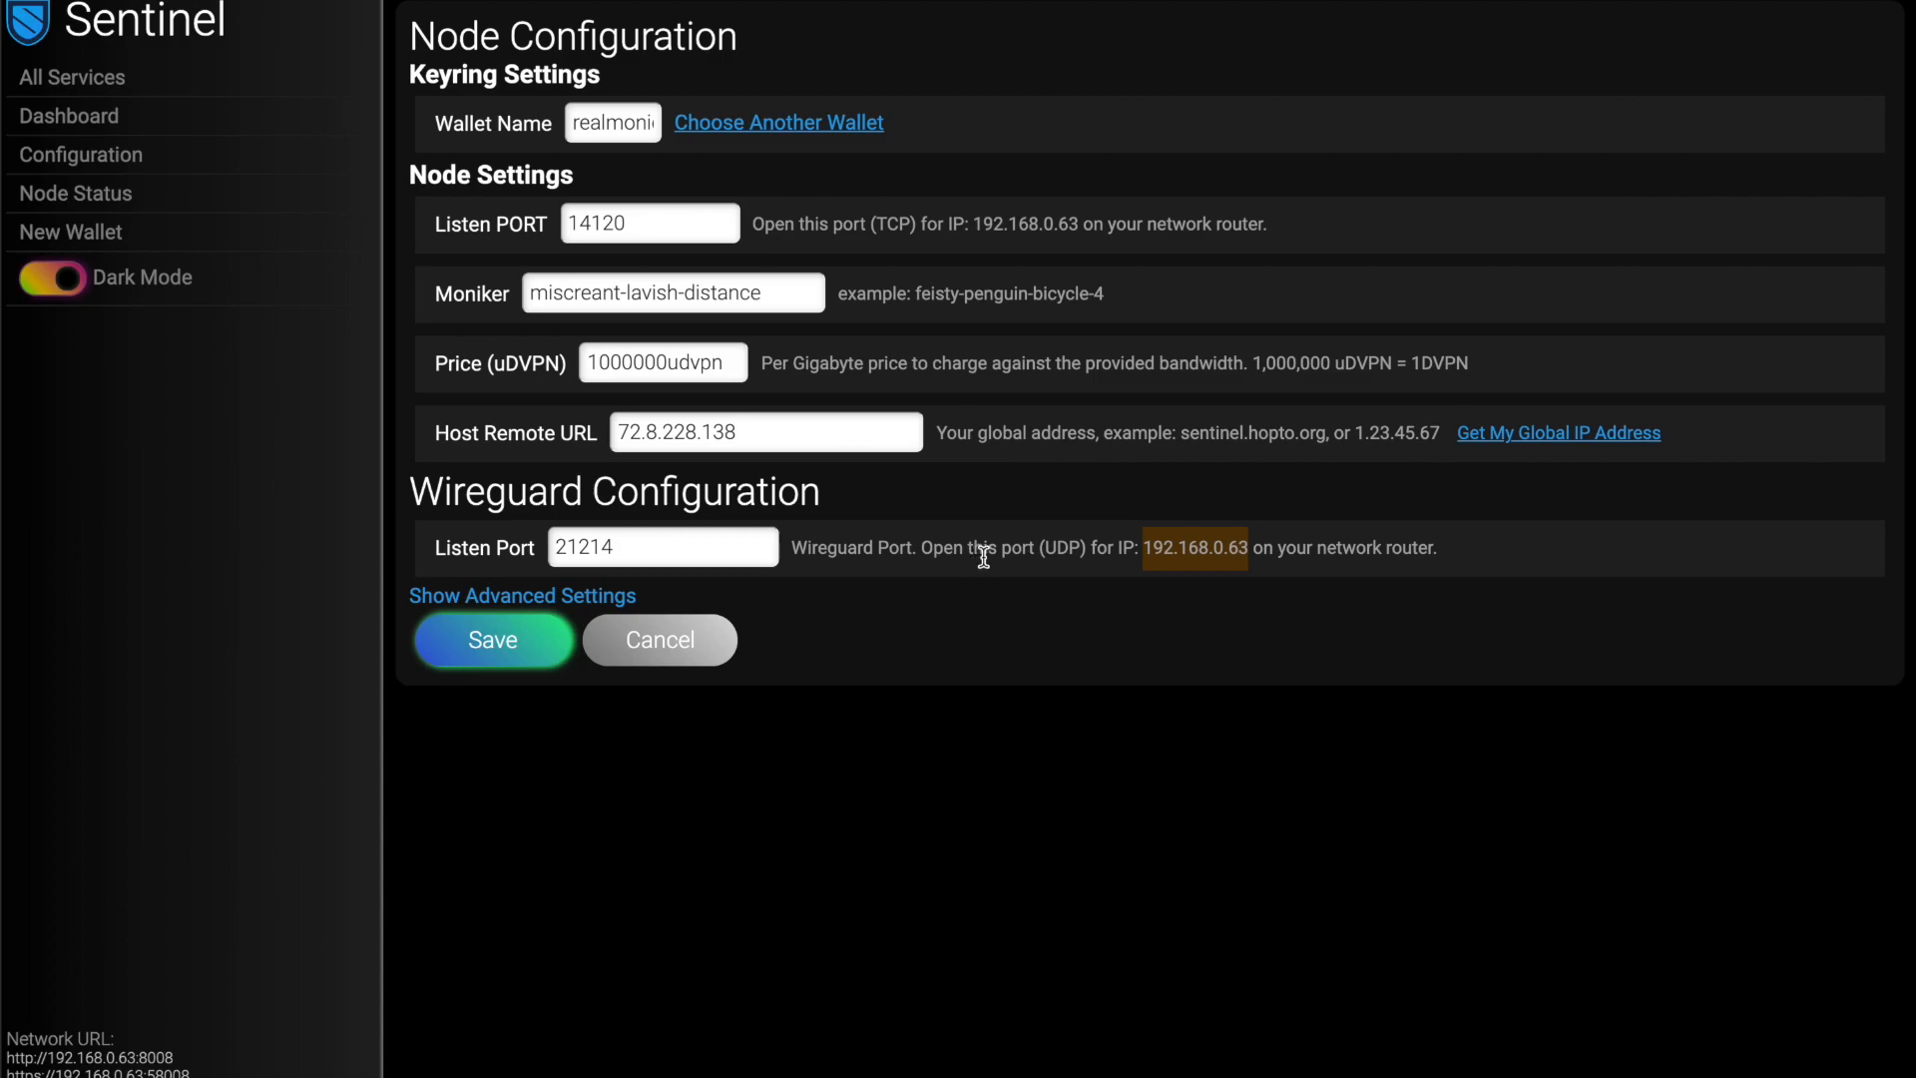
pyautogui.moveTo(1278, 541)
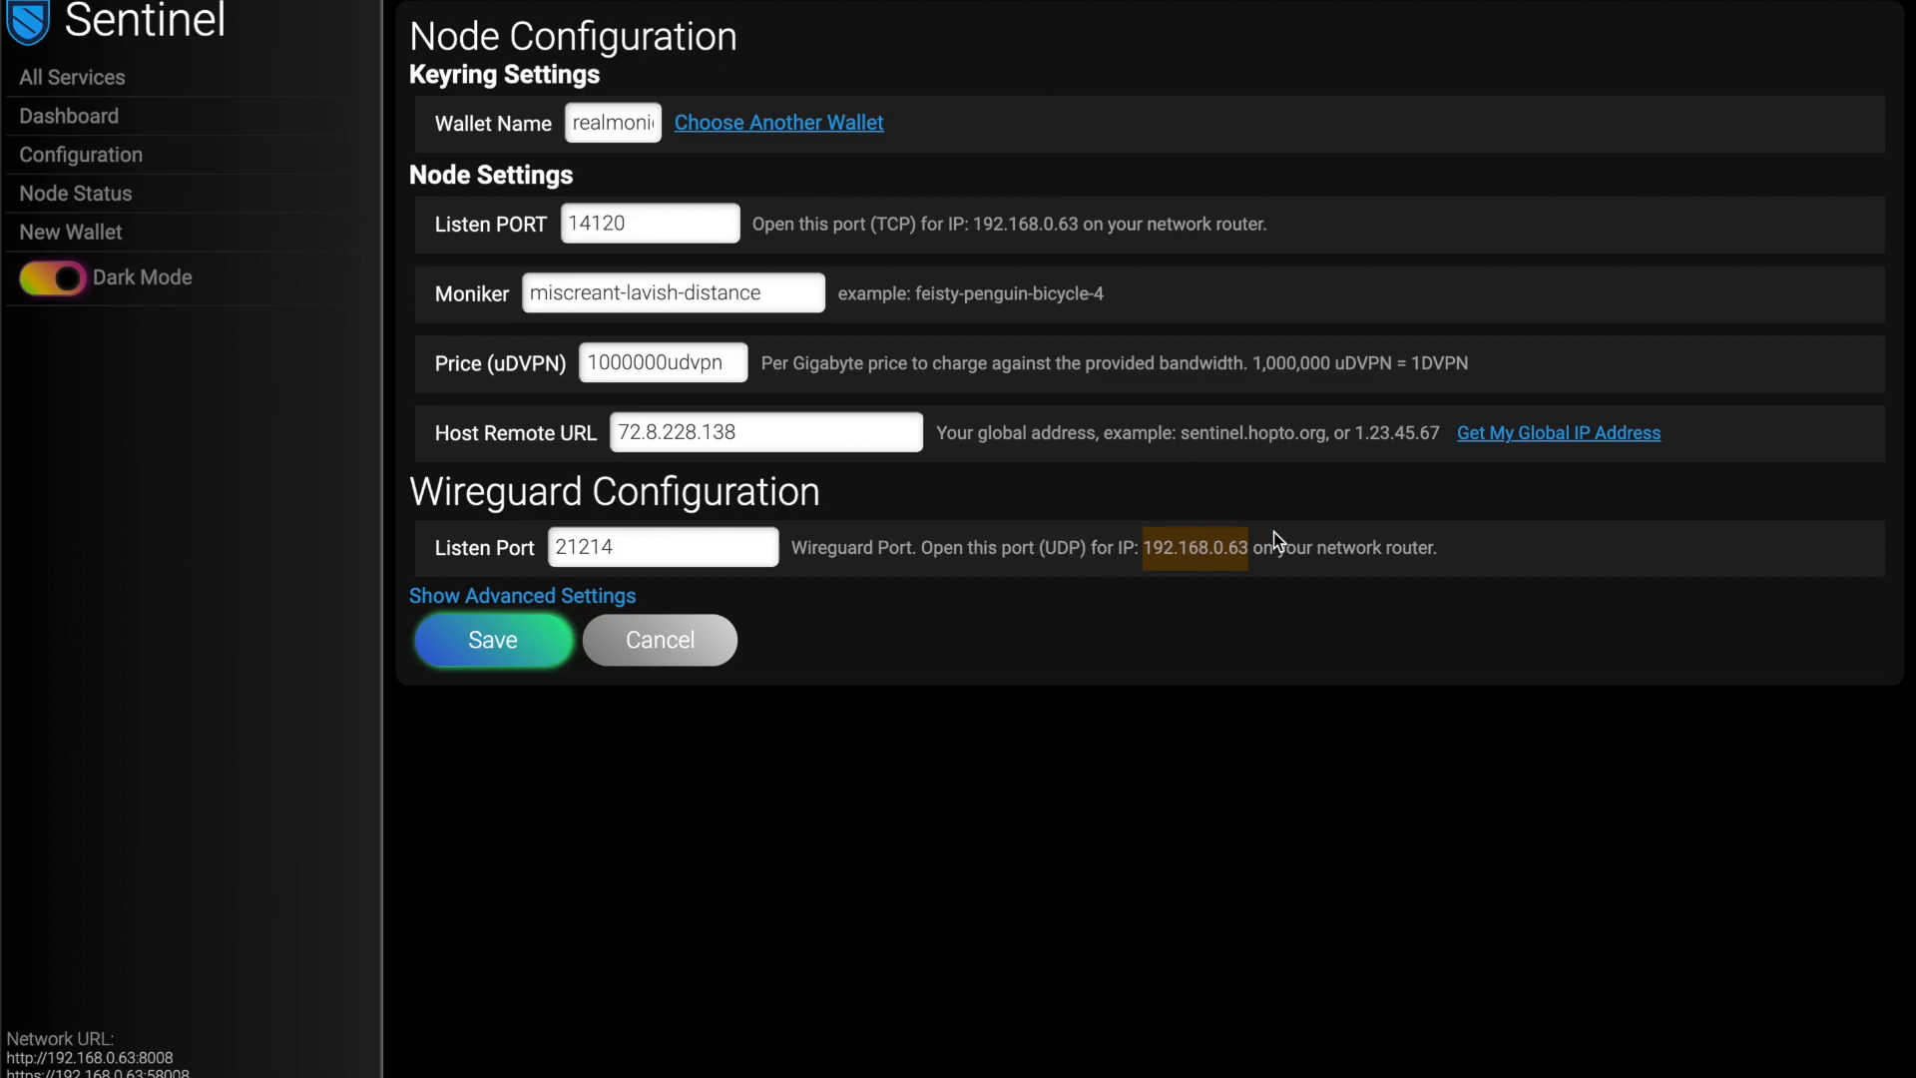
pyautogui.moveTo(1079, 418)
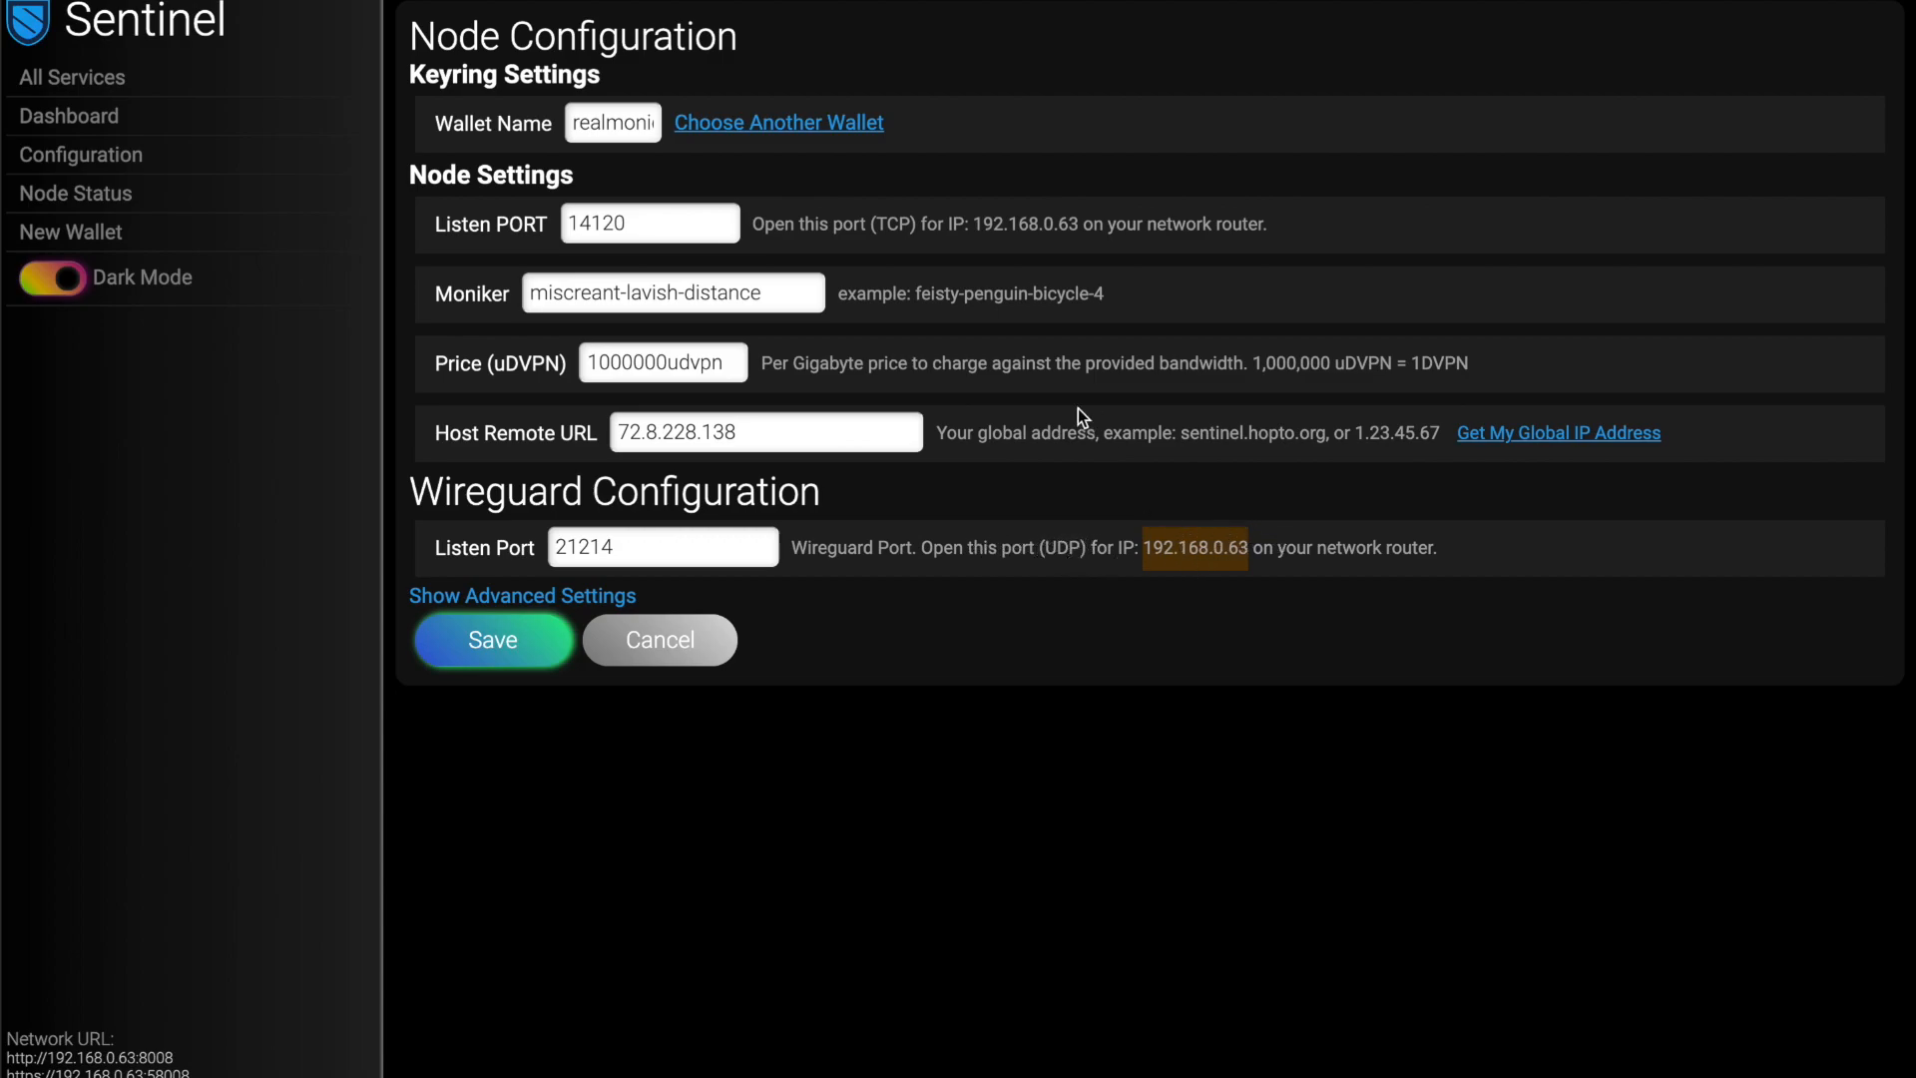
pyautogui.click(662, 363)
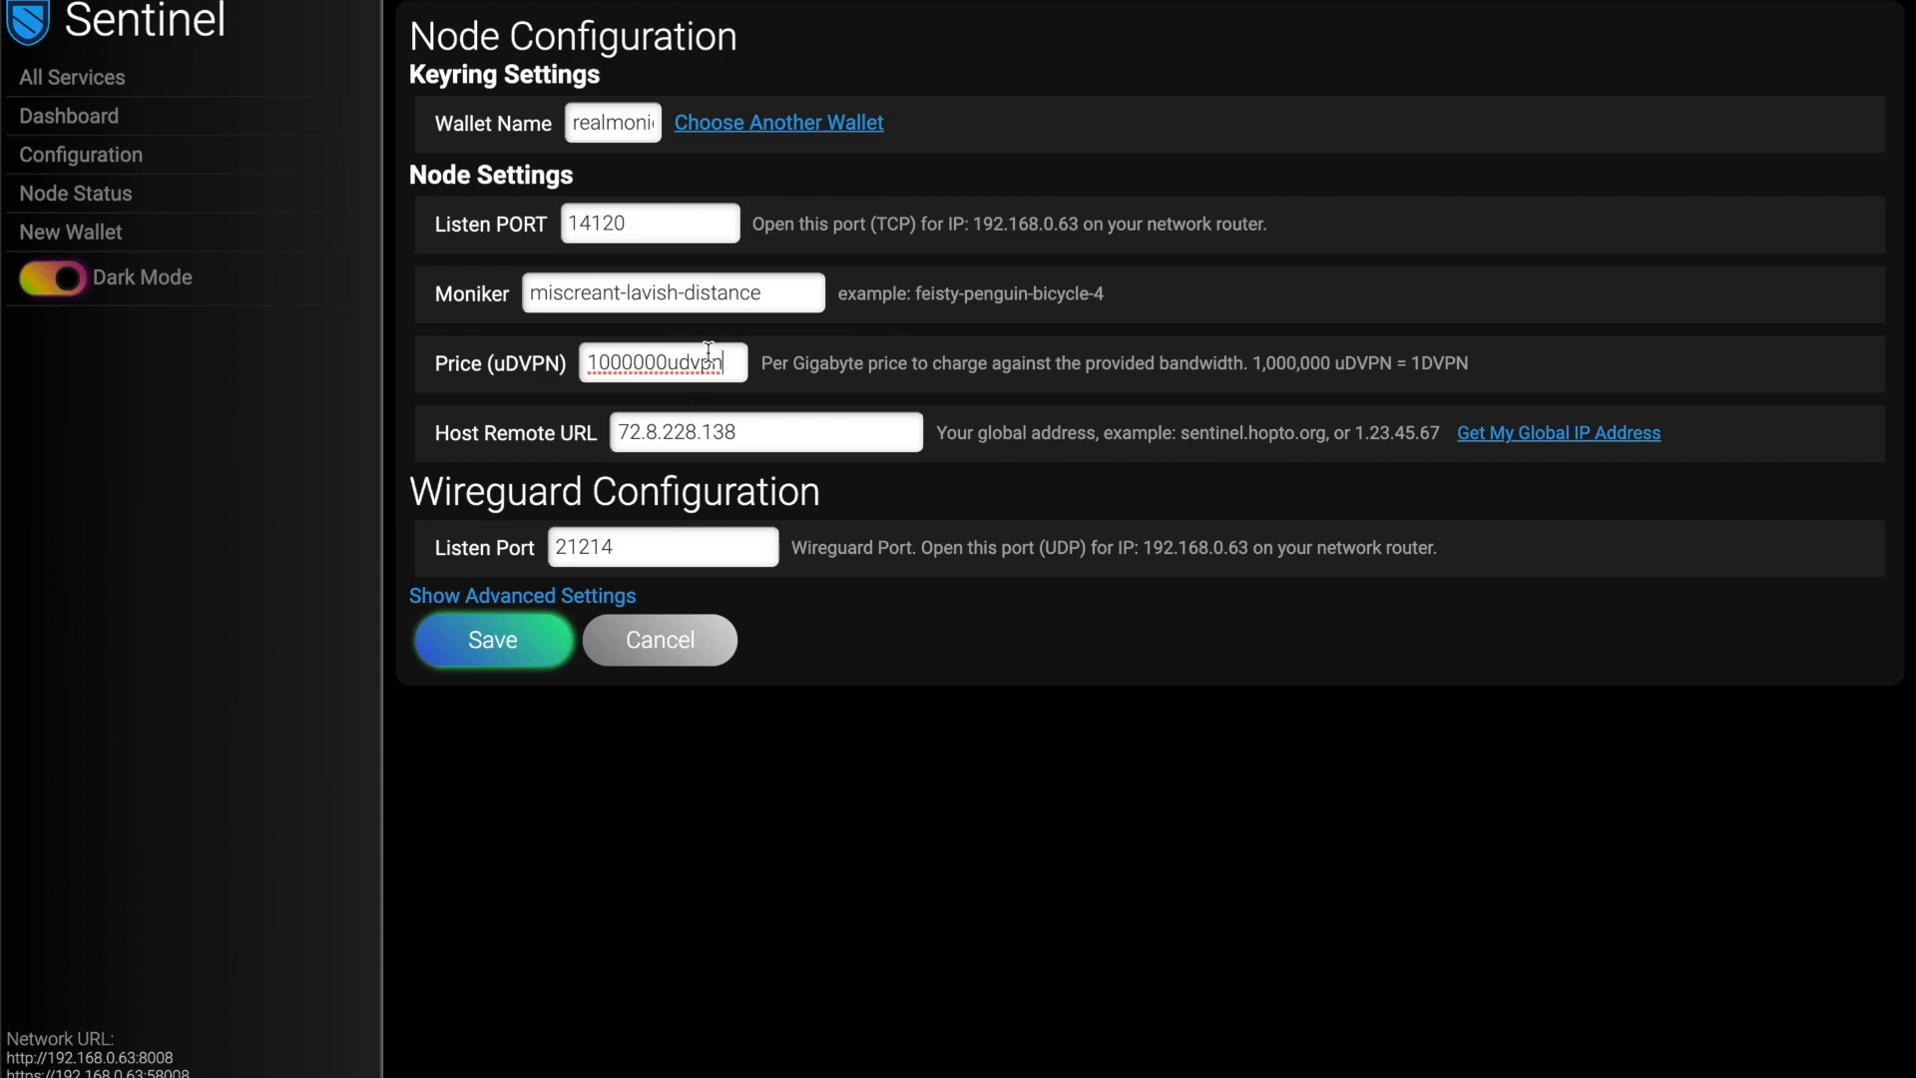
pyautogui.tripleClick(661, 363)
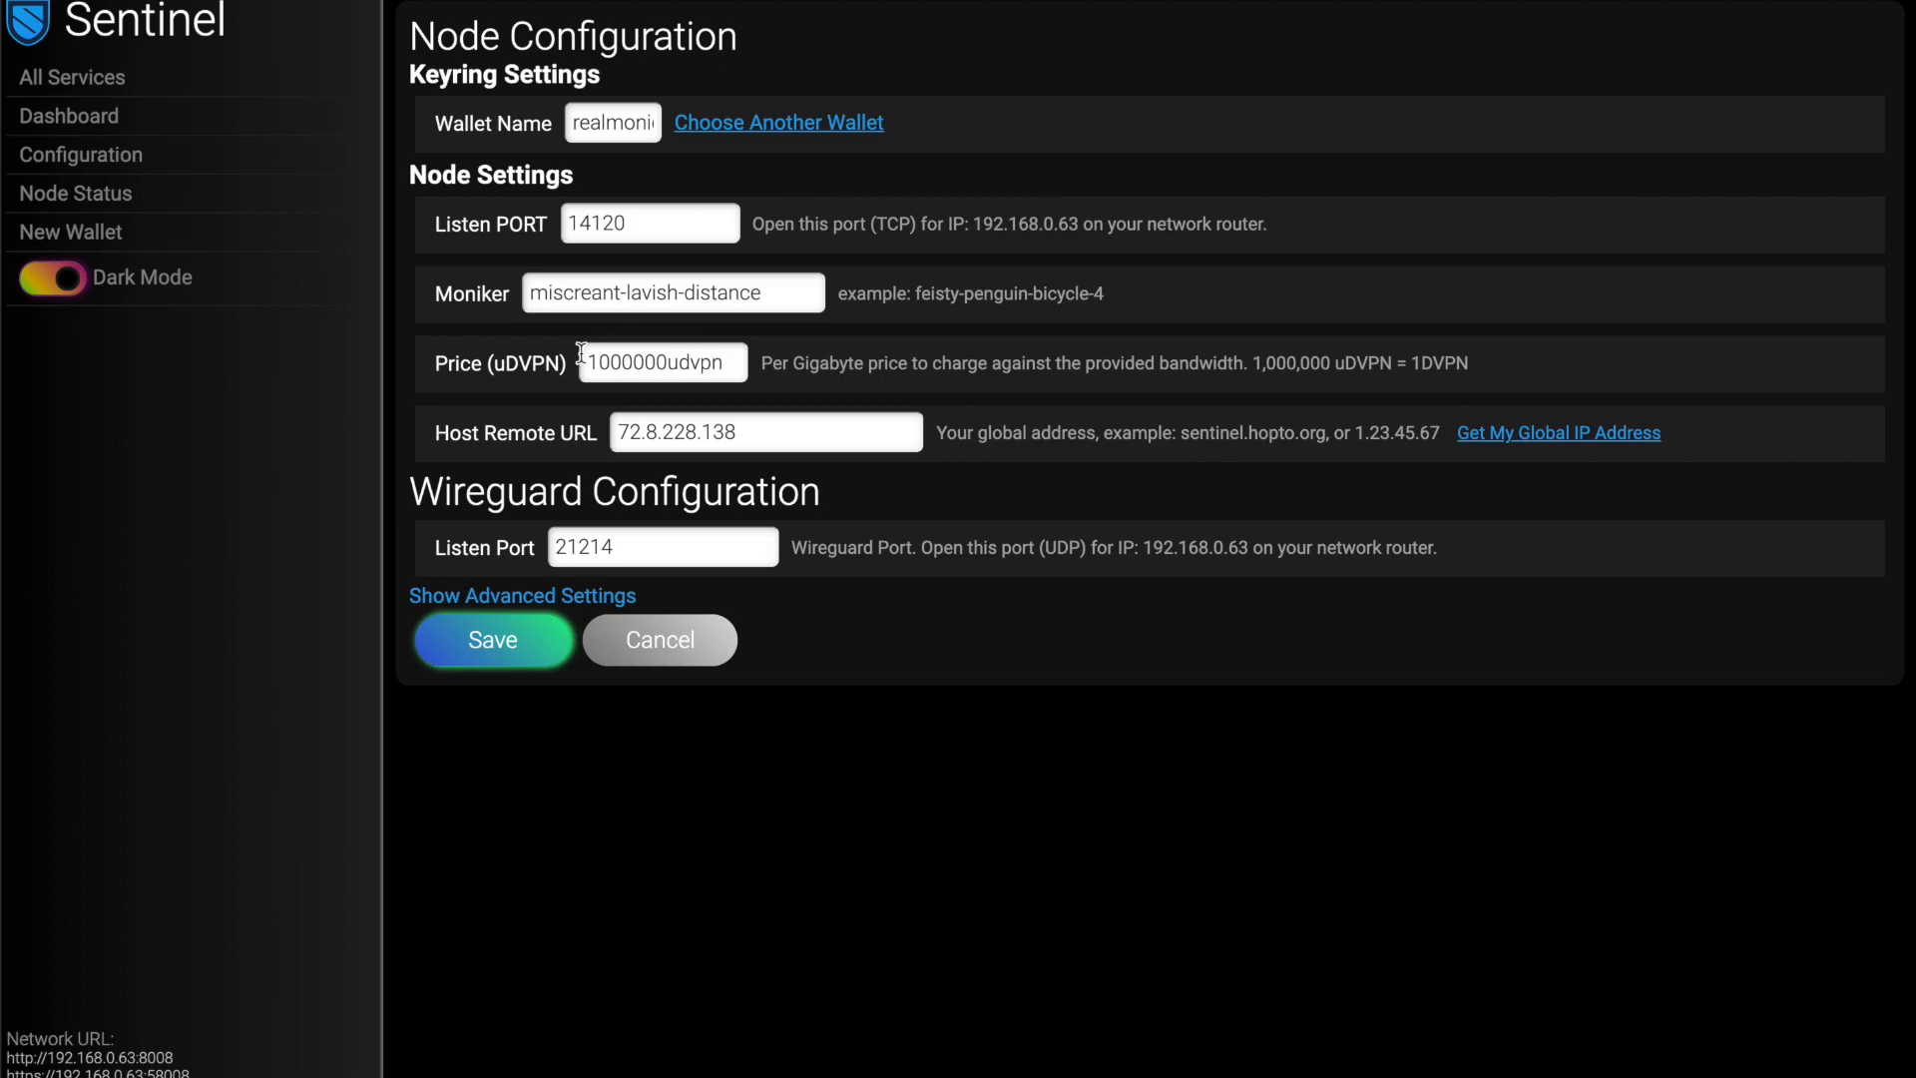
pyautogui.moveTo(805, 379)
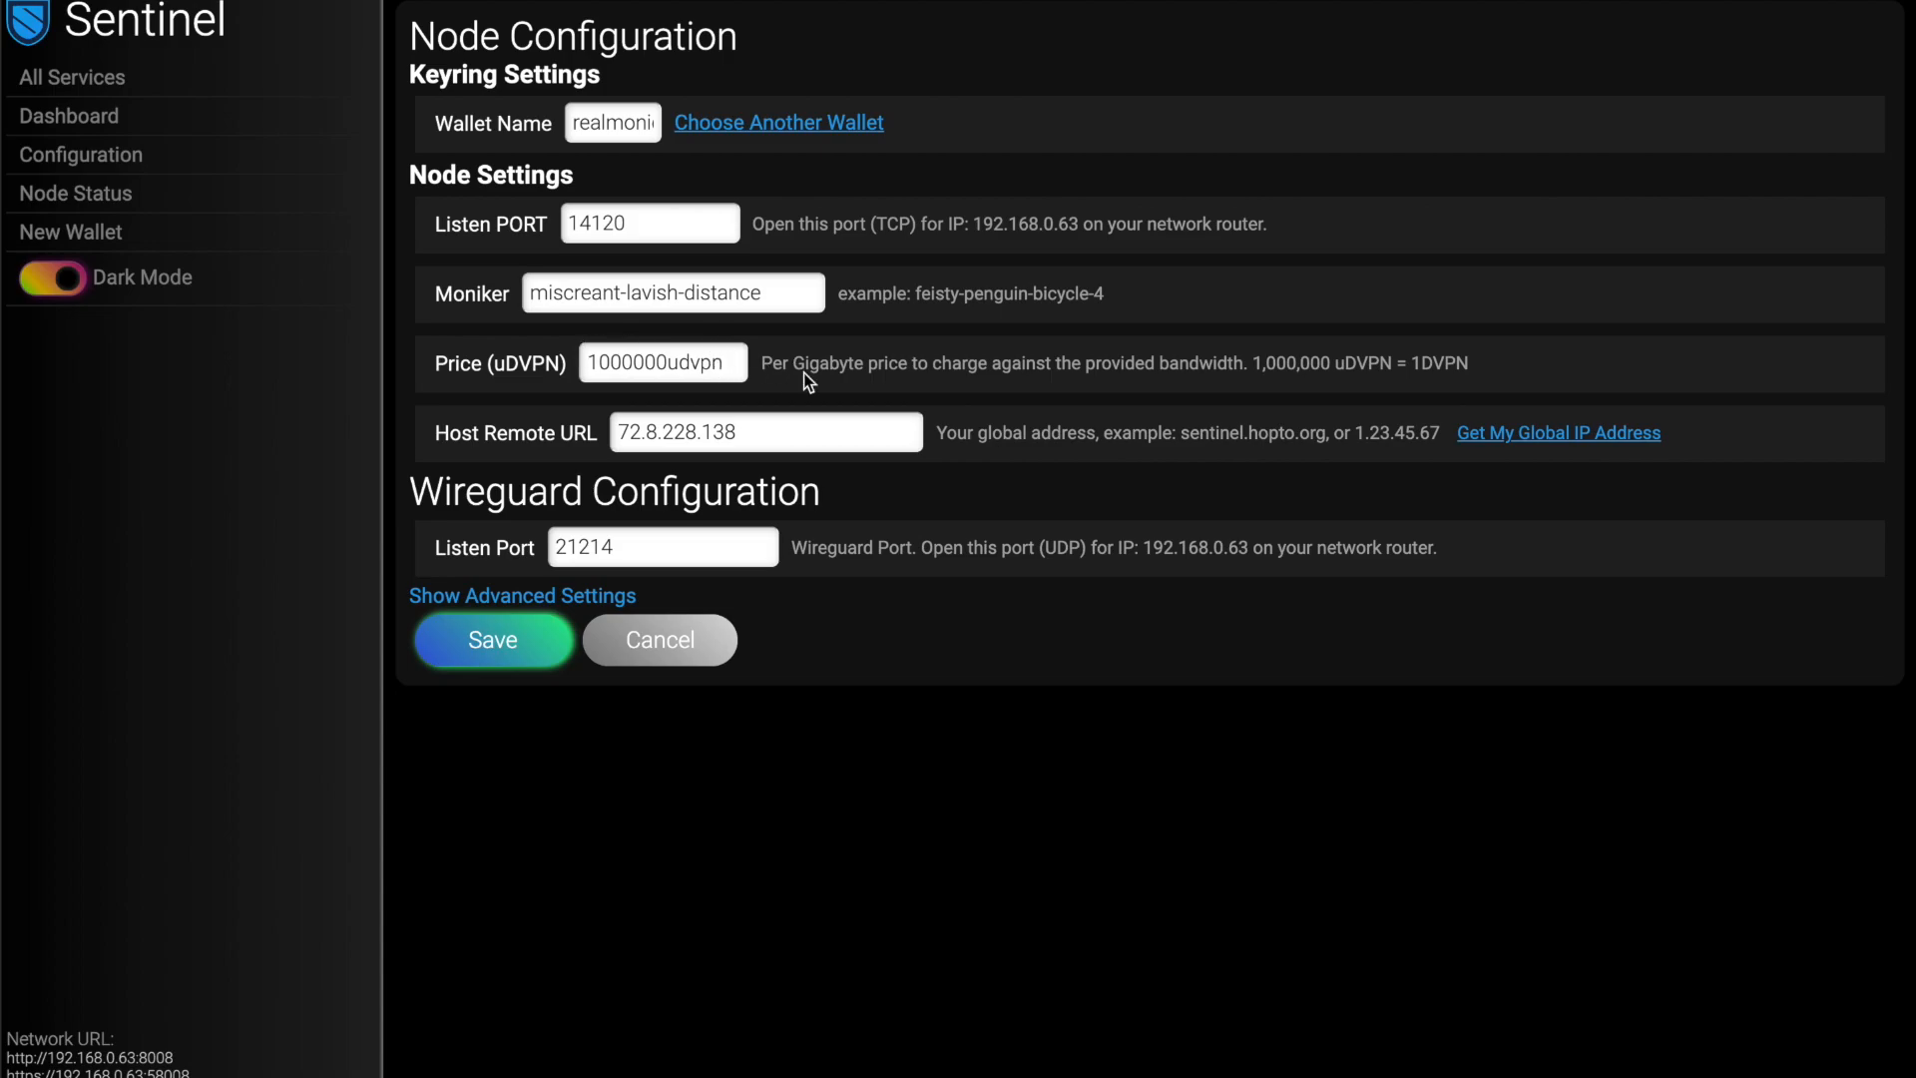
pyautogui.click(662, 361)
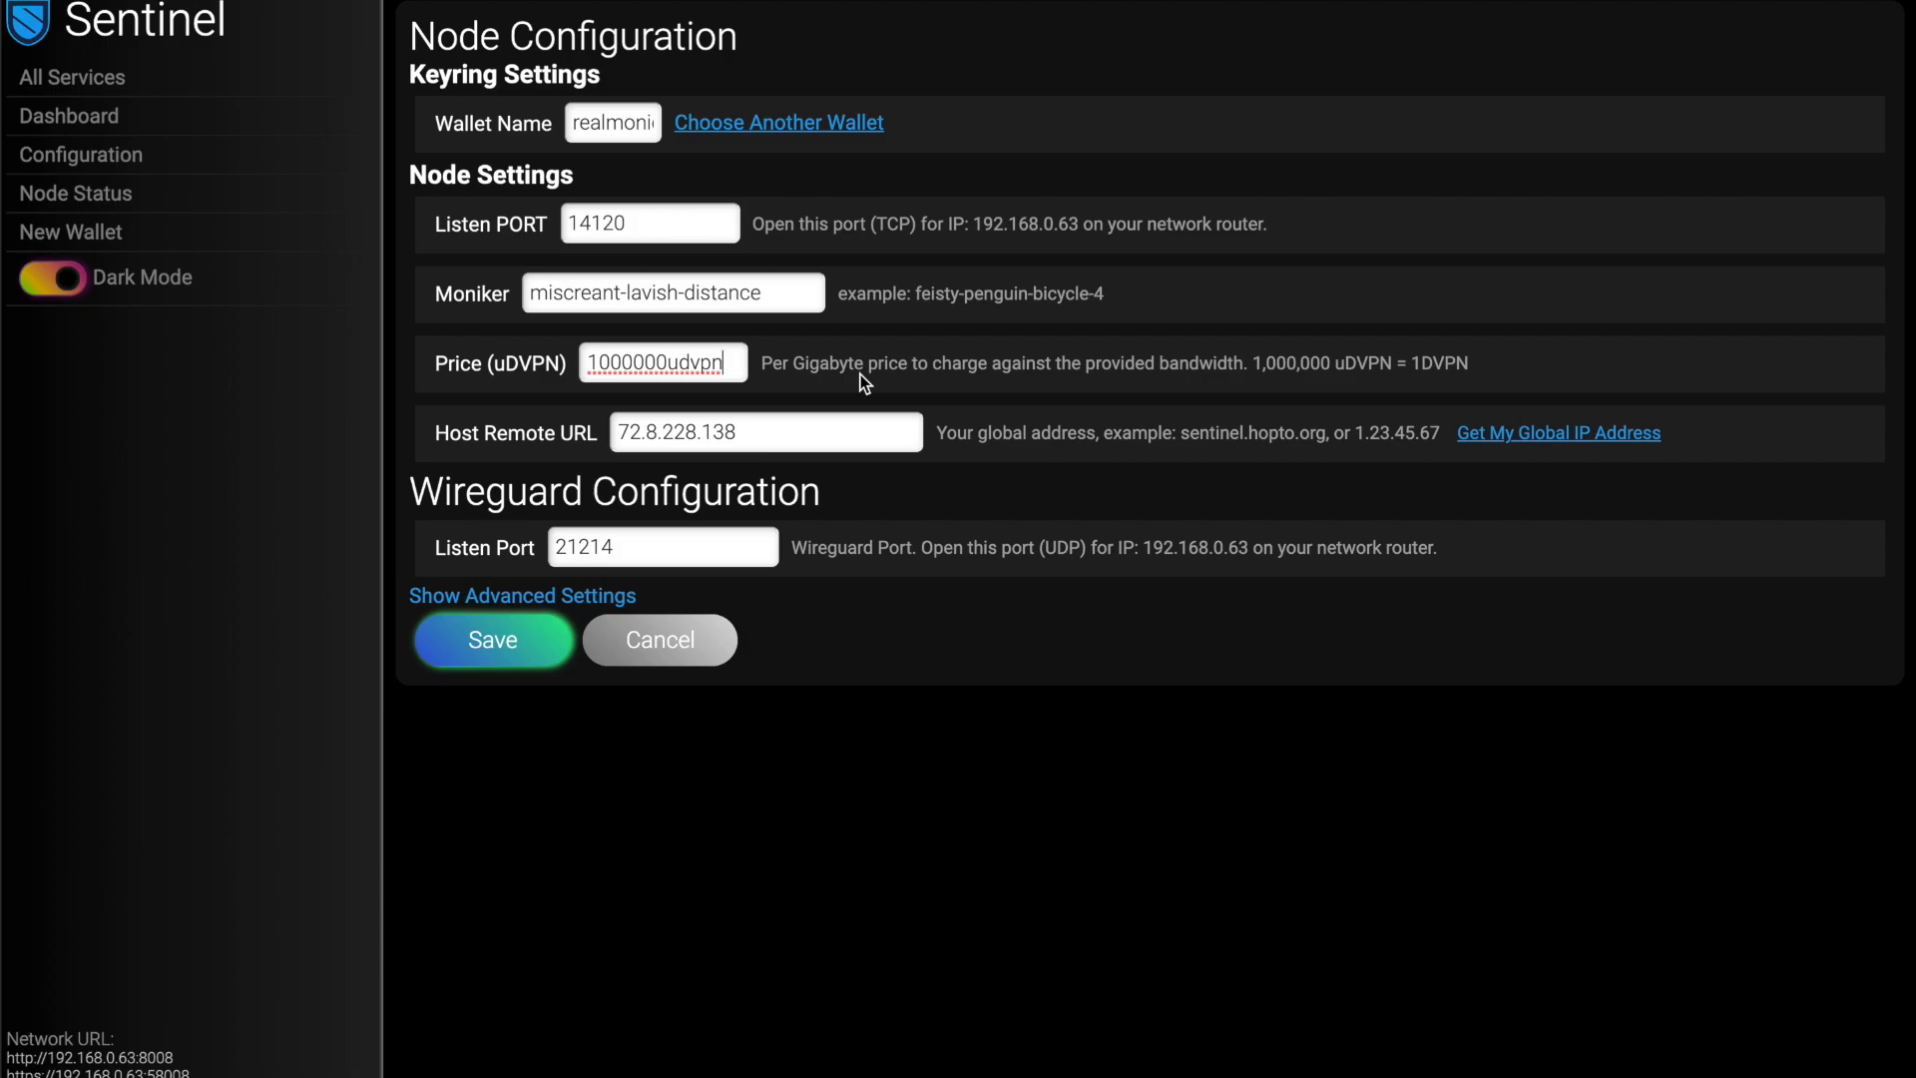
pyautogui.moveTo(1074, 422)
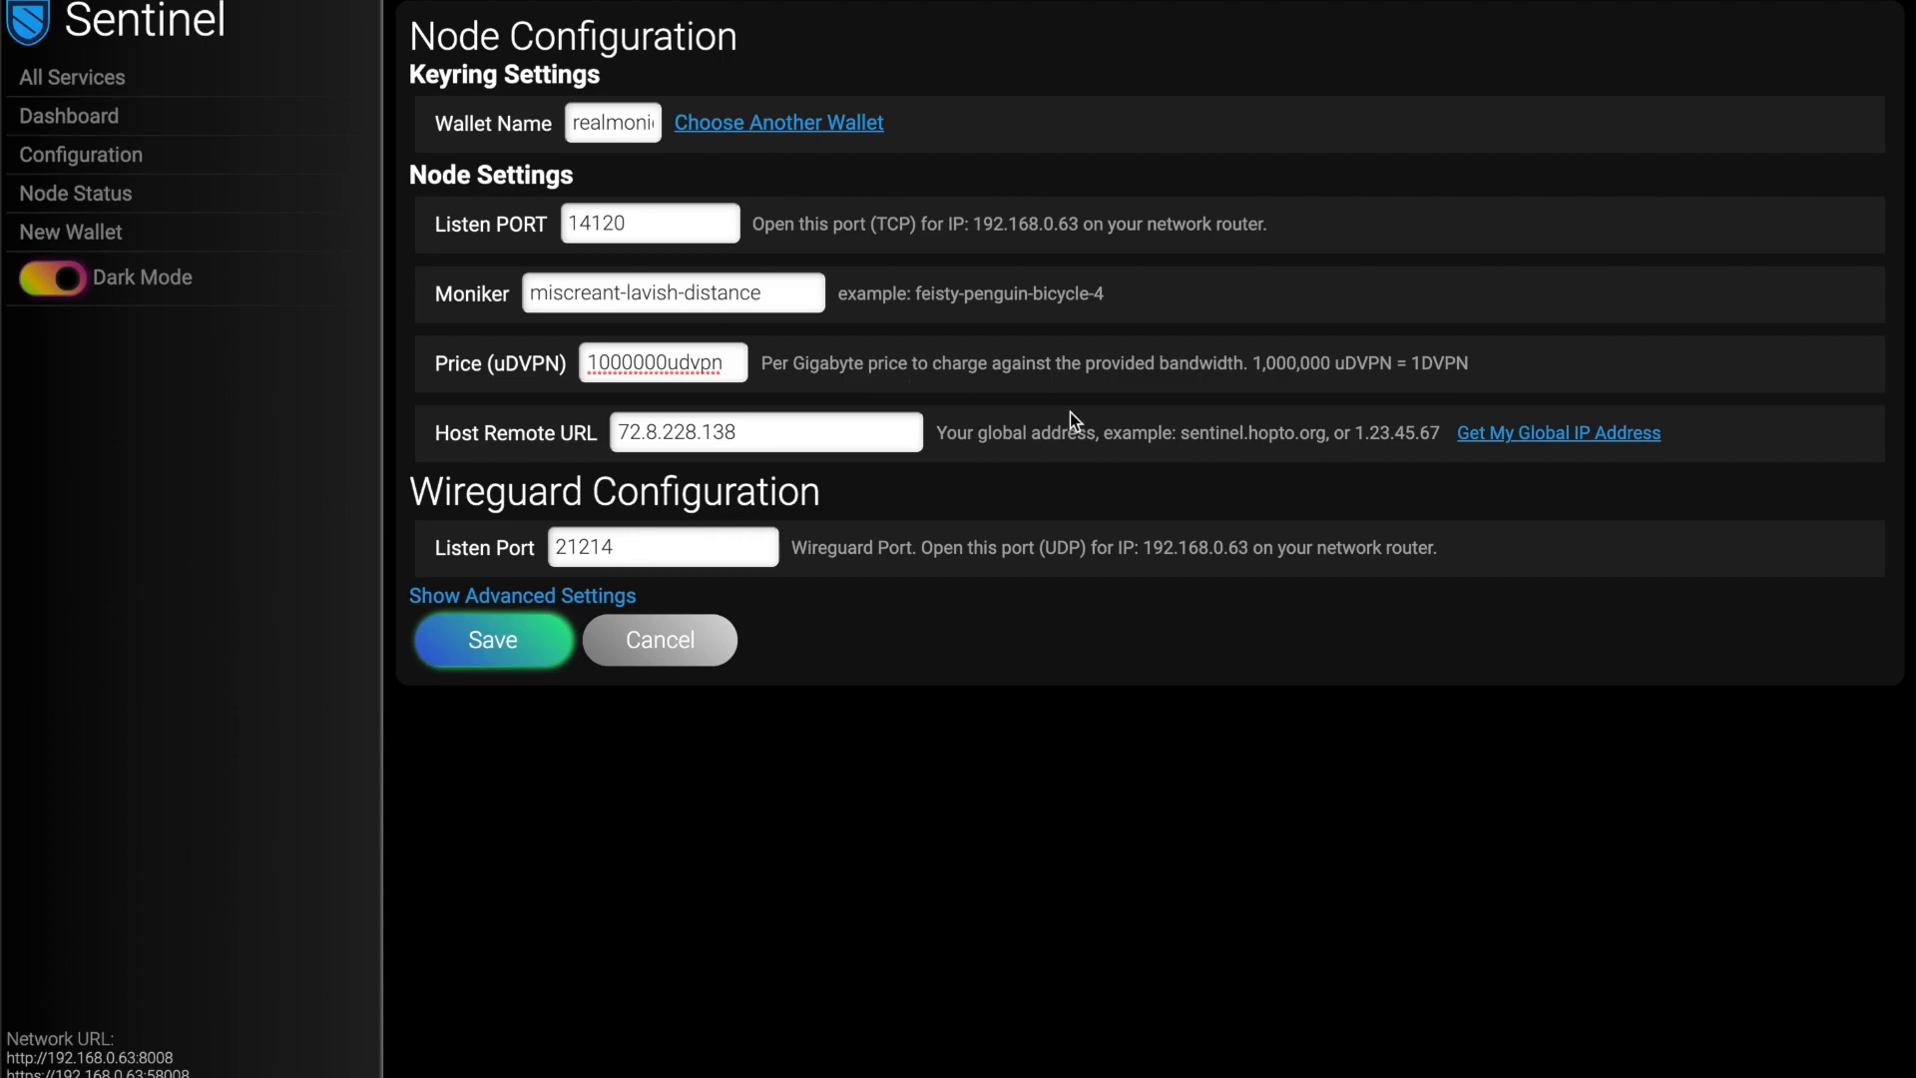
# - Check the Host Remote URL 72.8.228.138 against the example address and save the node configuration
pyautogui.click(765, 431)
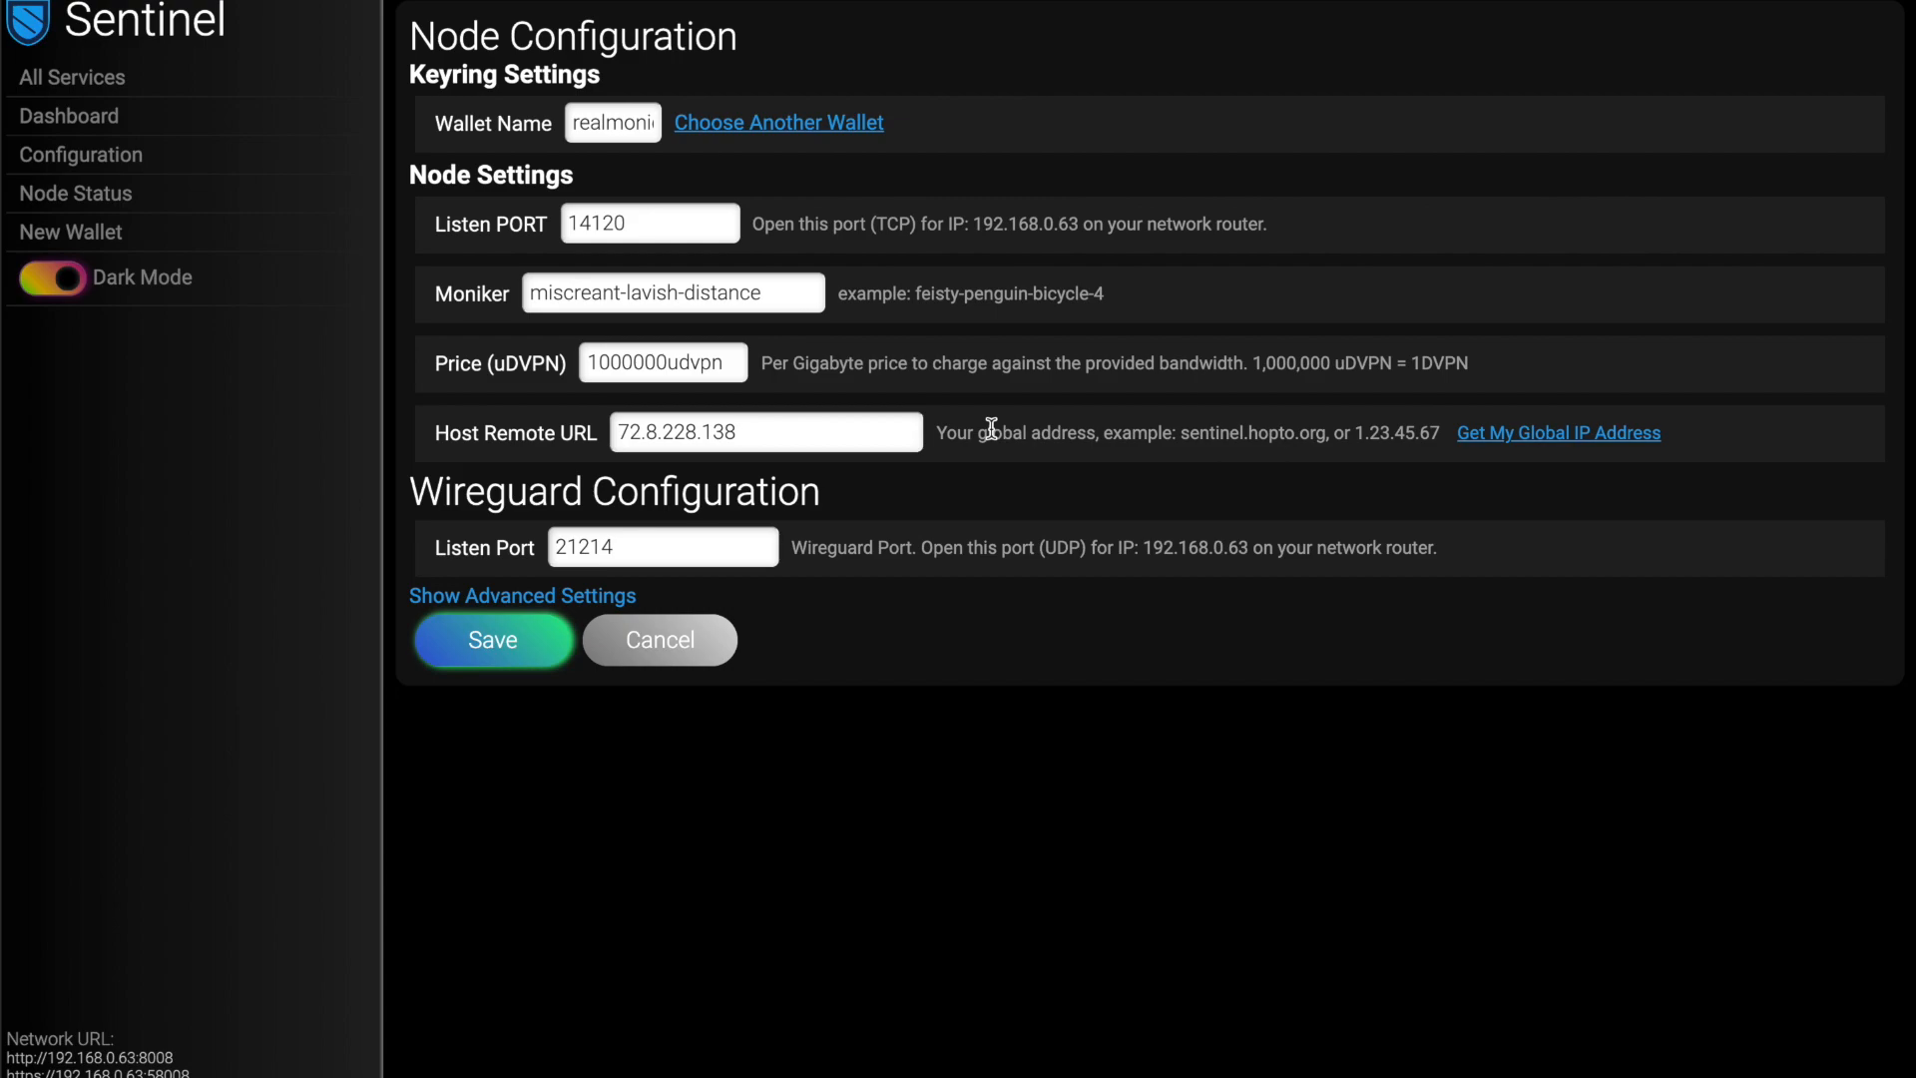
pyautogui.doubleClick(1245, 433)
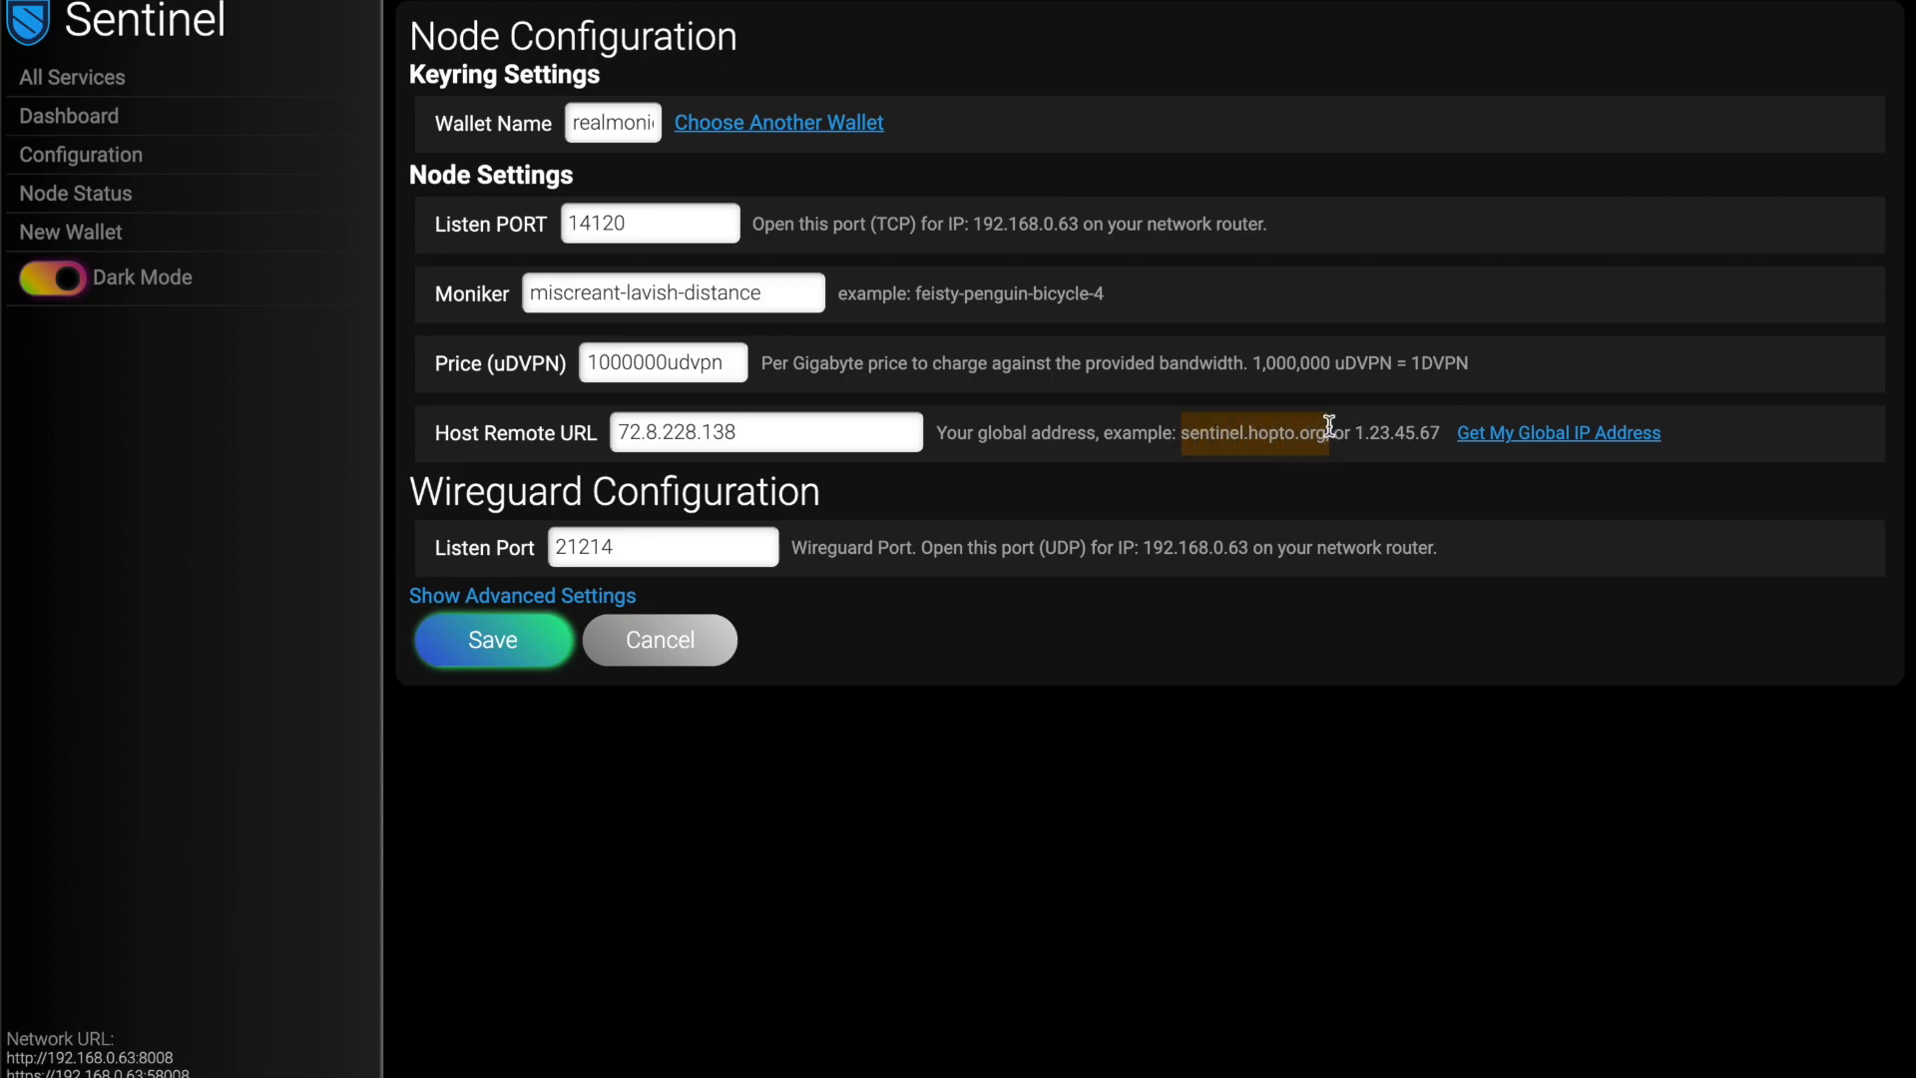
pyautogui.moveTo(1261, 430)
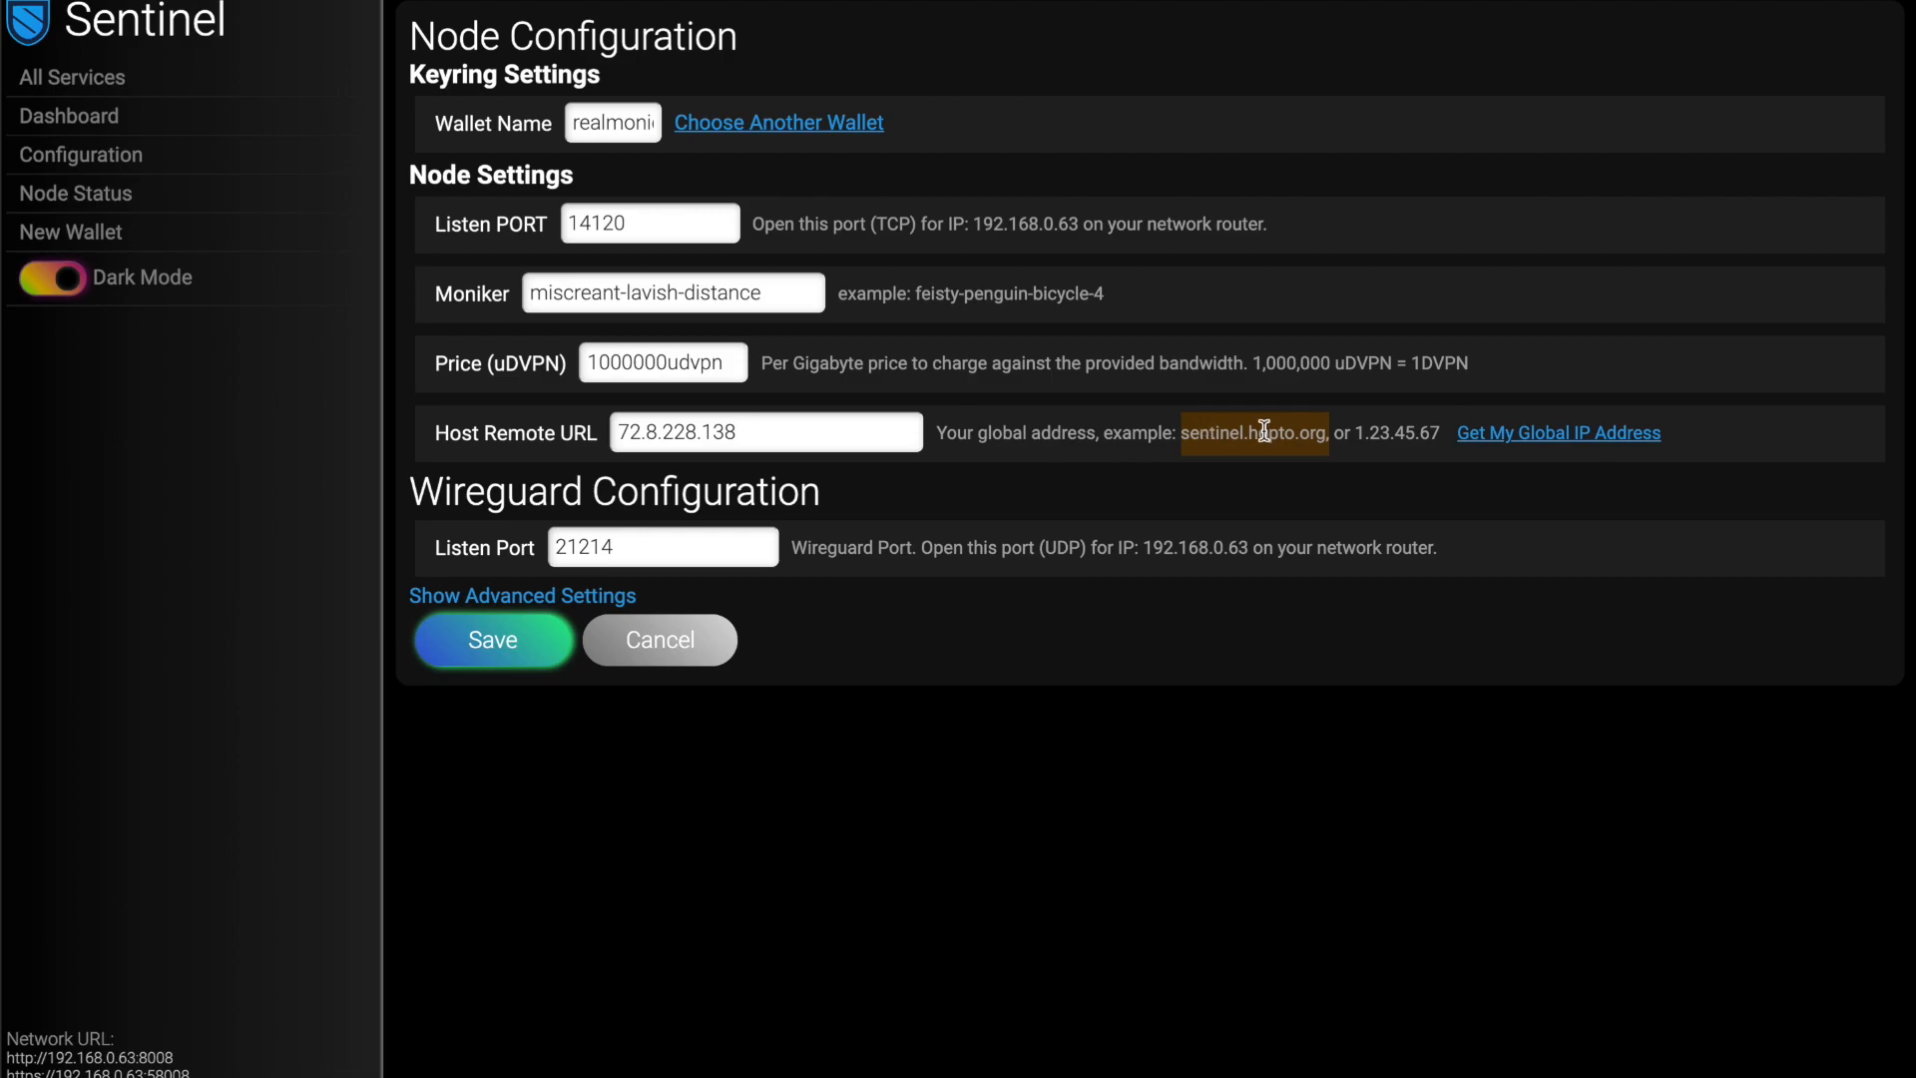
pyautogui.moveTo(1134, 439)
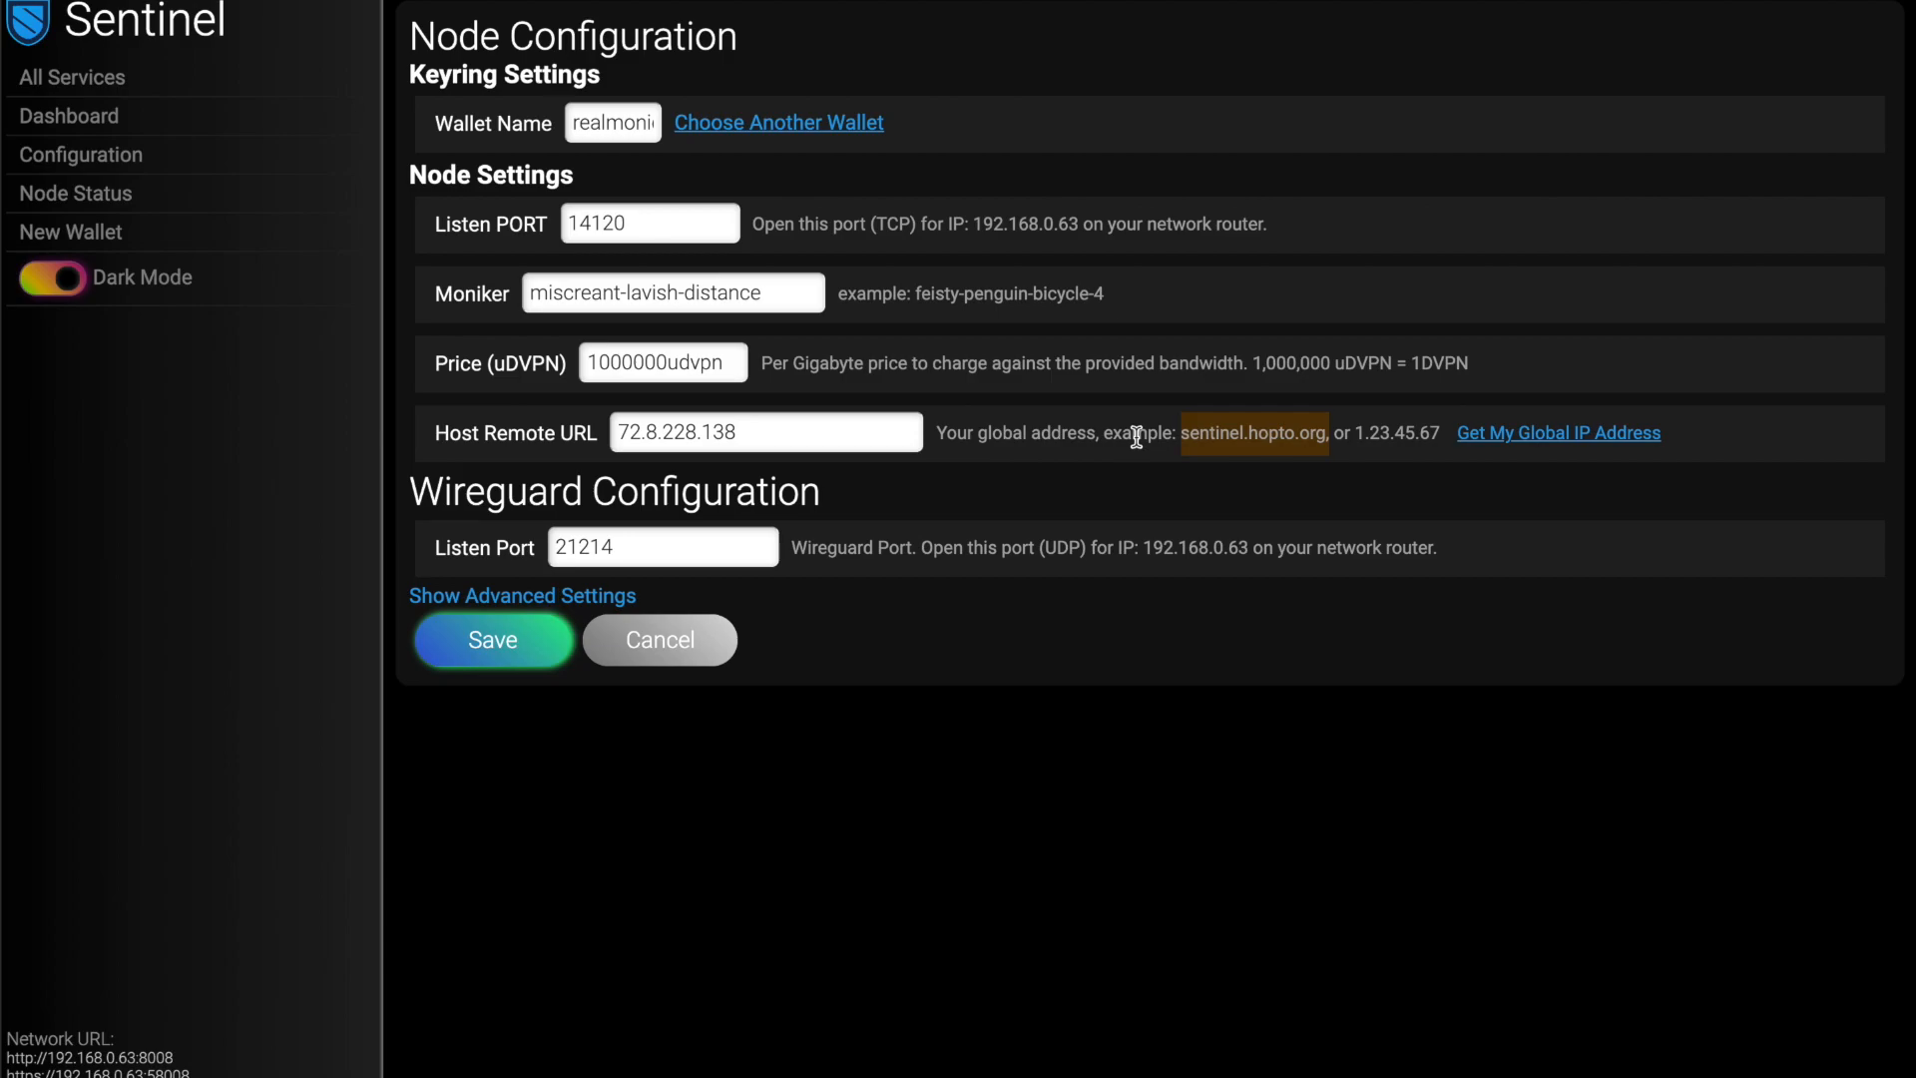
pyautogui.moveTo(1183, 437)
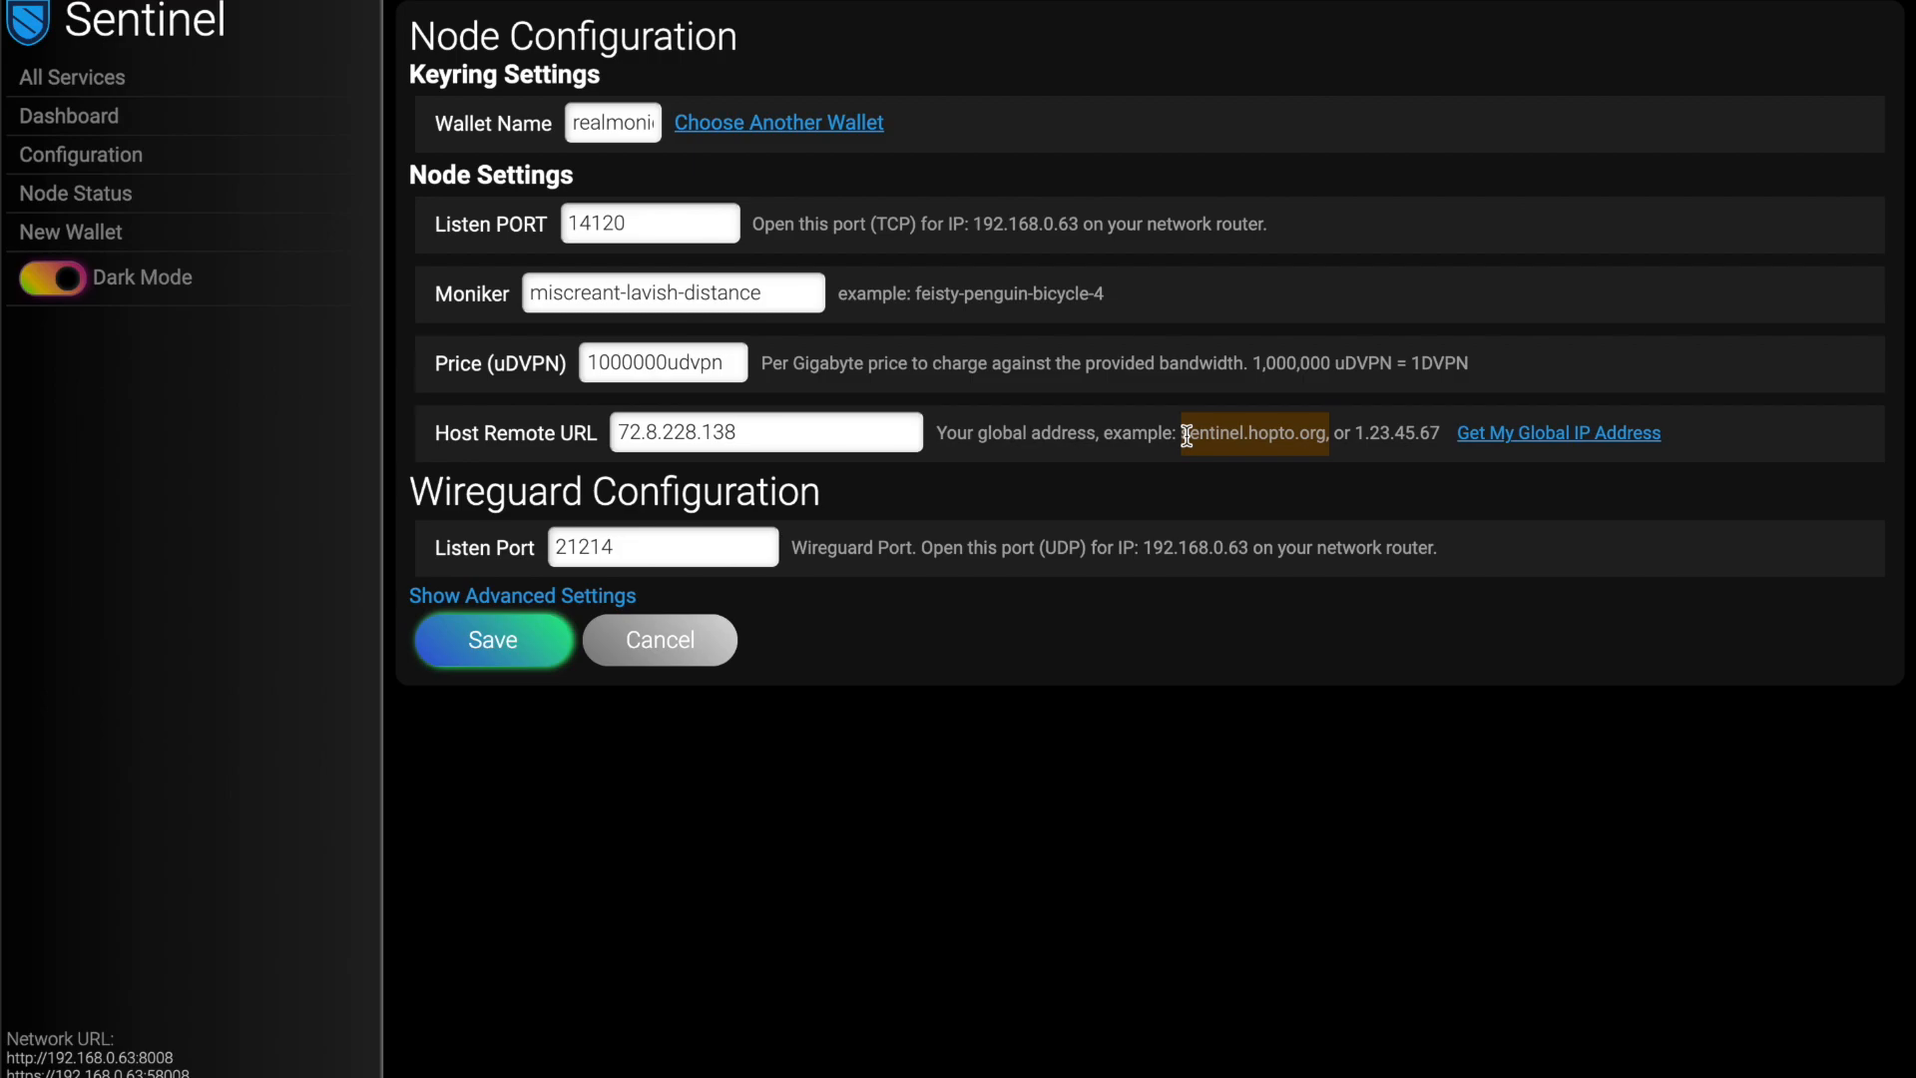
pyautogui.moveTo(1326, 431)
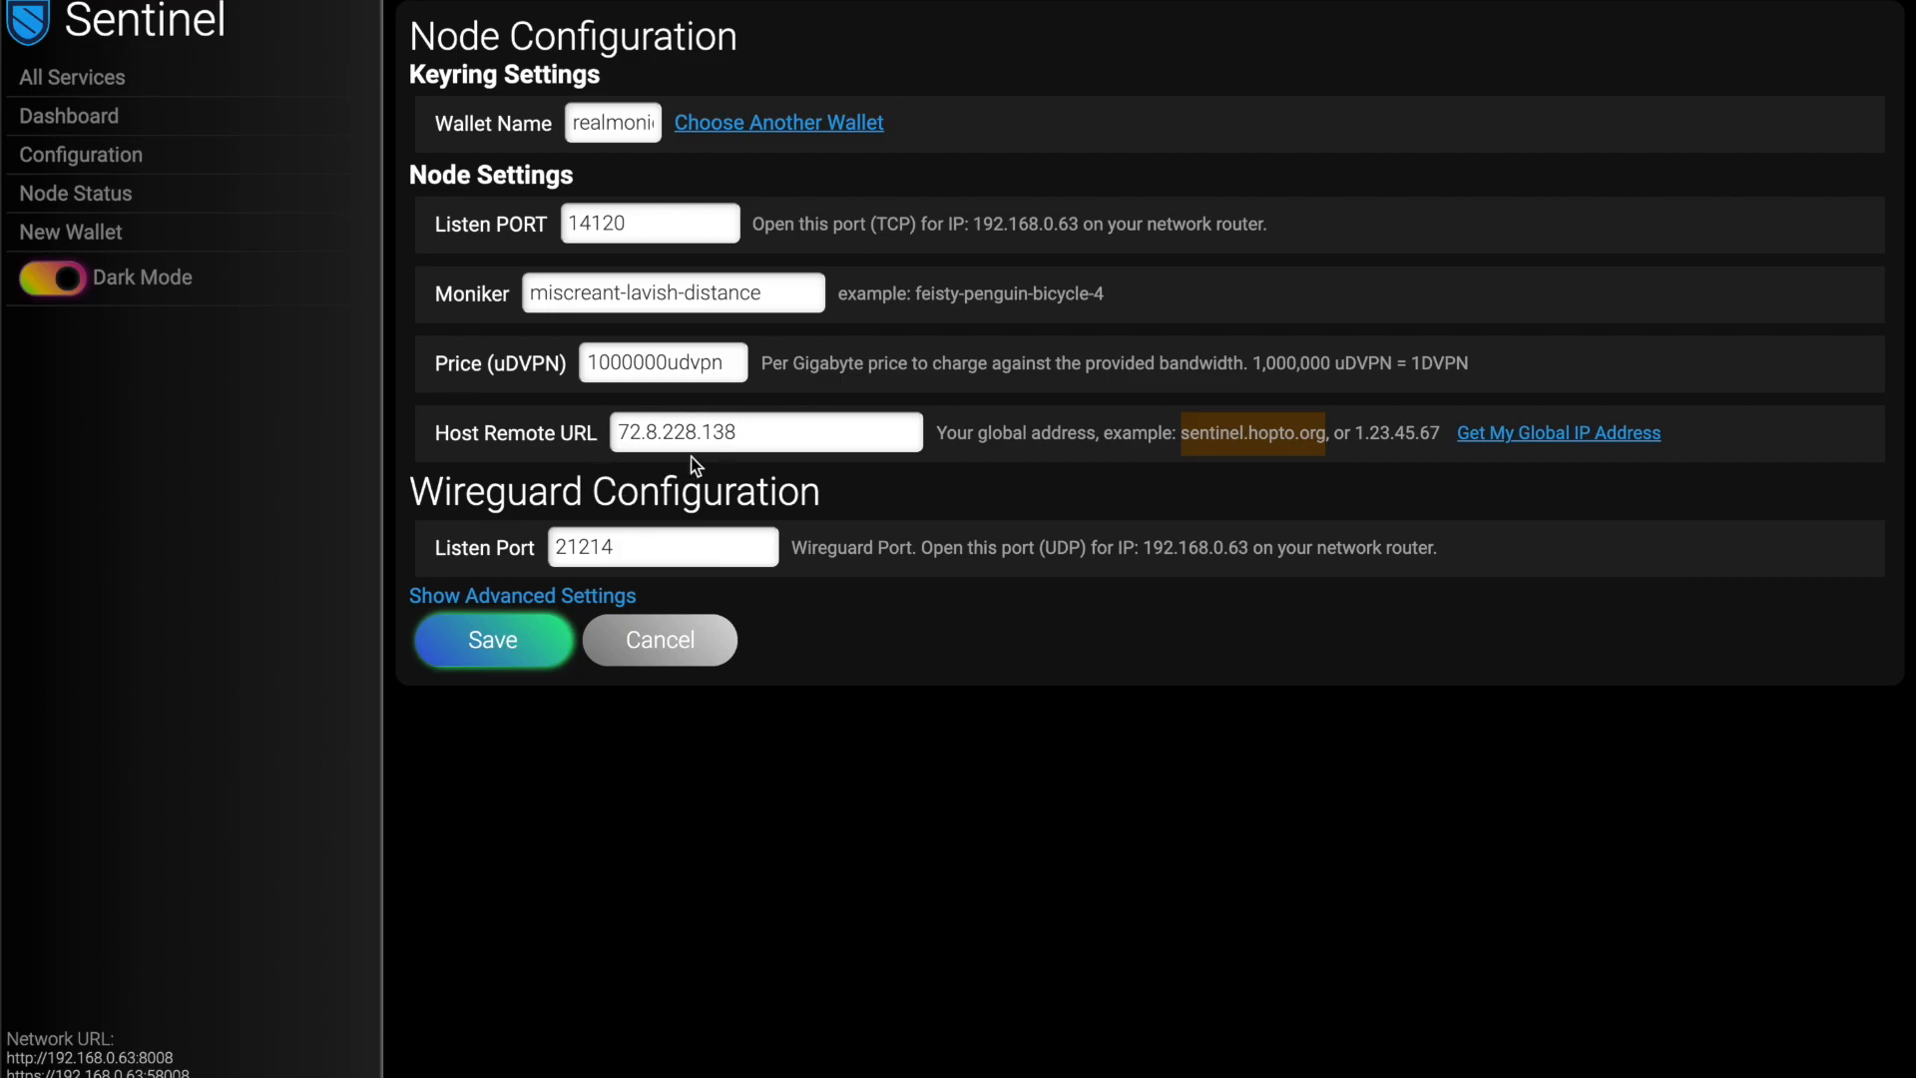
pyautogui.moveTo(1237, 421)
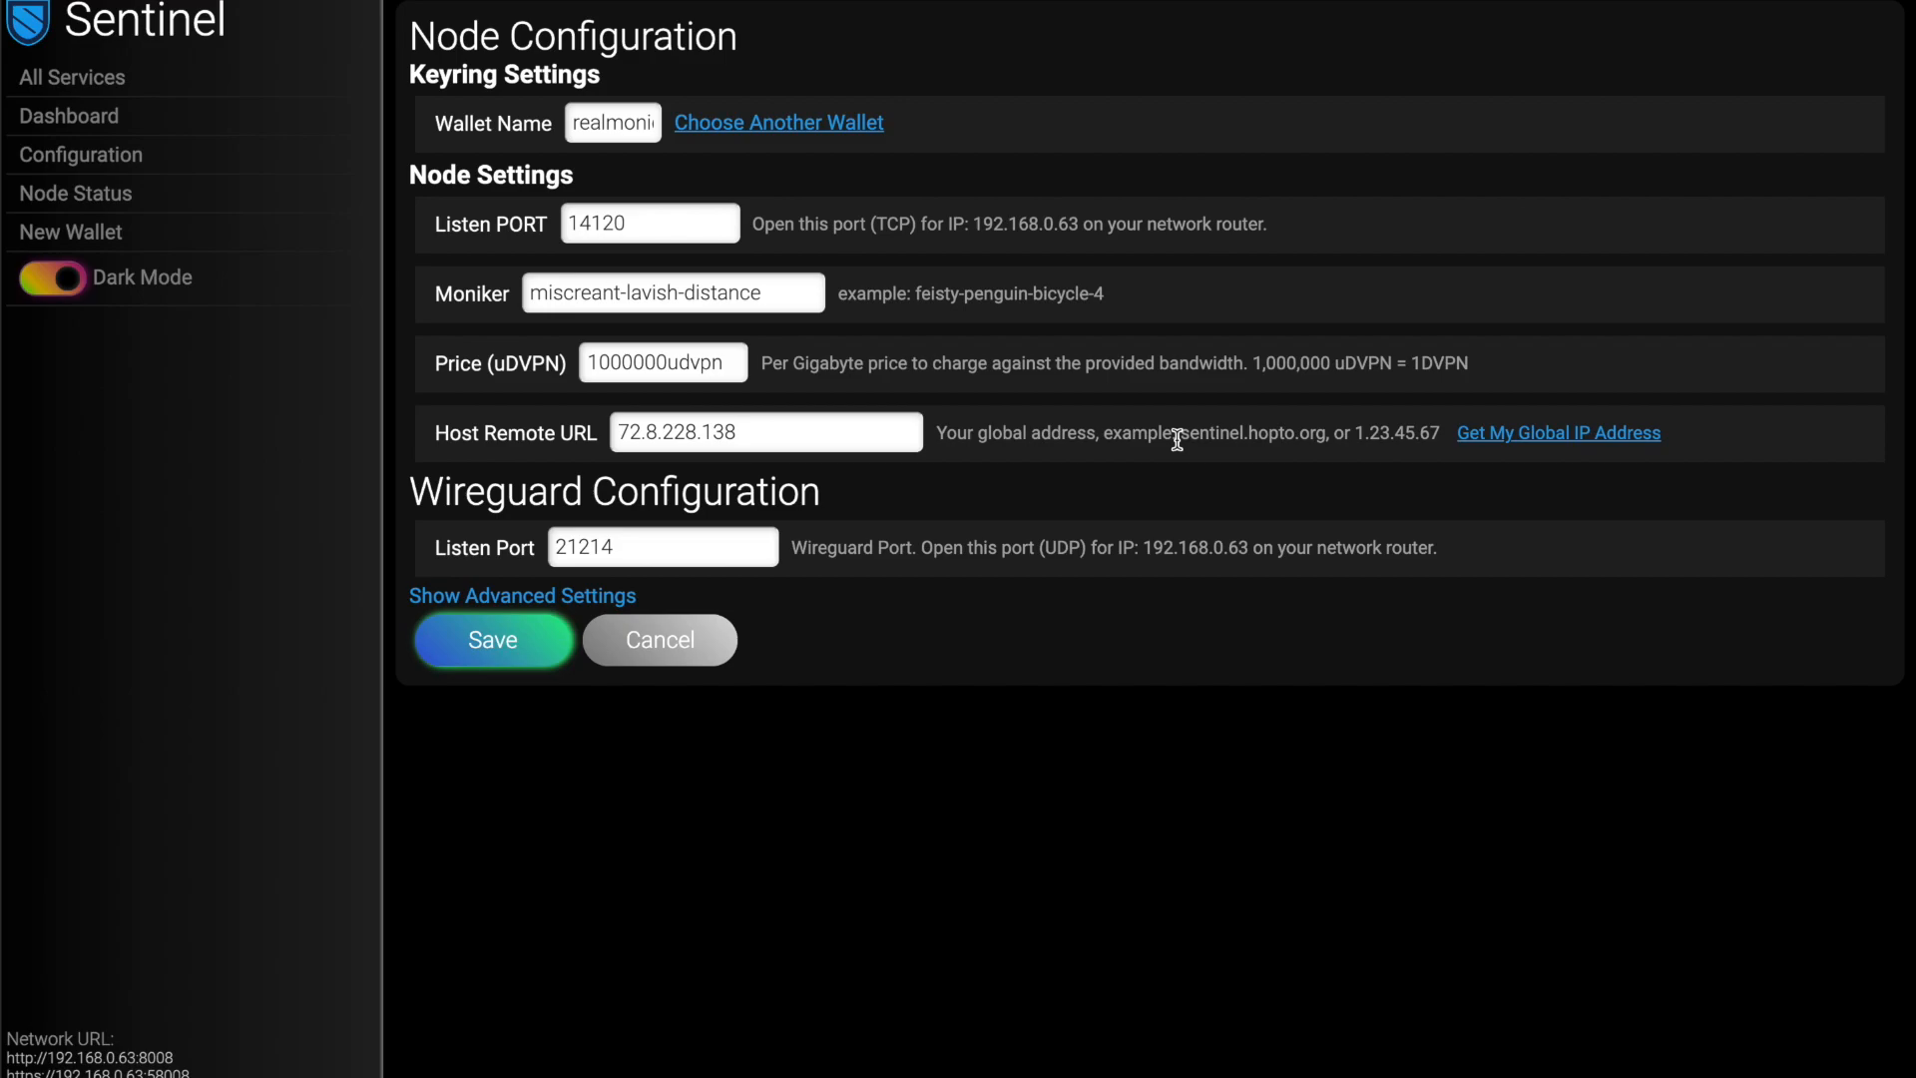
pyautogui.moveTo(1110, 431)
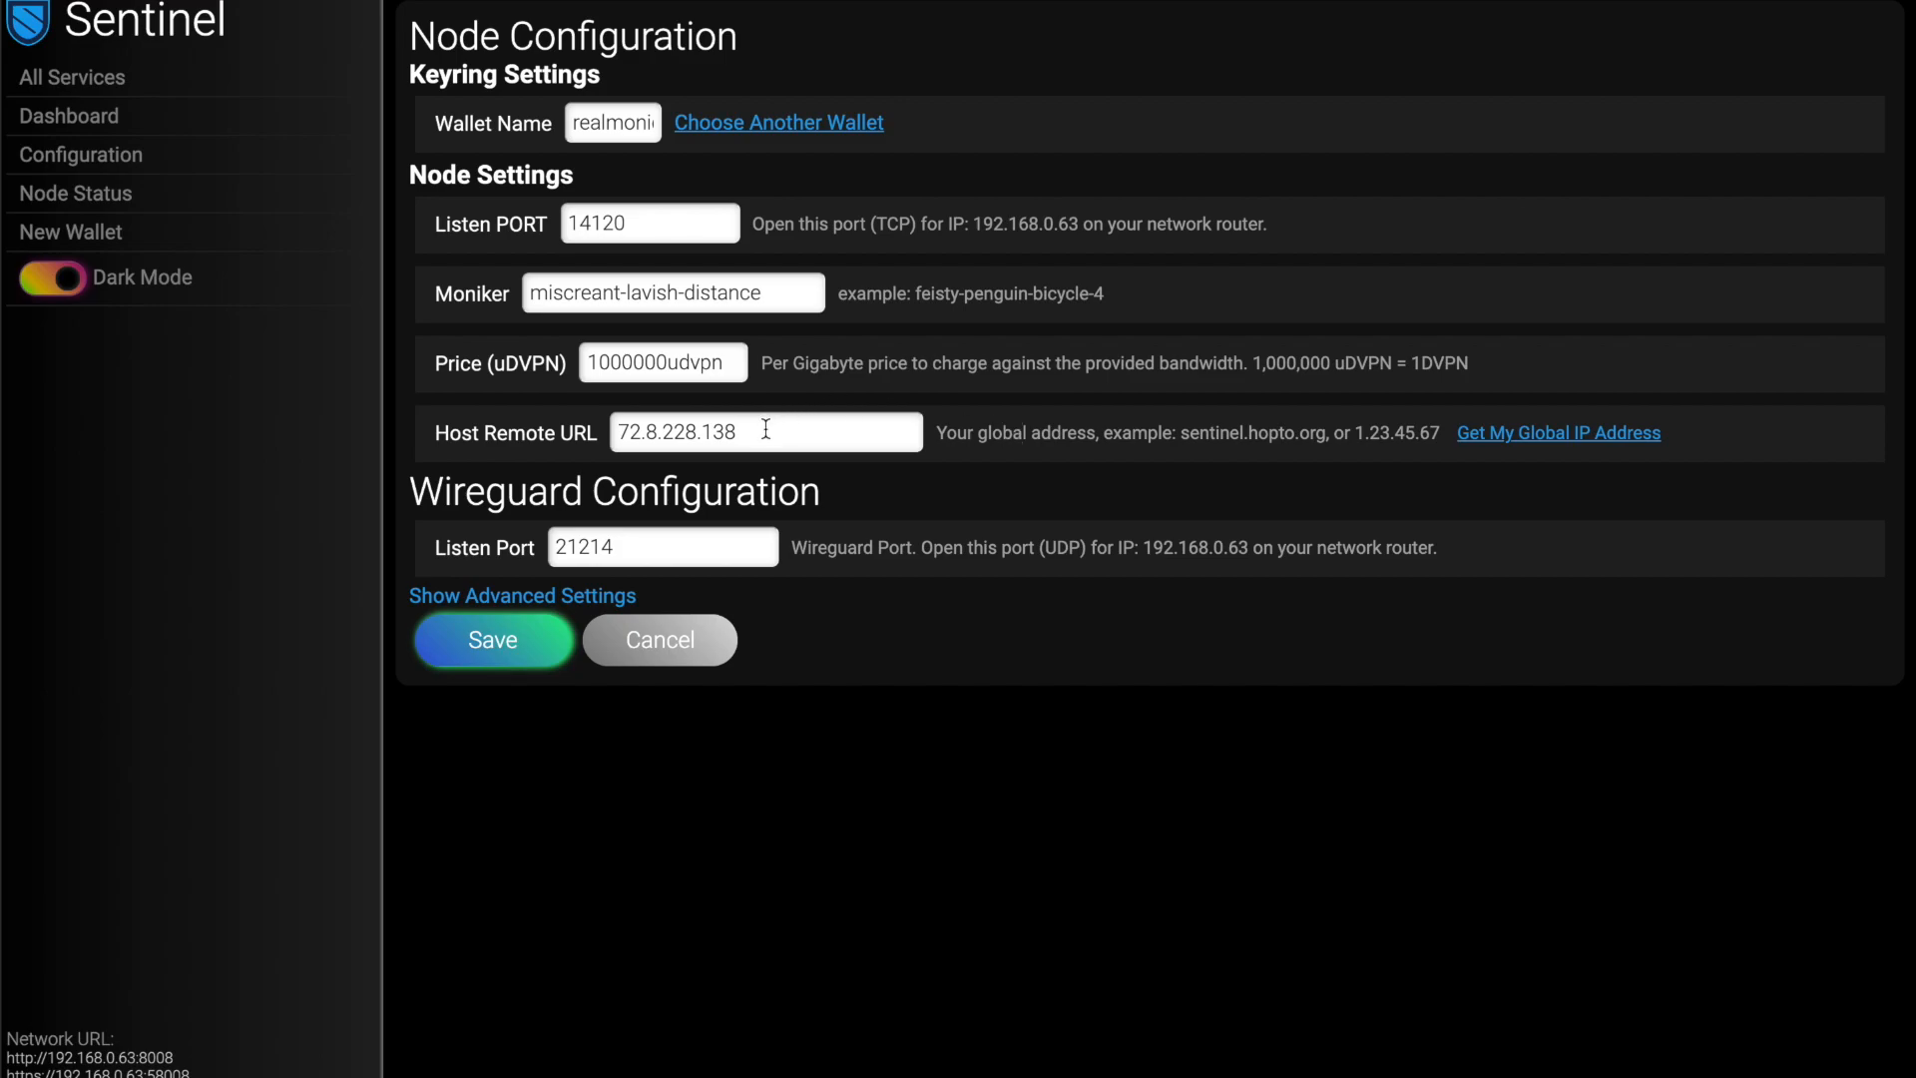
pyautogui.moveTo(701, 481)
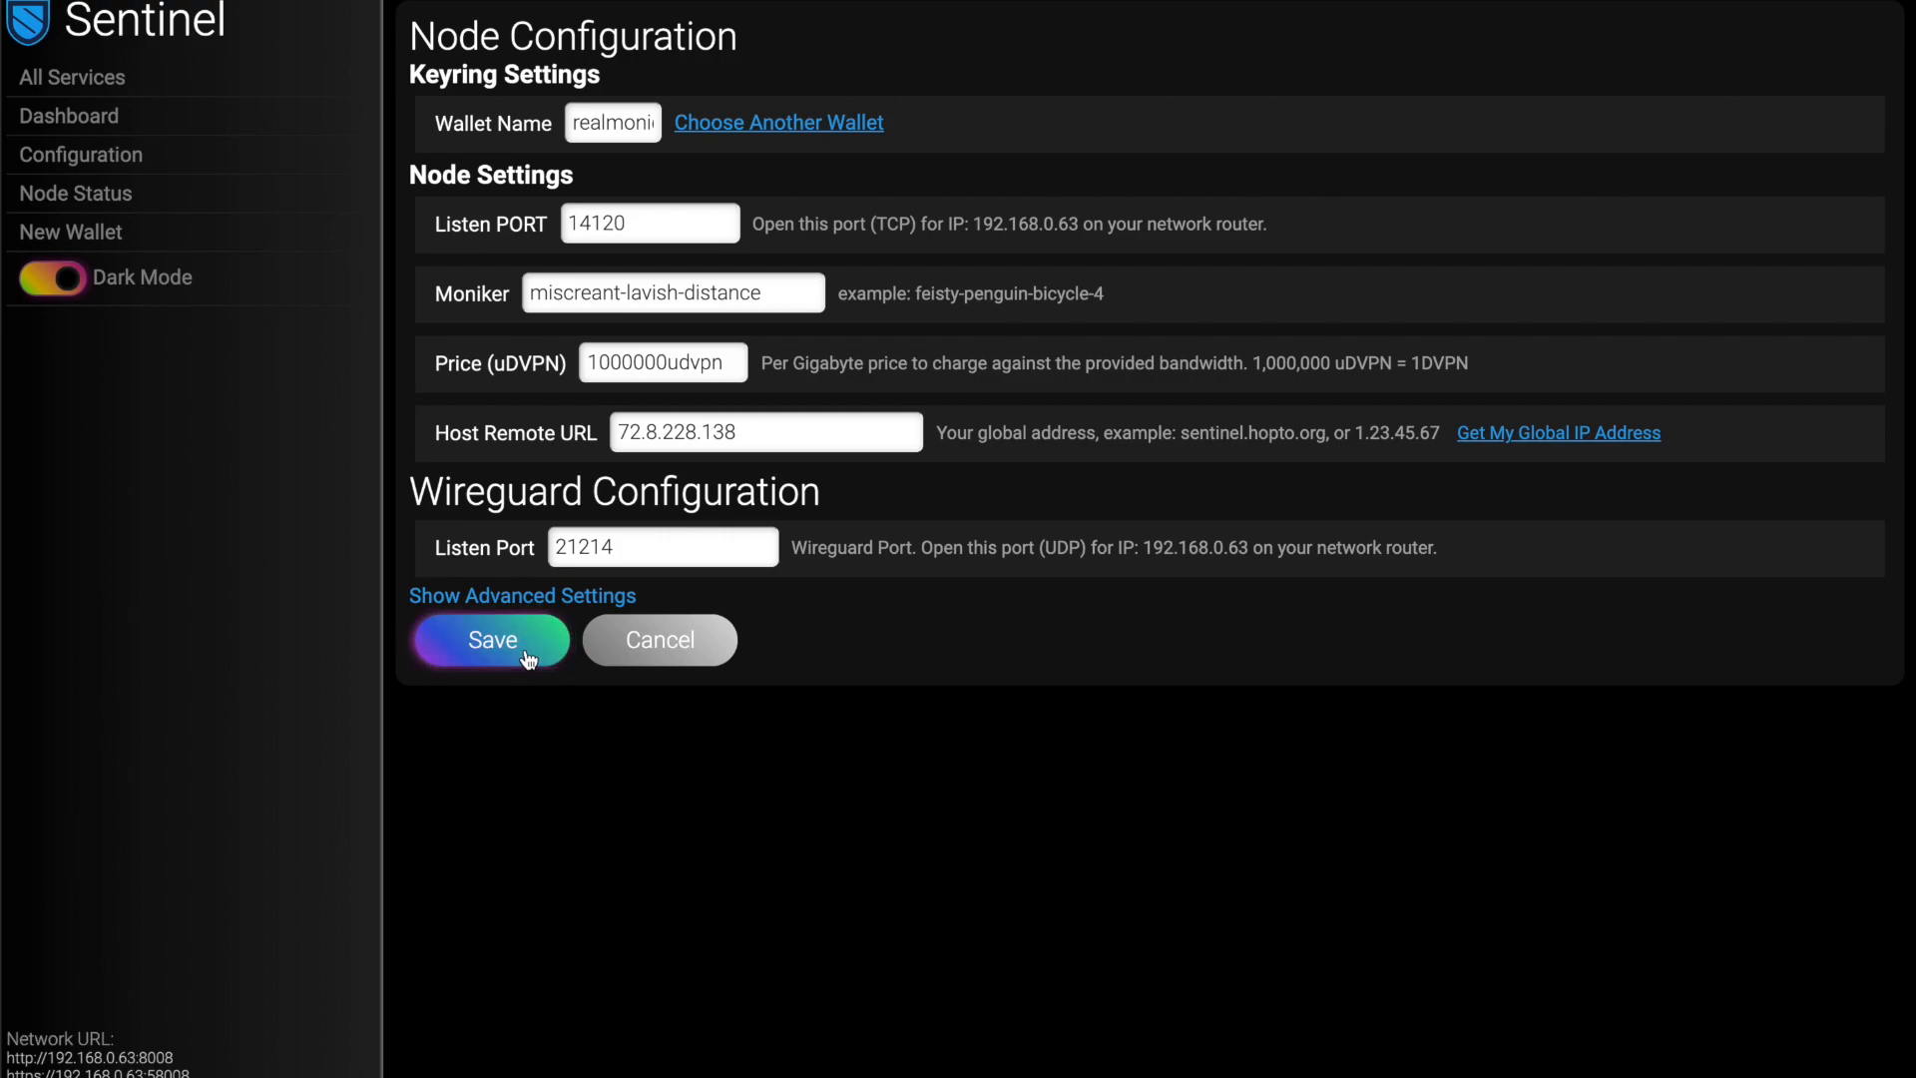
pyautogui.click(491, 638)
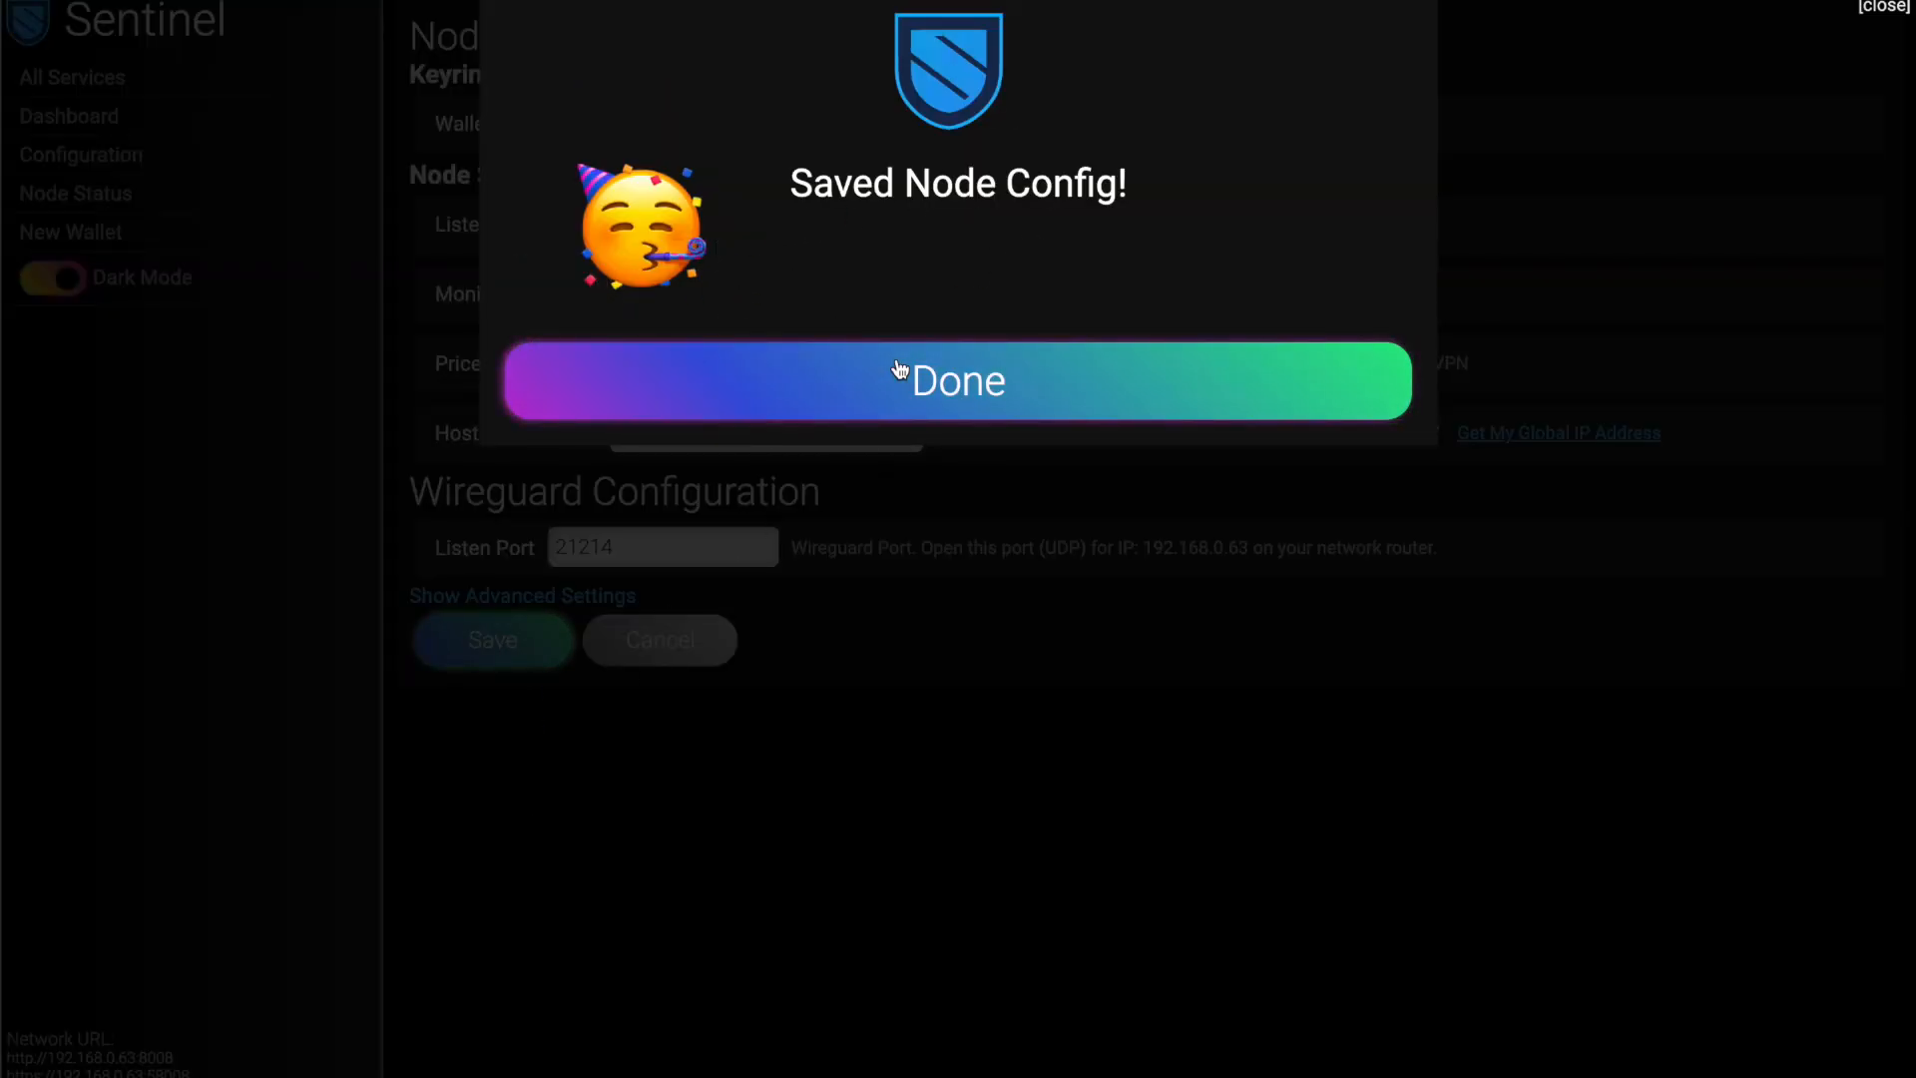
# - Dismiss the Saved Node Config popup and review the node startup logs
pyautogui.click(954, 379)
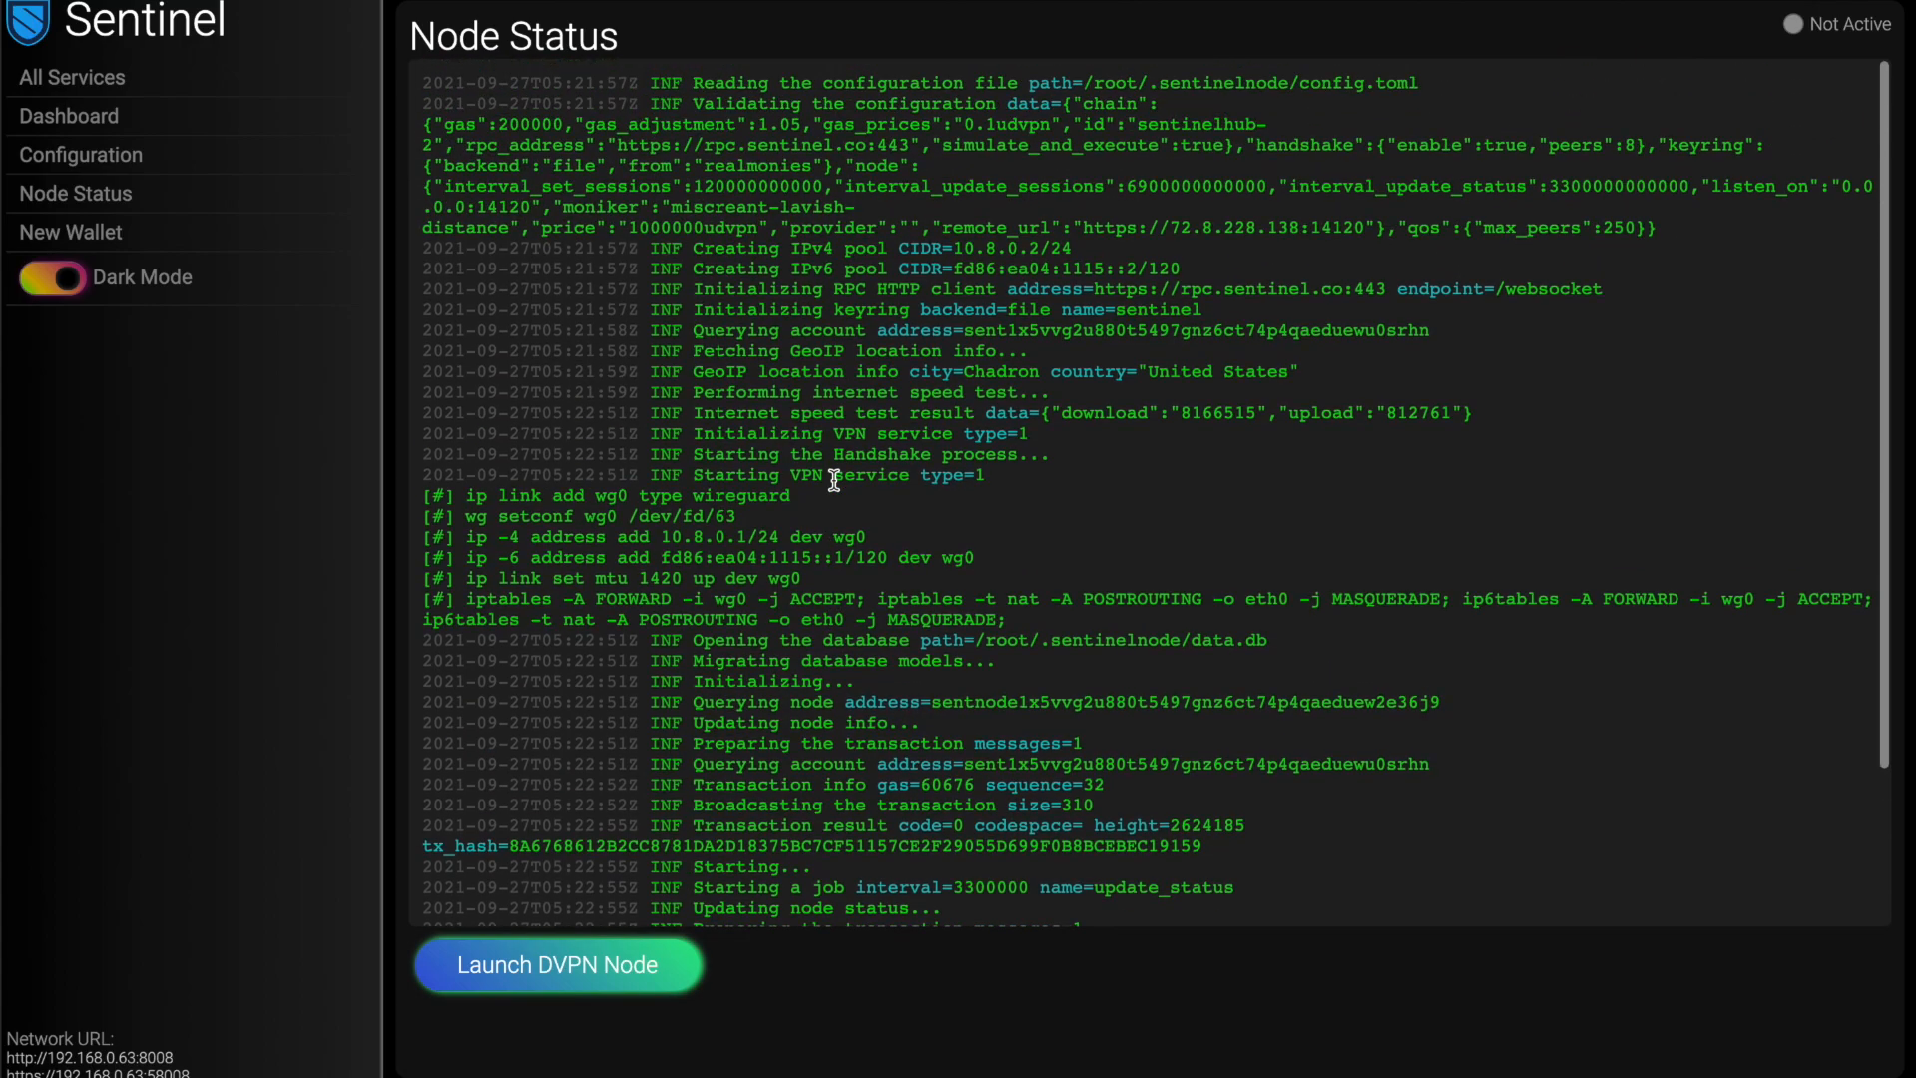
pyautogui.scroll(-3)
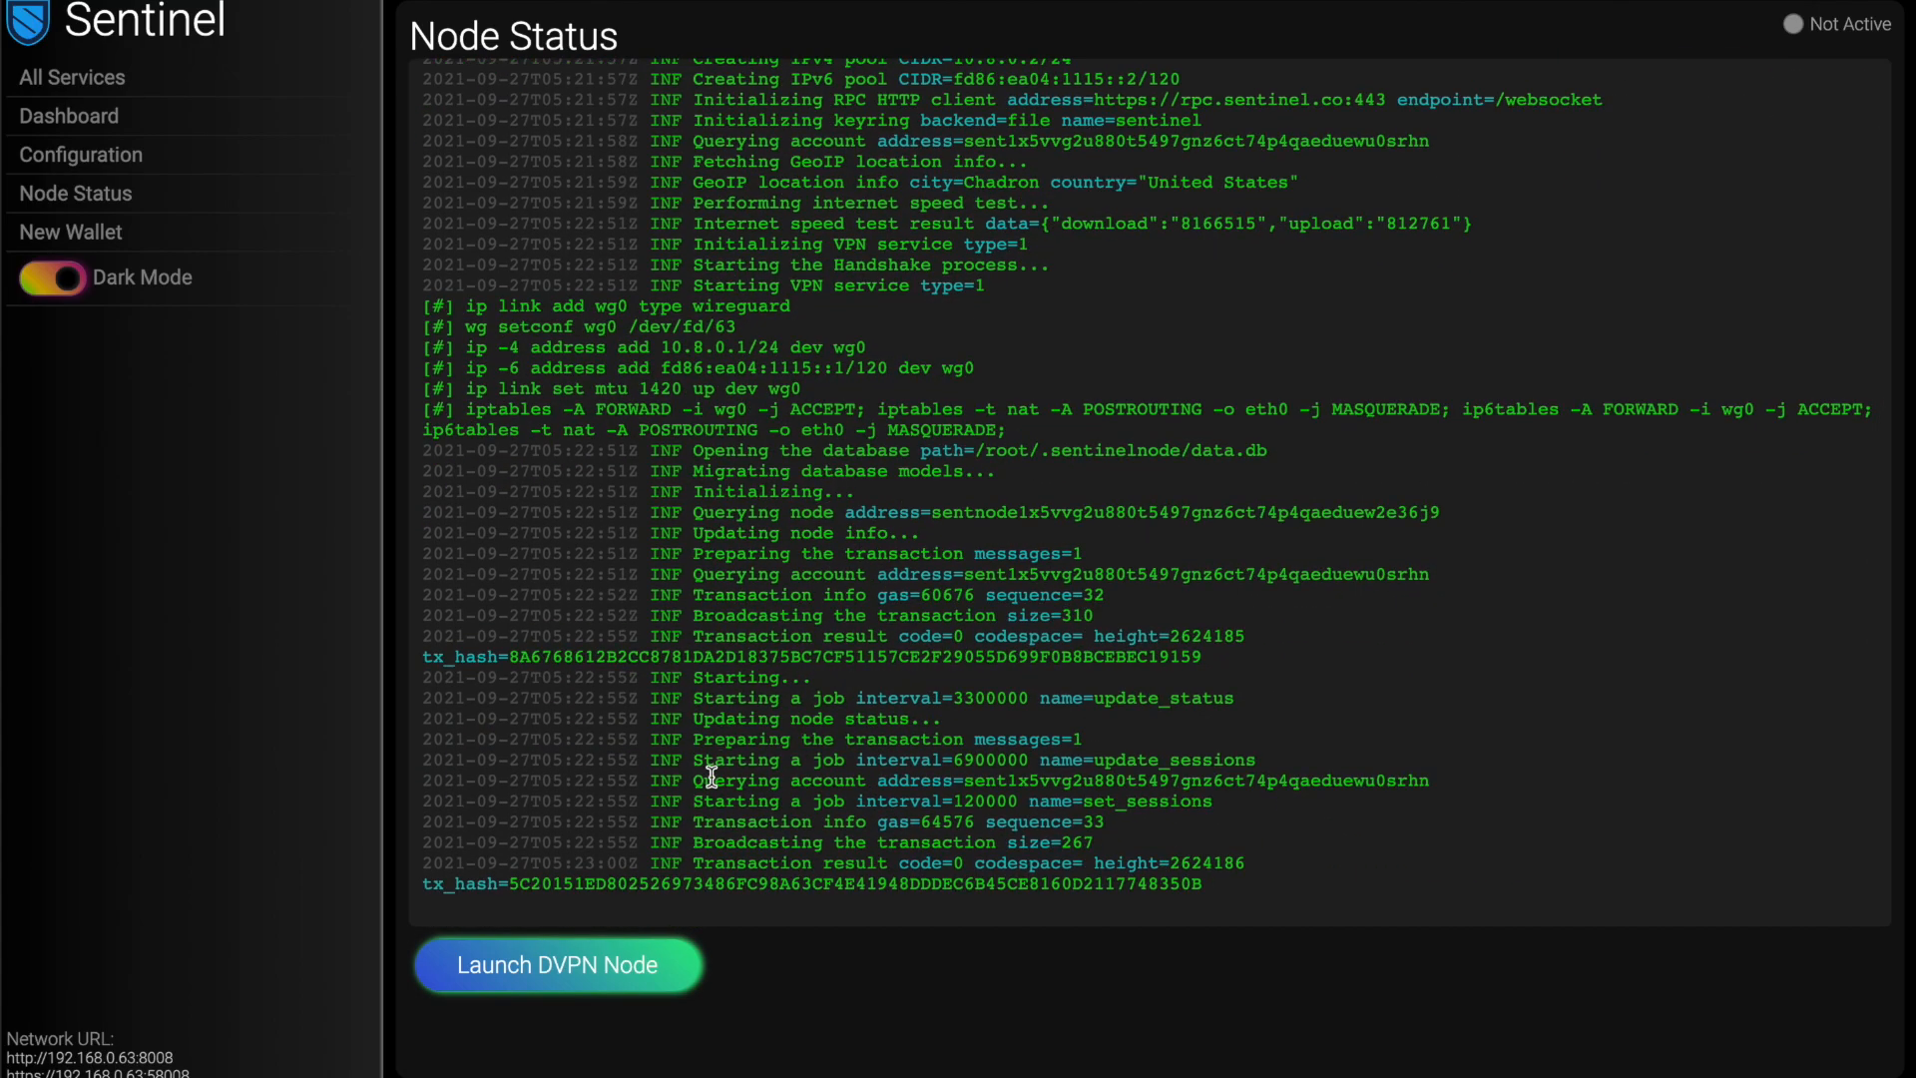
# - Launch the DVPN node with the password entered, leaving Auto-Launch on Application Startup unchecked
pyautogui.click(557, 964)
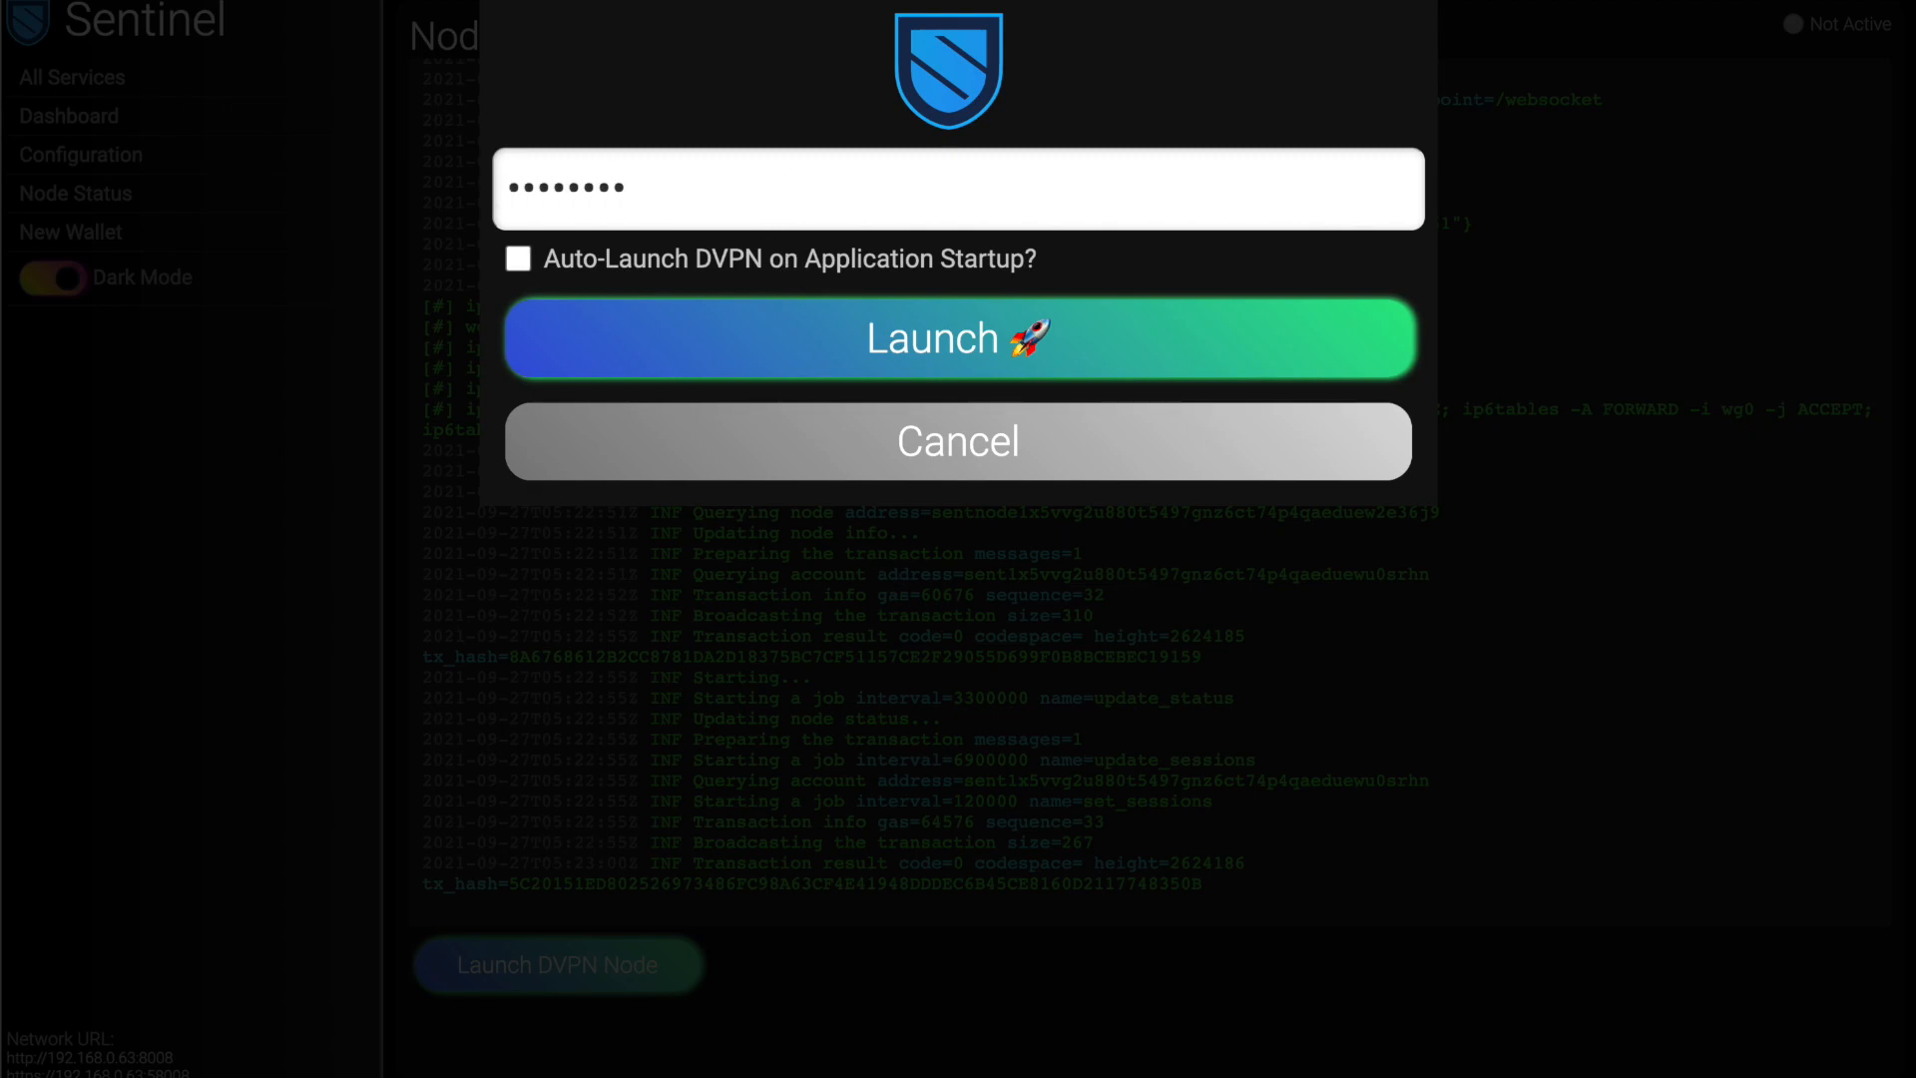
pyautogui.click(517, 259)
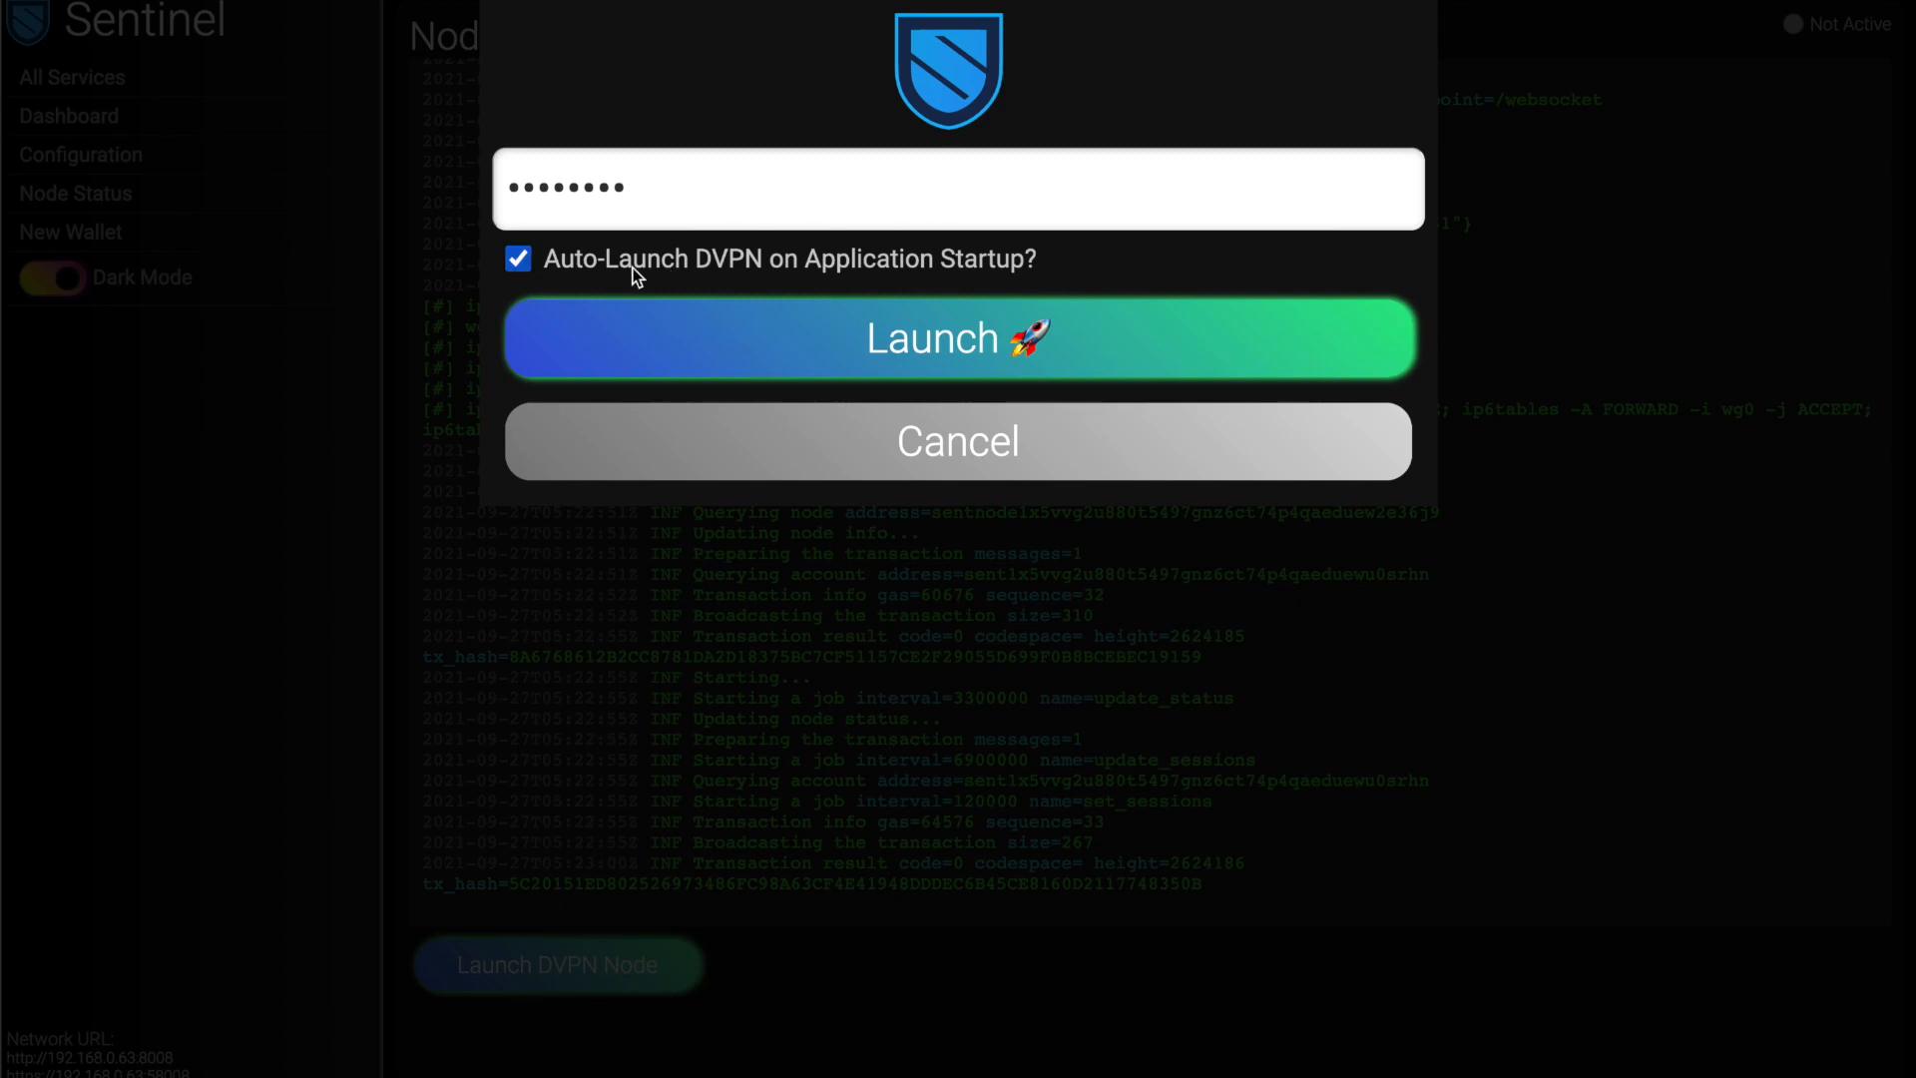
pyautogui.click(519, 257)
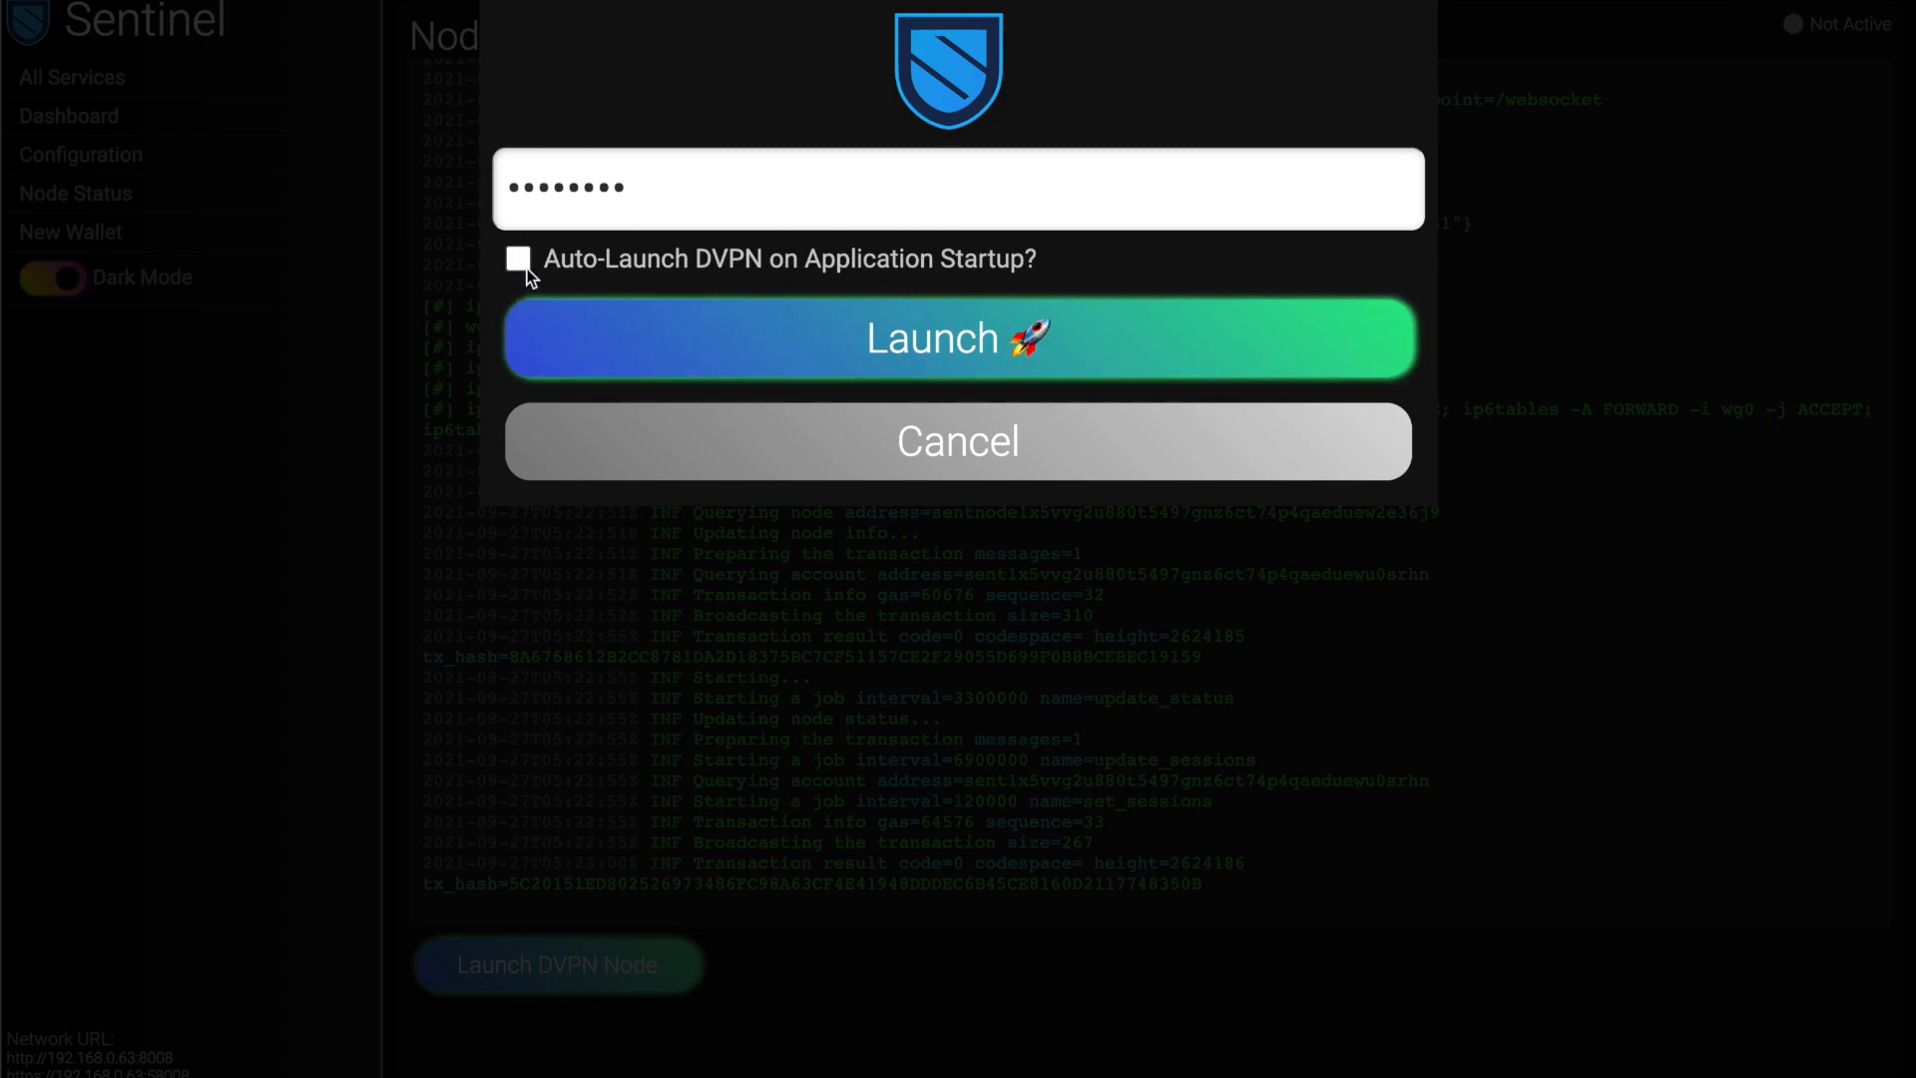
pyautogui.moveTo(608, 306)
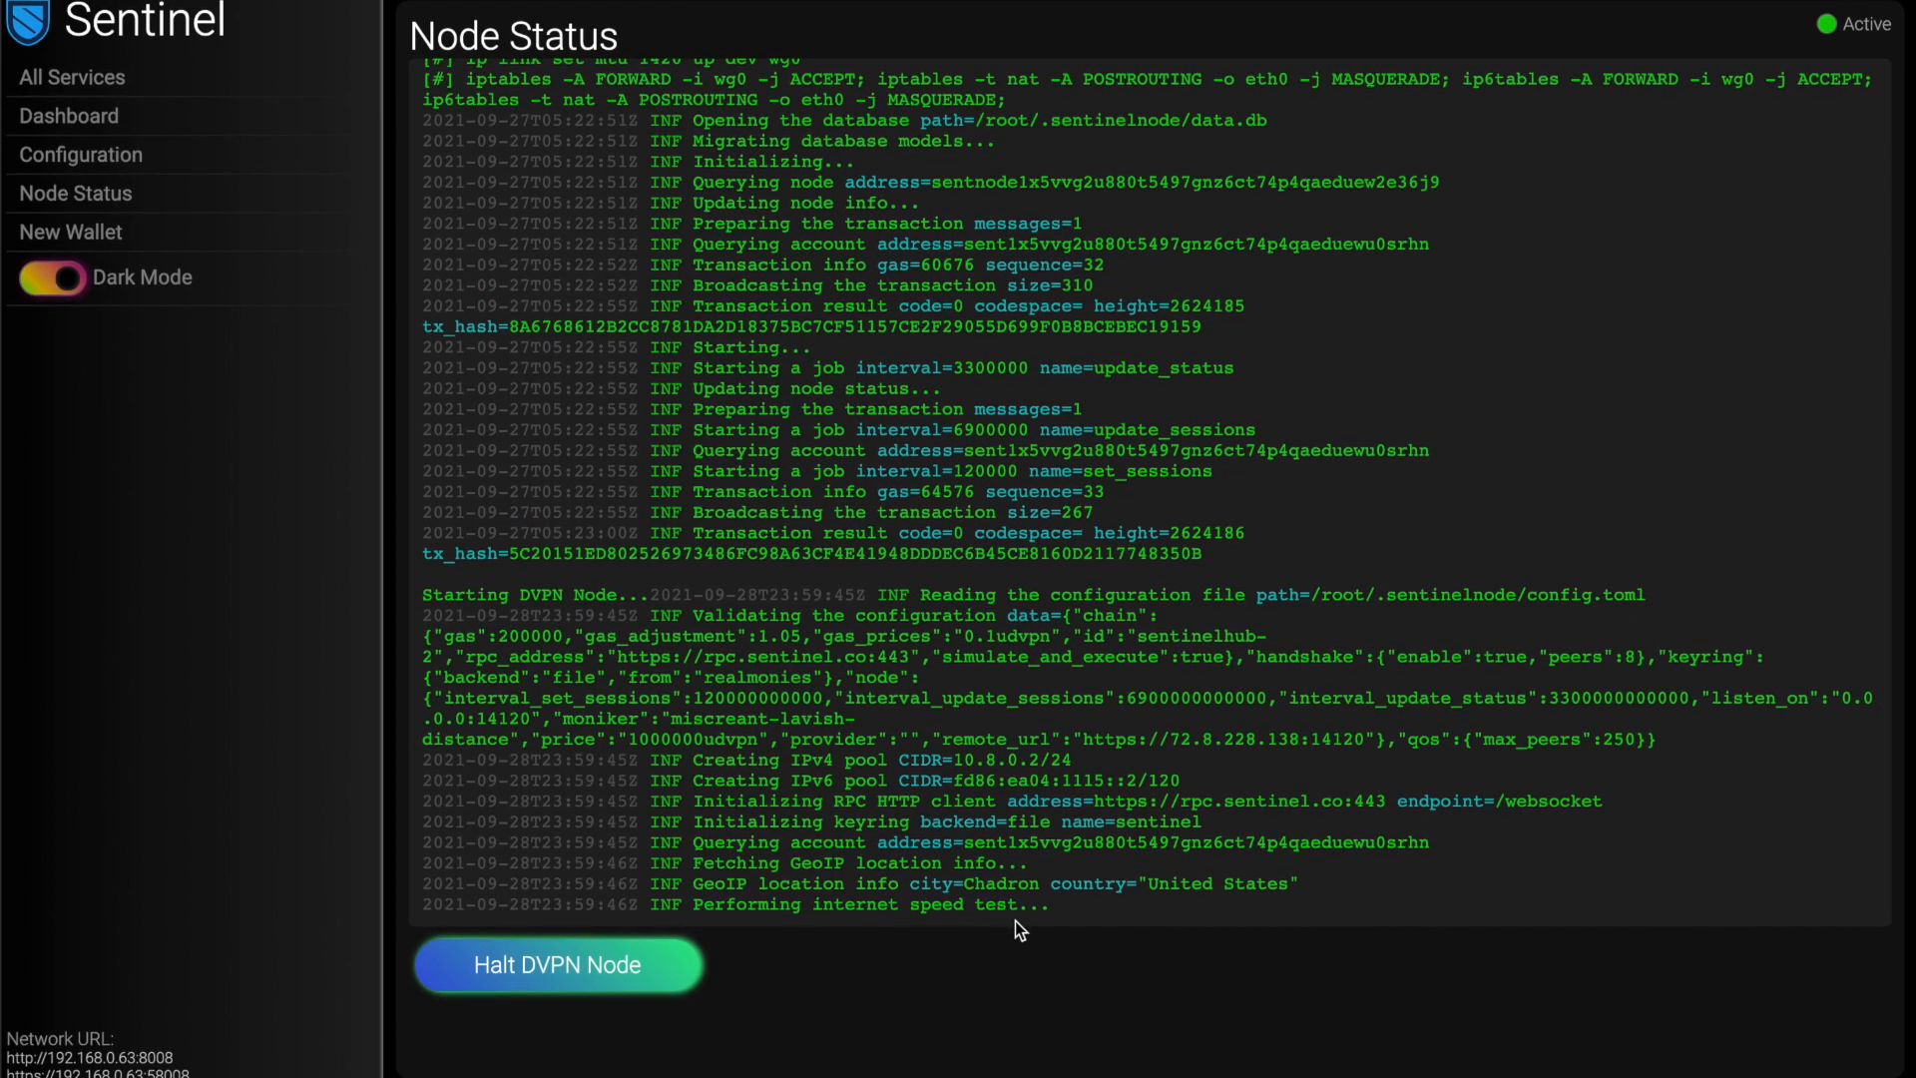
pyautogui.moveTo(692, 841)
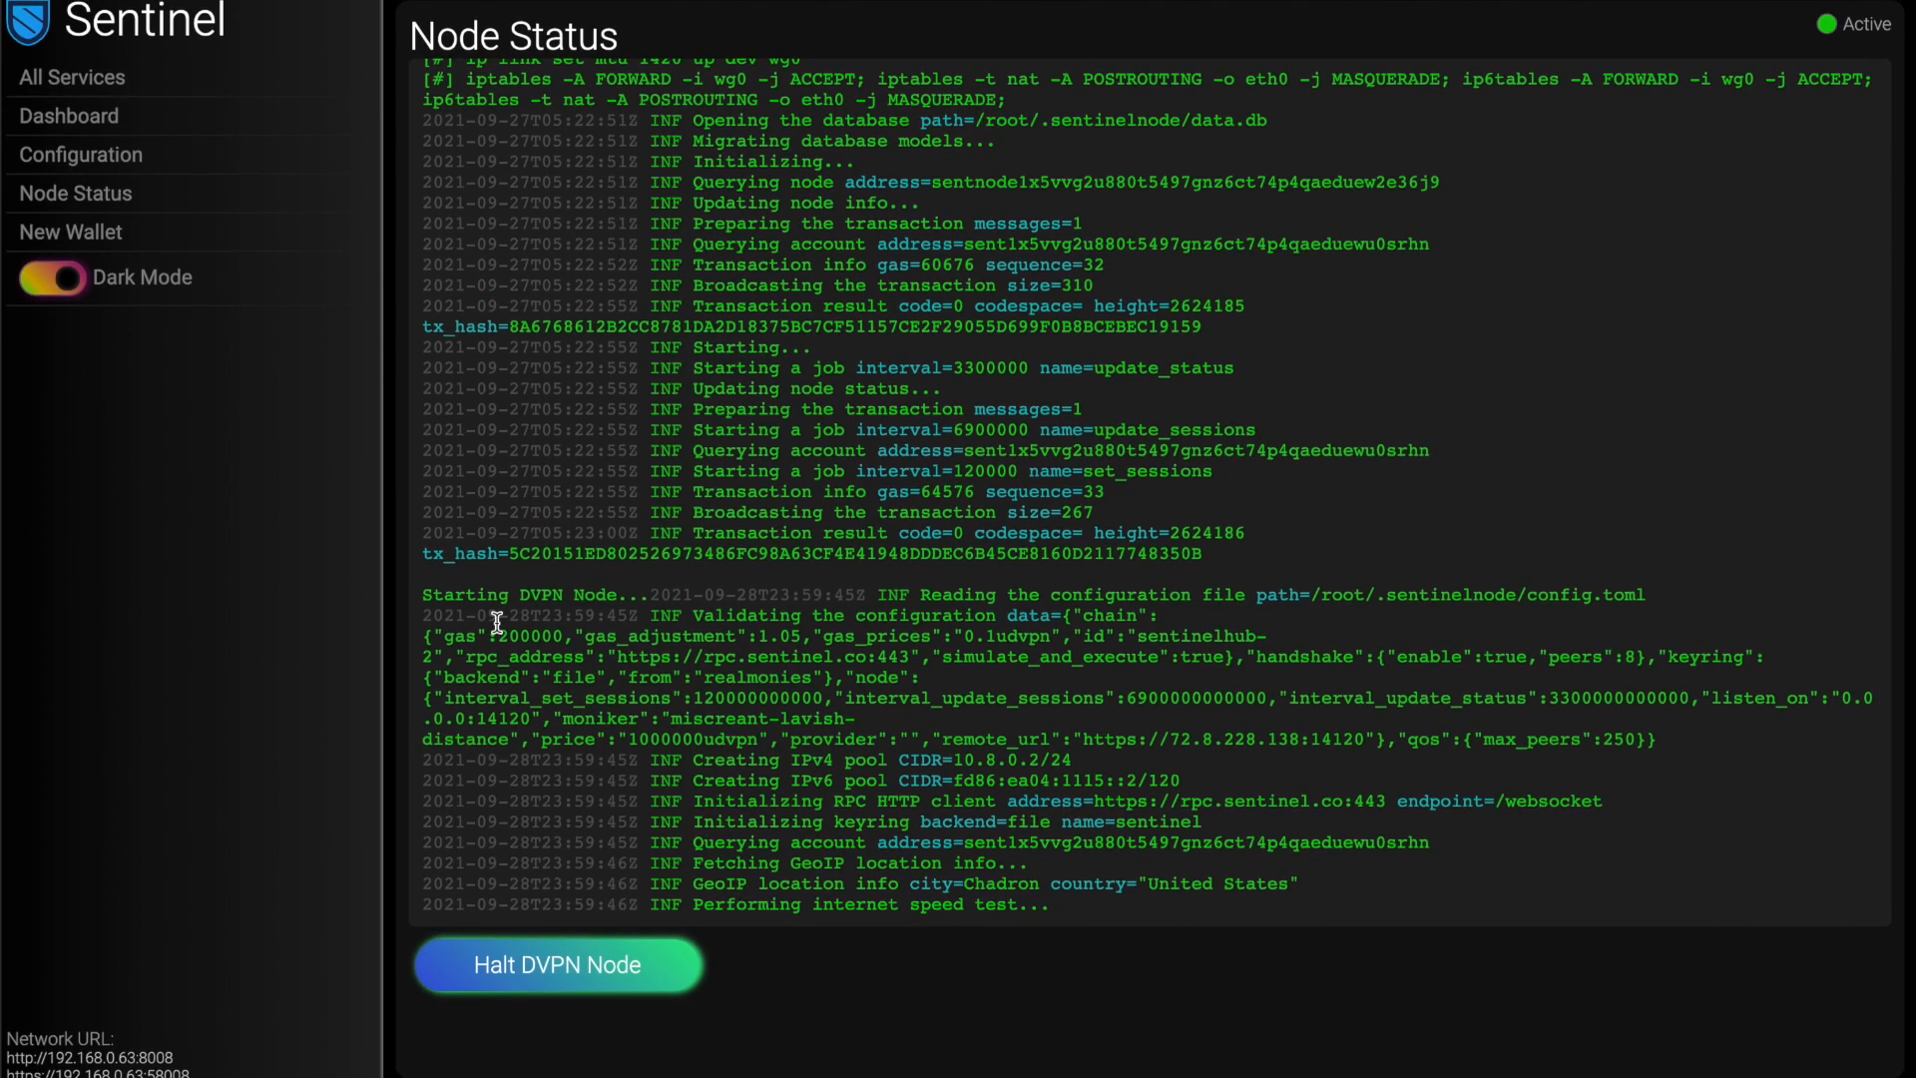
pyautogui.moveTo(640, 641)
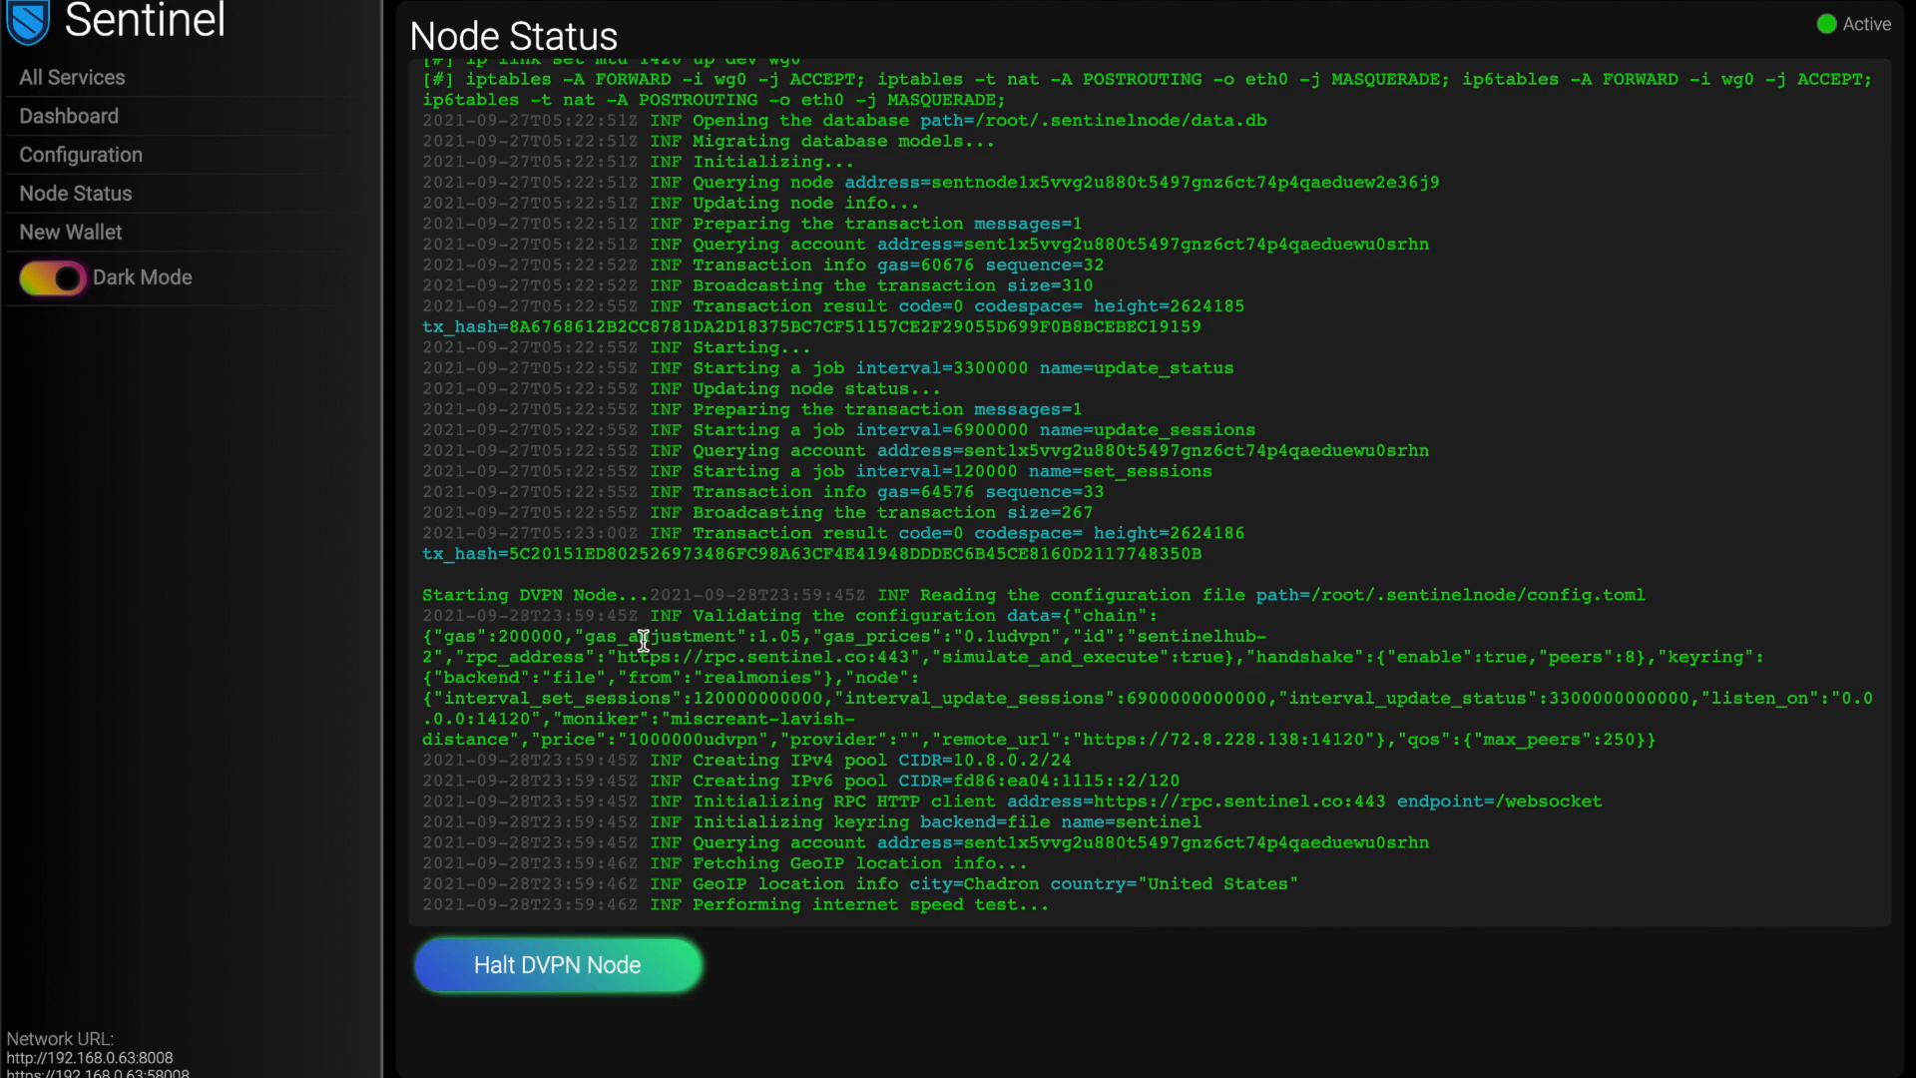
pyautogui.moveTo(785, 612)
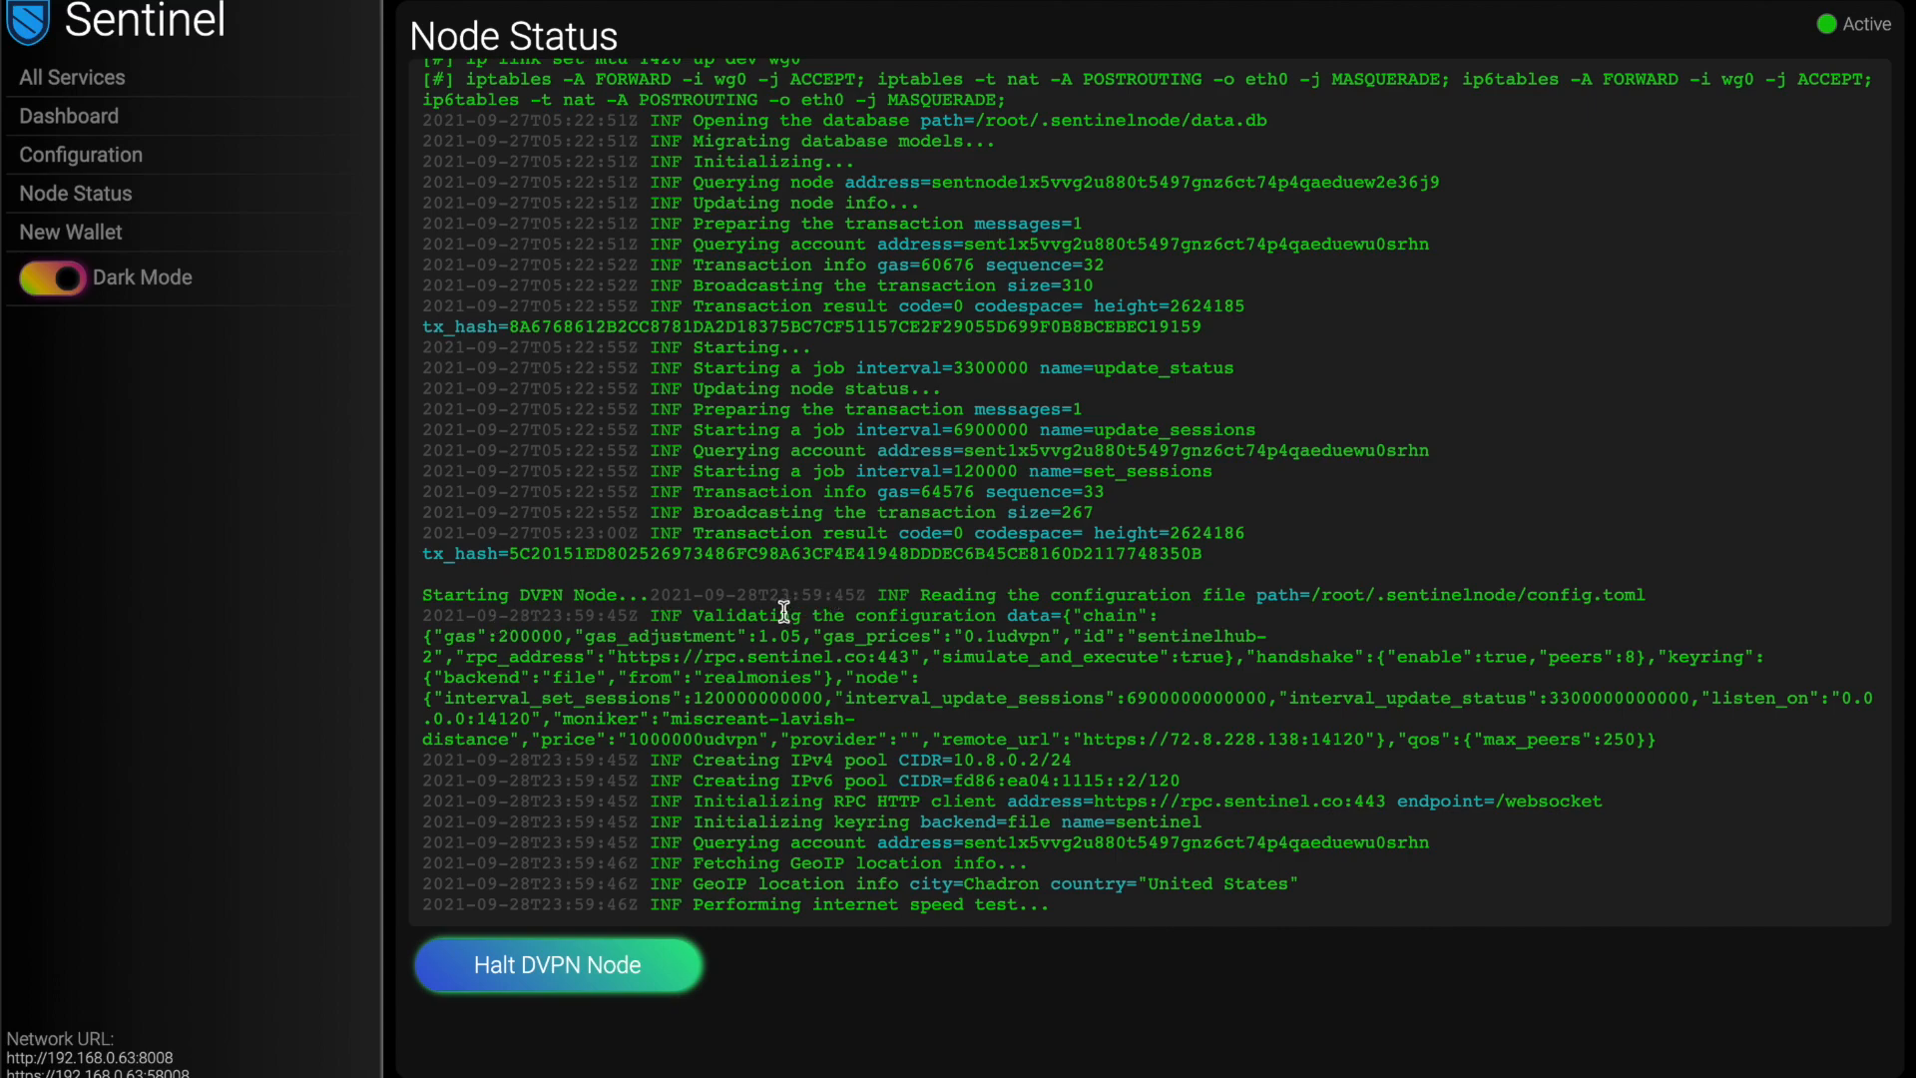
pyautogui.moveTo(901, 953)
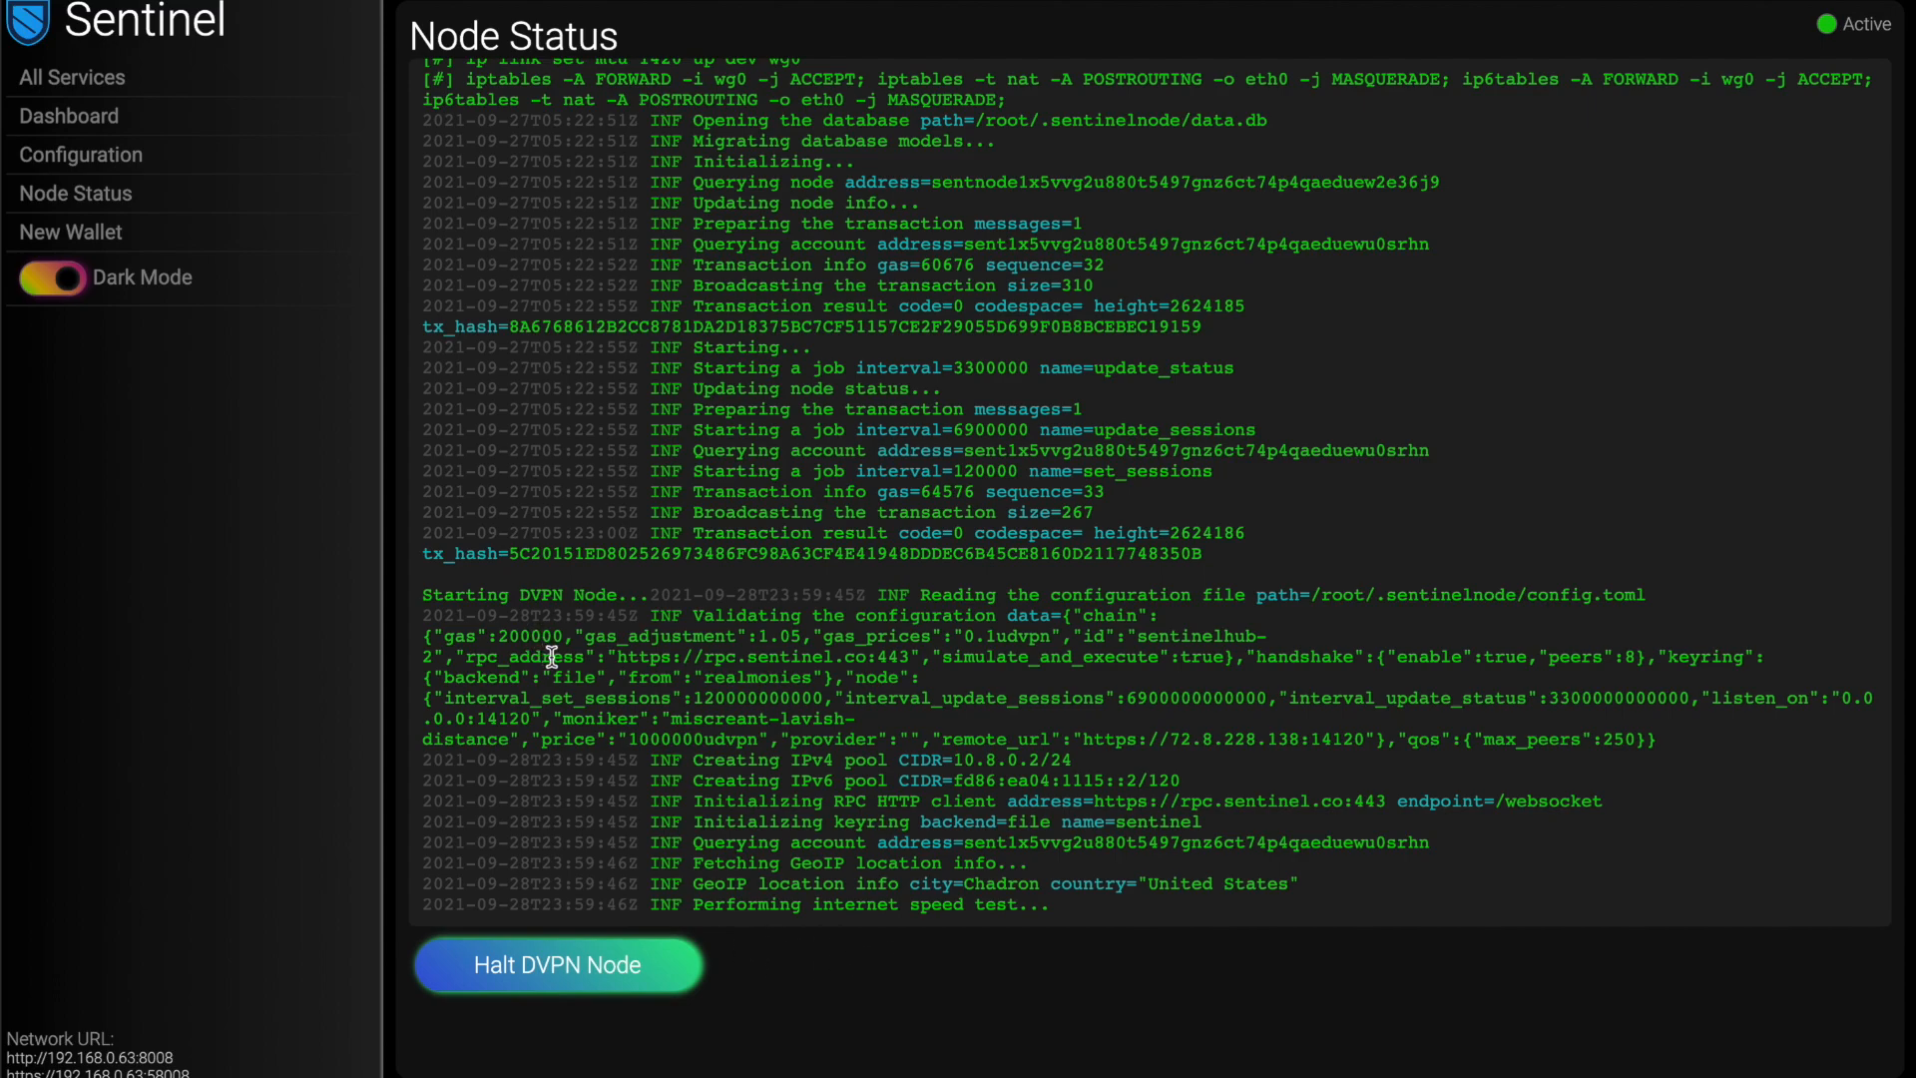
pyautogui.moveTo(874, 962)
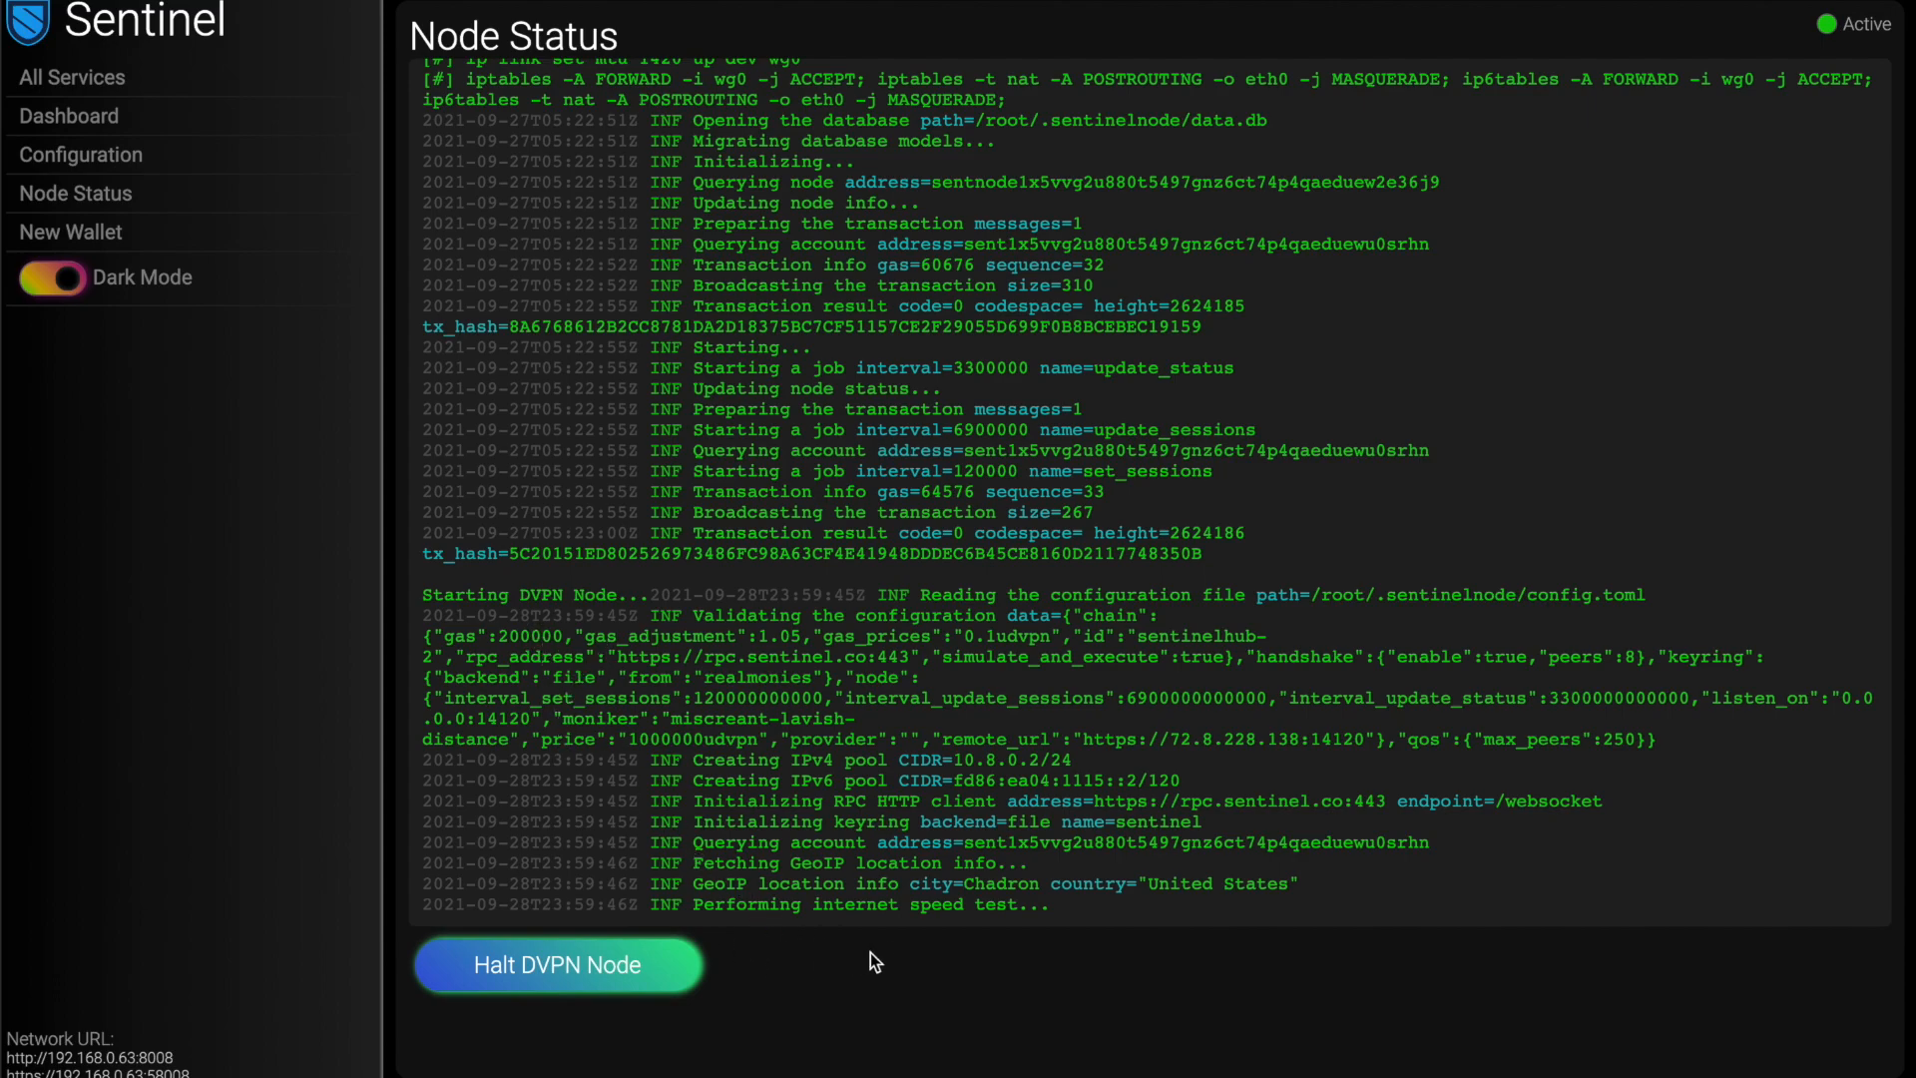
pyautogui.moveTo(856, 922)
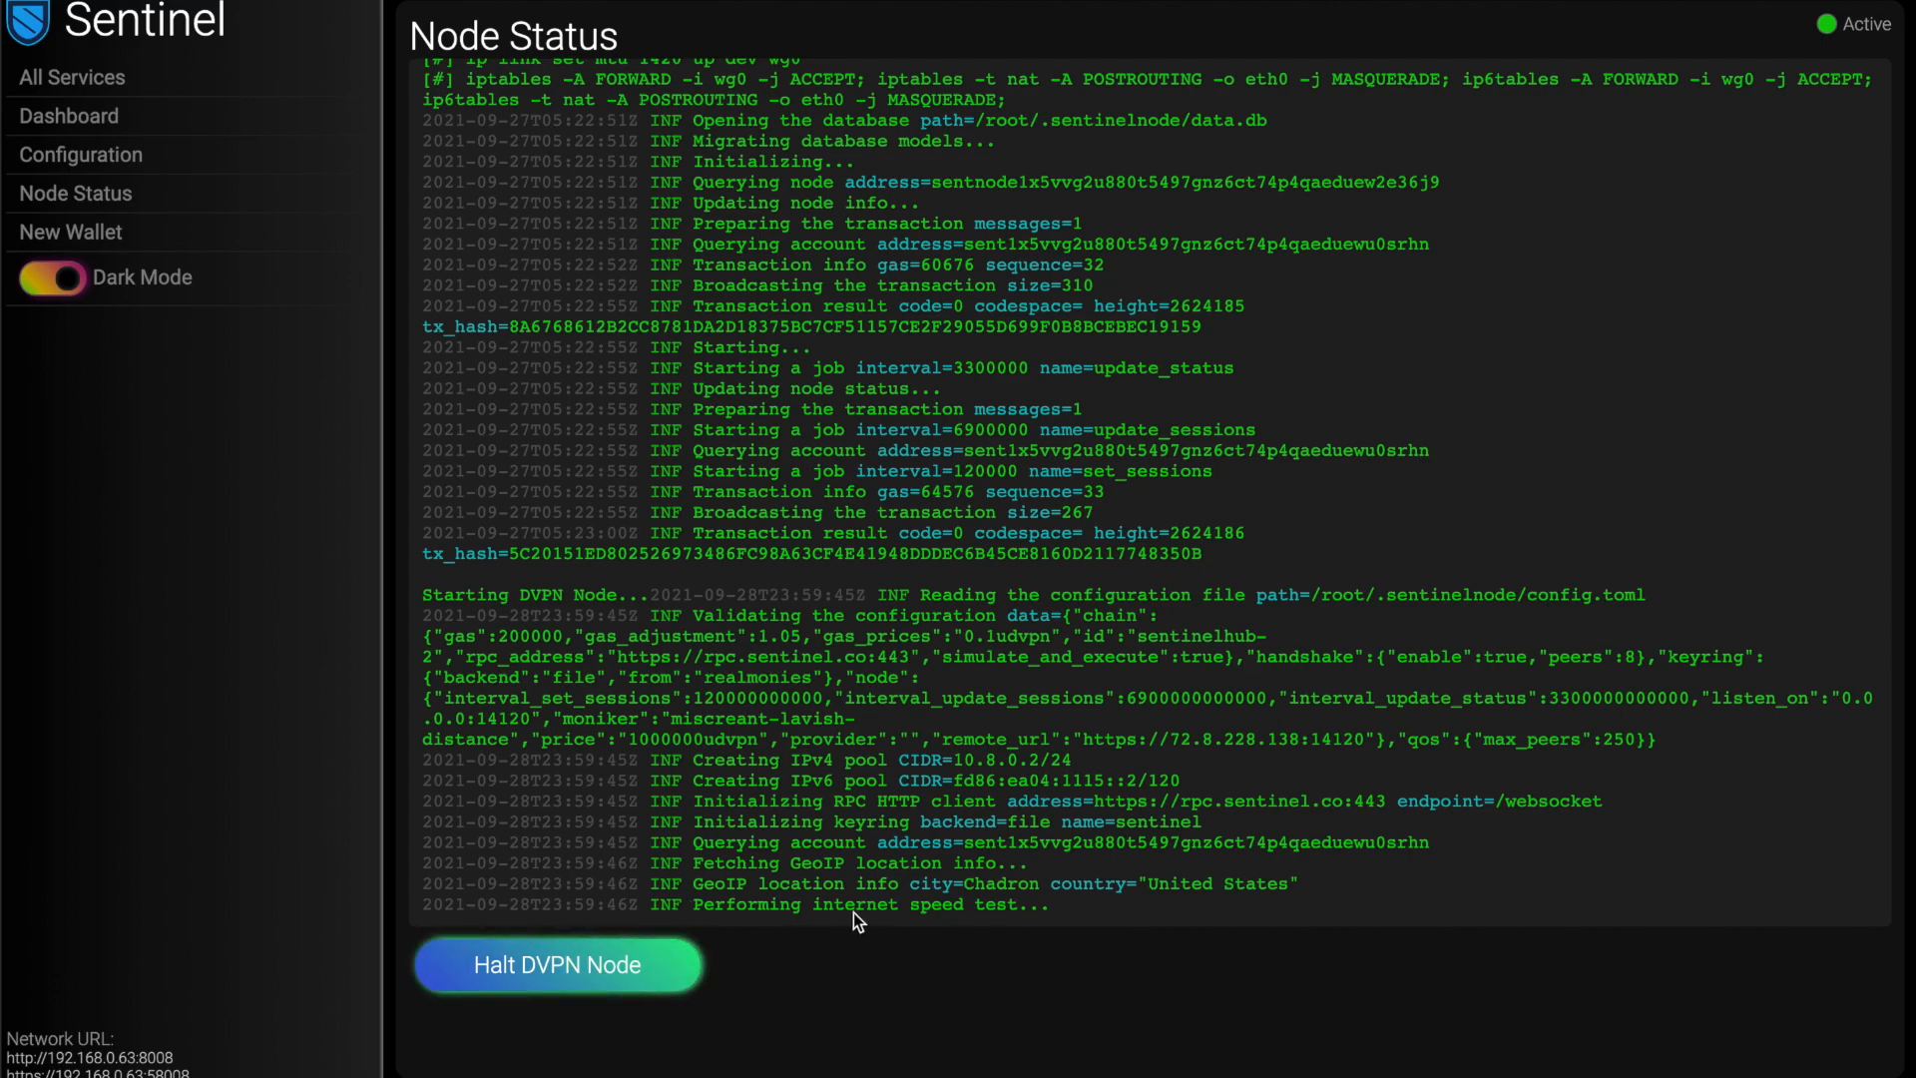
pyautogui.moveTo(898, 962)
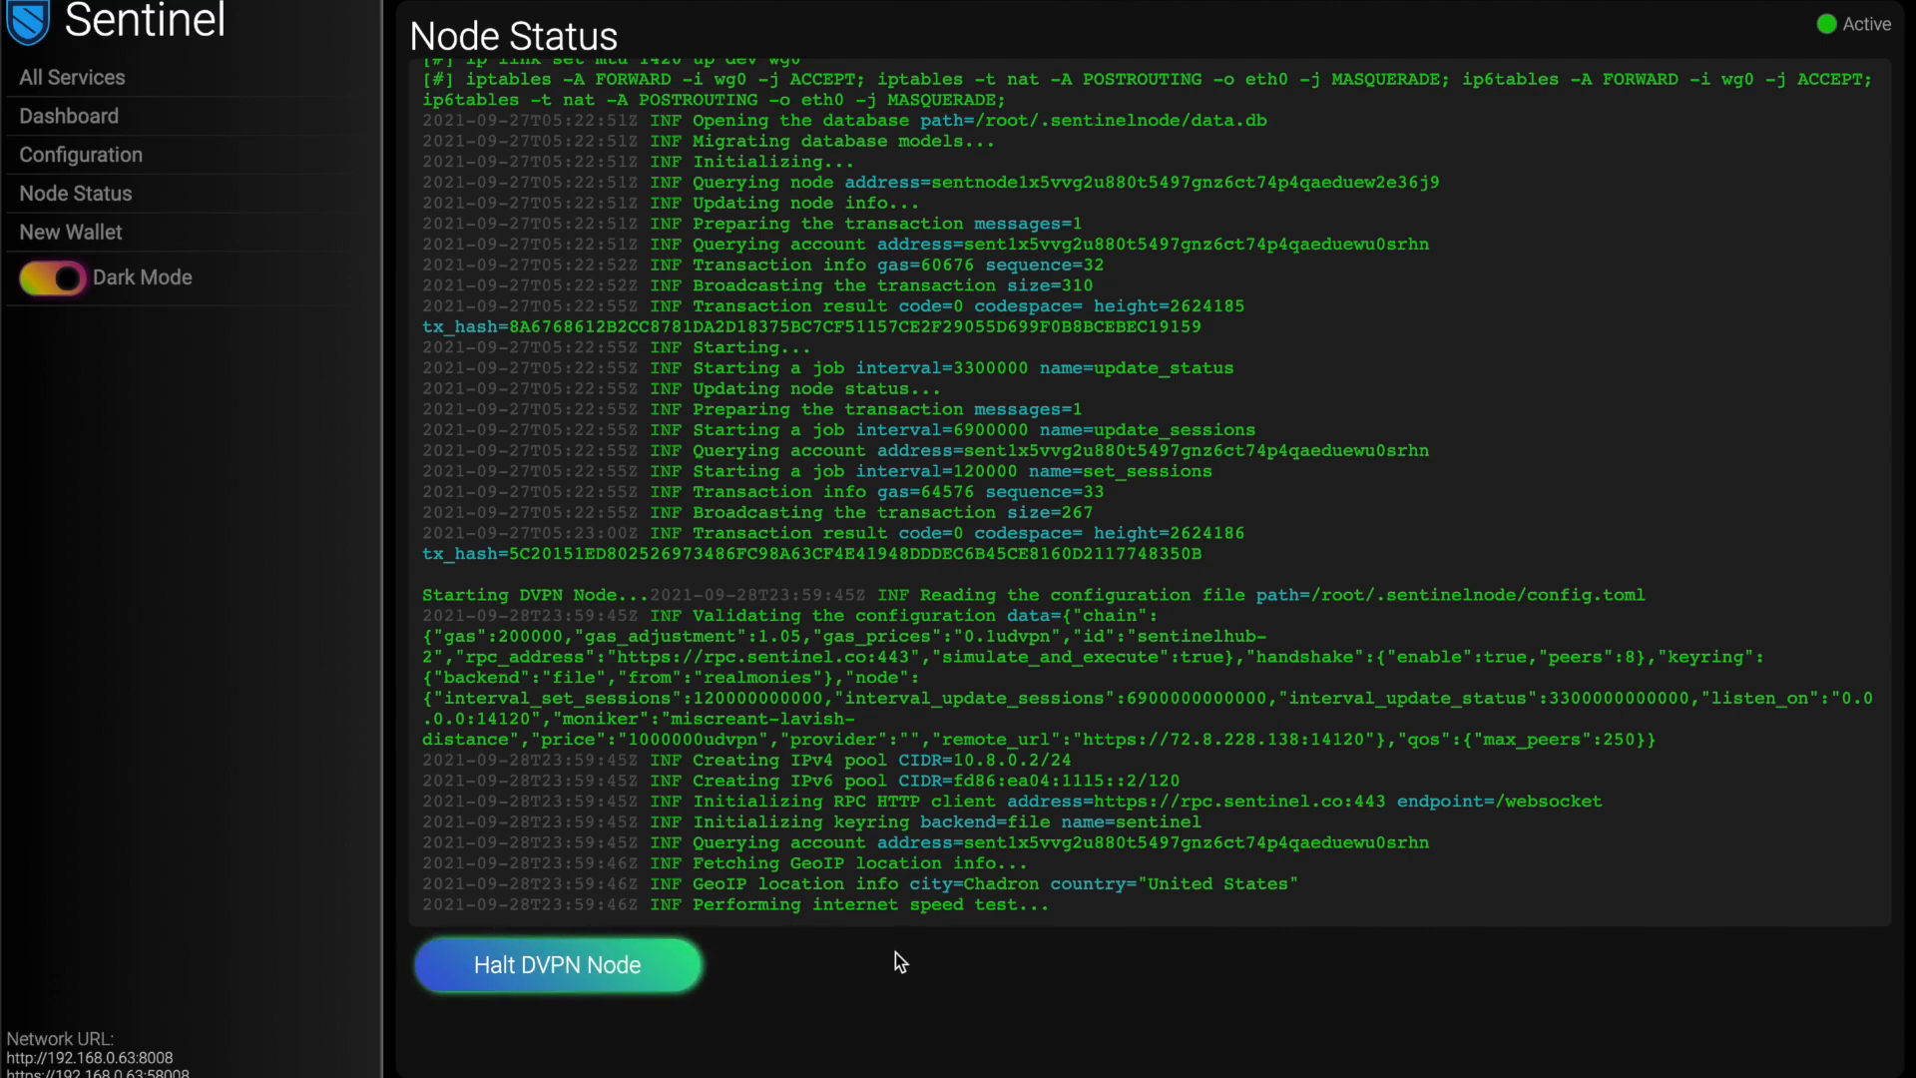
pyautogui.moveTo(910, 892)
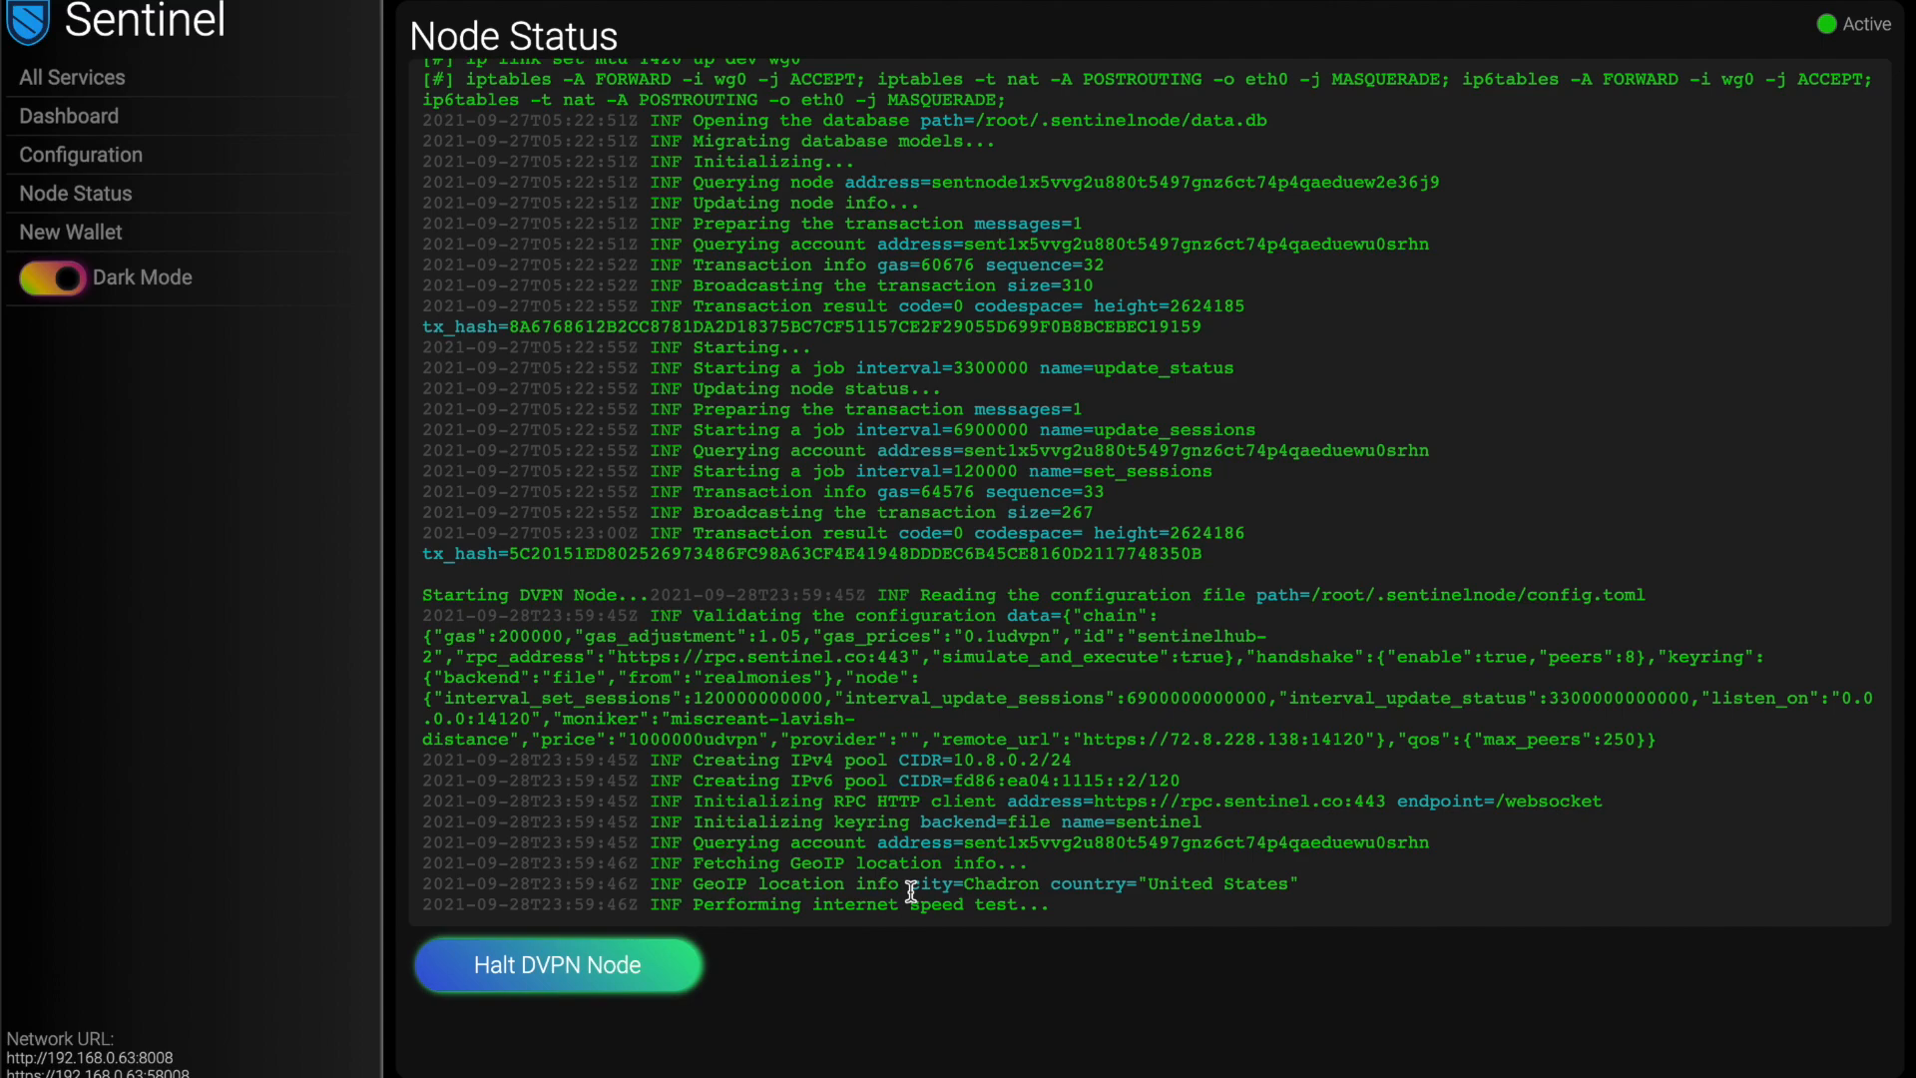
pyautogui.moveTo(936, 999)
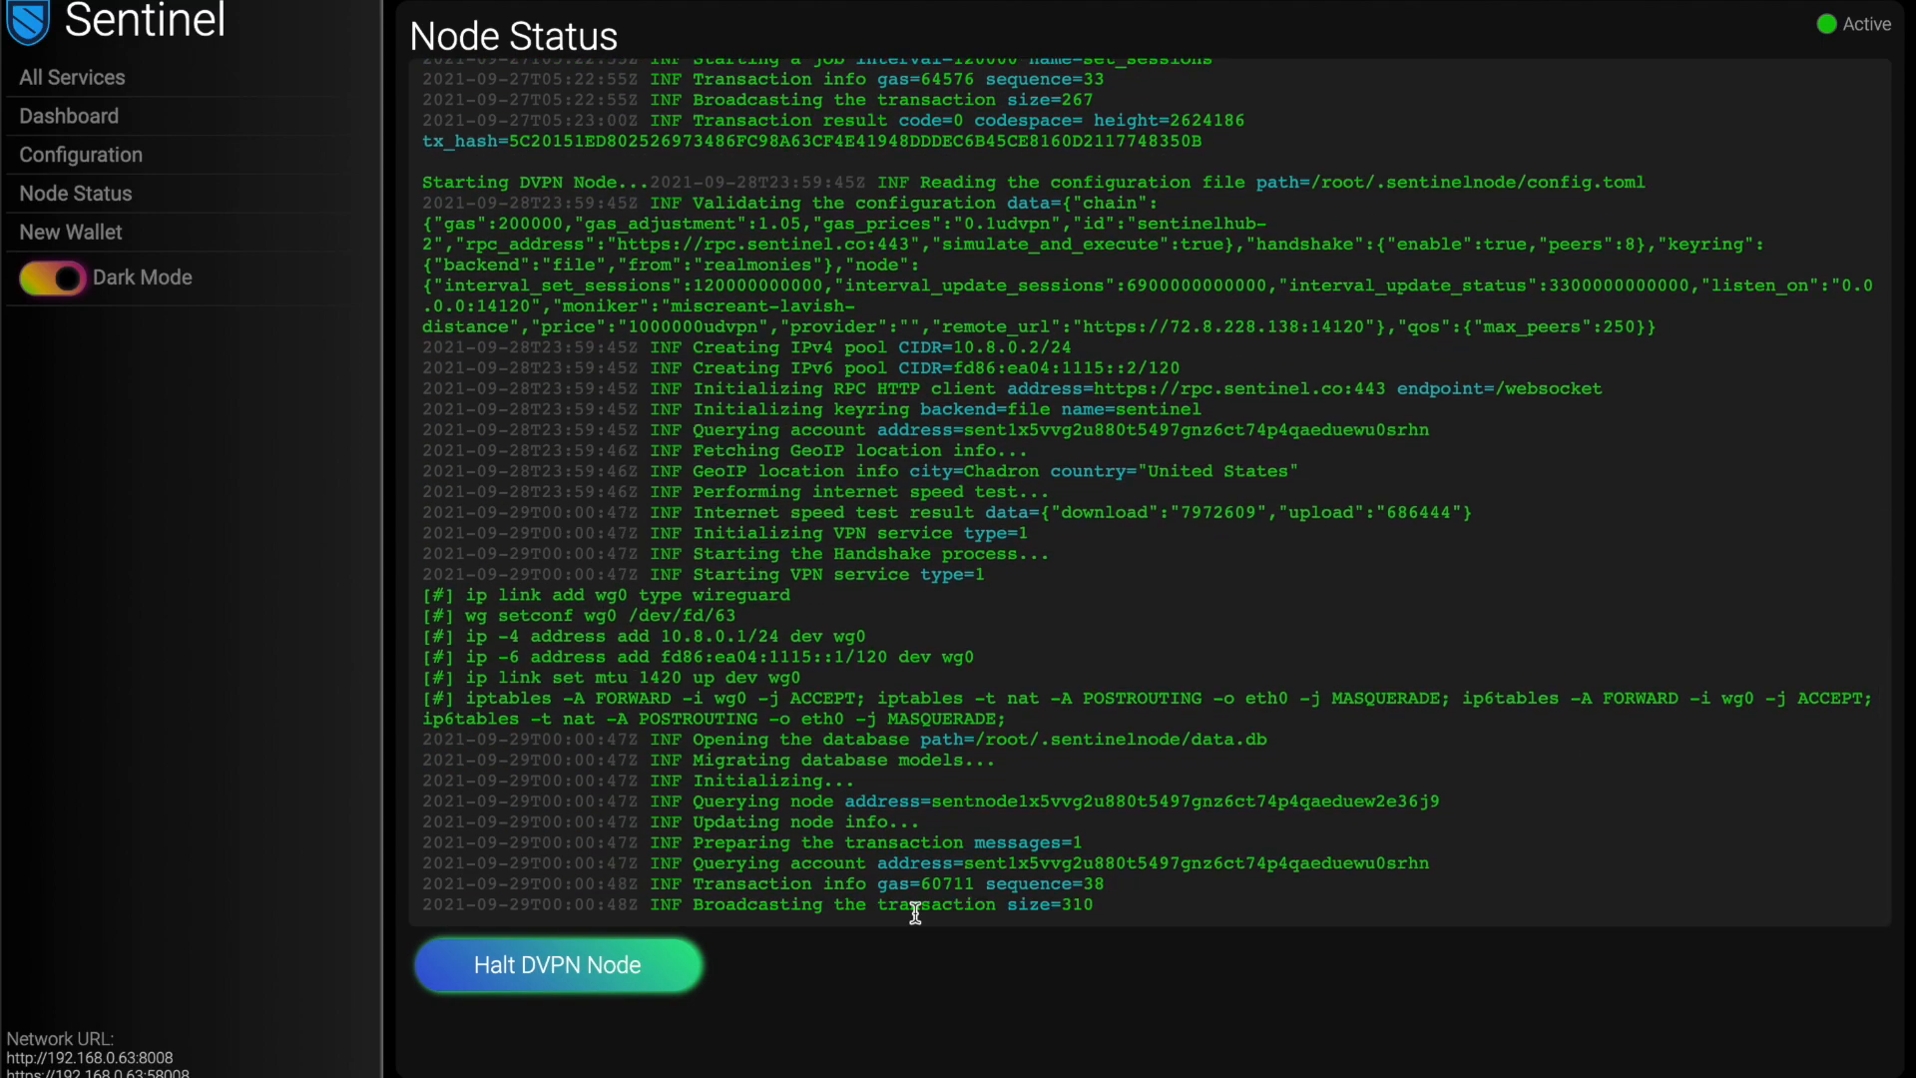
pyautogui.moveTo(1439, 530)
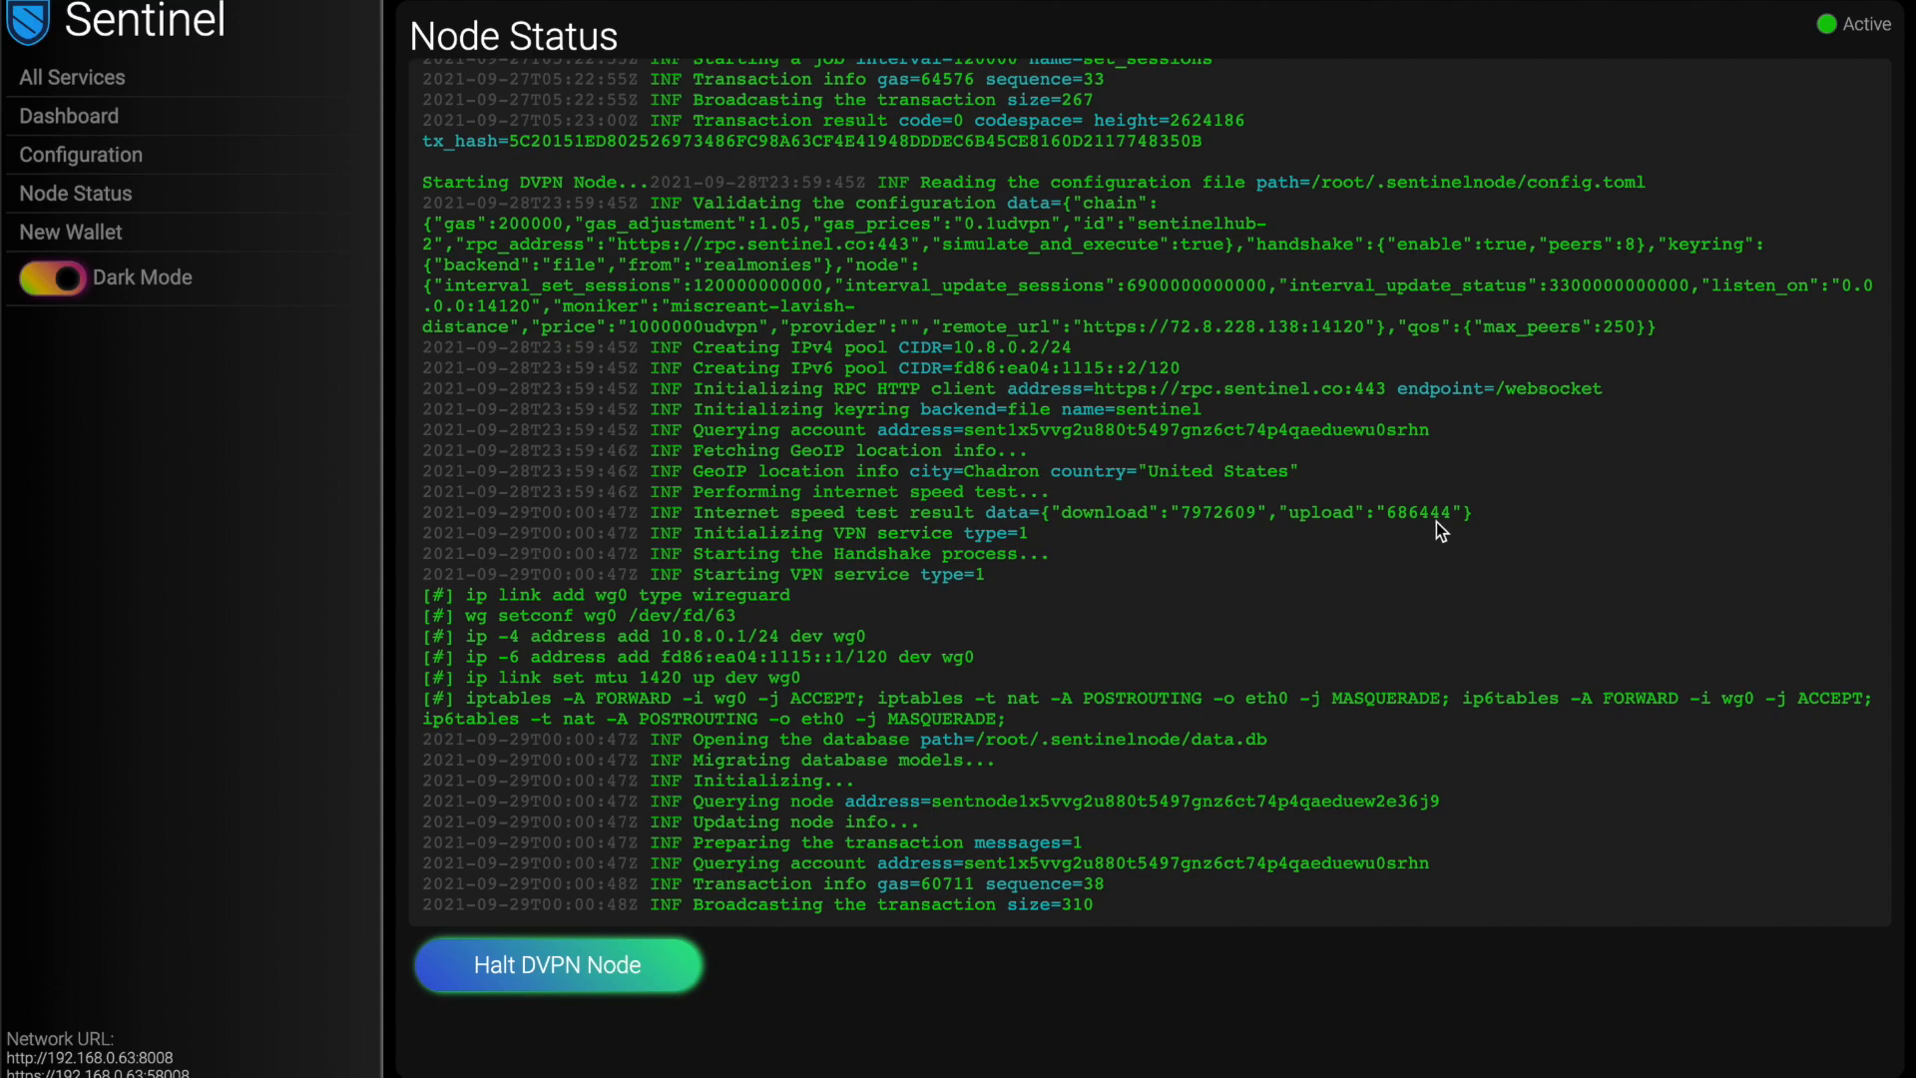
pyautogui.scroll(-3)
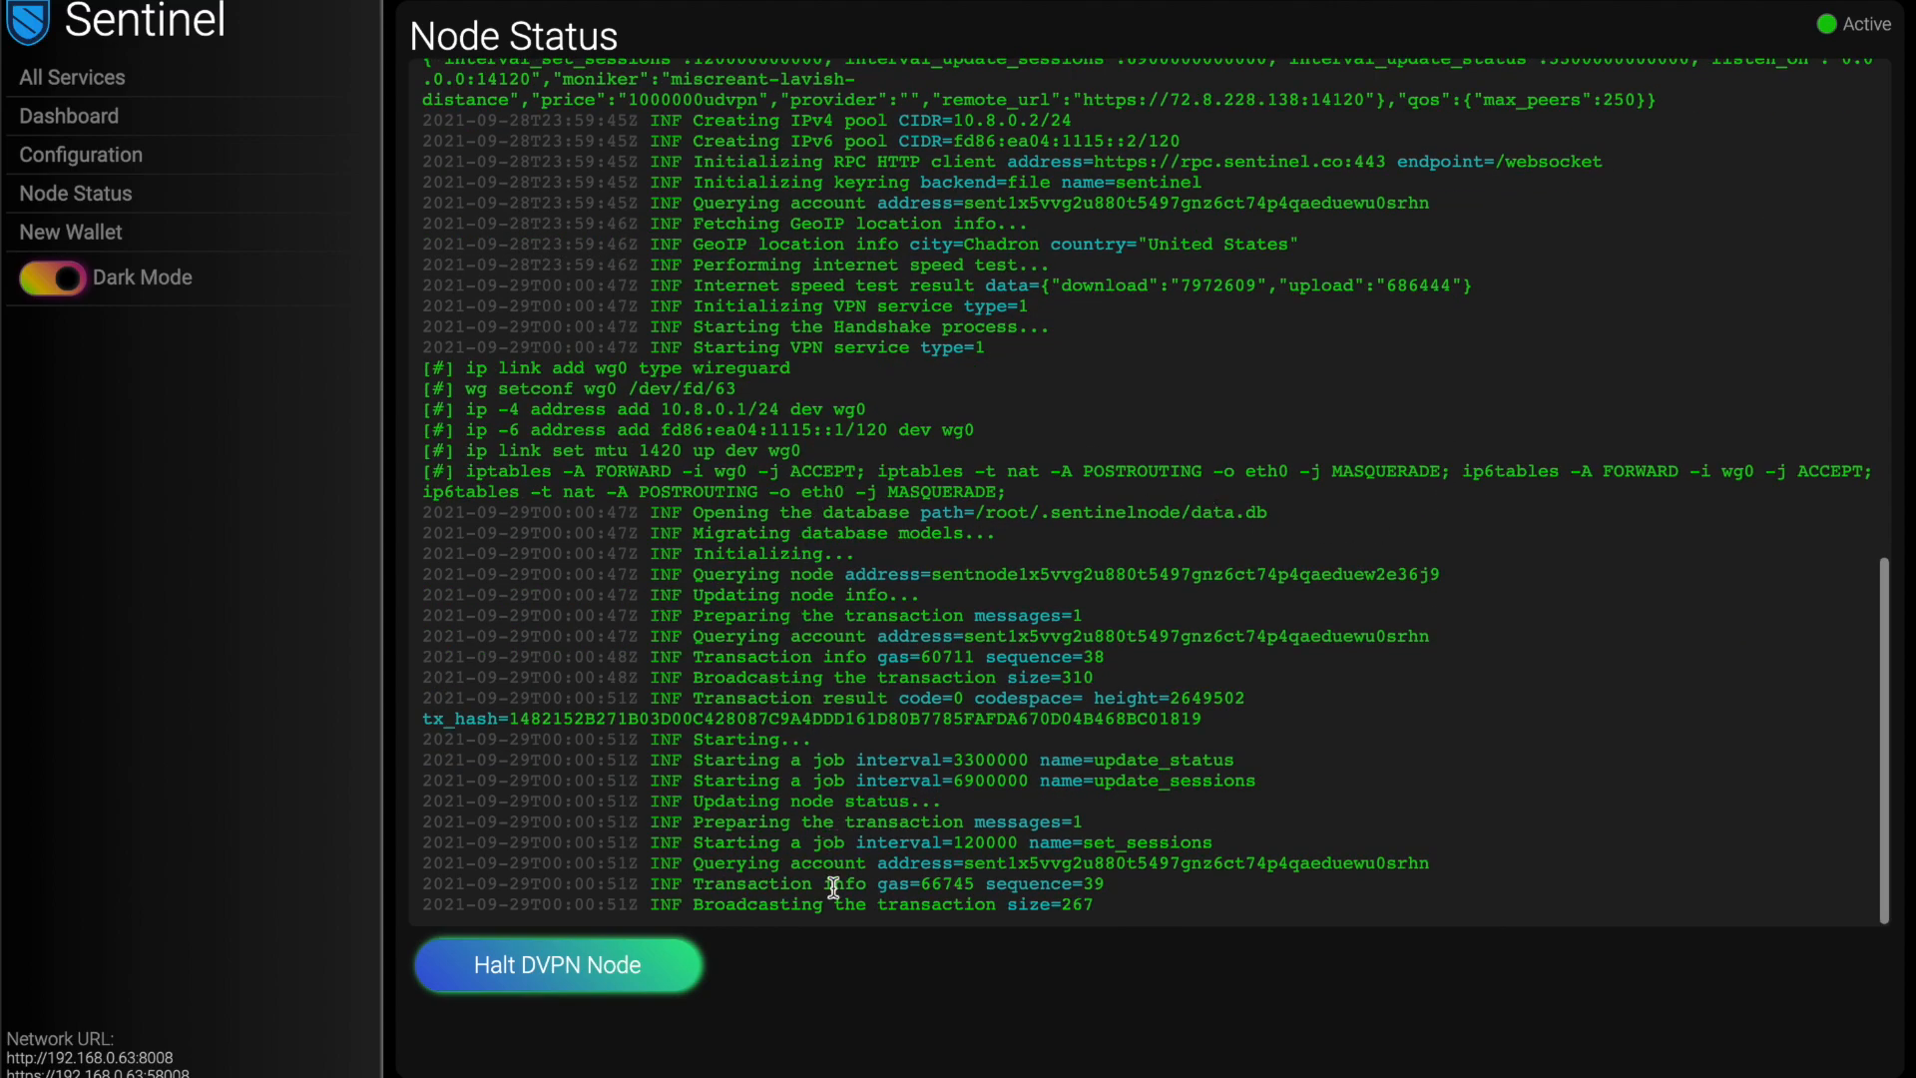
pyautogui.moveTo(750, 477)
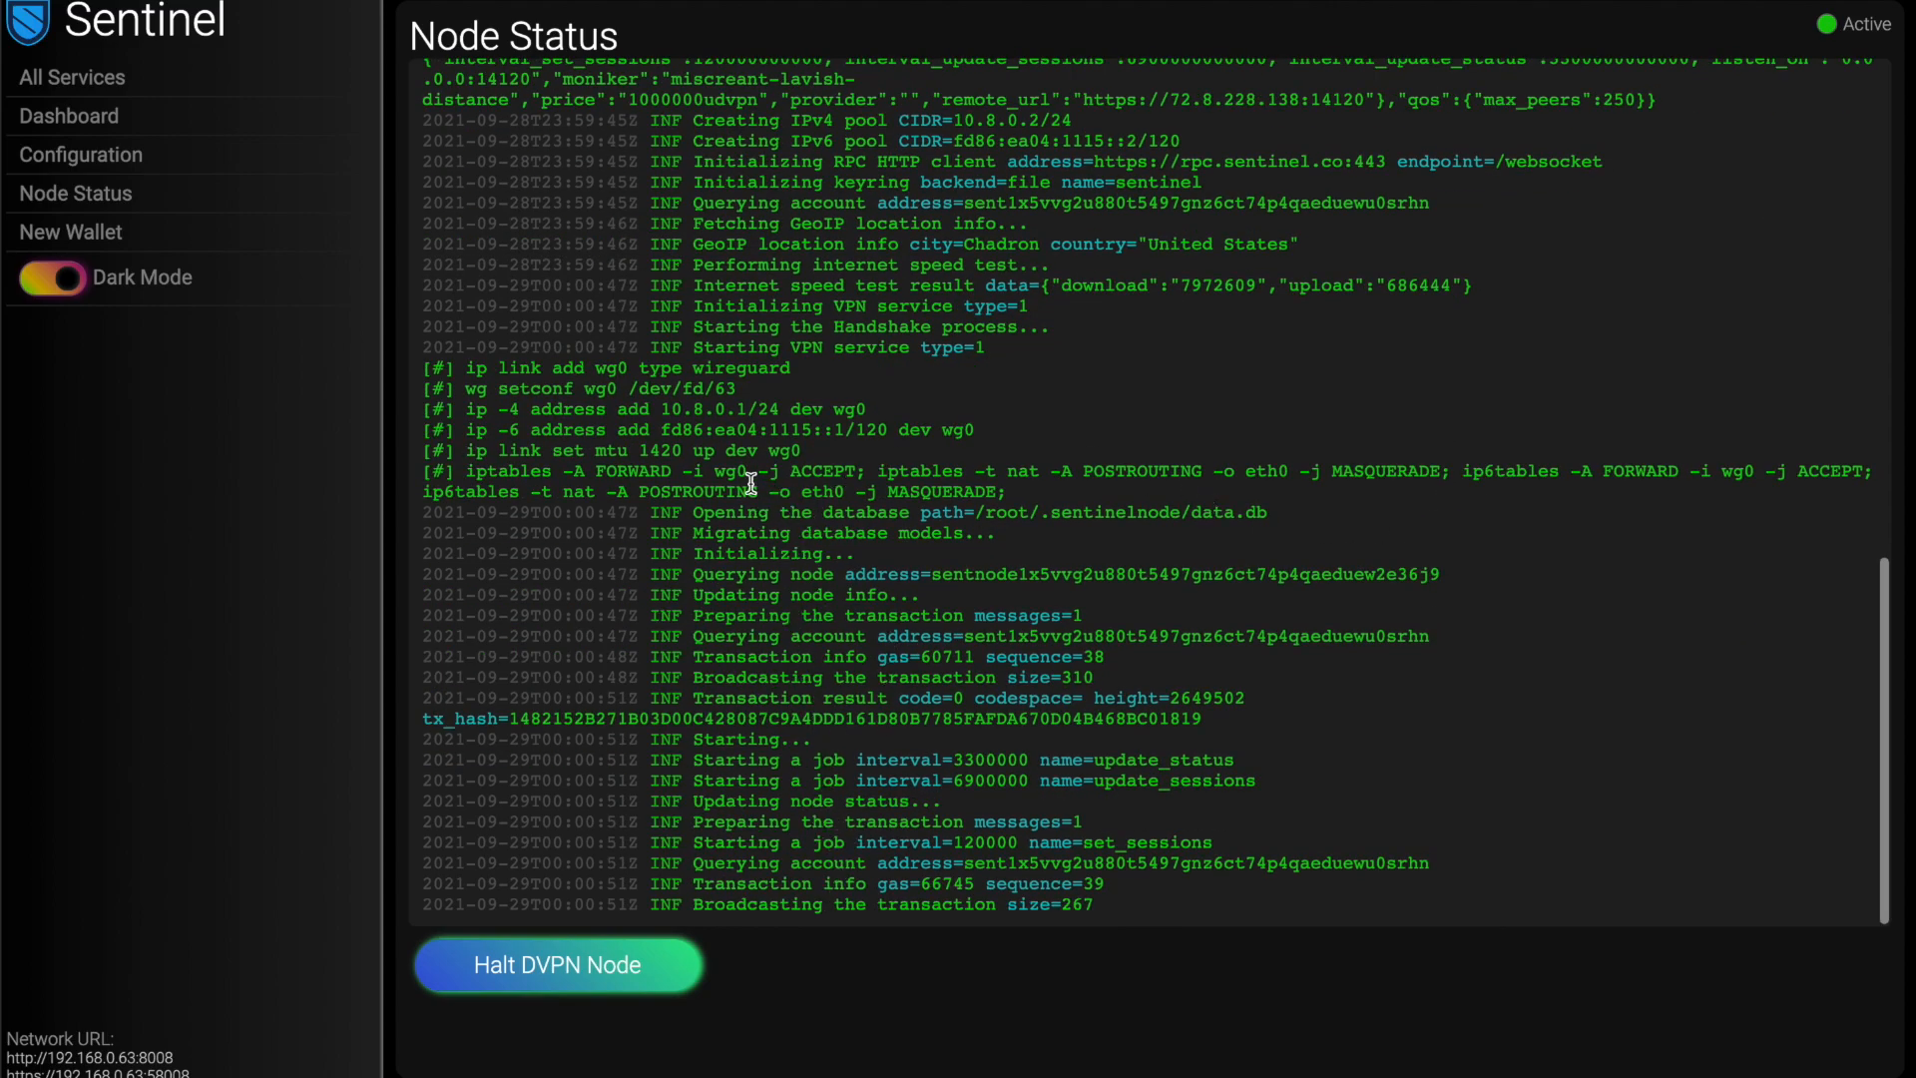
pyautogui.moveTo(840, 848)
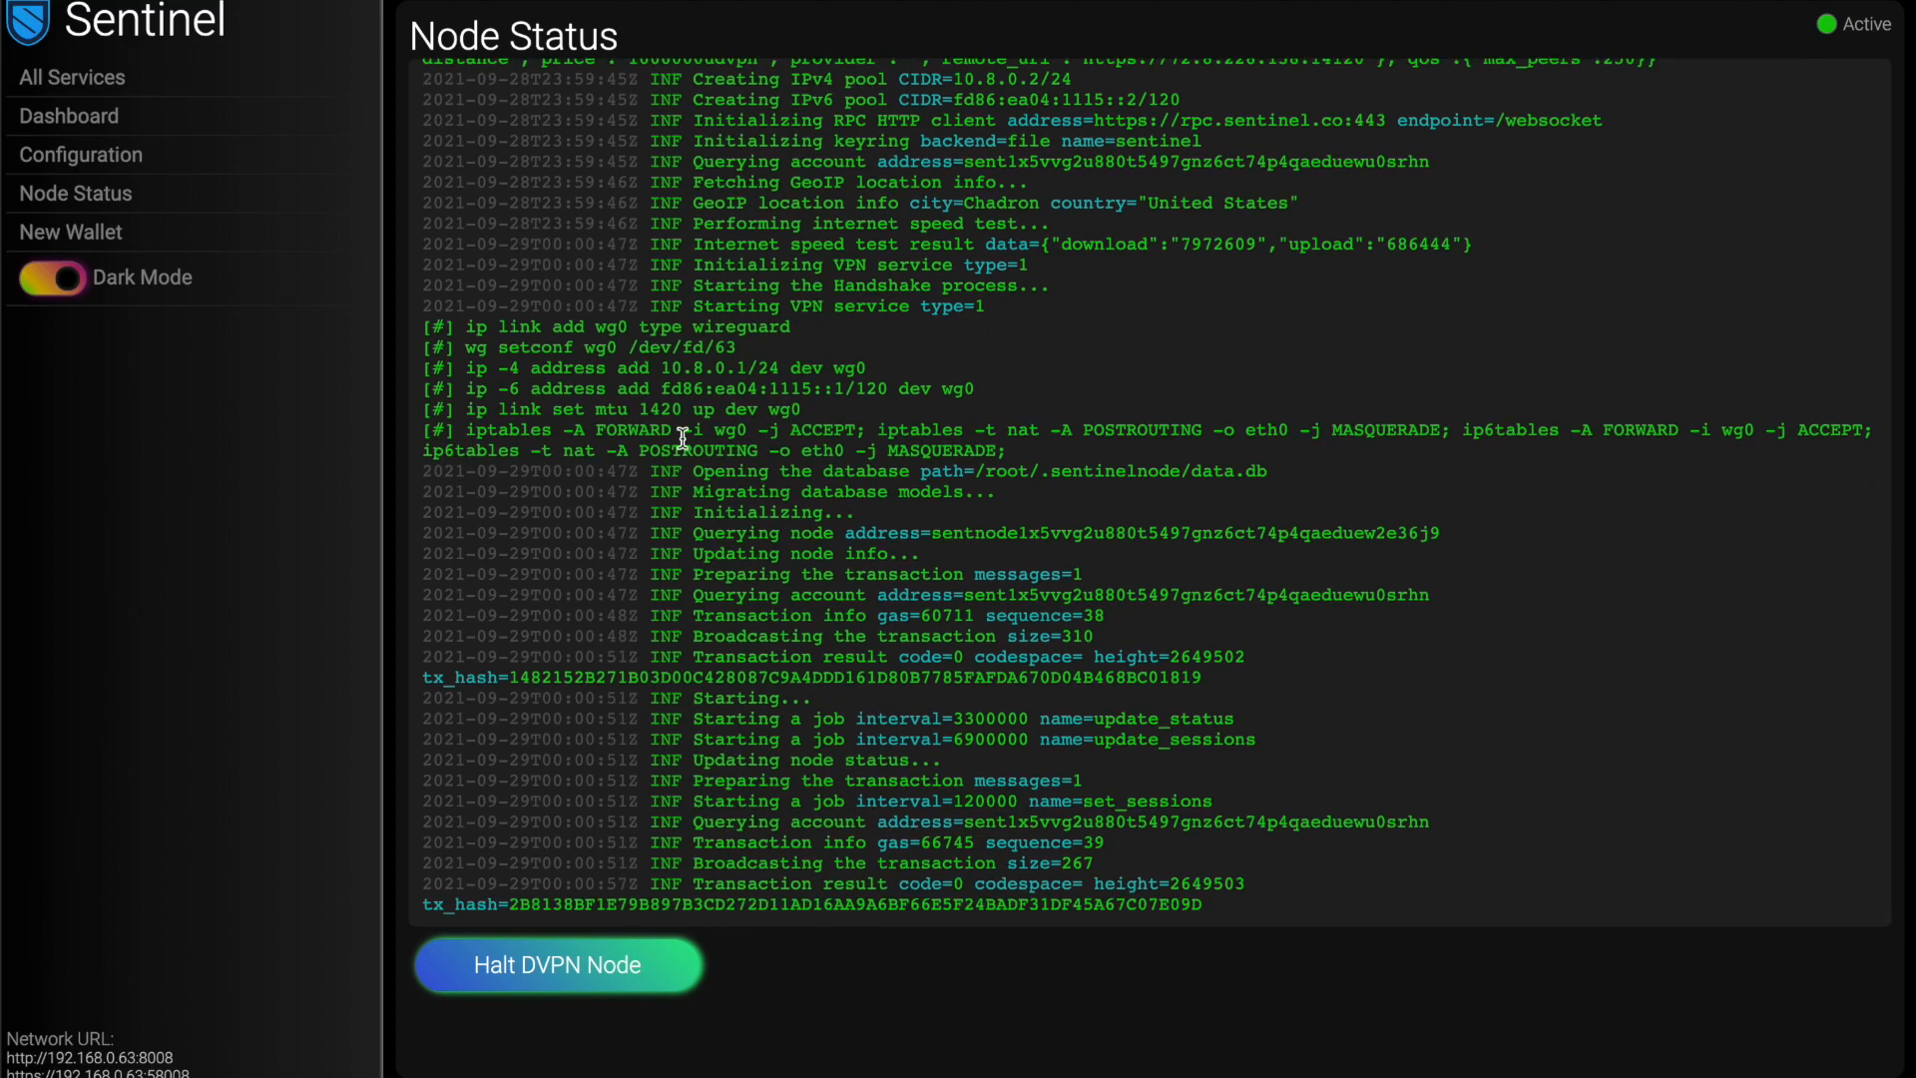
pyautogui.moveTo(531, 303)
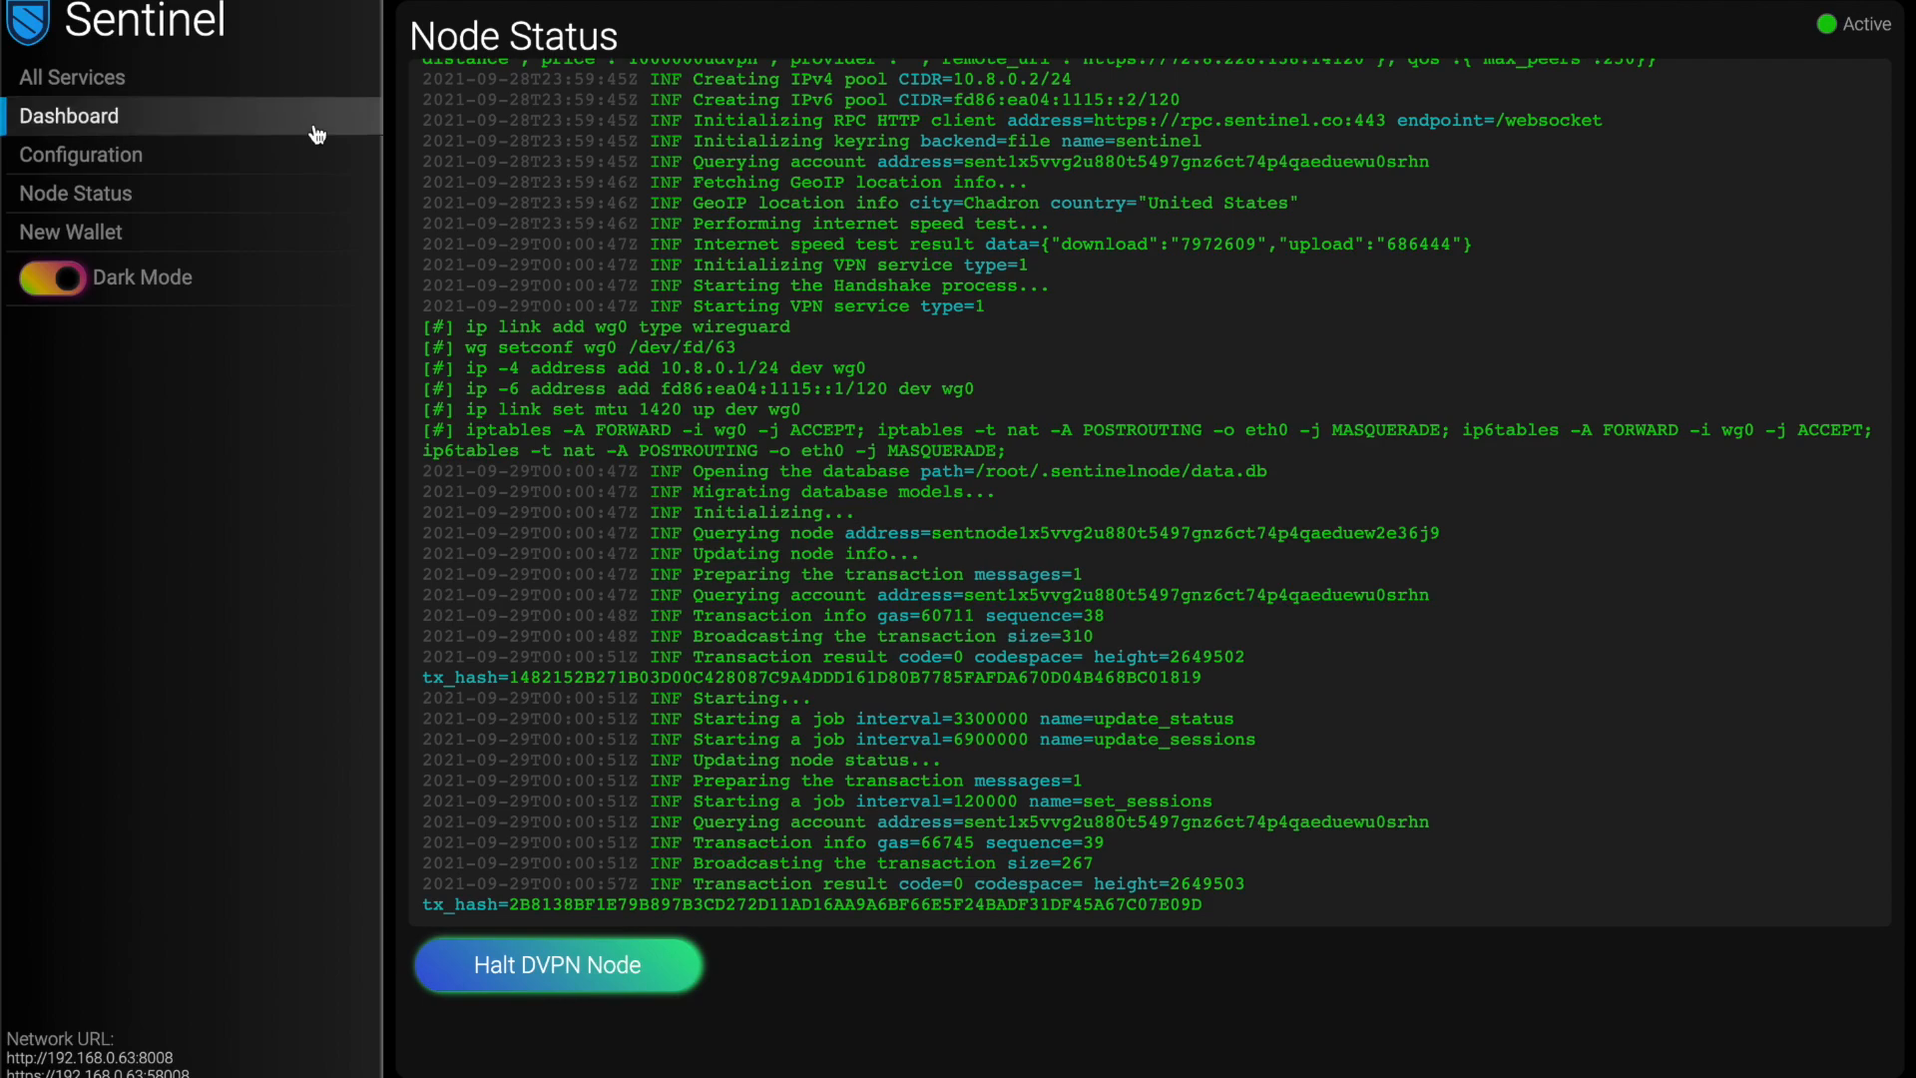
# - Show the Dashboard for node miscreant-lavish-distance with HNS/DVPN Active and 24.68 DVPN balance
pyautogui.click(70, 116)
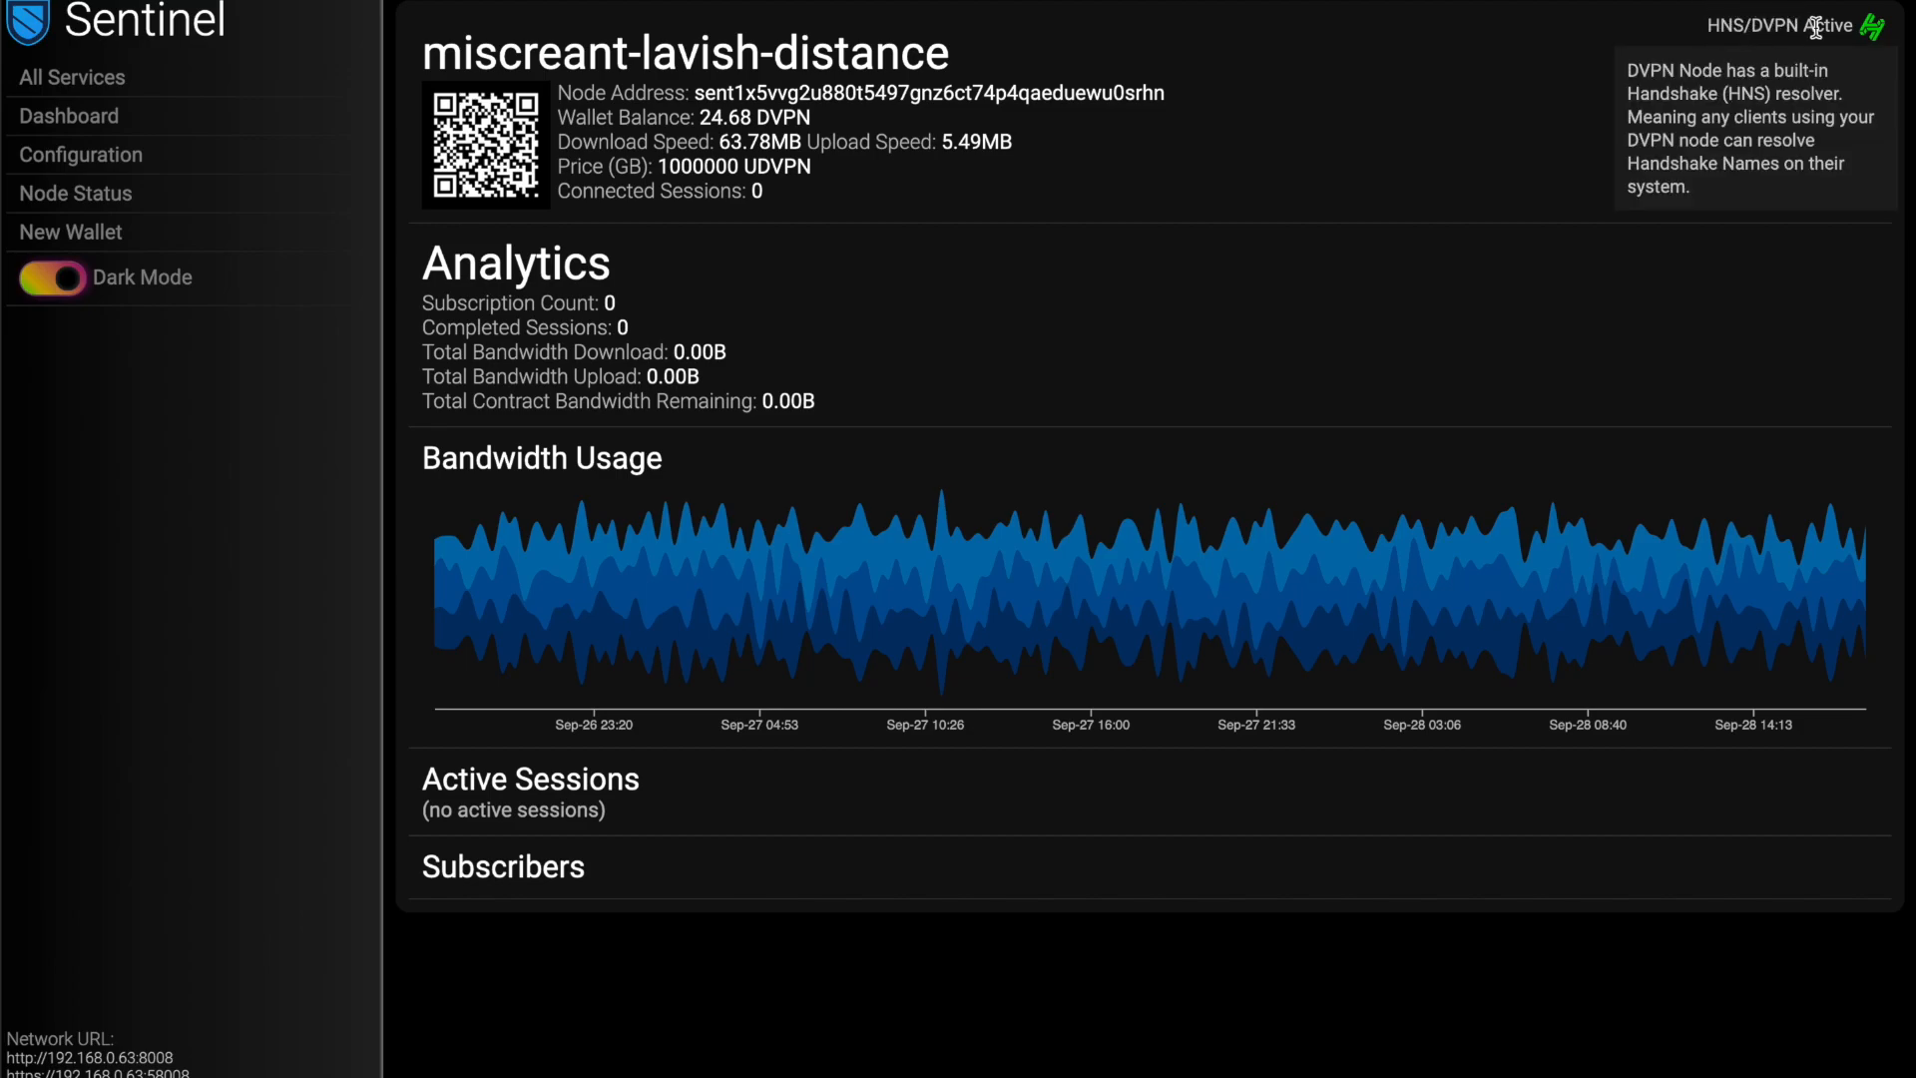
pyautogui.moveTo(1876, 36)
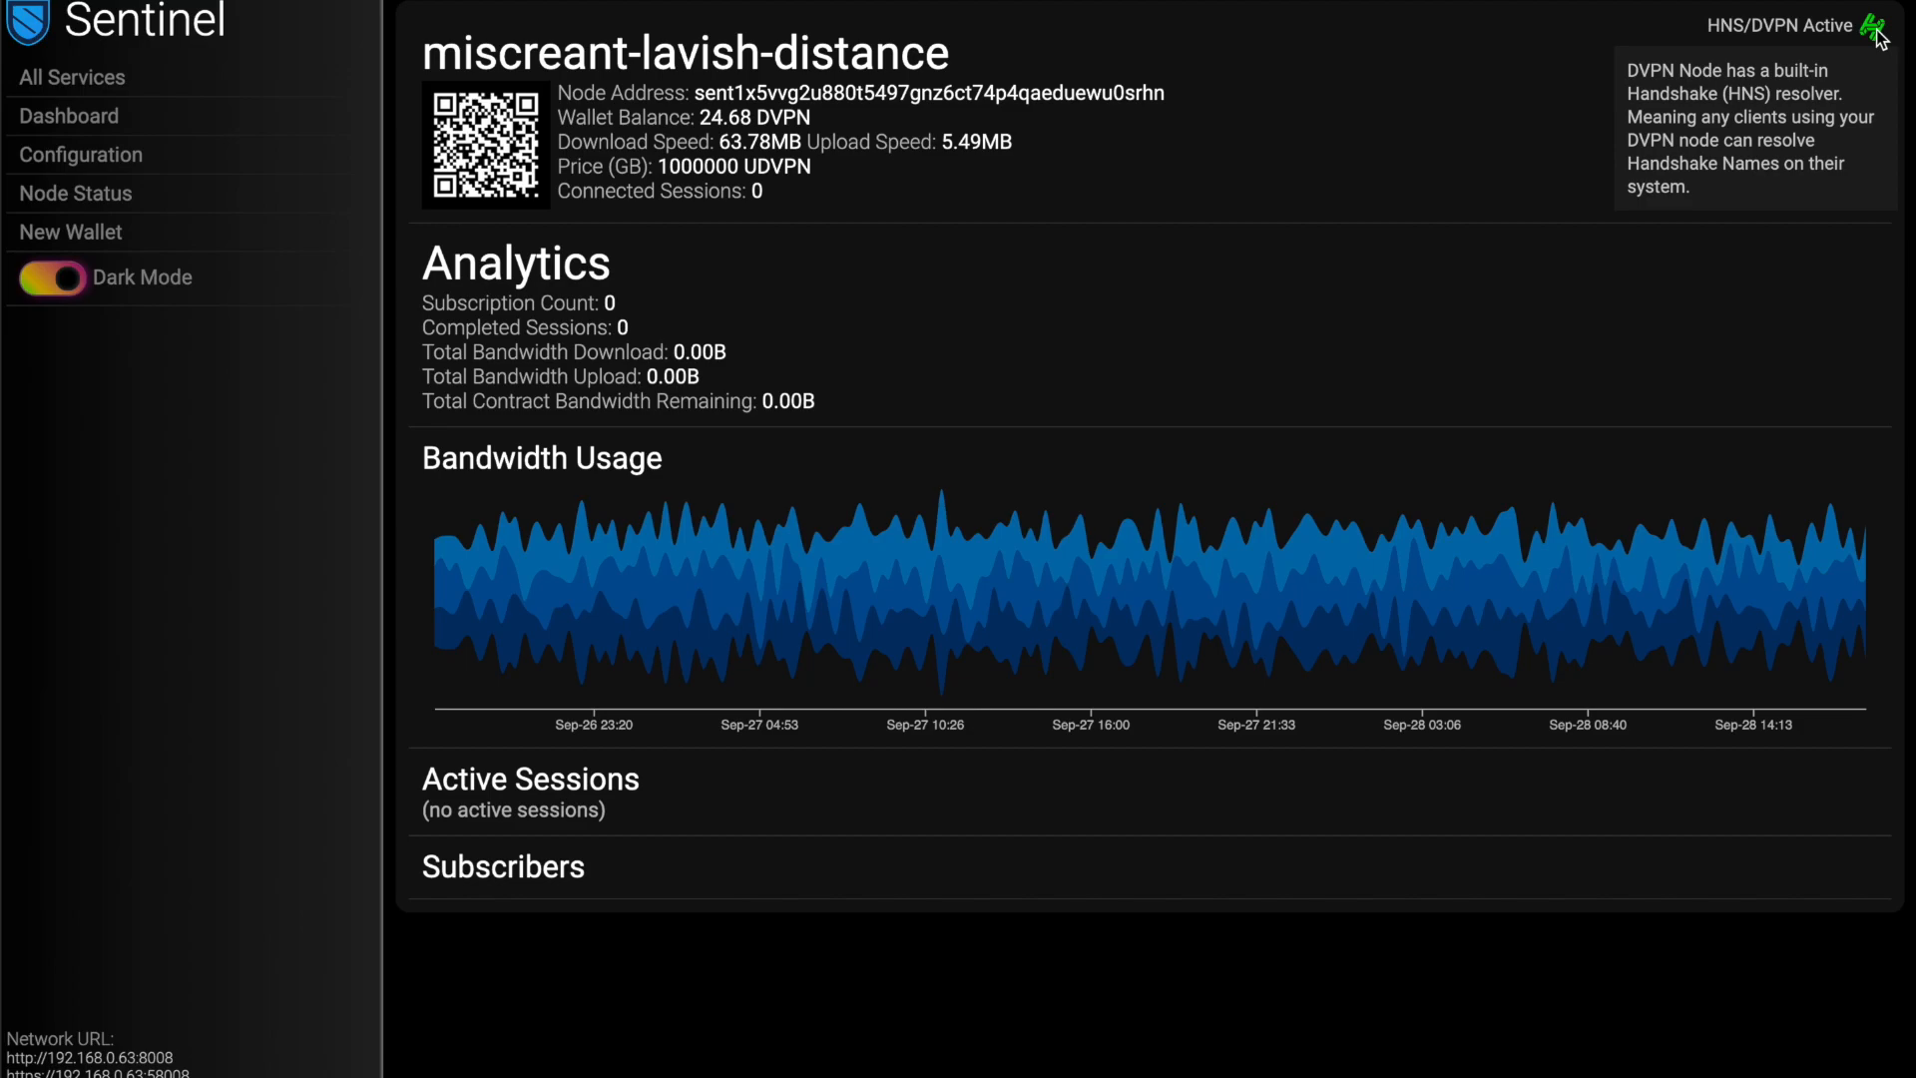
pyautogui.moveTo(1834, 36)
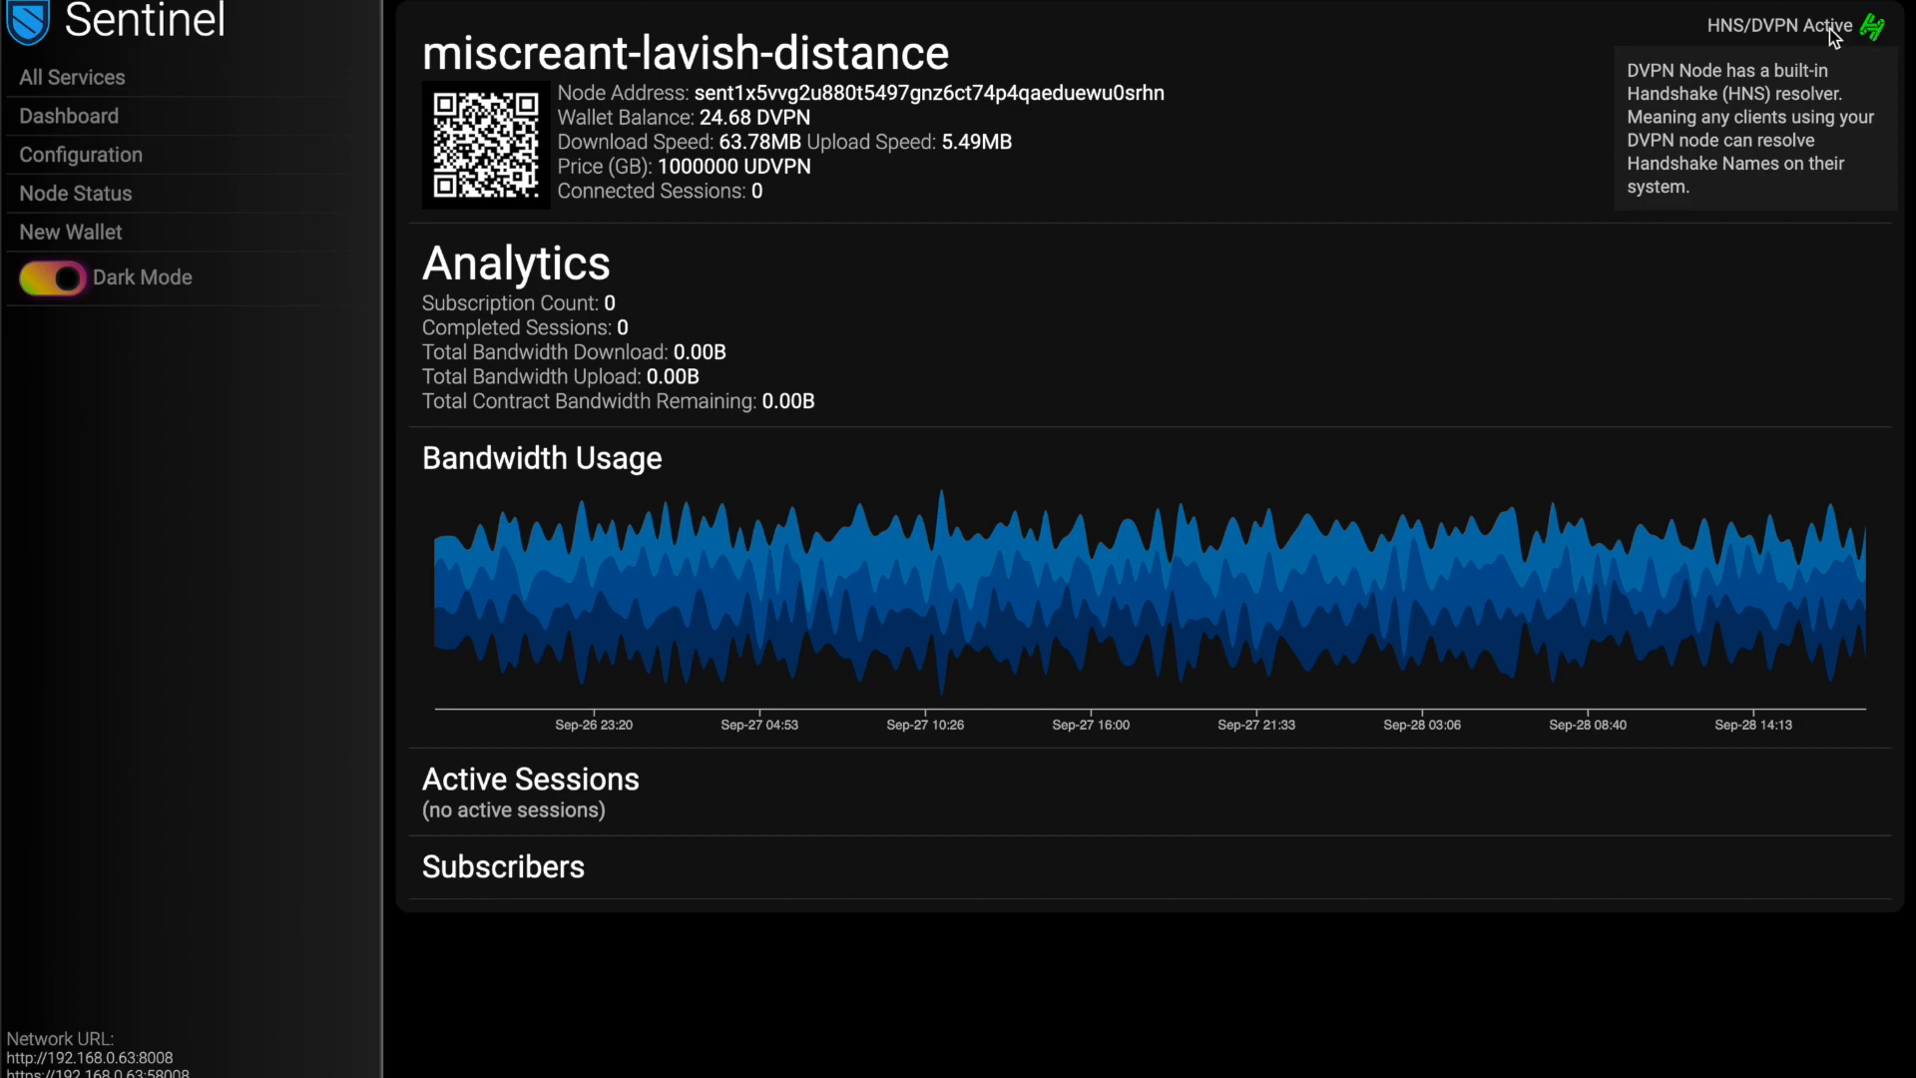
pyautogui.moveTo(1239, 131)
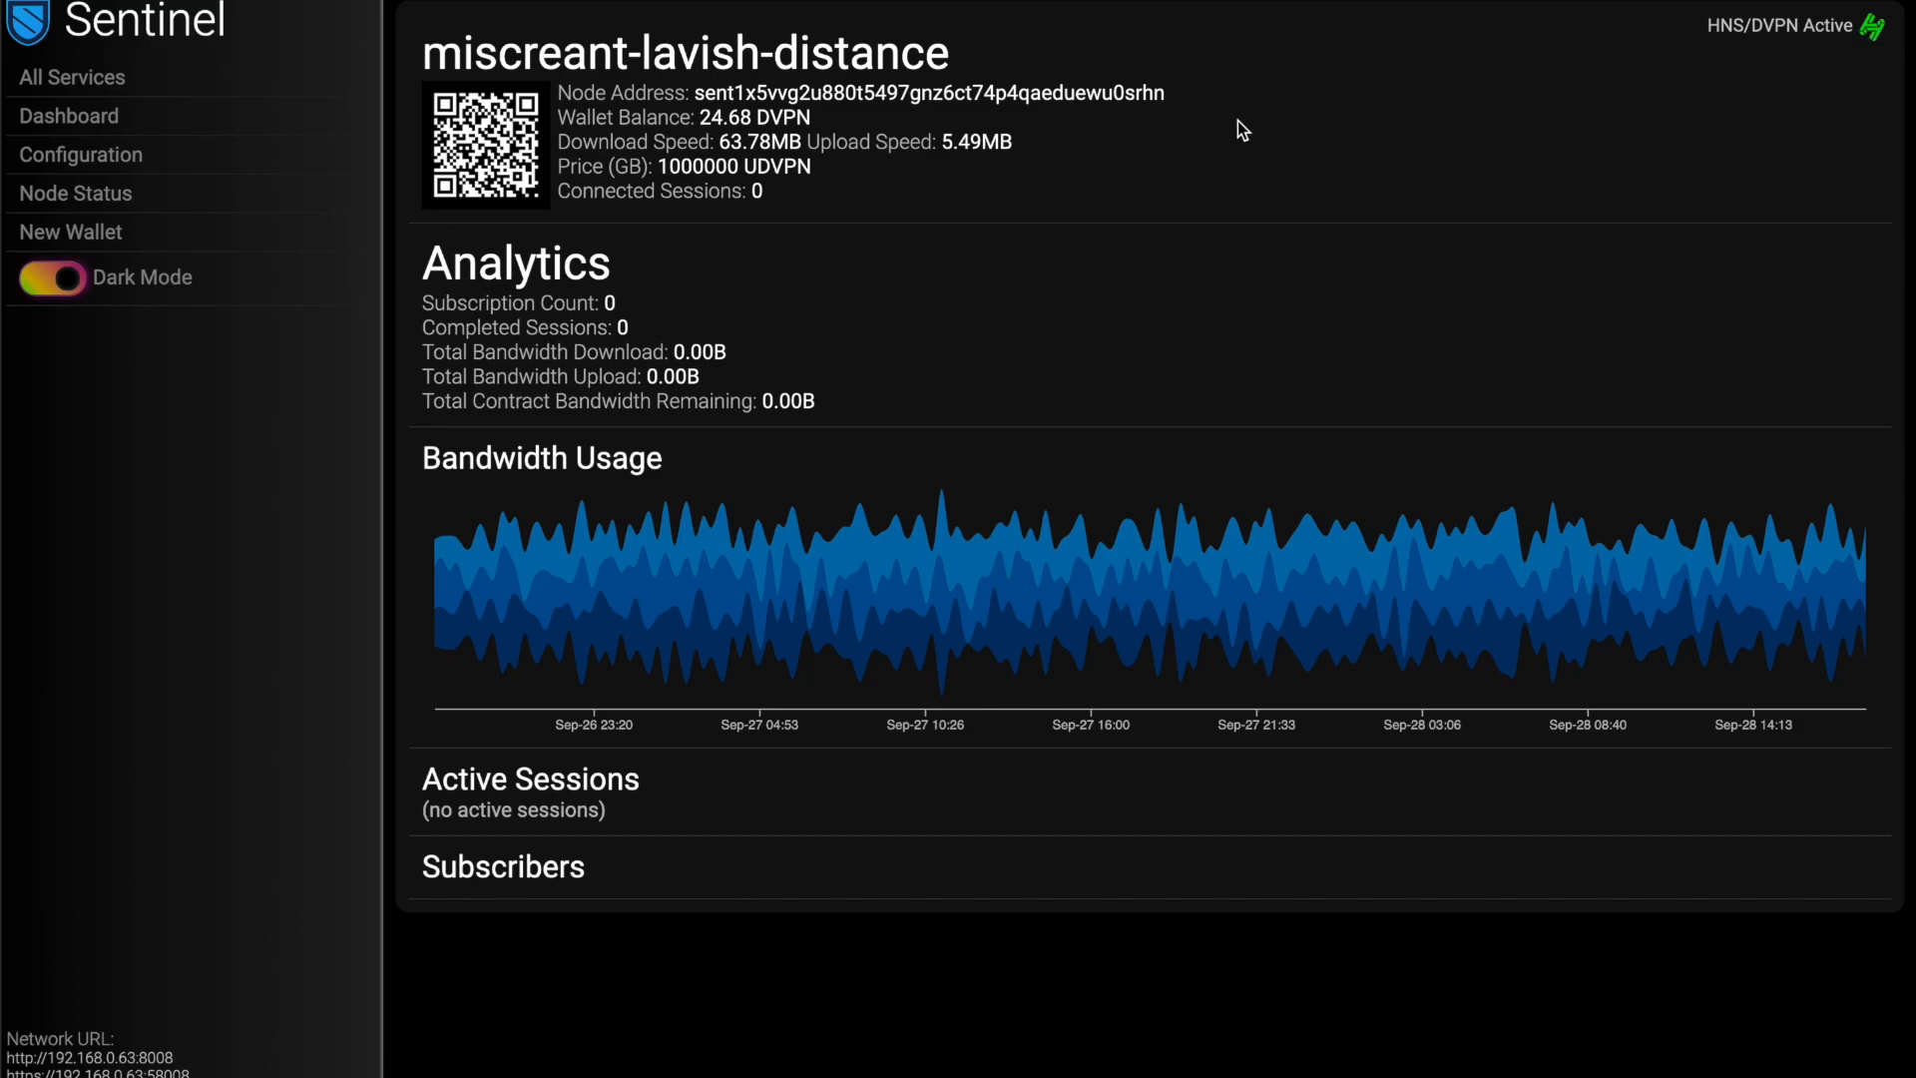
pyautogui.moveTo(889, 358)
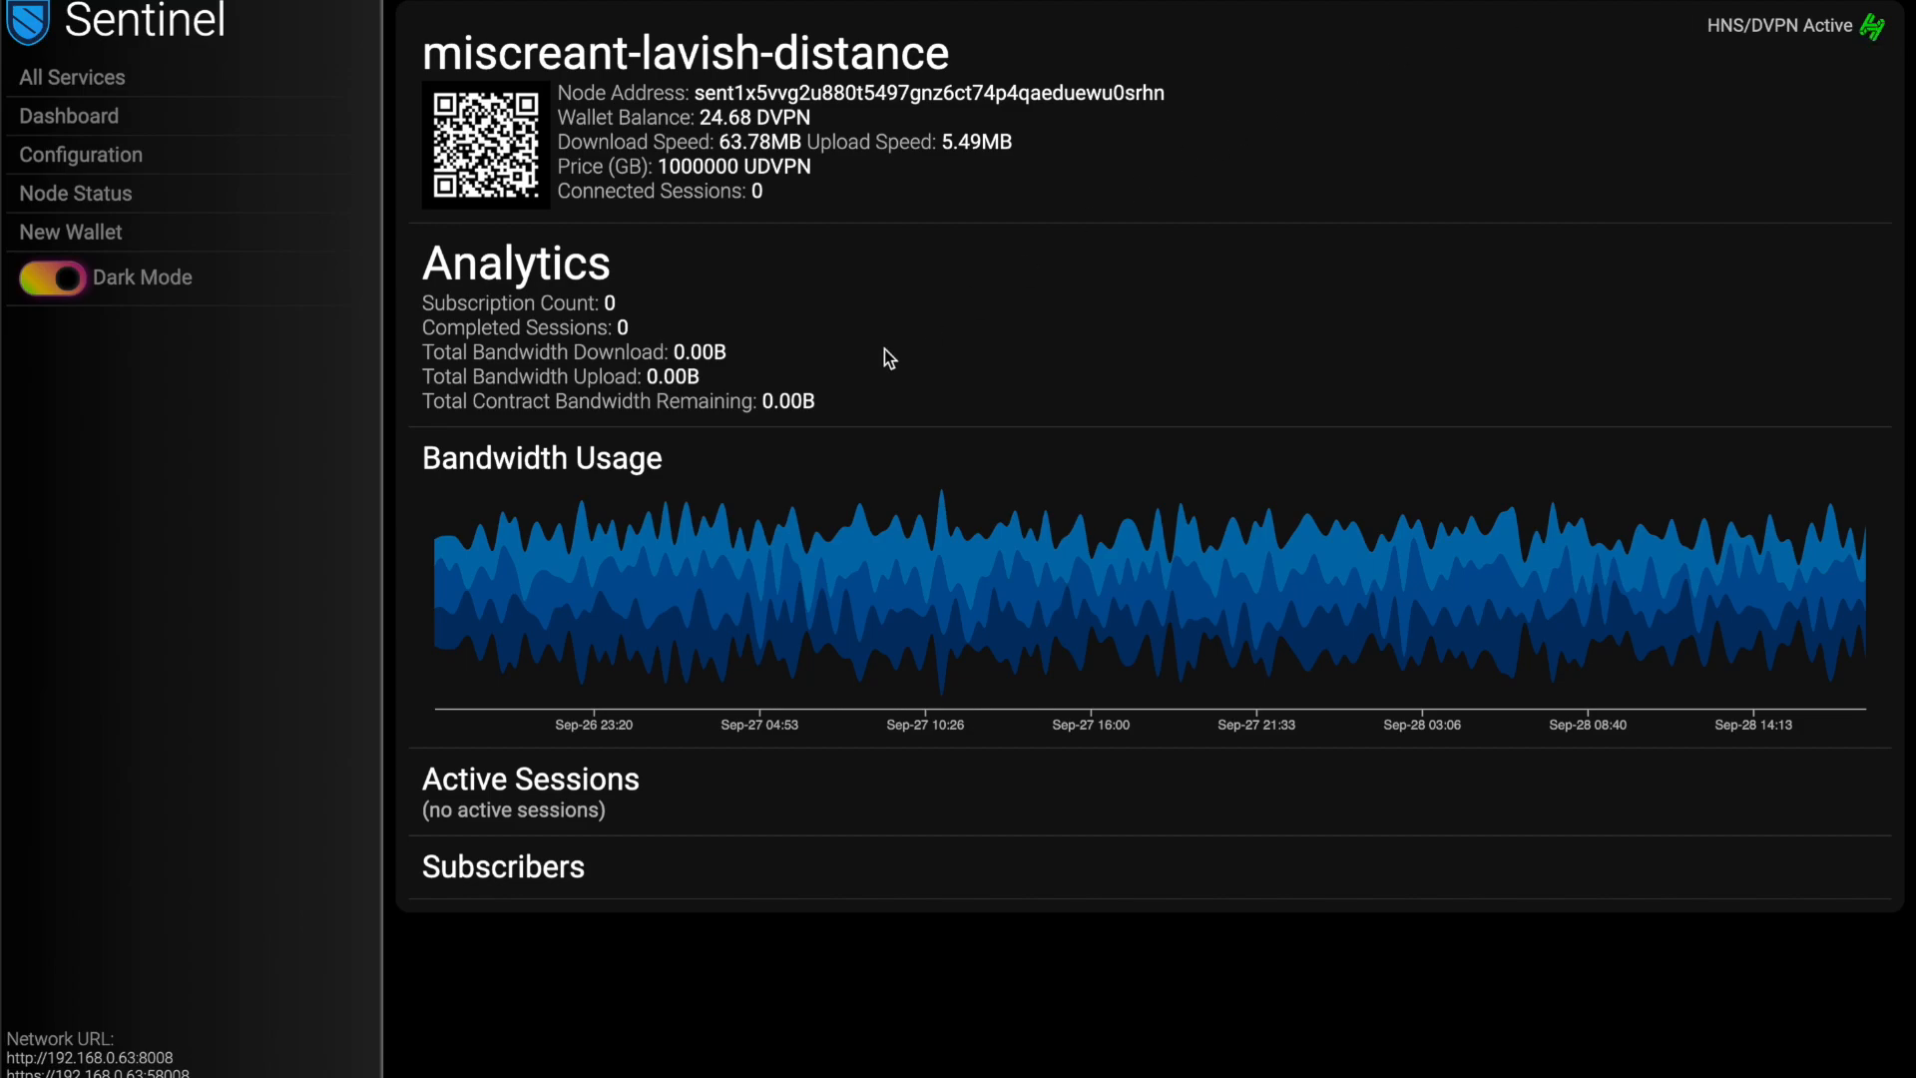
pyautogui.moveTo(616, 315)
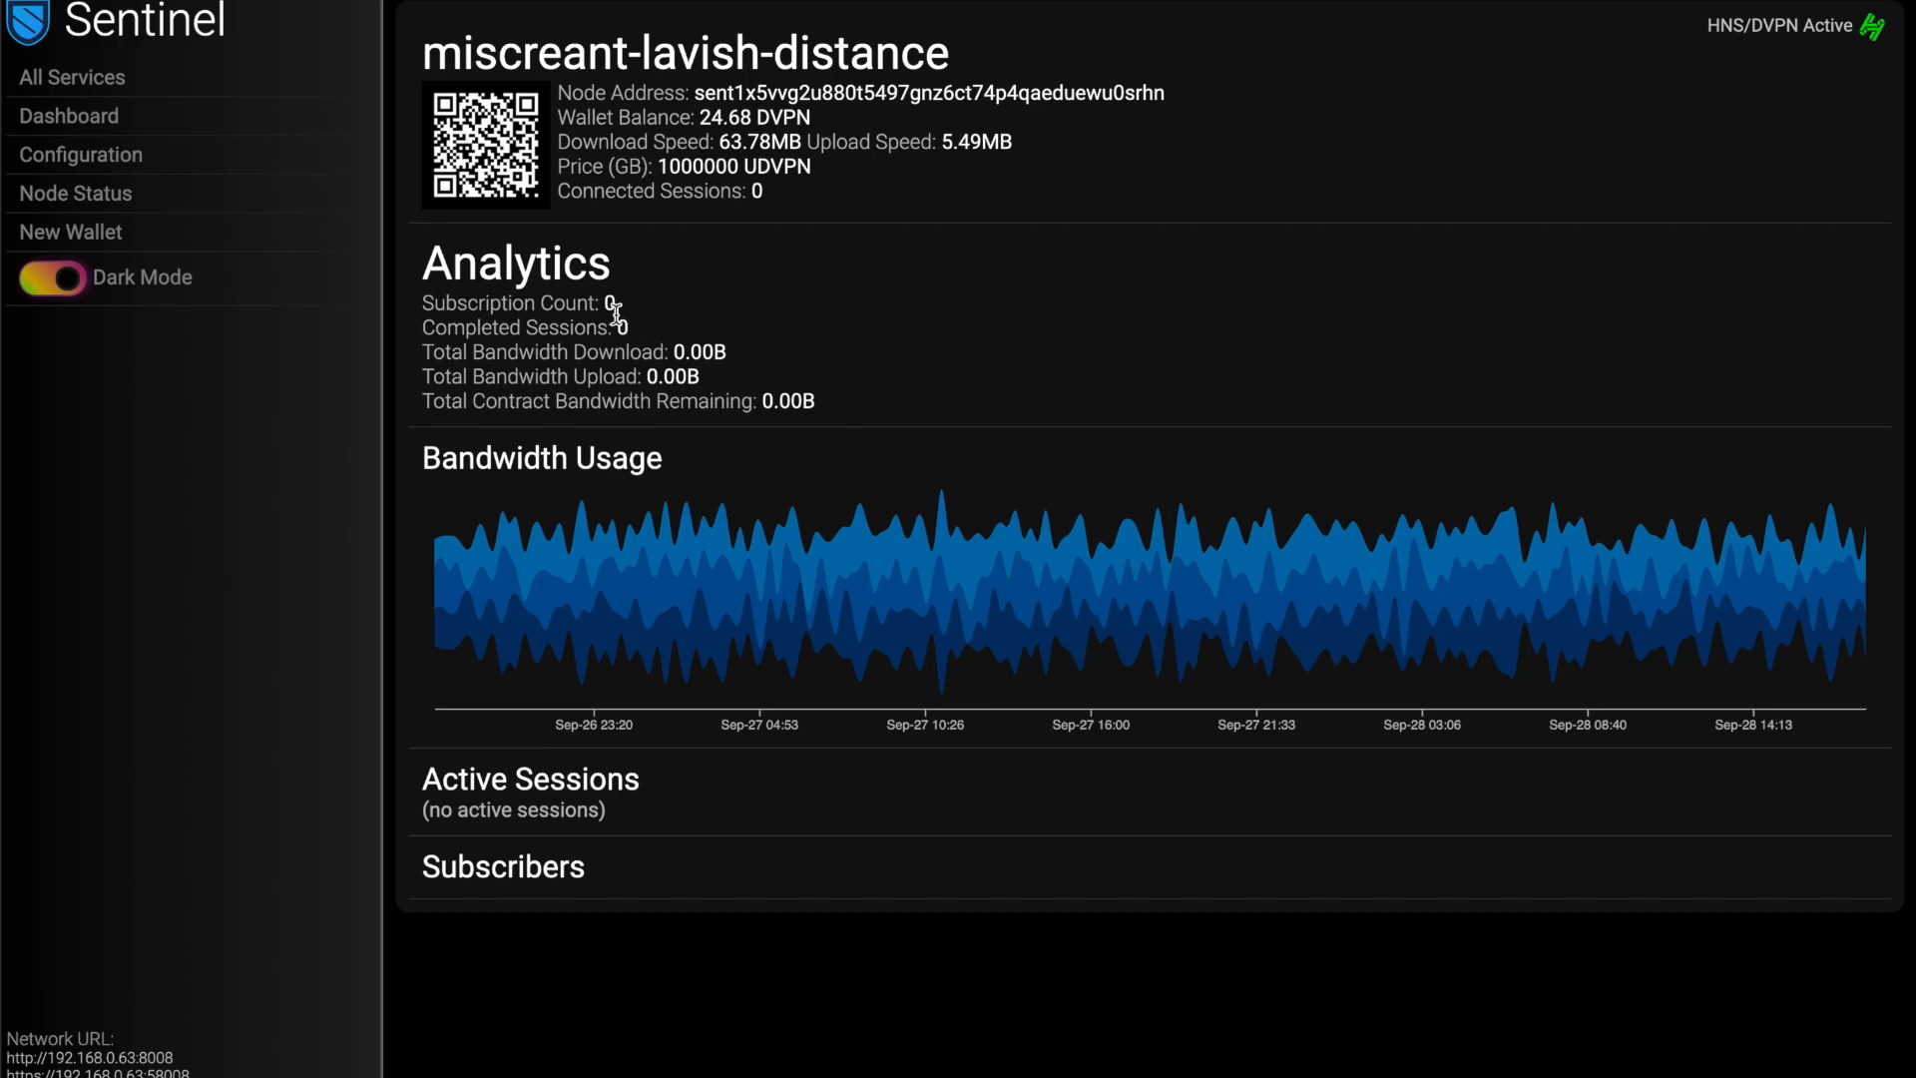
pyautogui.moveTo(670, 671)
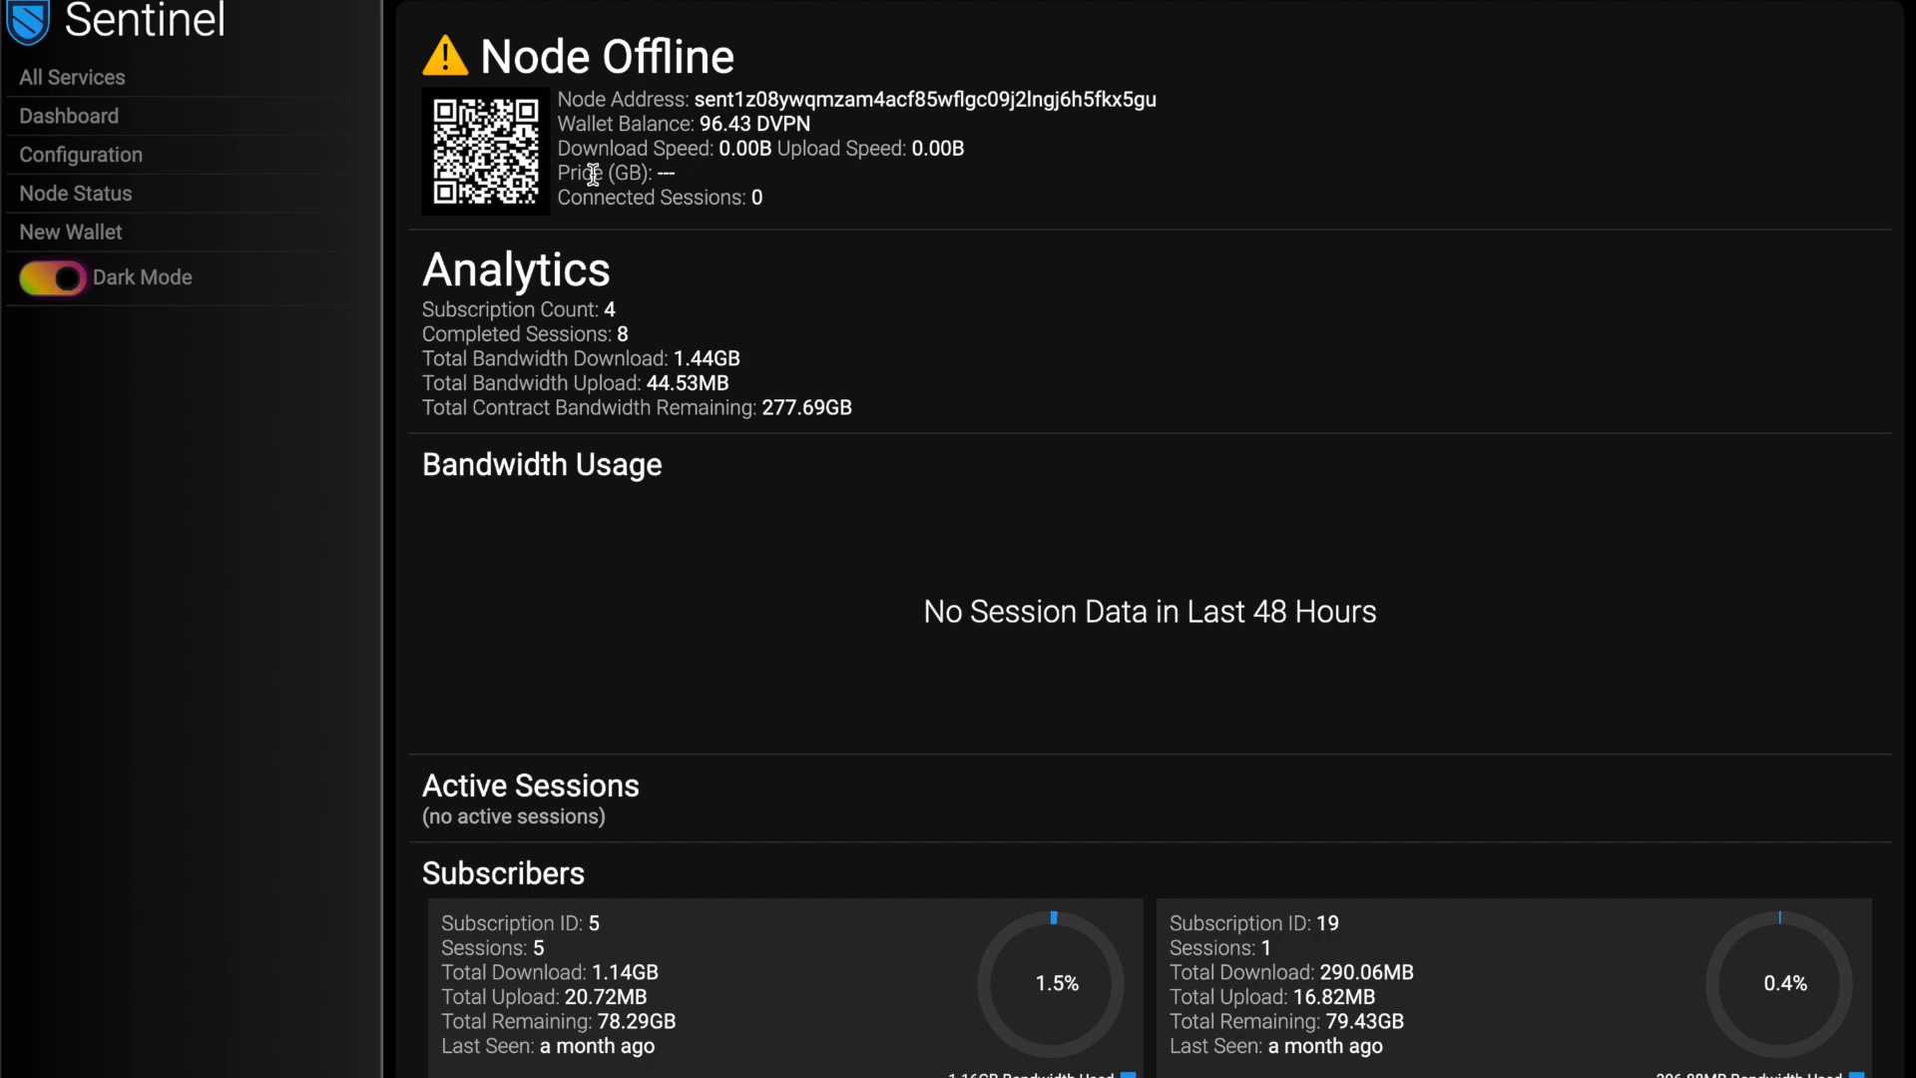
# - Scroll the offline node's dashboard to its Analytics totals and Subscribers list
pyautogui.scroll(-3)
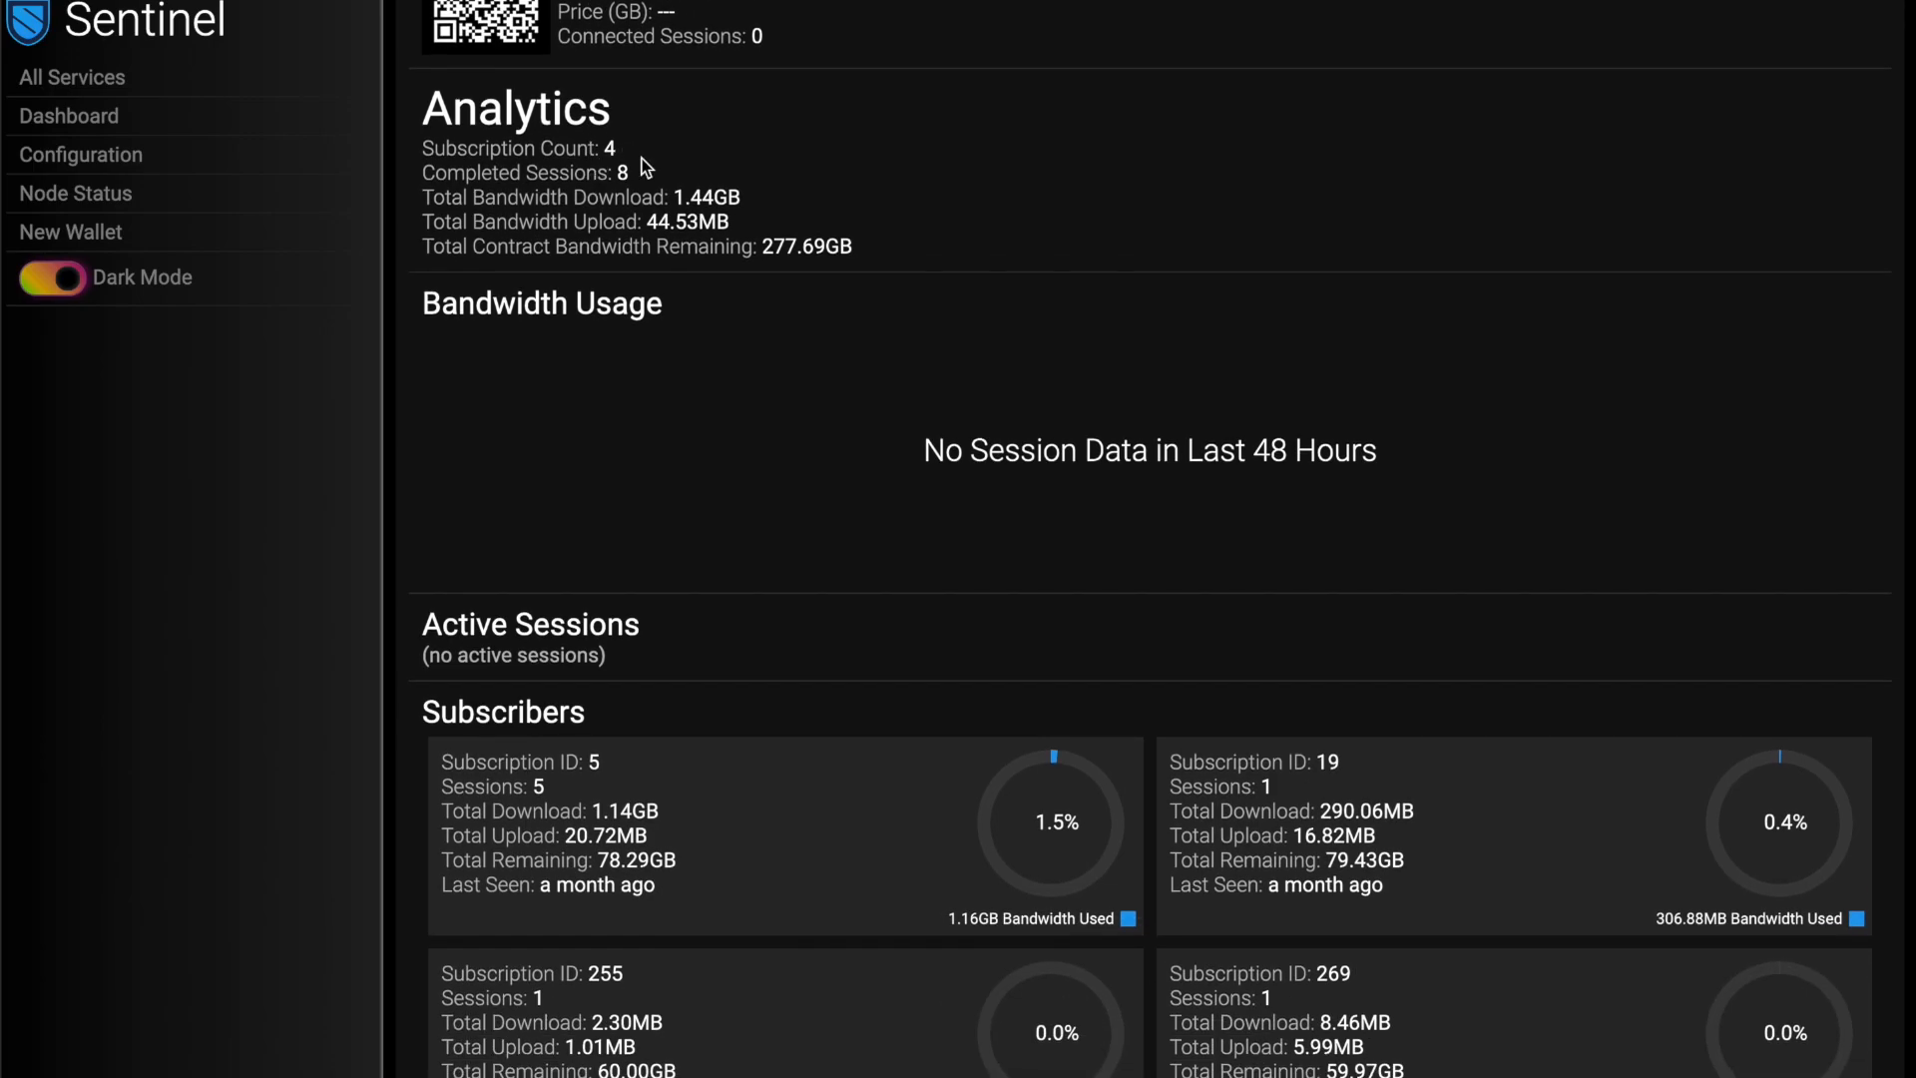
pyautogui.scroll(3)
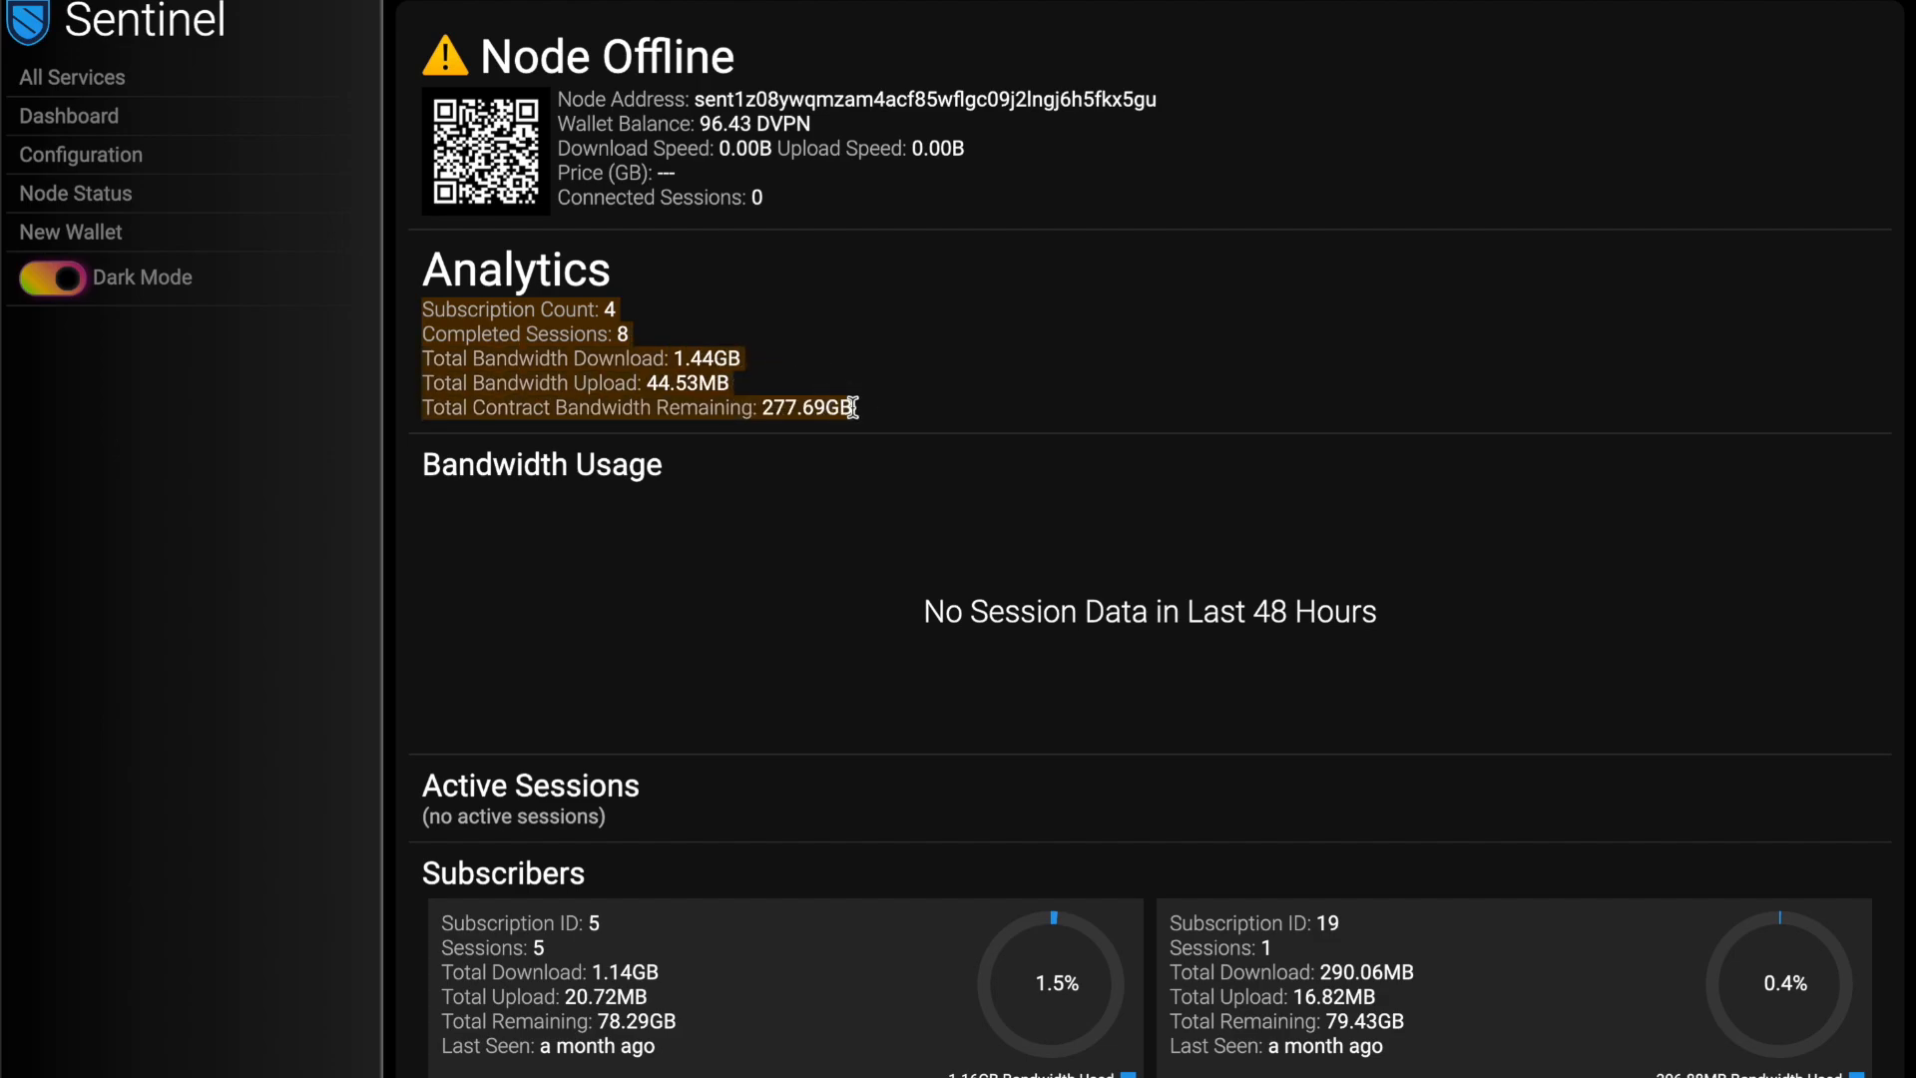
pyautogui.moveTo(874, 413)
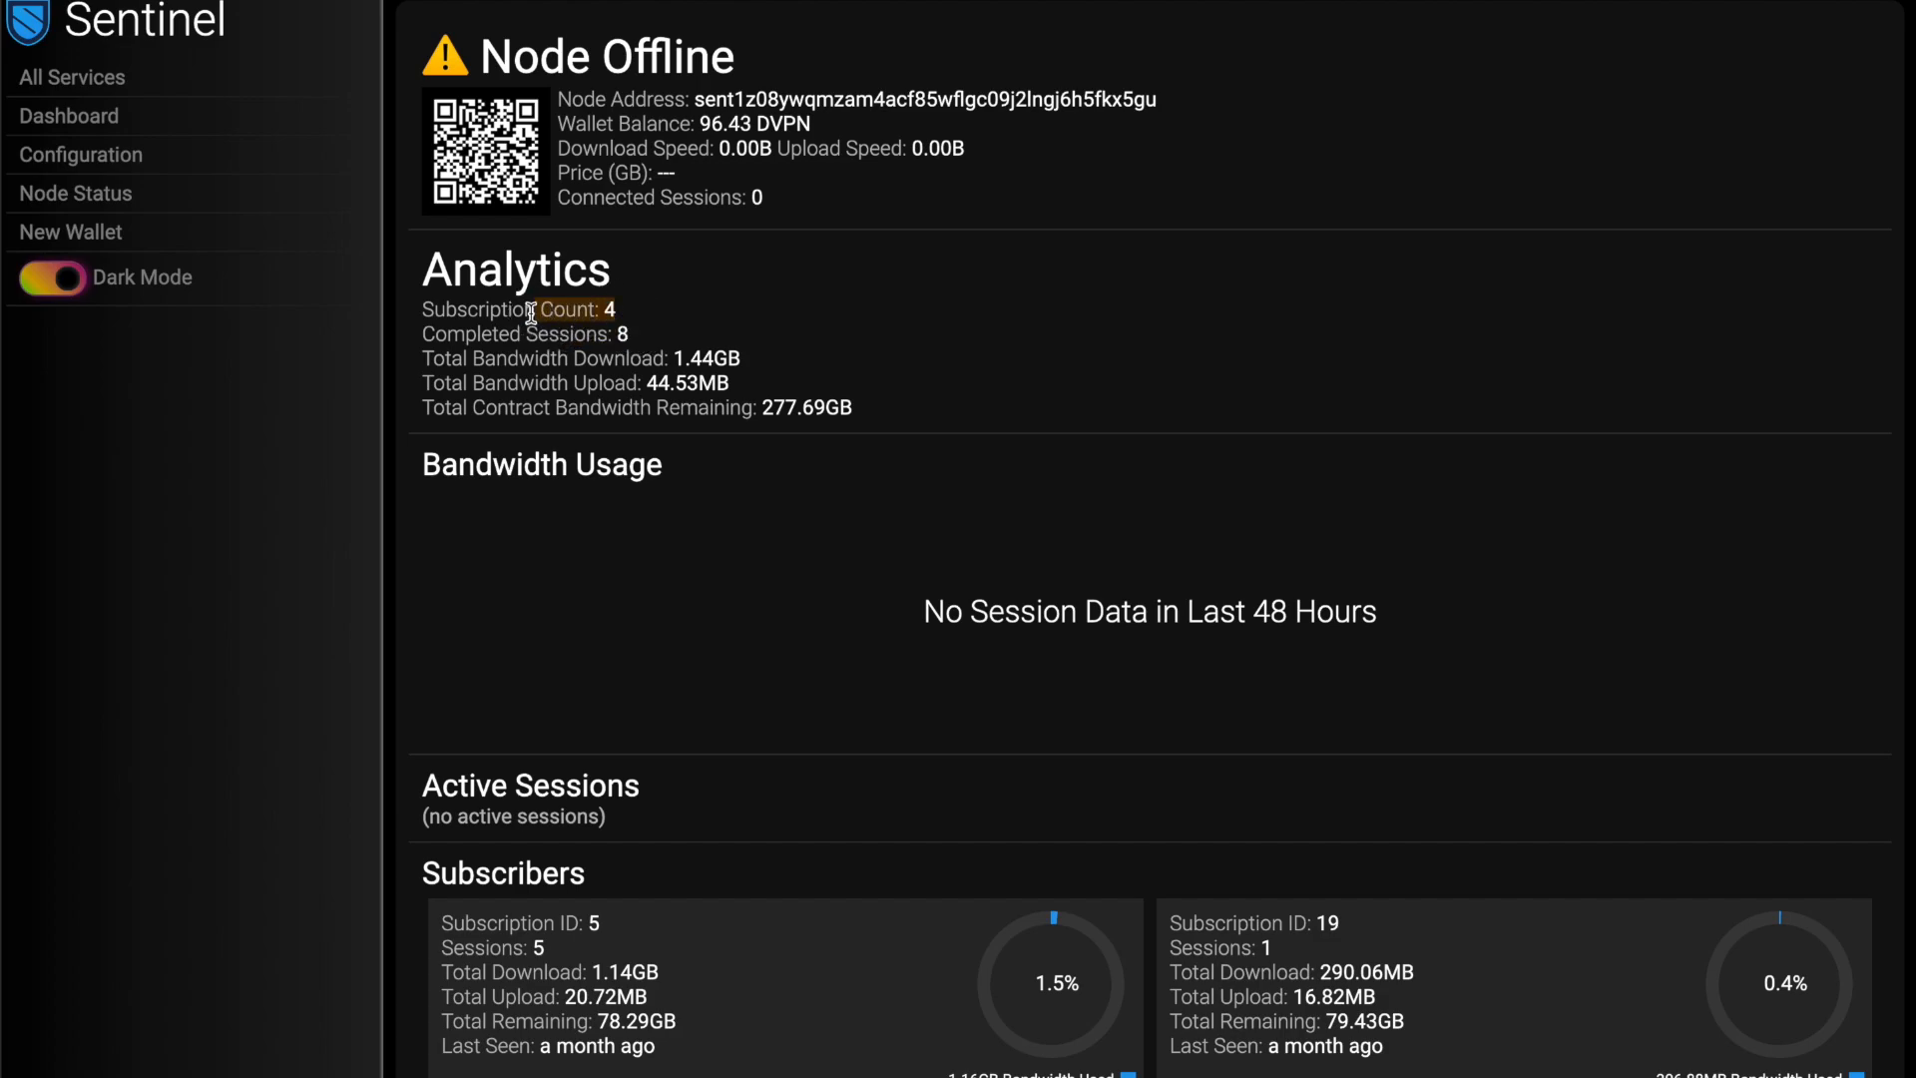
pyautogui.moveTo(766, 375)
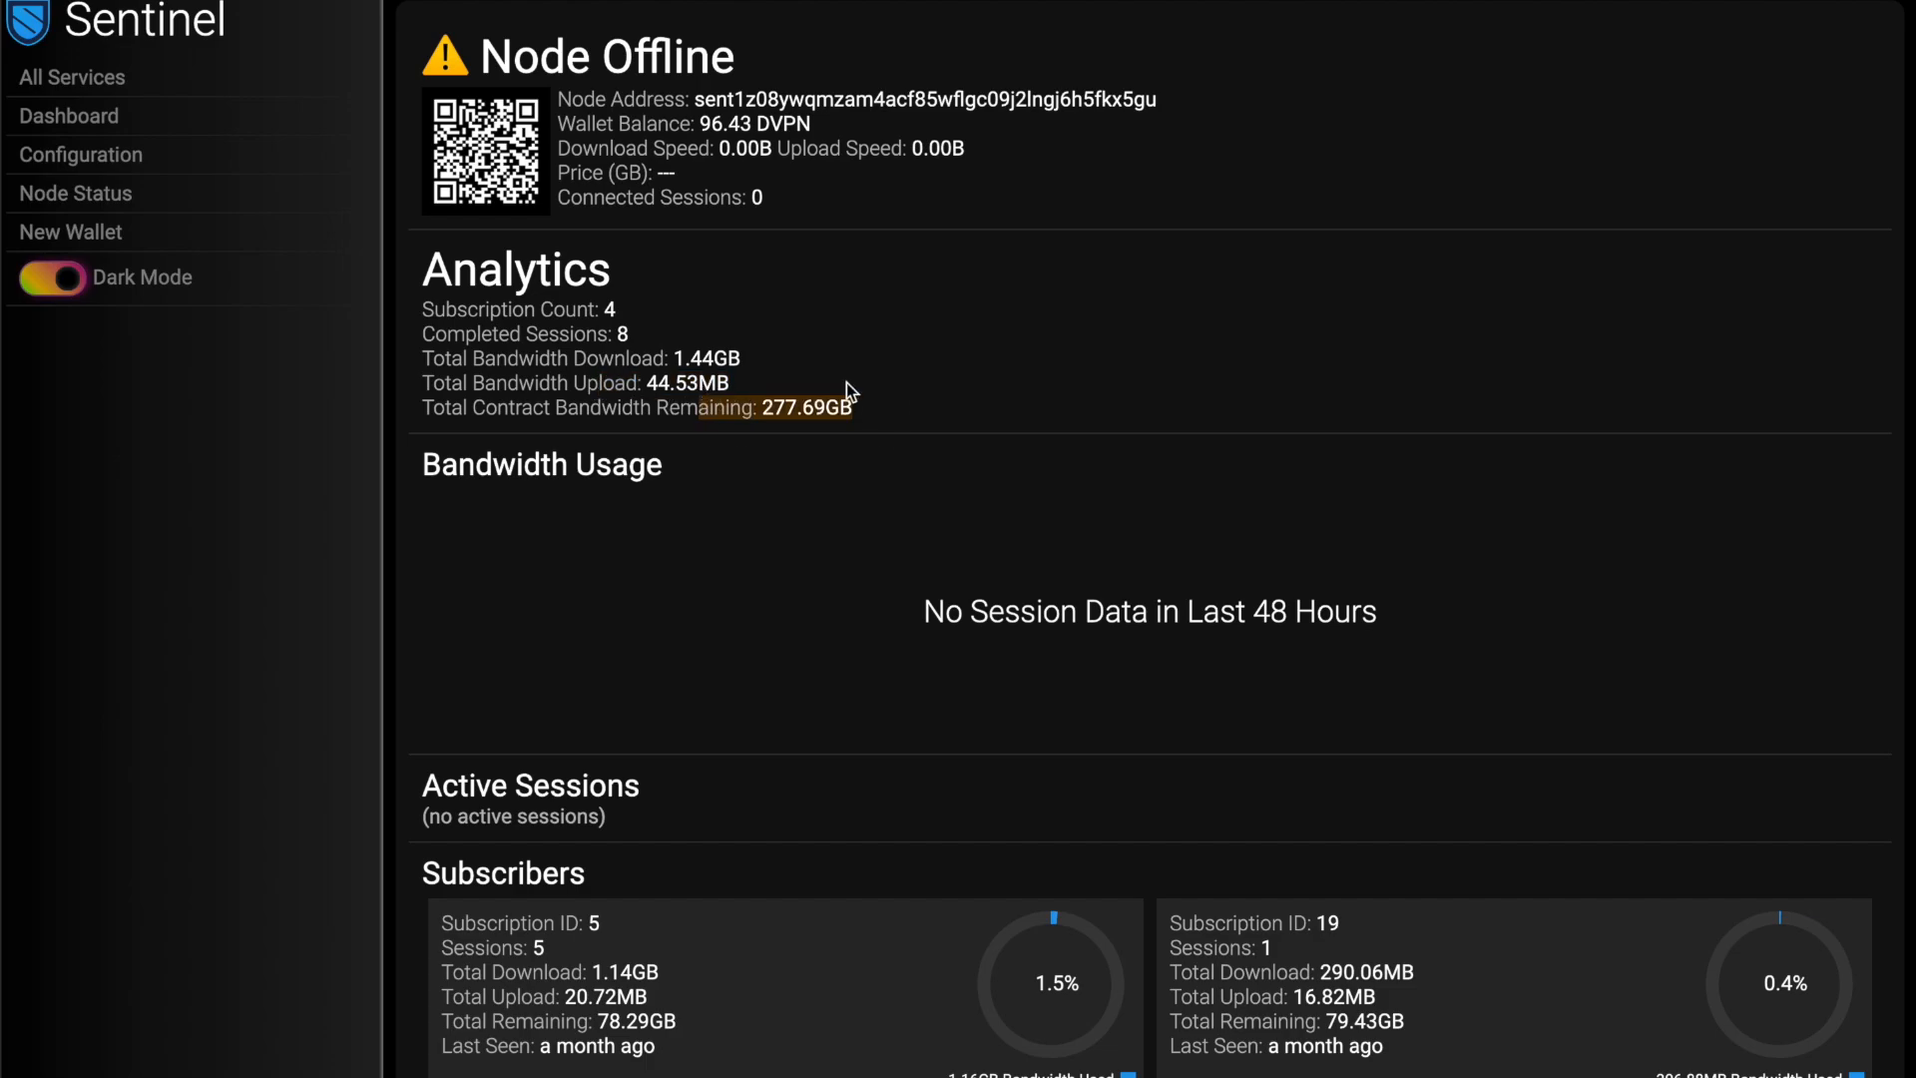
pyautogui.scroll(-3)
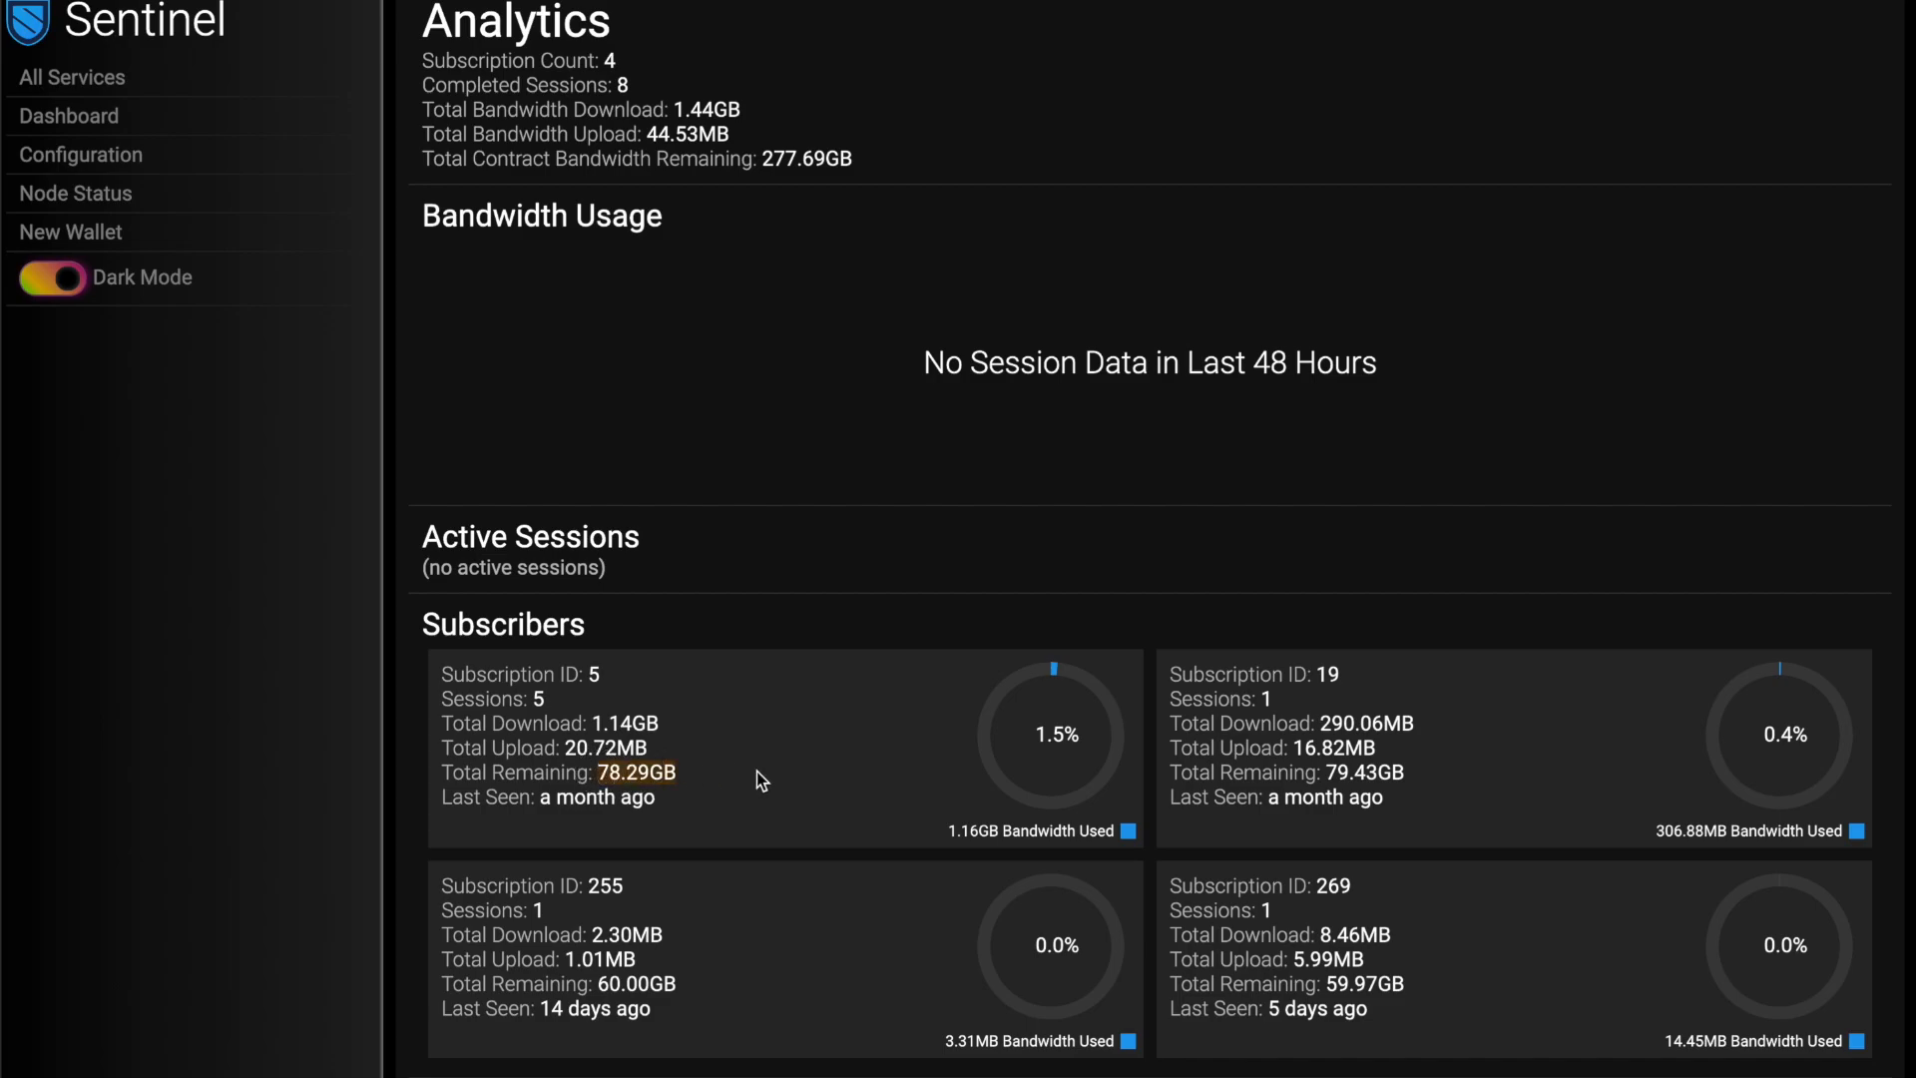
pyautogui.moveTo(706, 777)
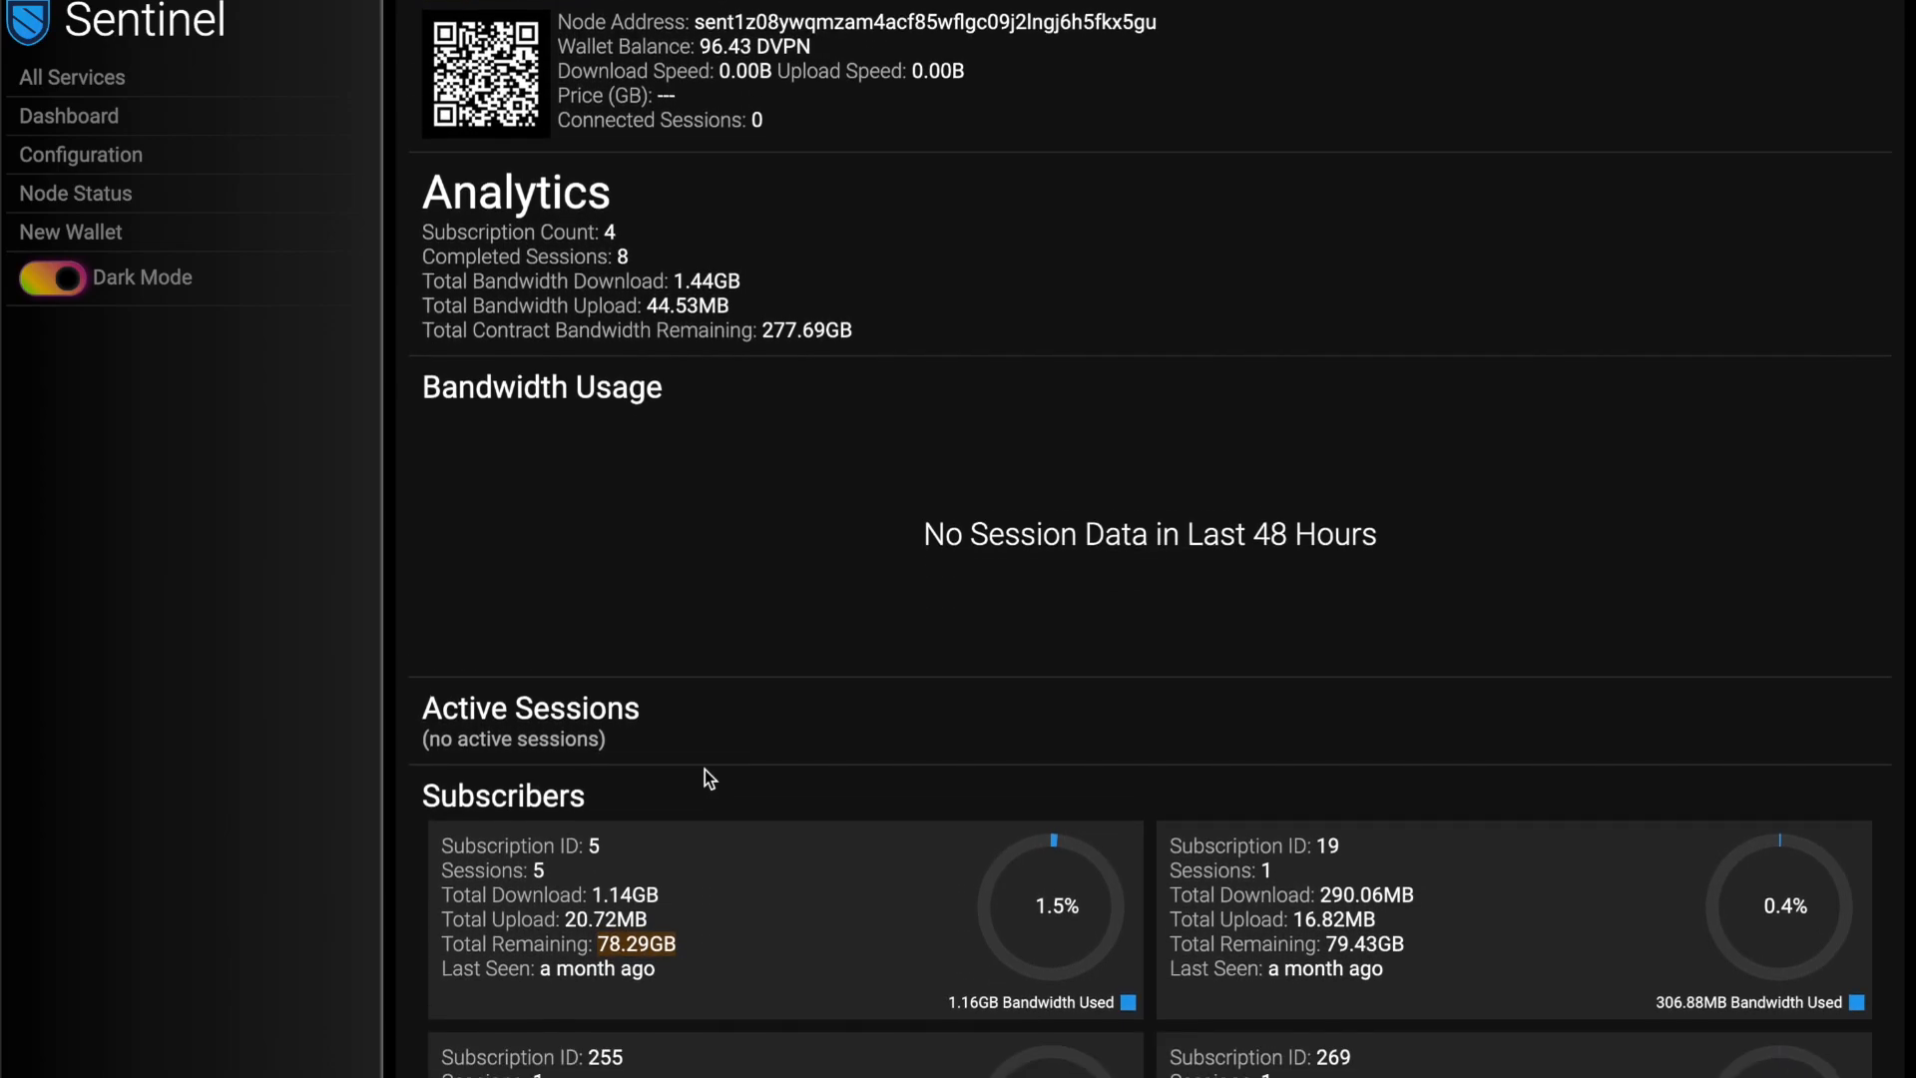
pyautogui.scroll(-3)
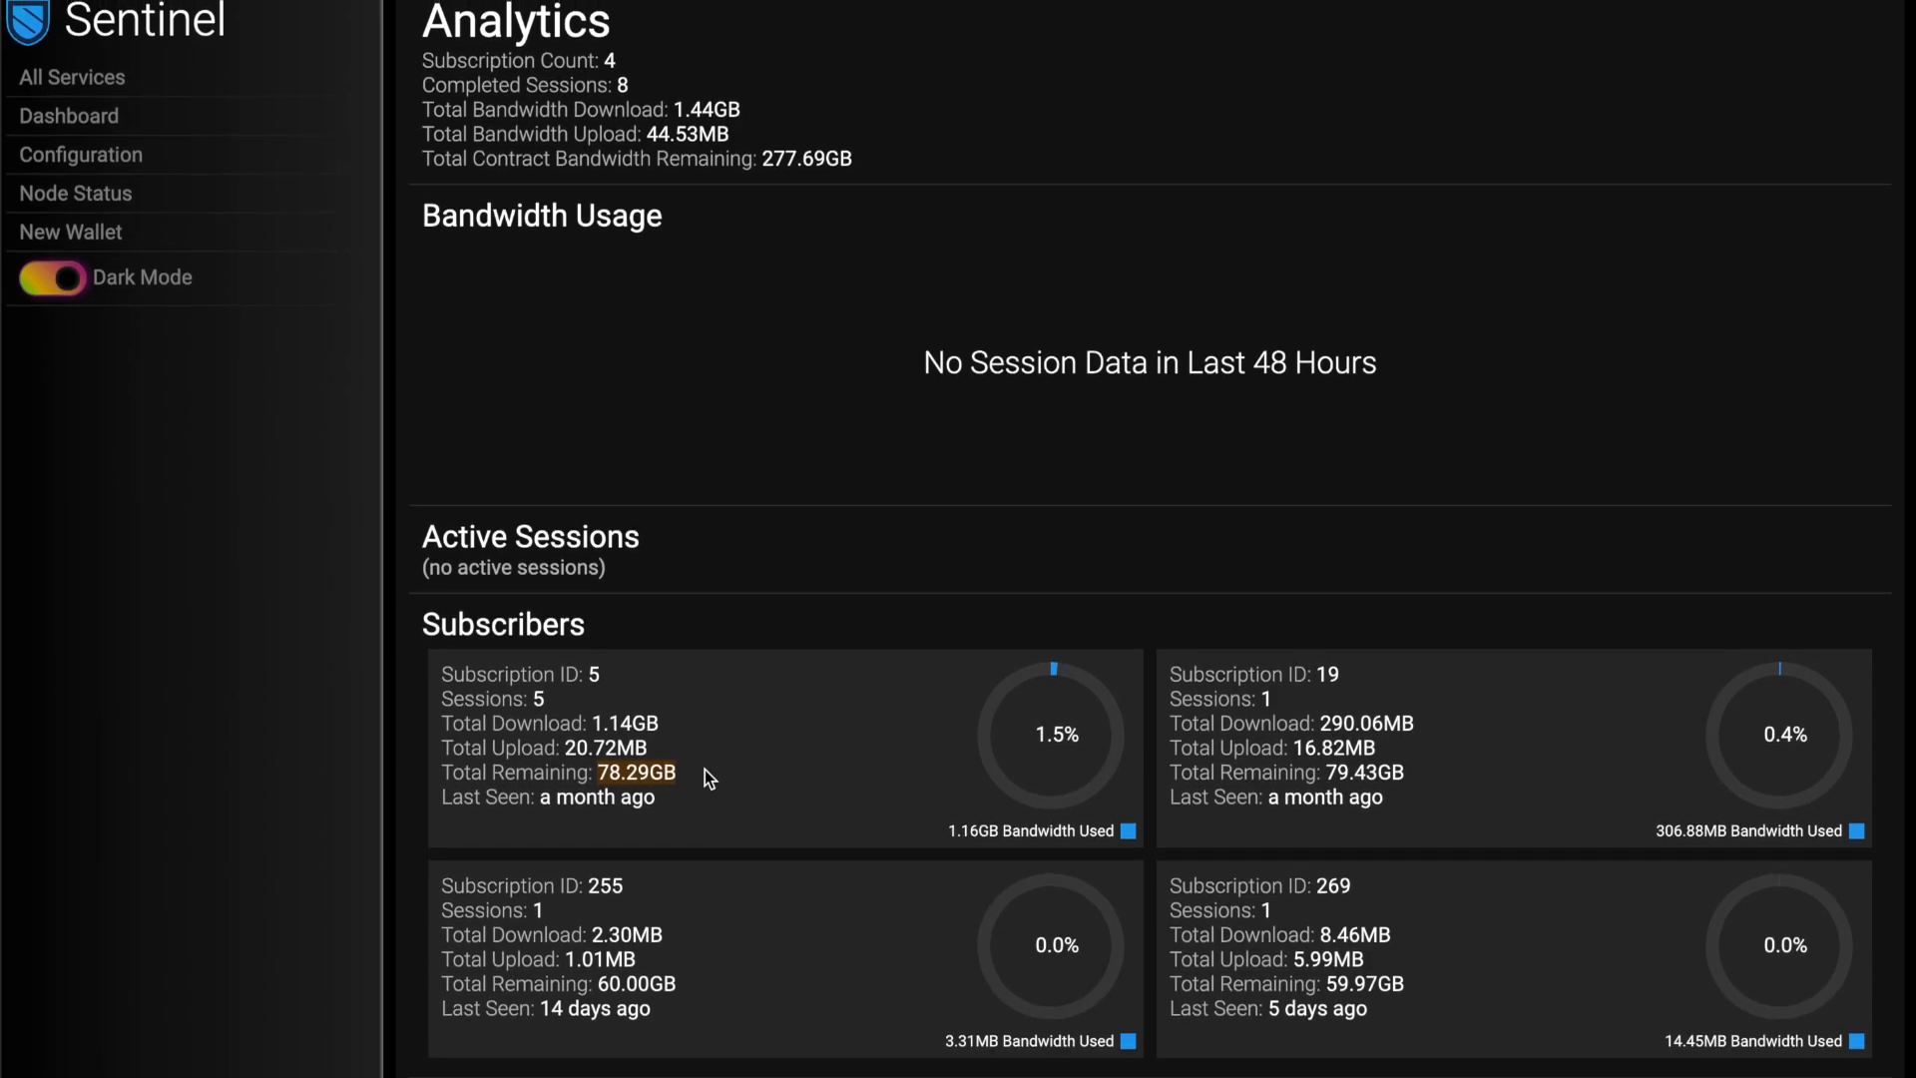
pyautogui.moveTo(713, 710)
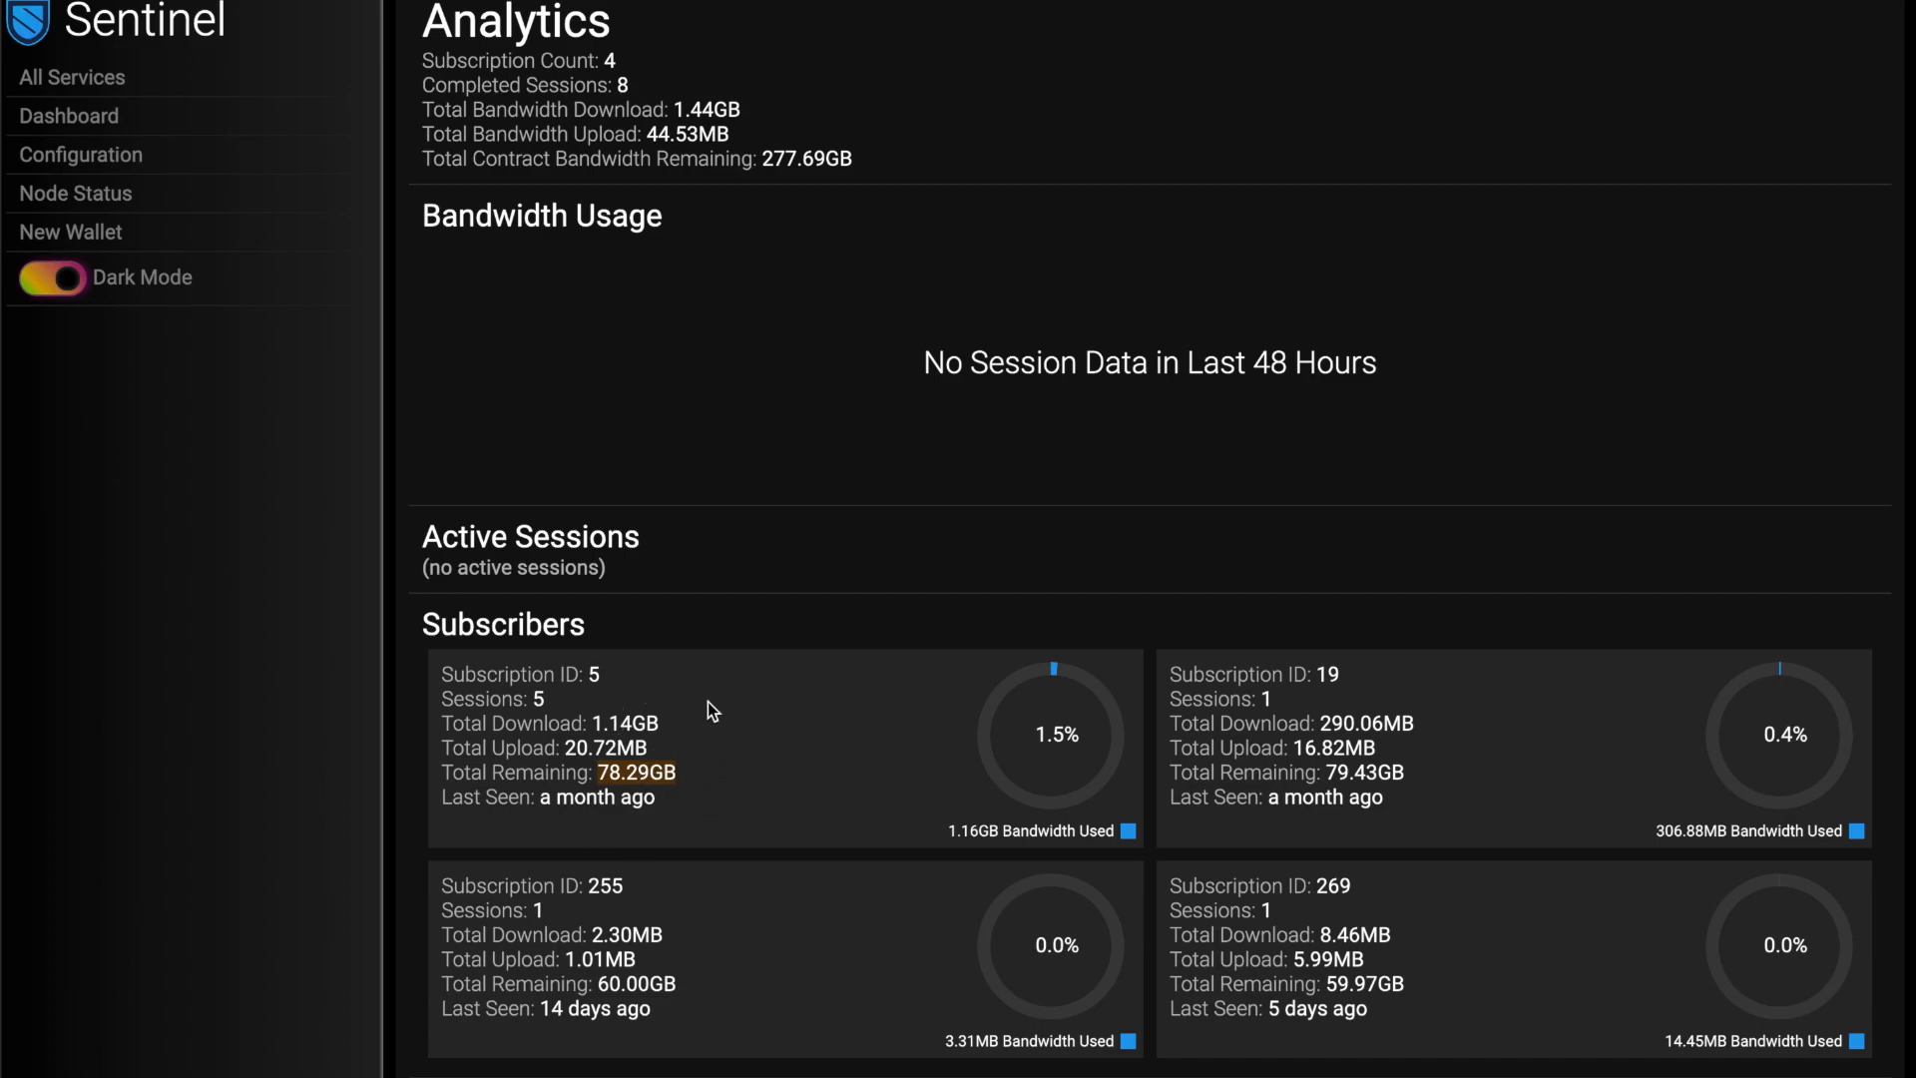
pyautogui.scroll(-3)
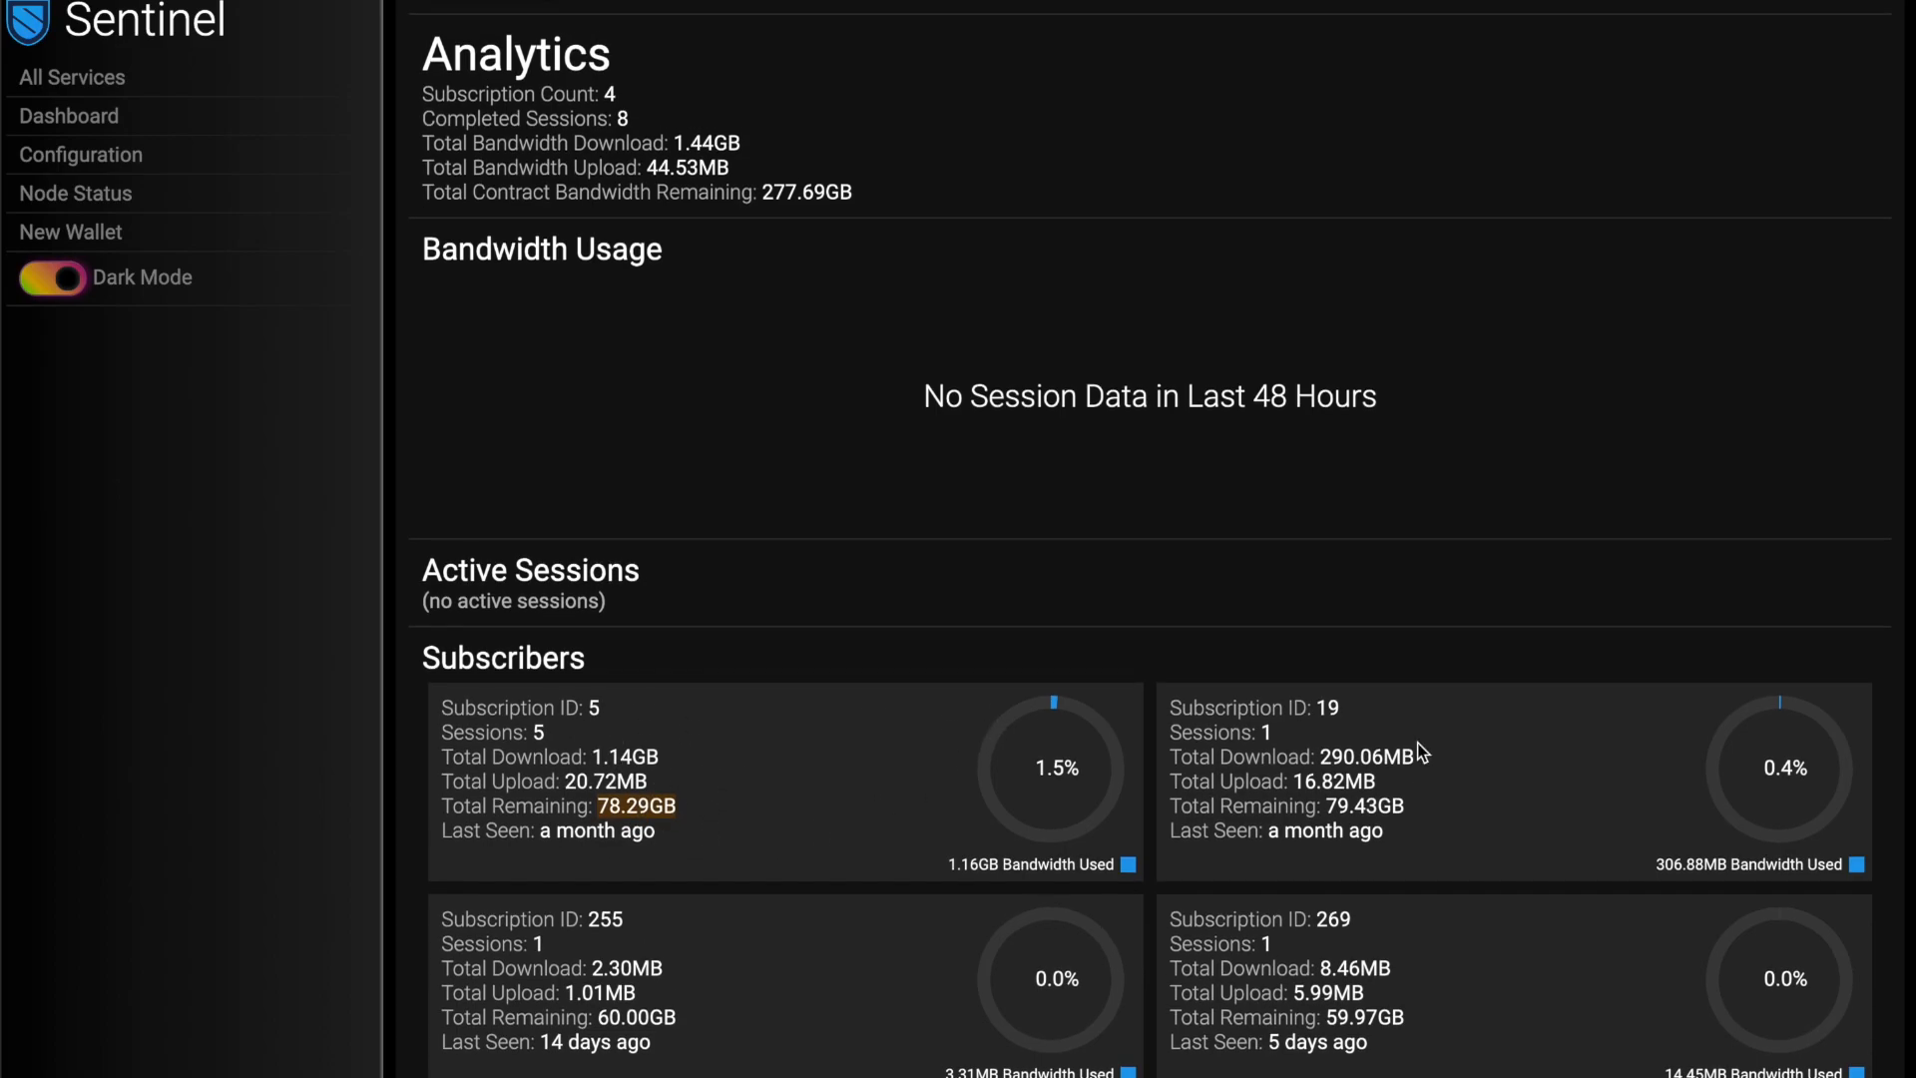
pyautogui.scroll(-3)
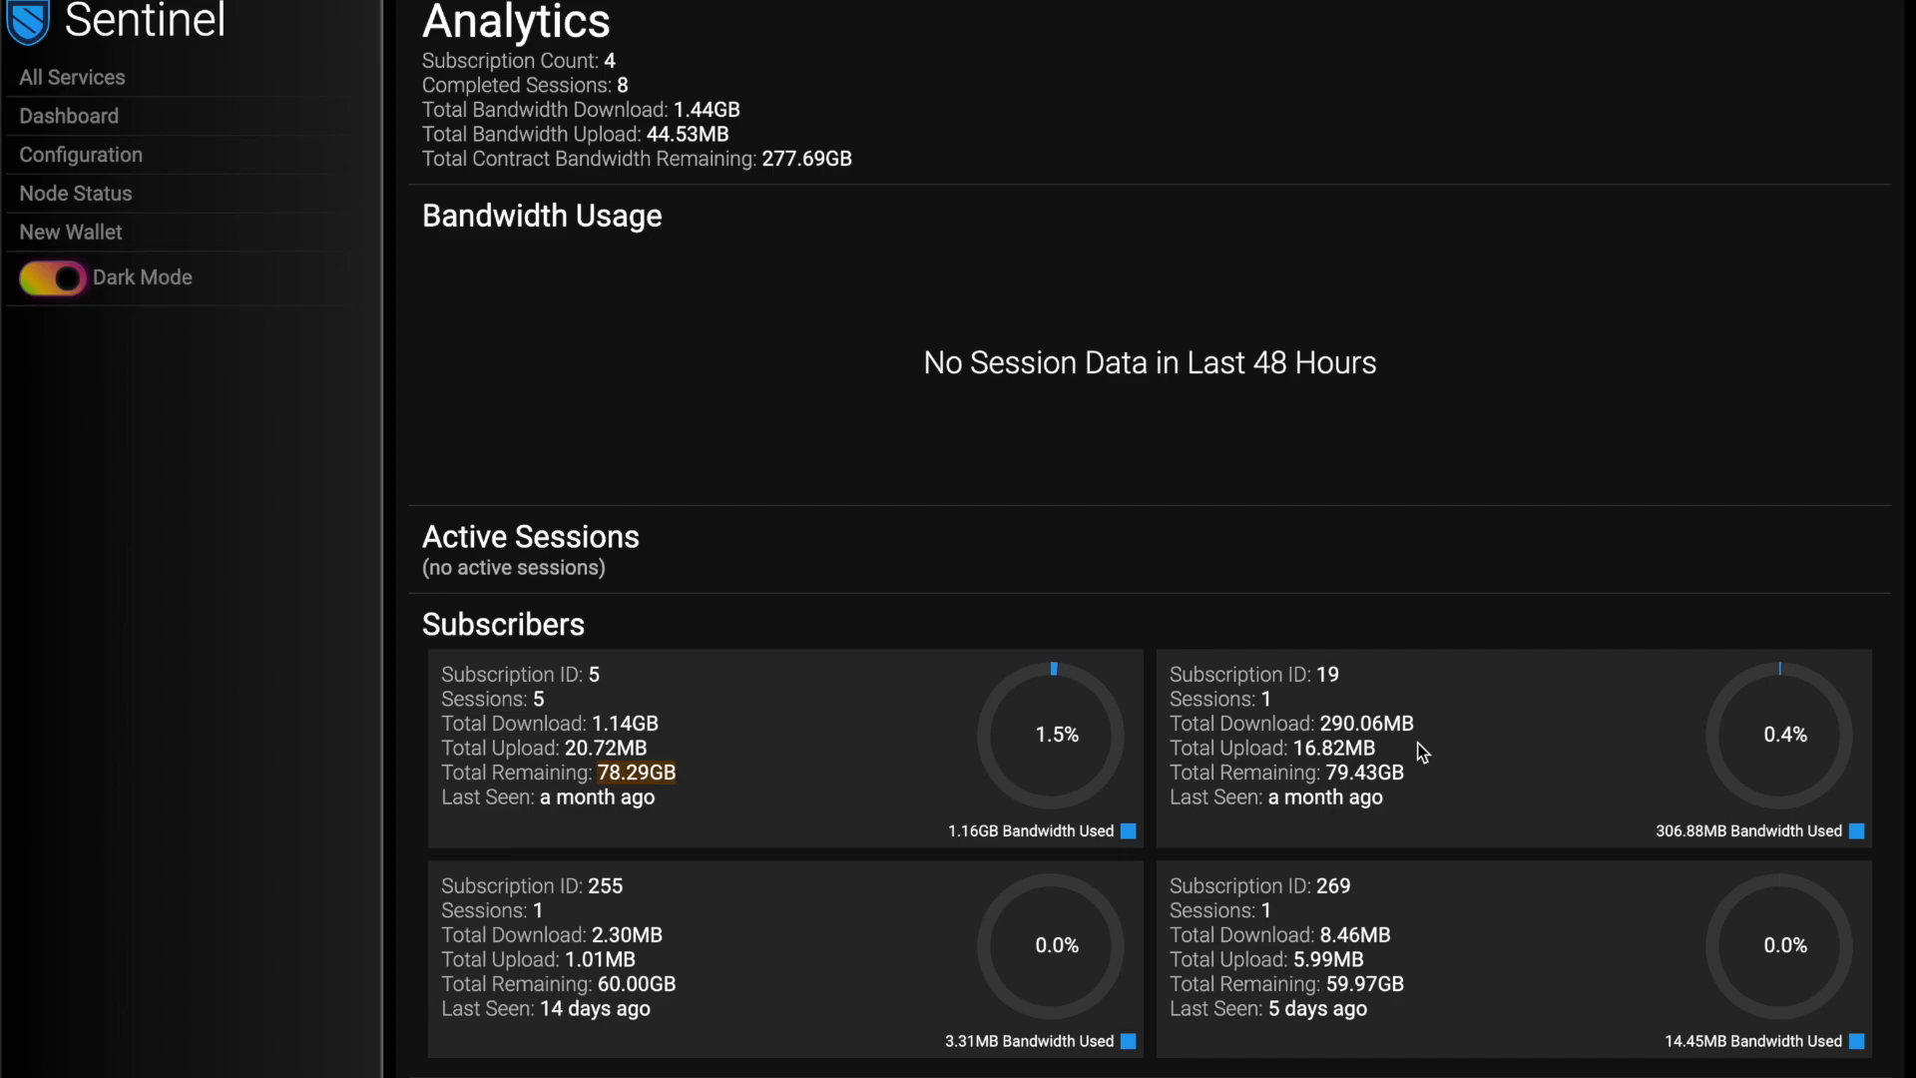
pyautogui.moveTo(1058, 678)
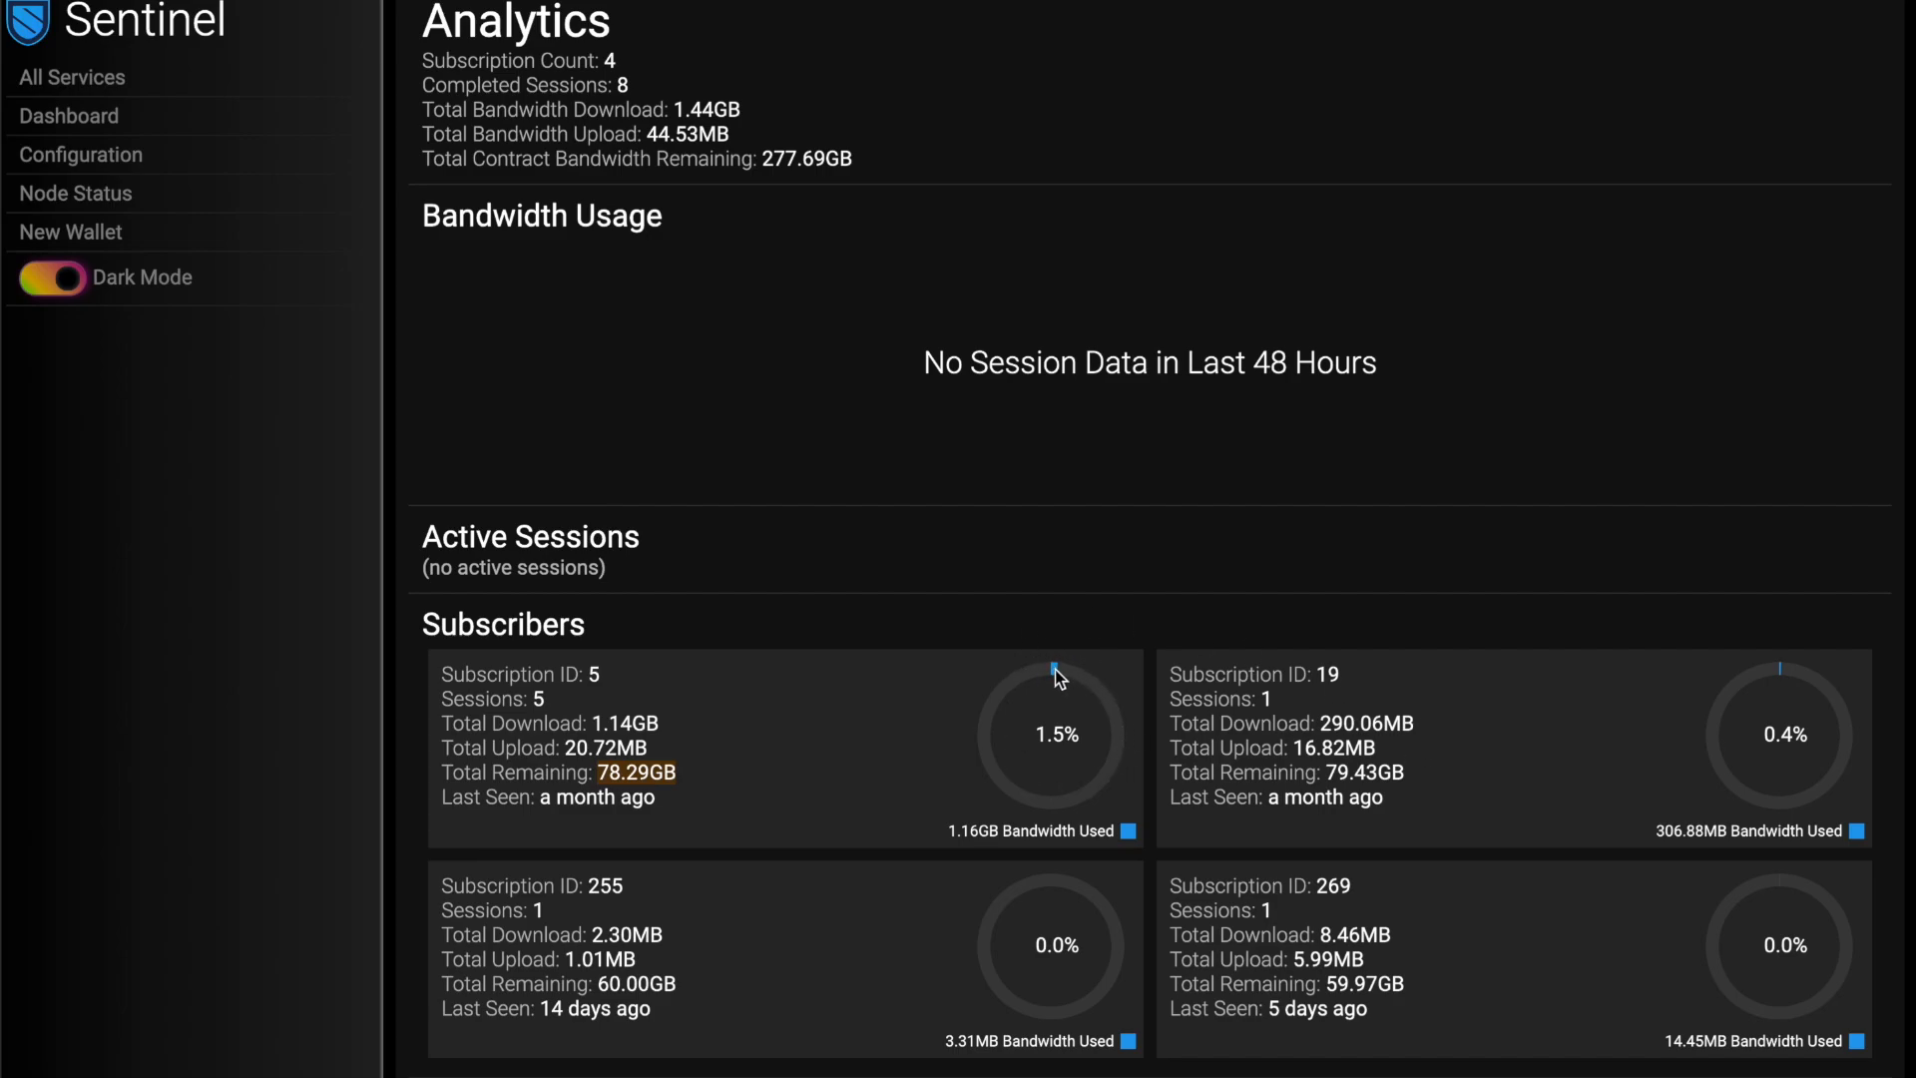
pyautogui.moveTo(1098, 738)
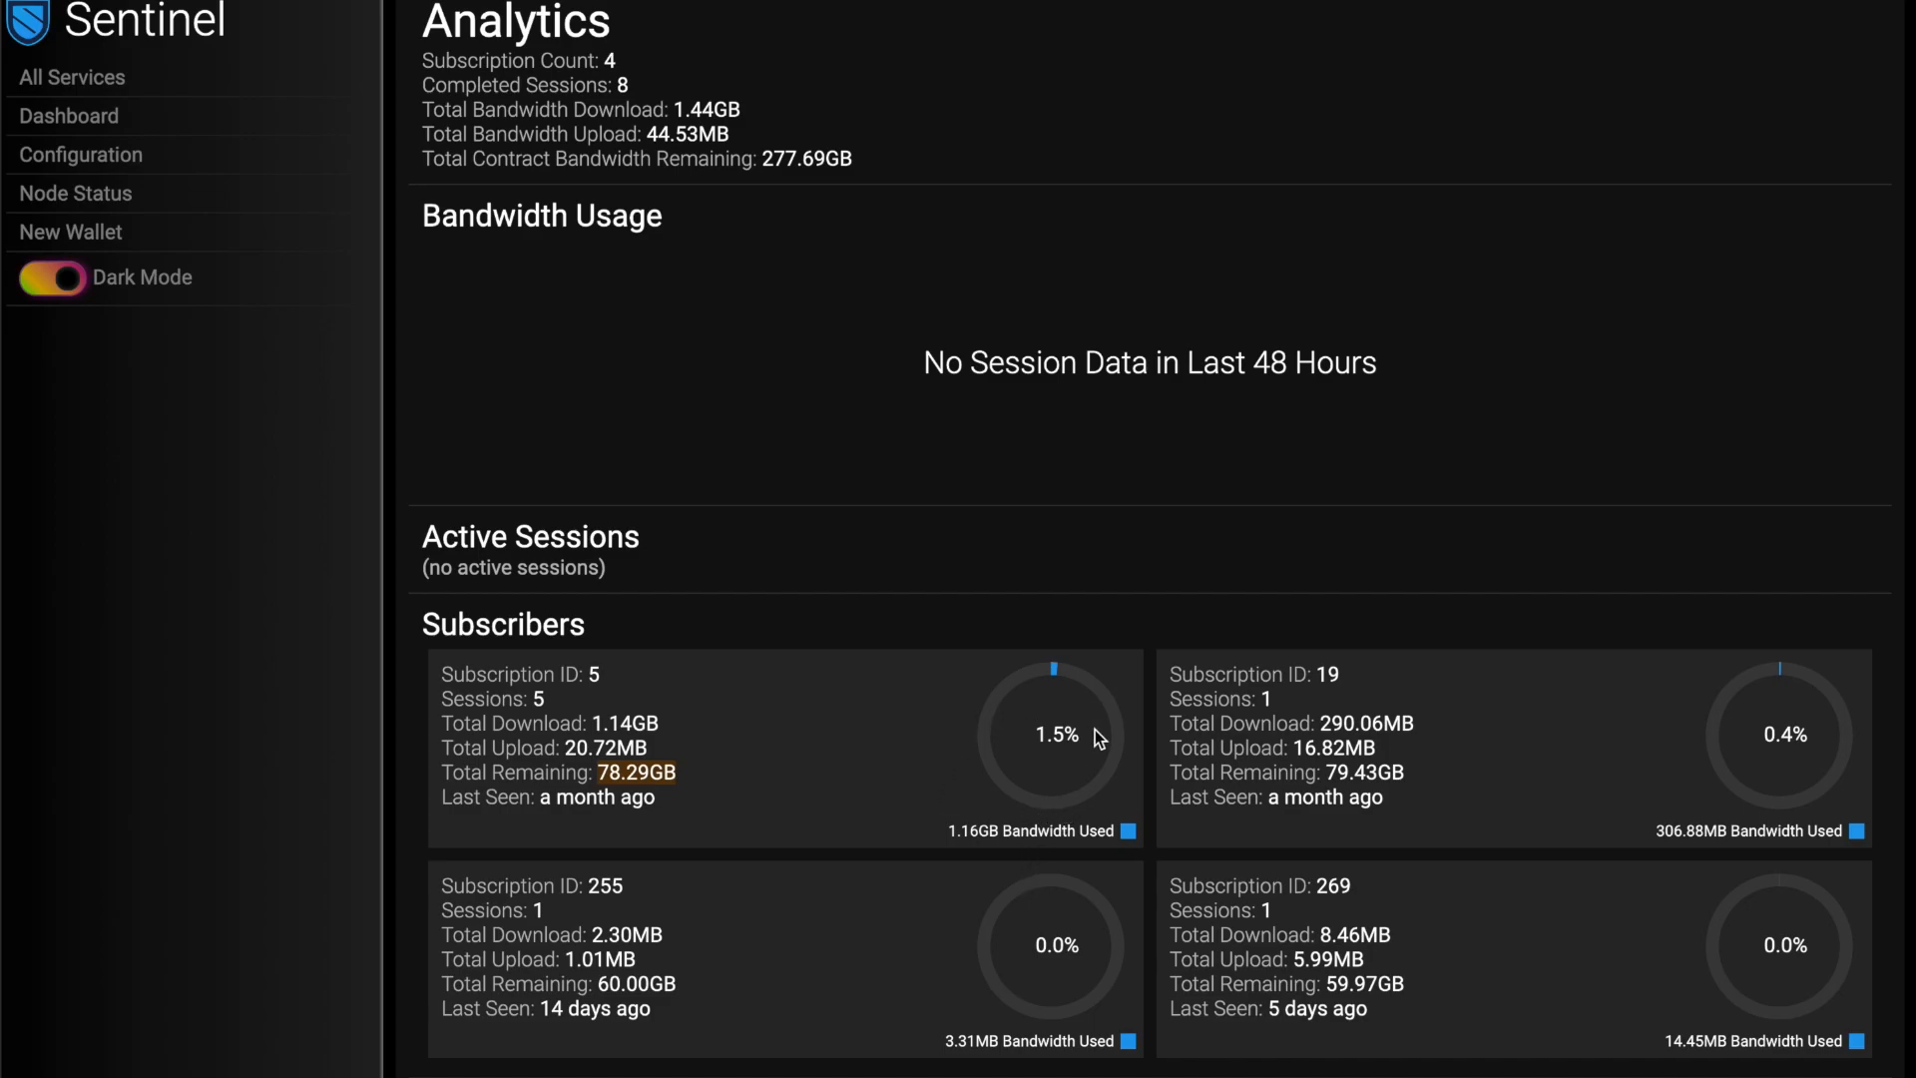
pyautogui.moveTo(1589, 974)
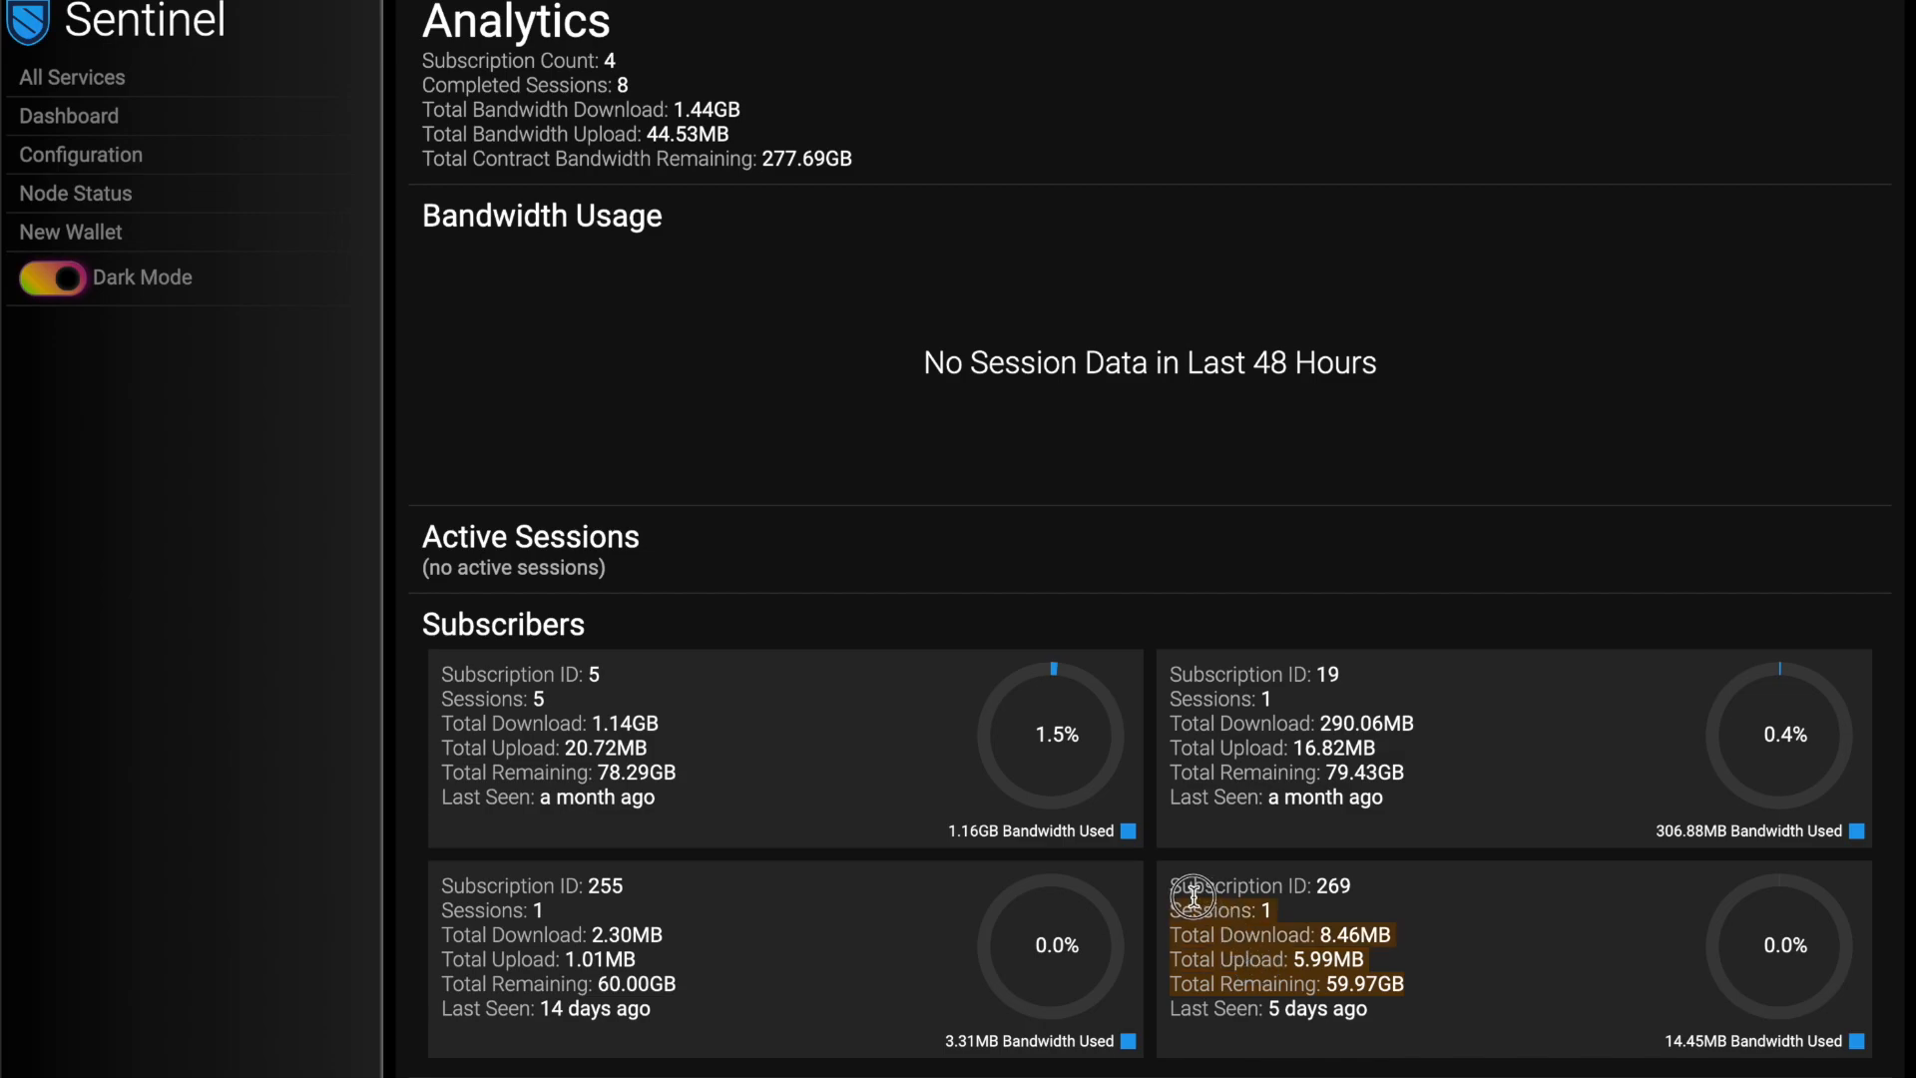
pyautogui.moveTo(1411, 972)
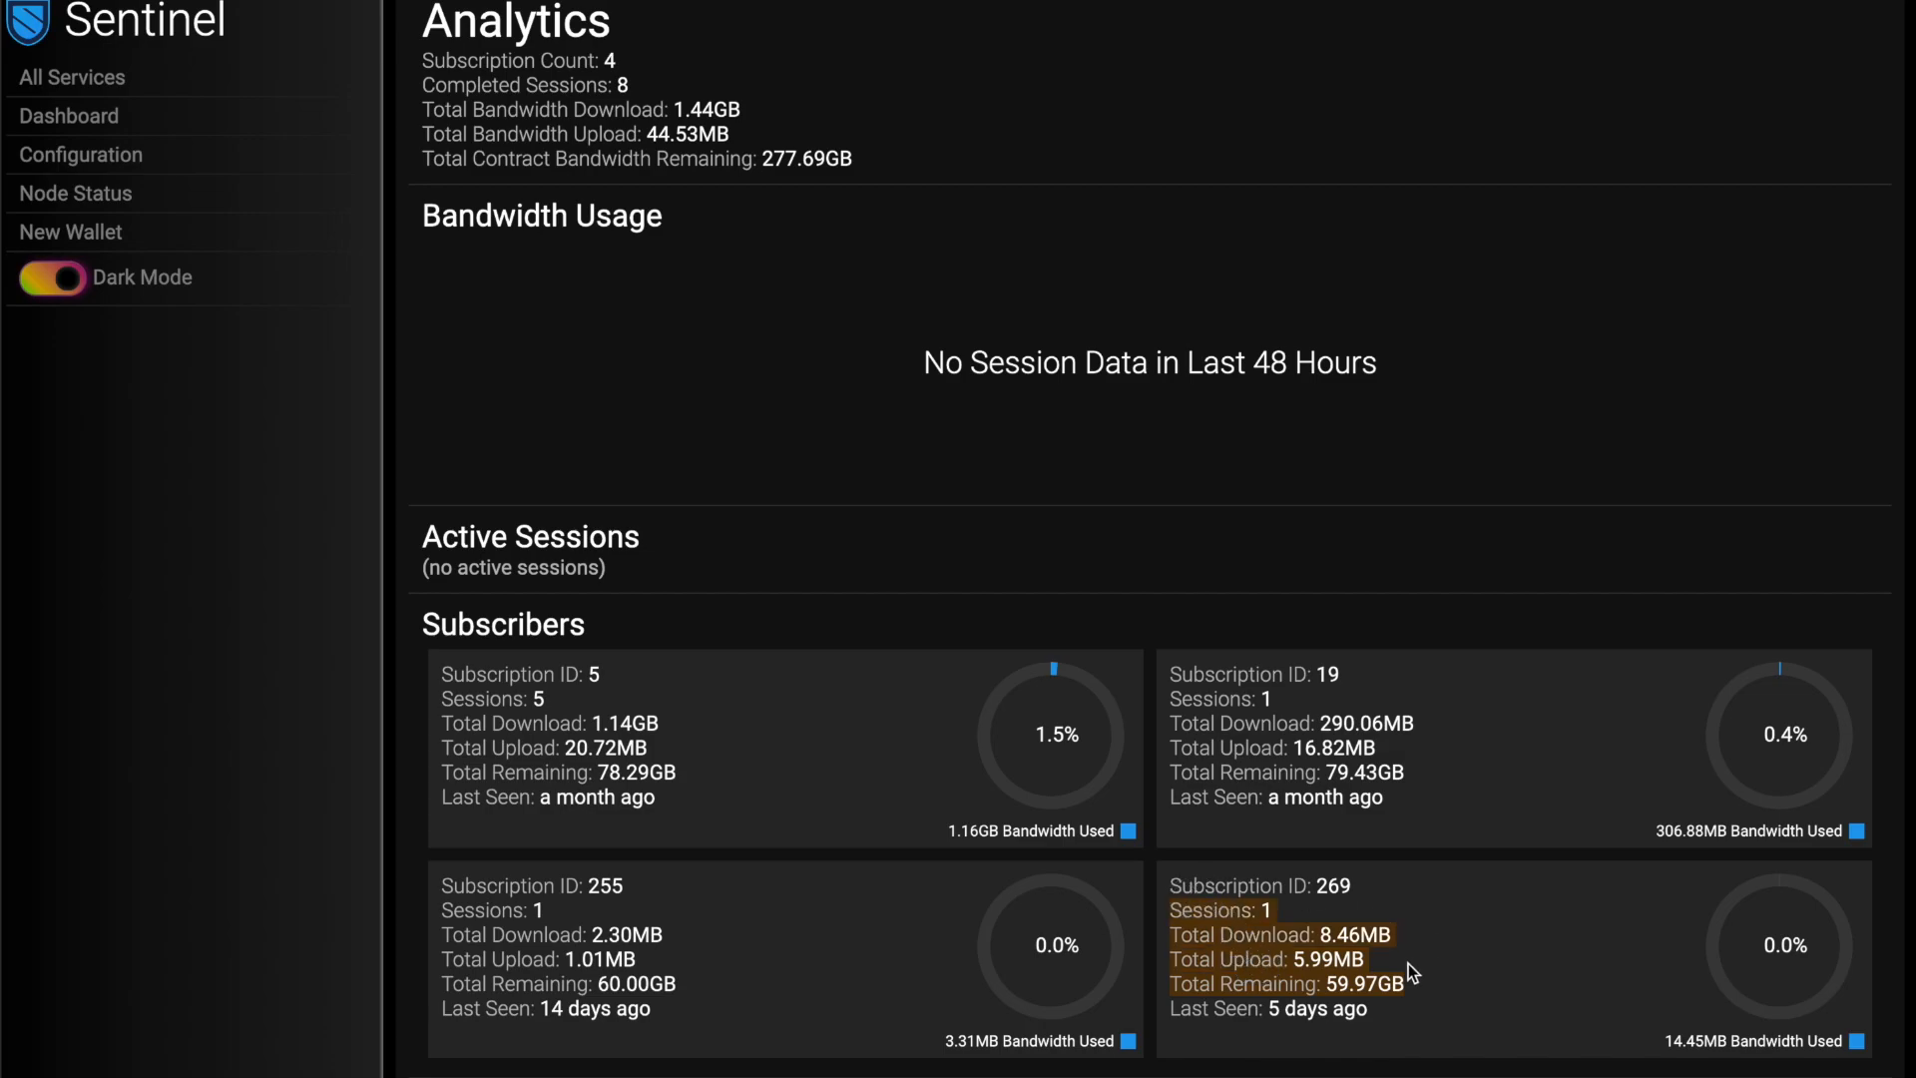
pyautogui.moveTo(1445, 1006)
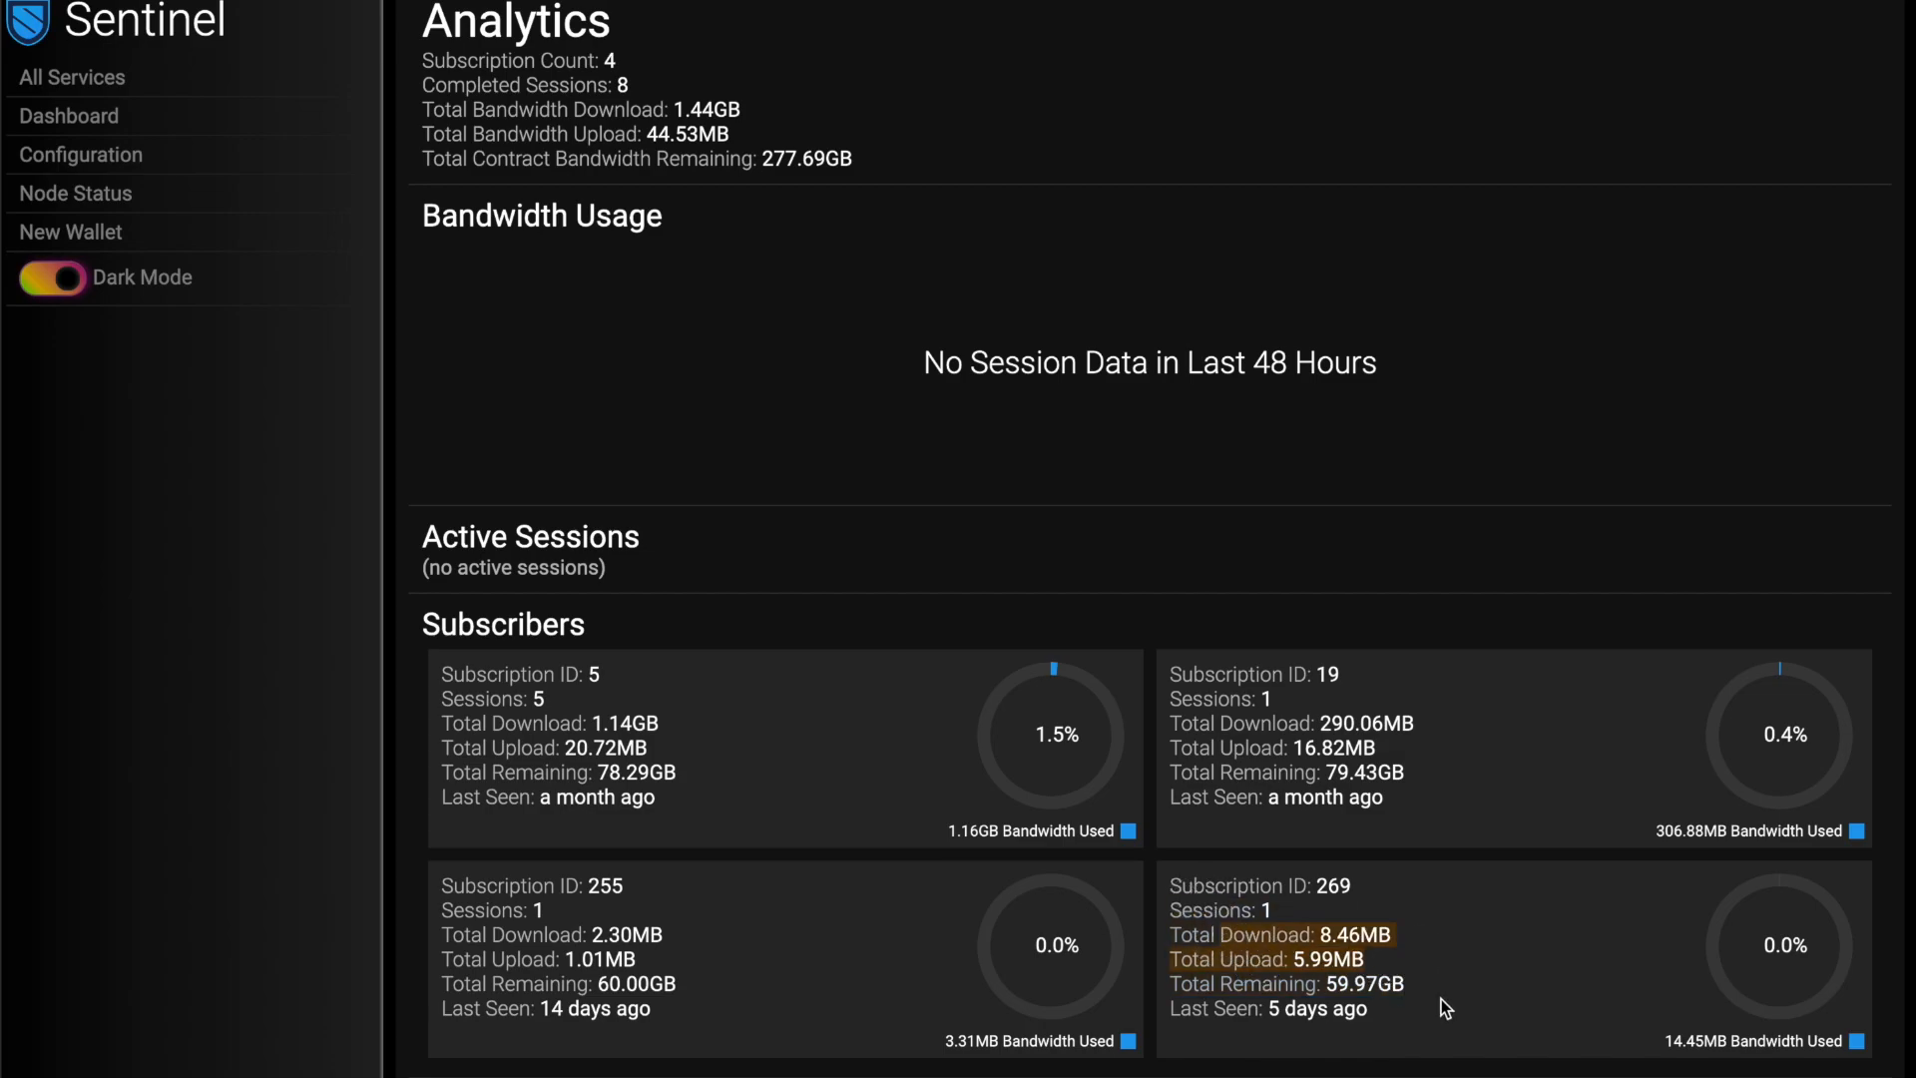
pyautogui.moveTo(1467, 1022)
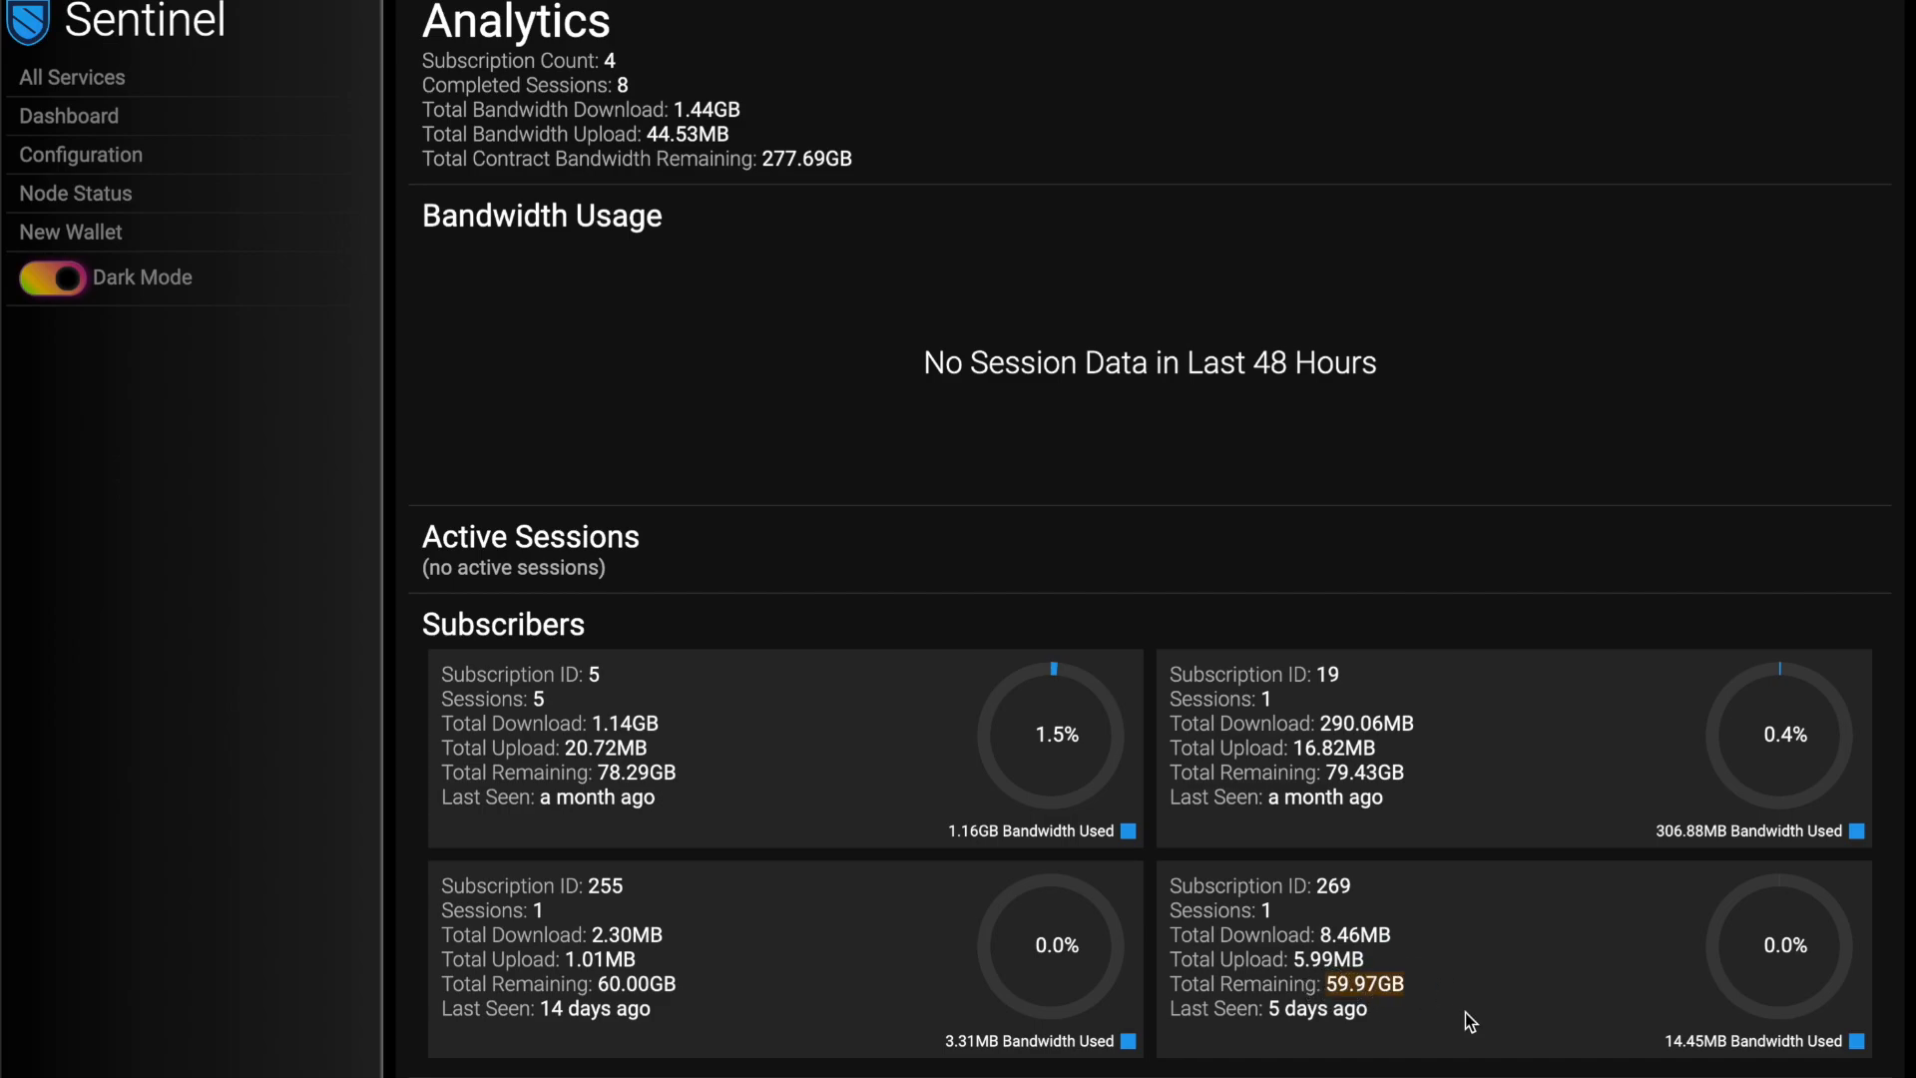
pyautogui.moveTo(1365, 984)
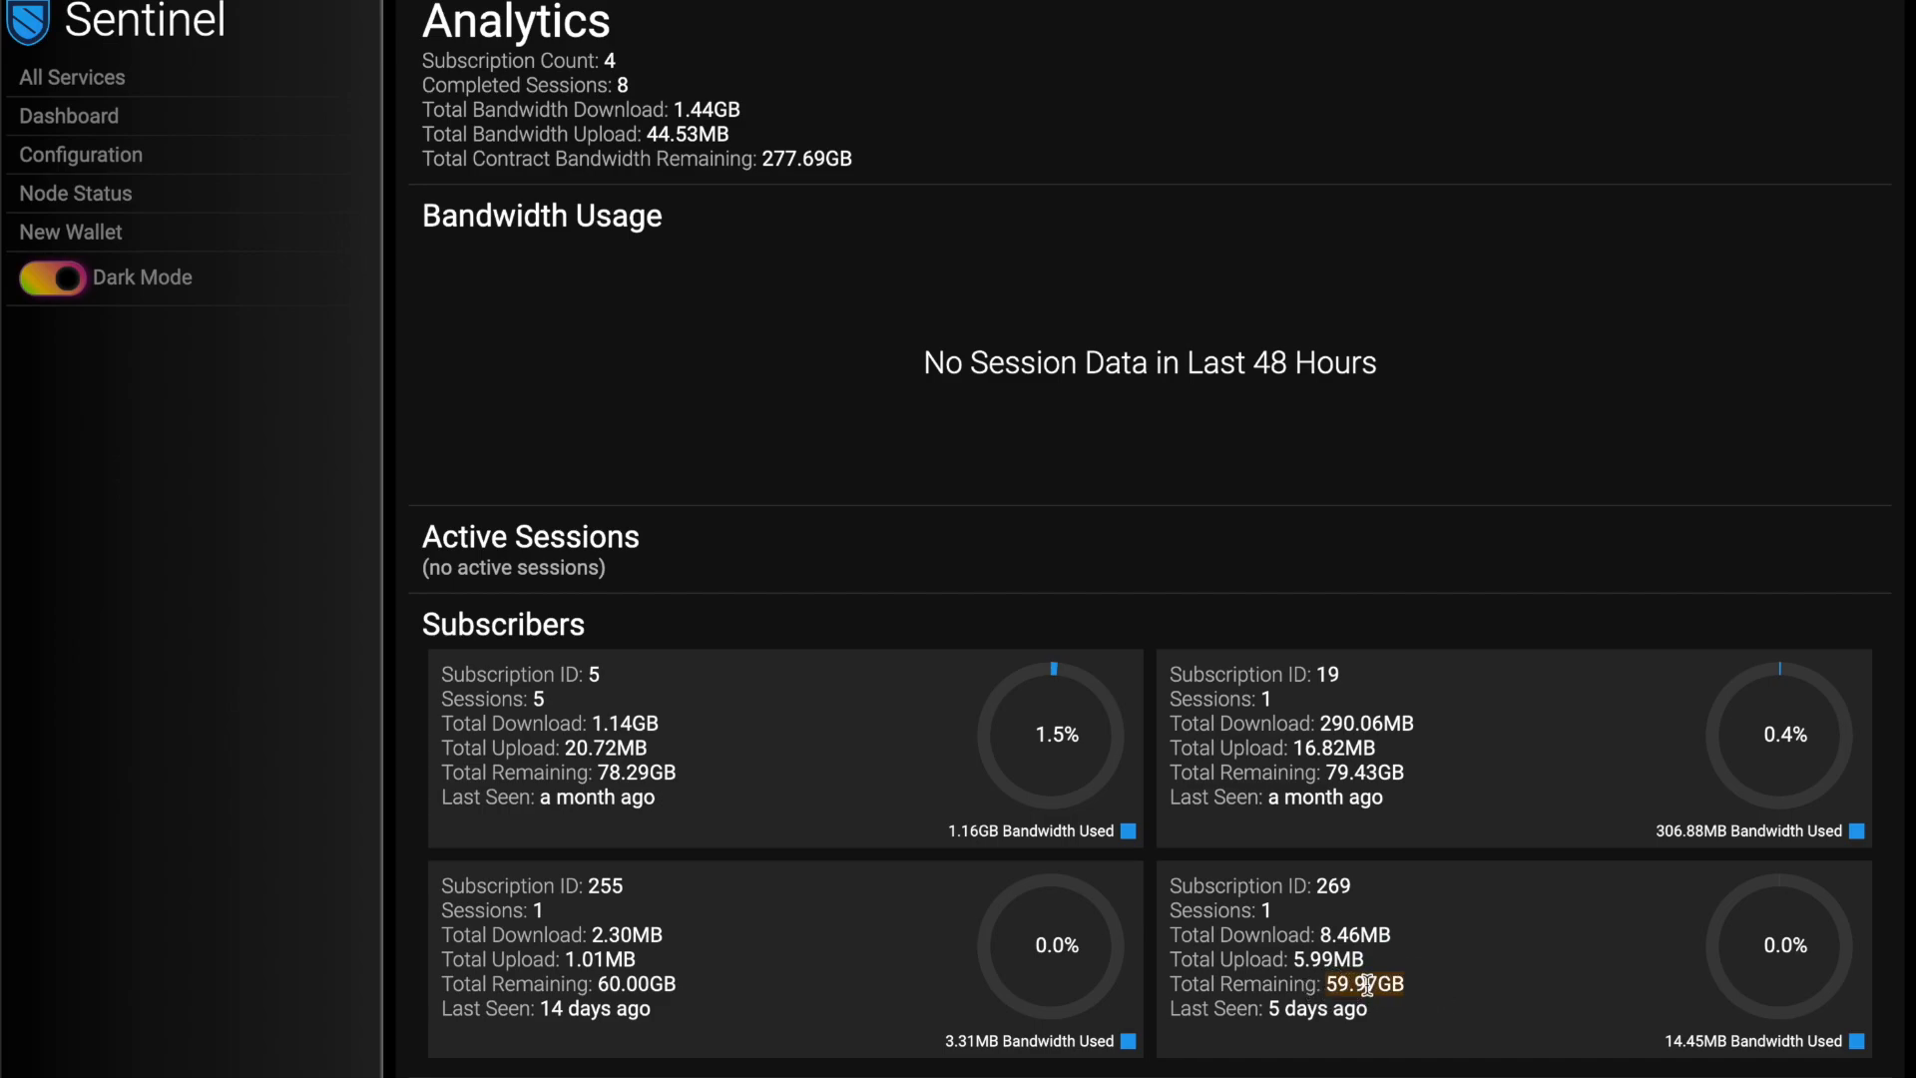
pyautogui.moveTo(1445, 996)
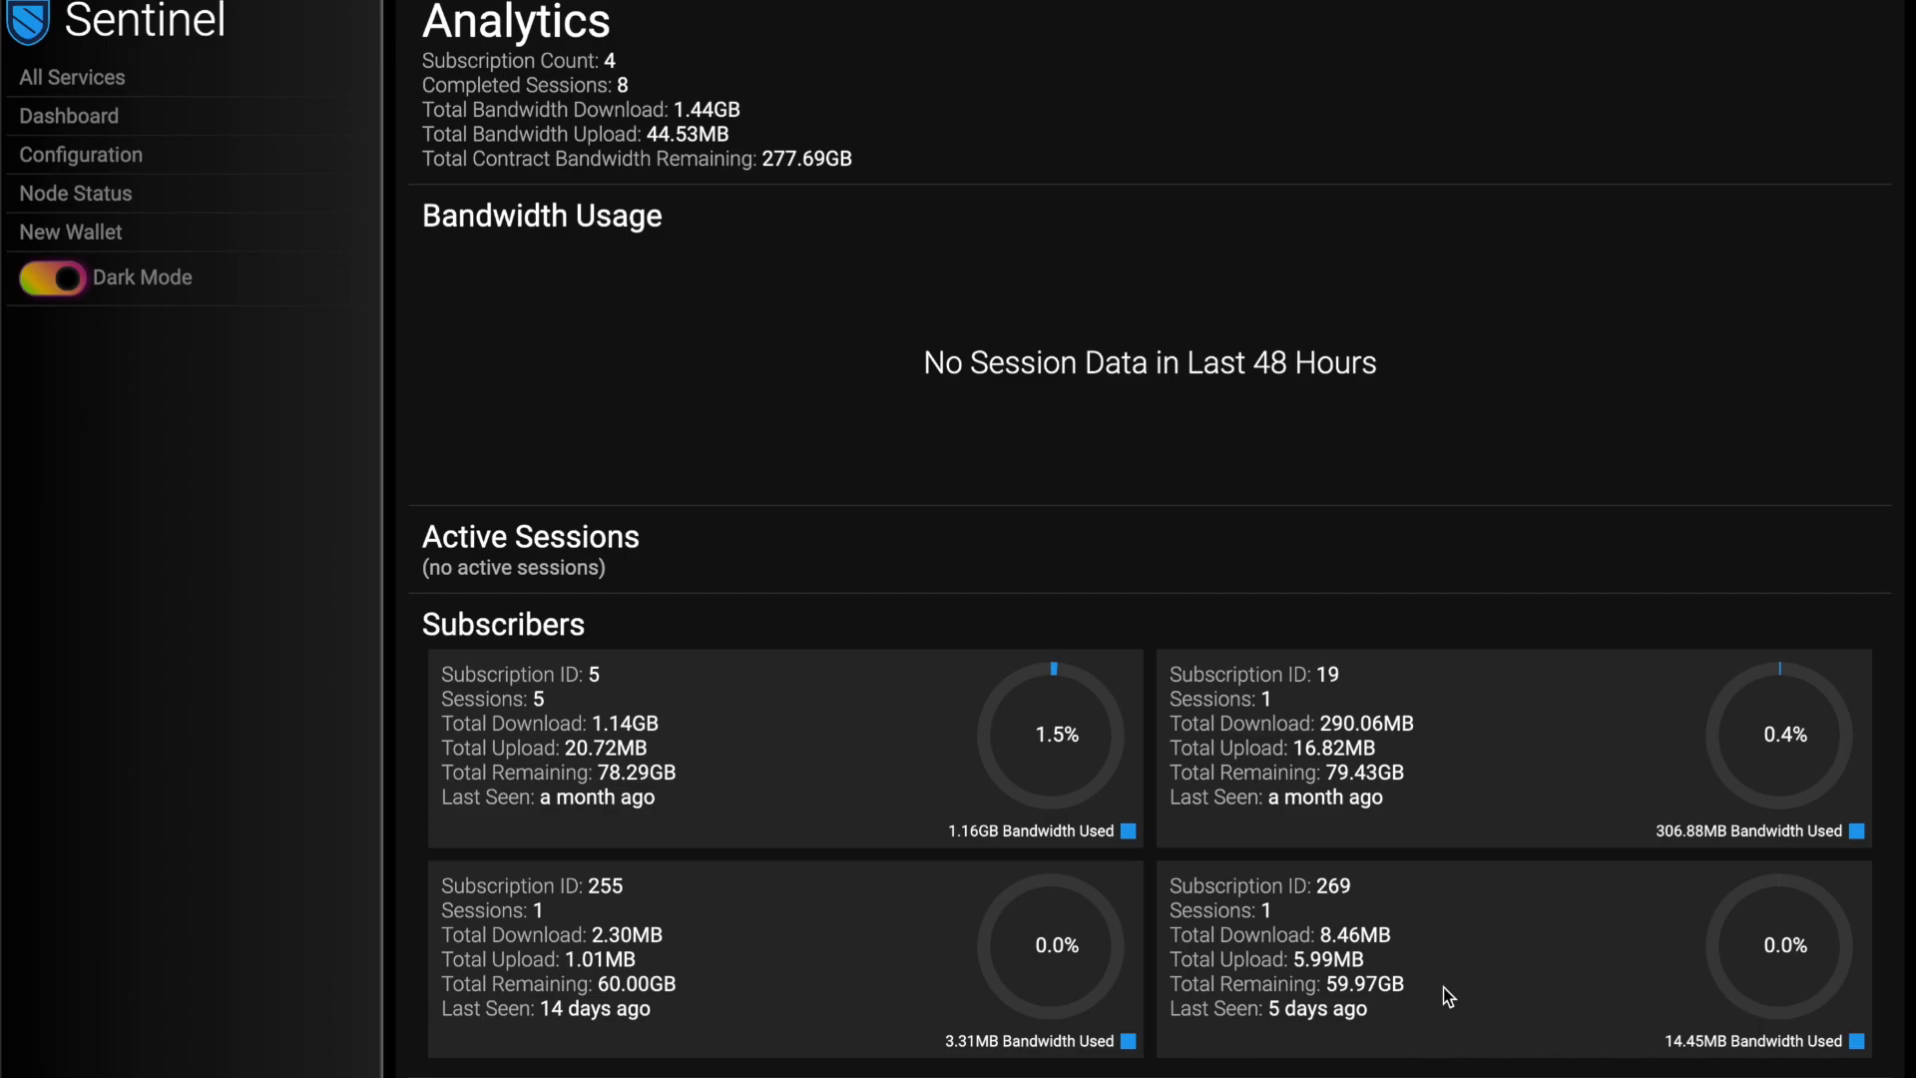